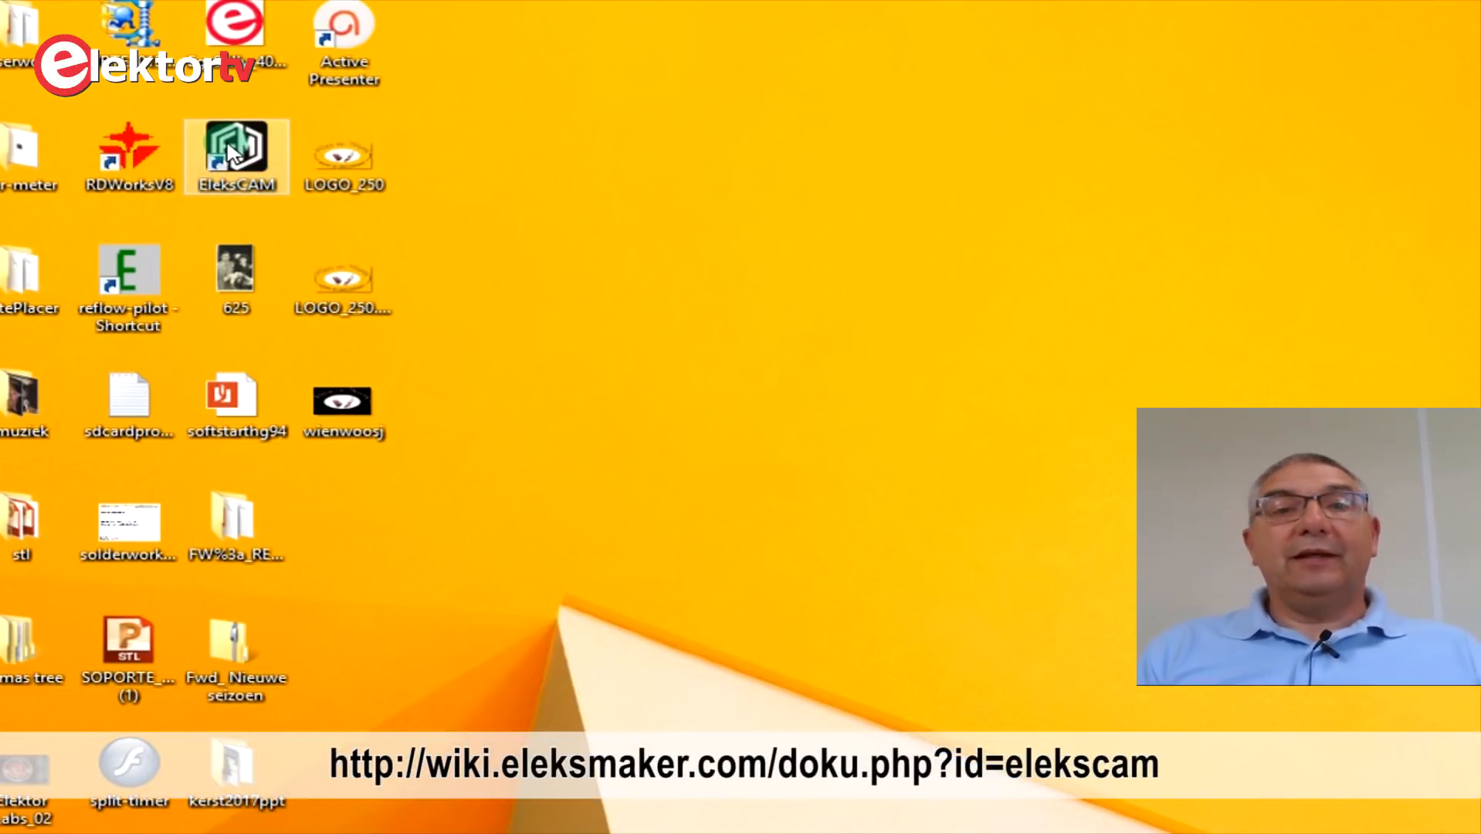
Launch EleksCAM V3.1 from its desktop shortcut until initialization completes.
{"action": "double_click", "coordinate": [235, 156]}
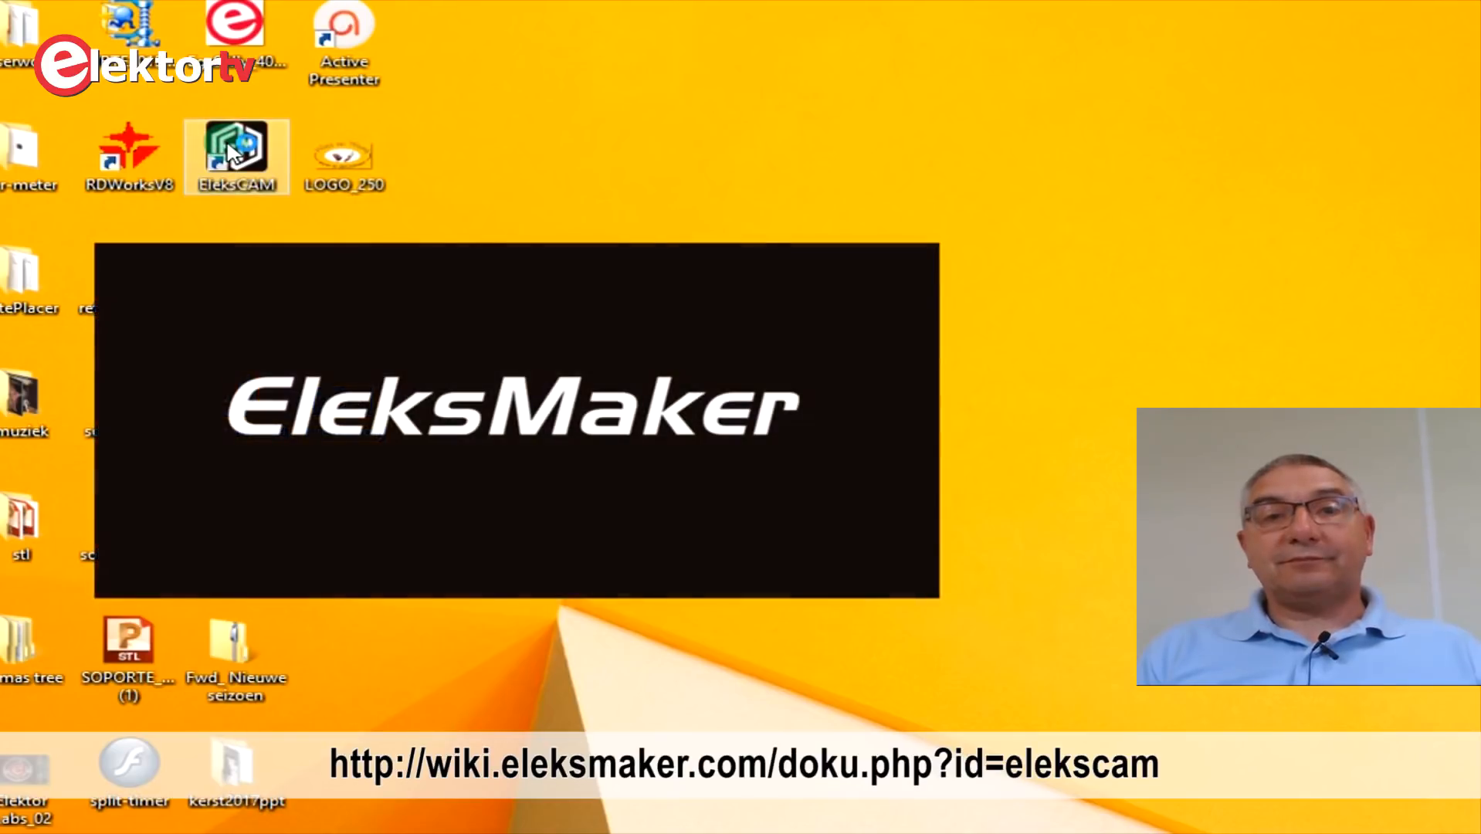
{"action": "double_click", "coordinate": [236, 156]}
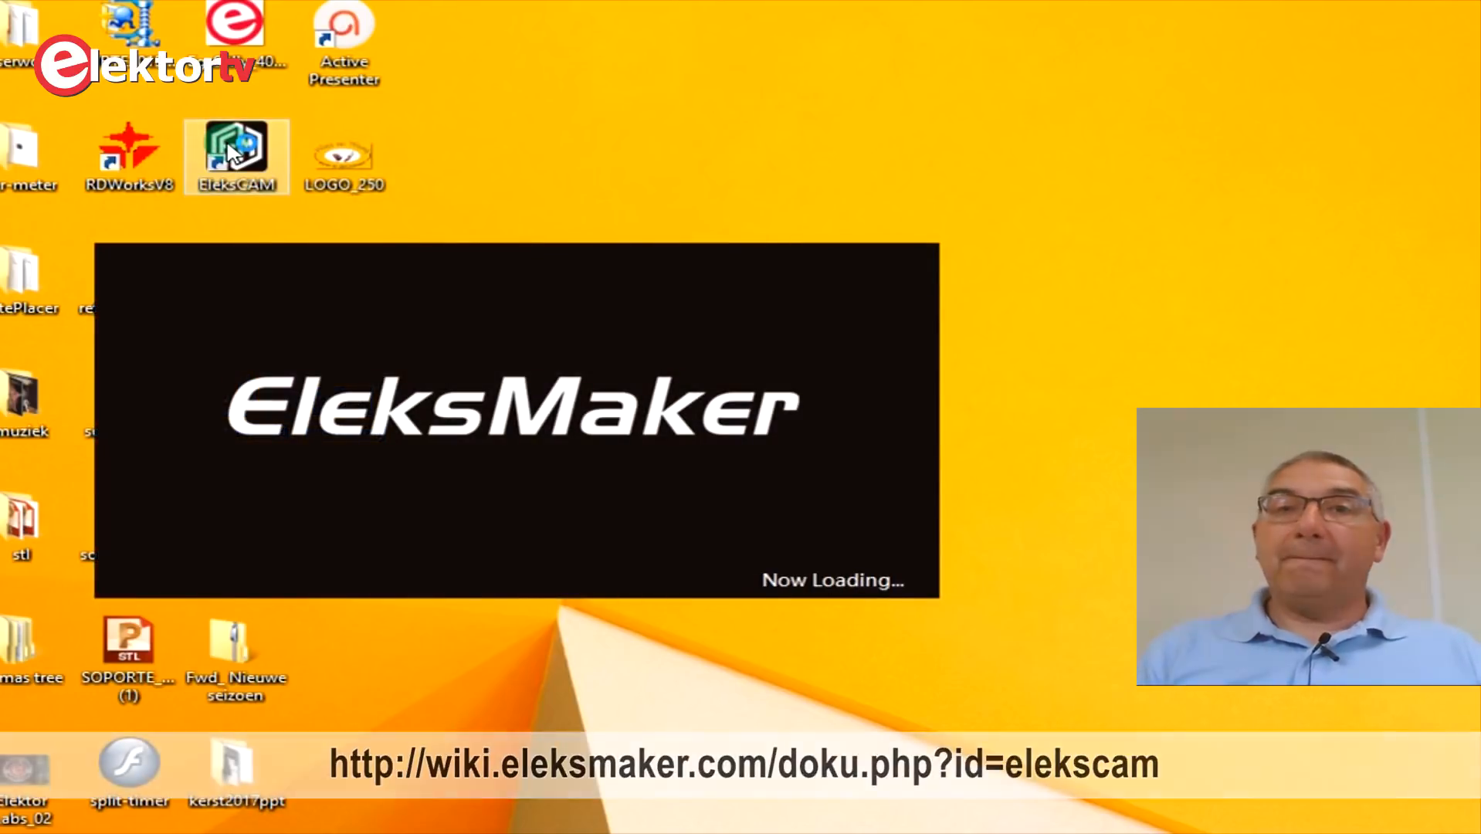
{"action": "double_click", "coordinate": [236, 156]}
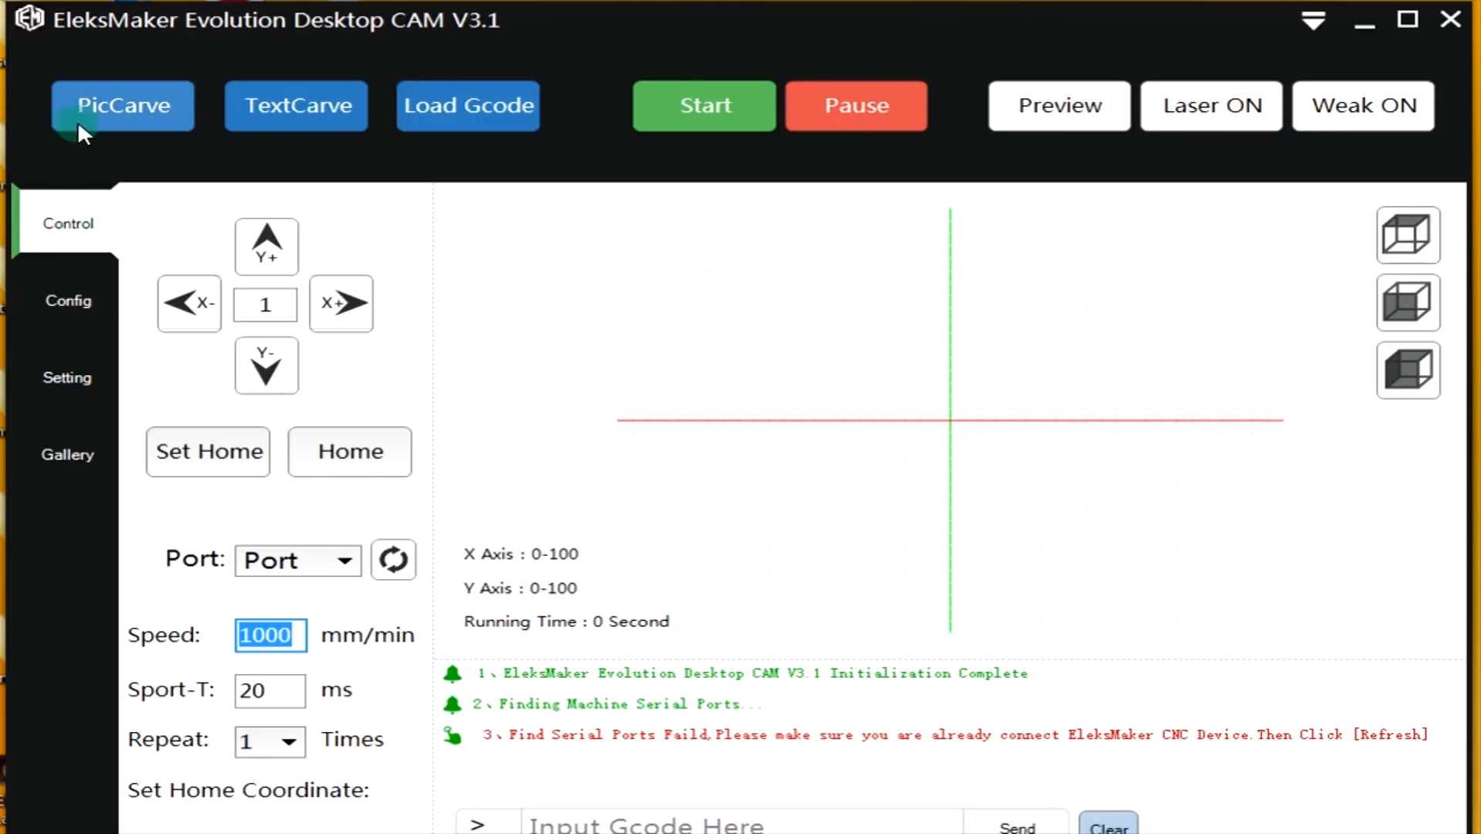
{"action": "mouse_move", "coordinate": [296, 105]}
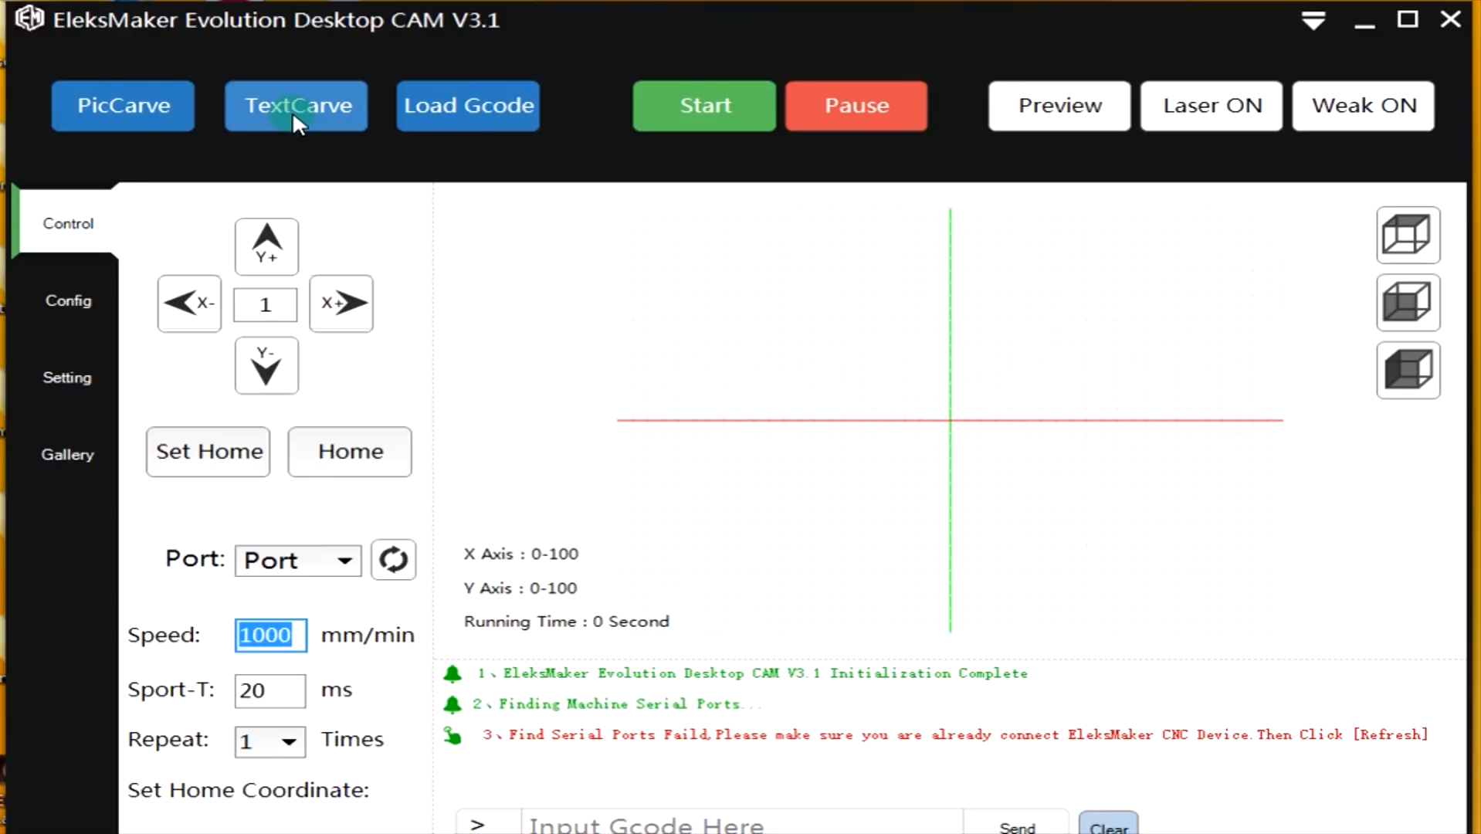
{"action": "mouse_move", "coordinate": [467, 106]}
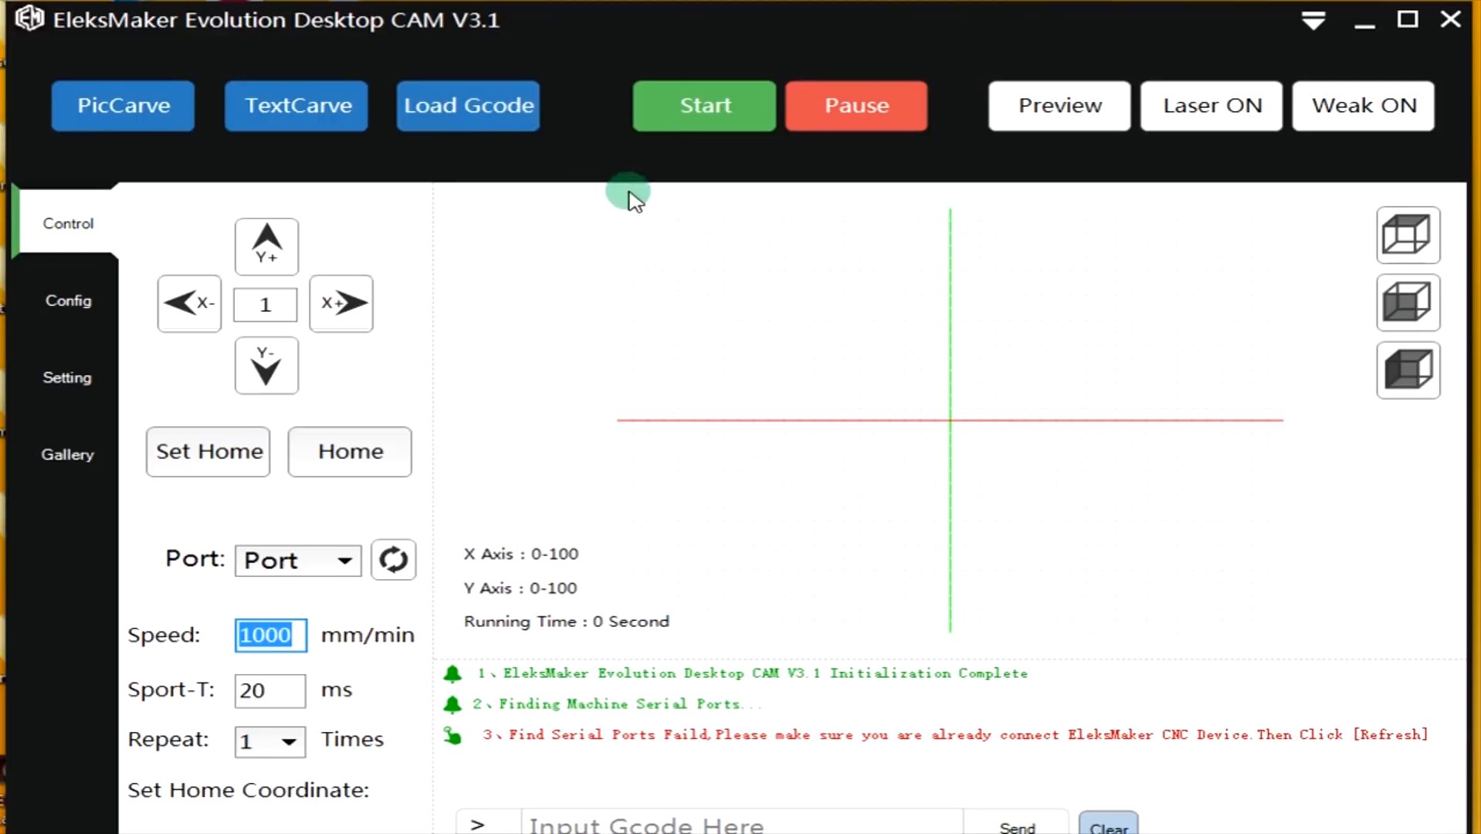
{"action": "mouse_move", "coordinate": [853, 106]}
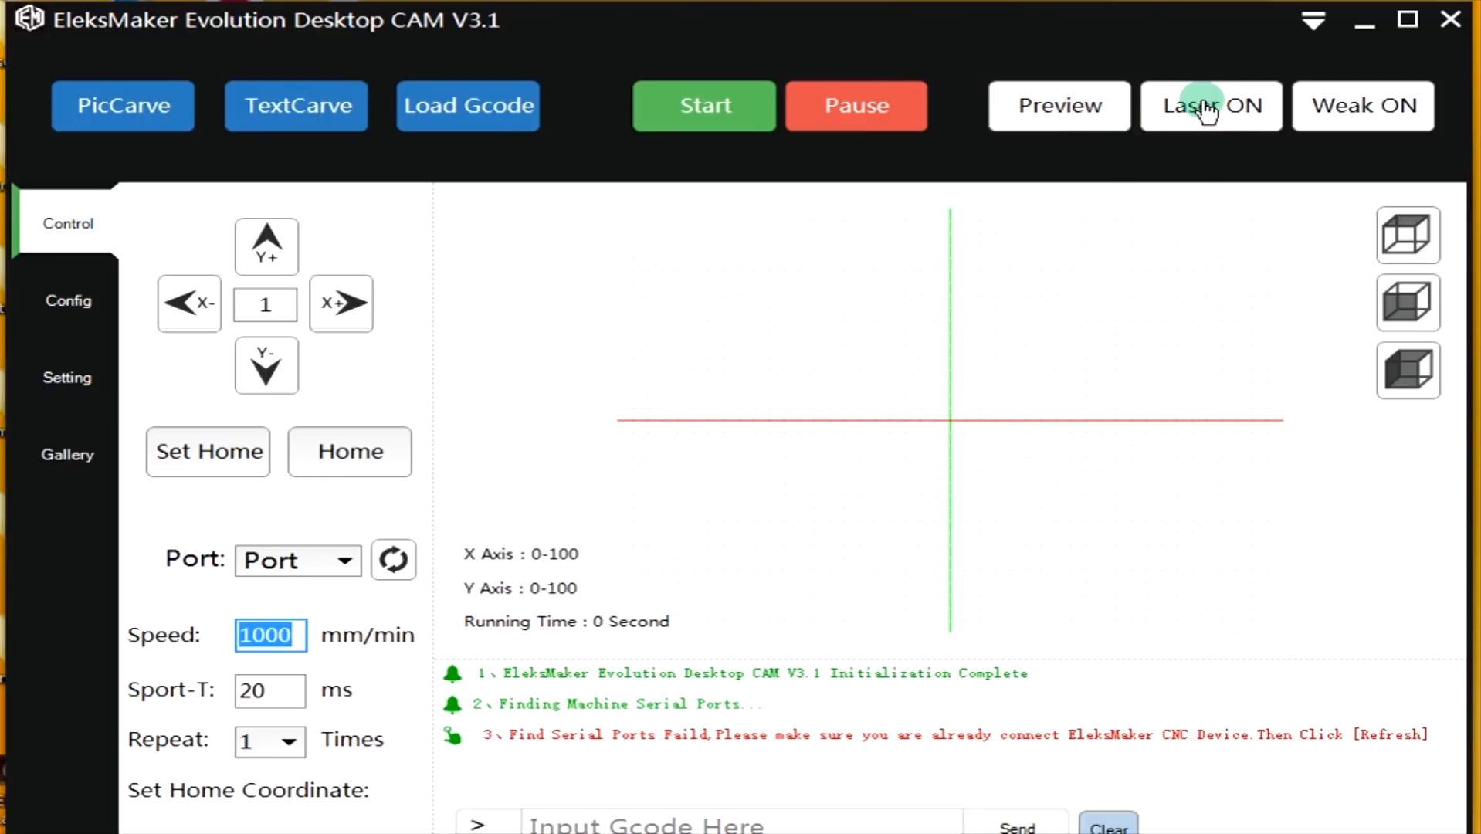
{"action": "mouse_move", "coordinate": [1340, 113]}
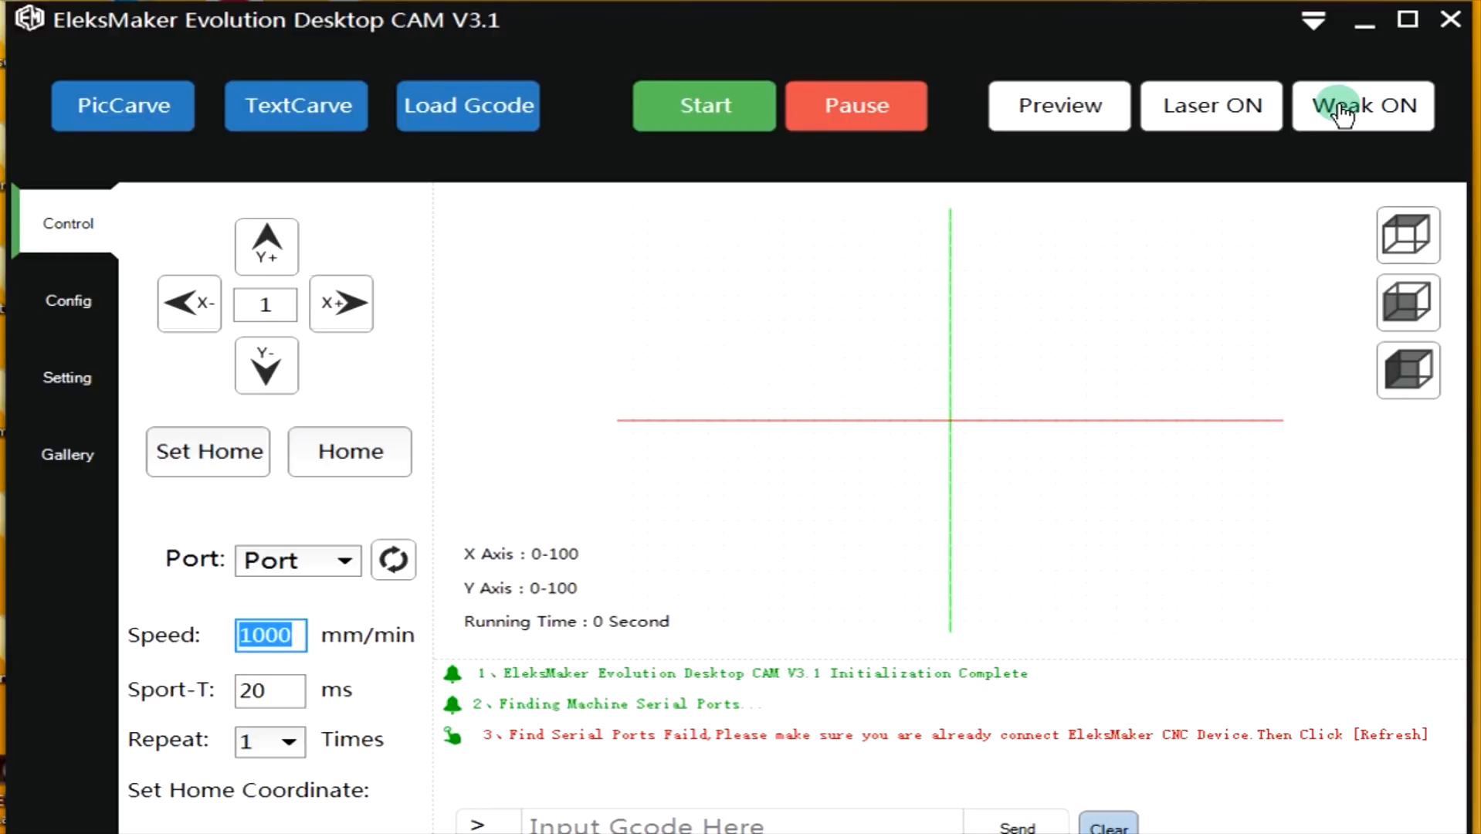
{"action": "mouse_move", "coordinate": [68, 224]}
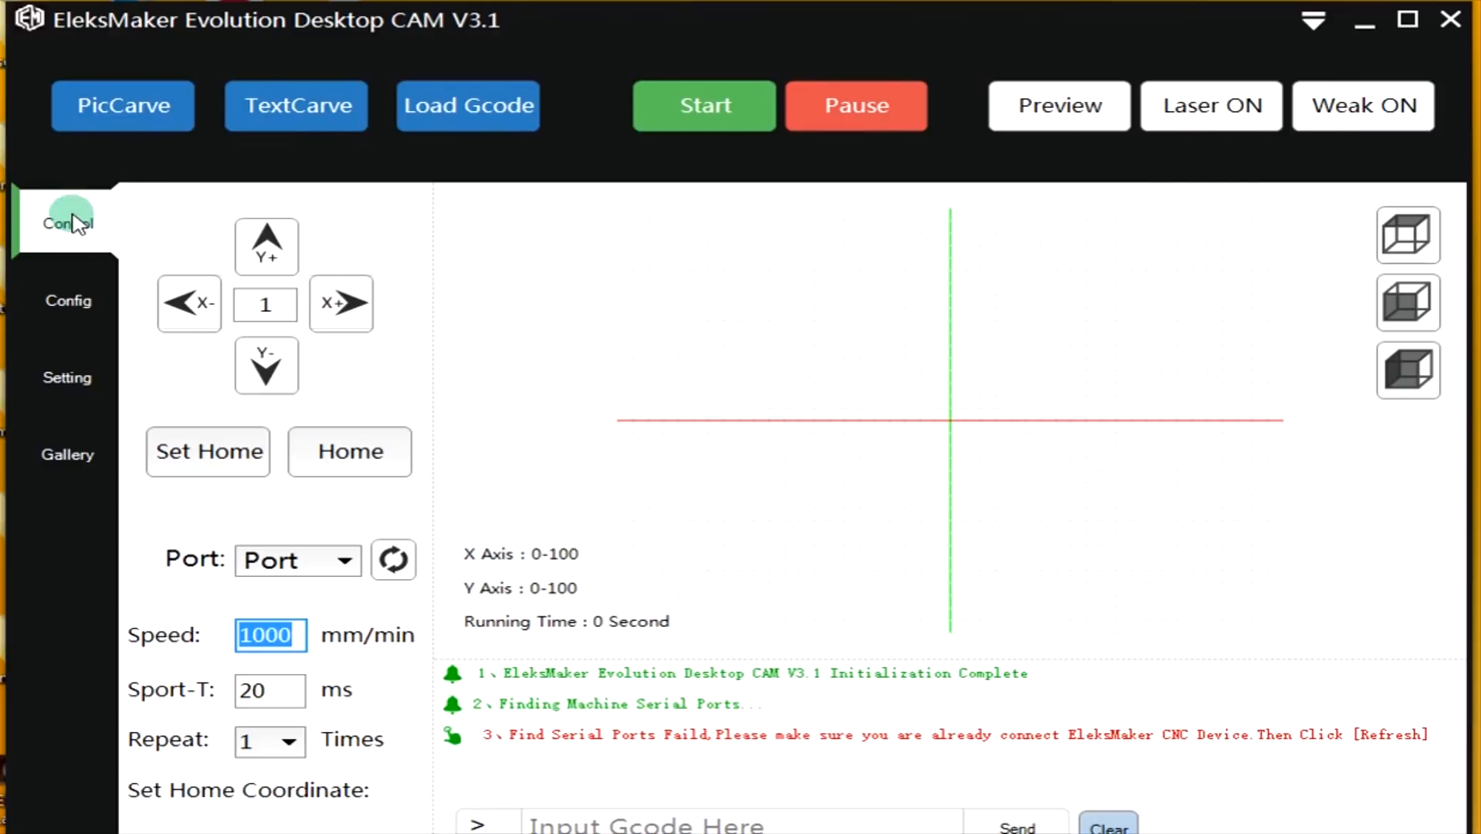
{"action": "mouse_move", "coordinate": [267, 246]}
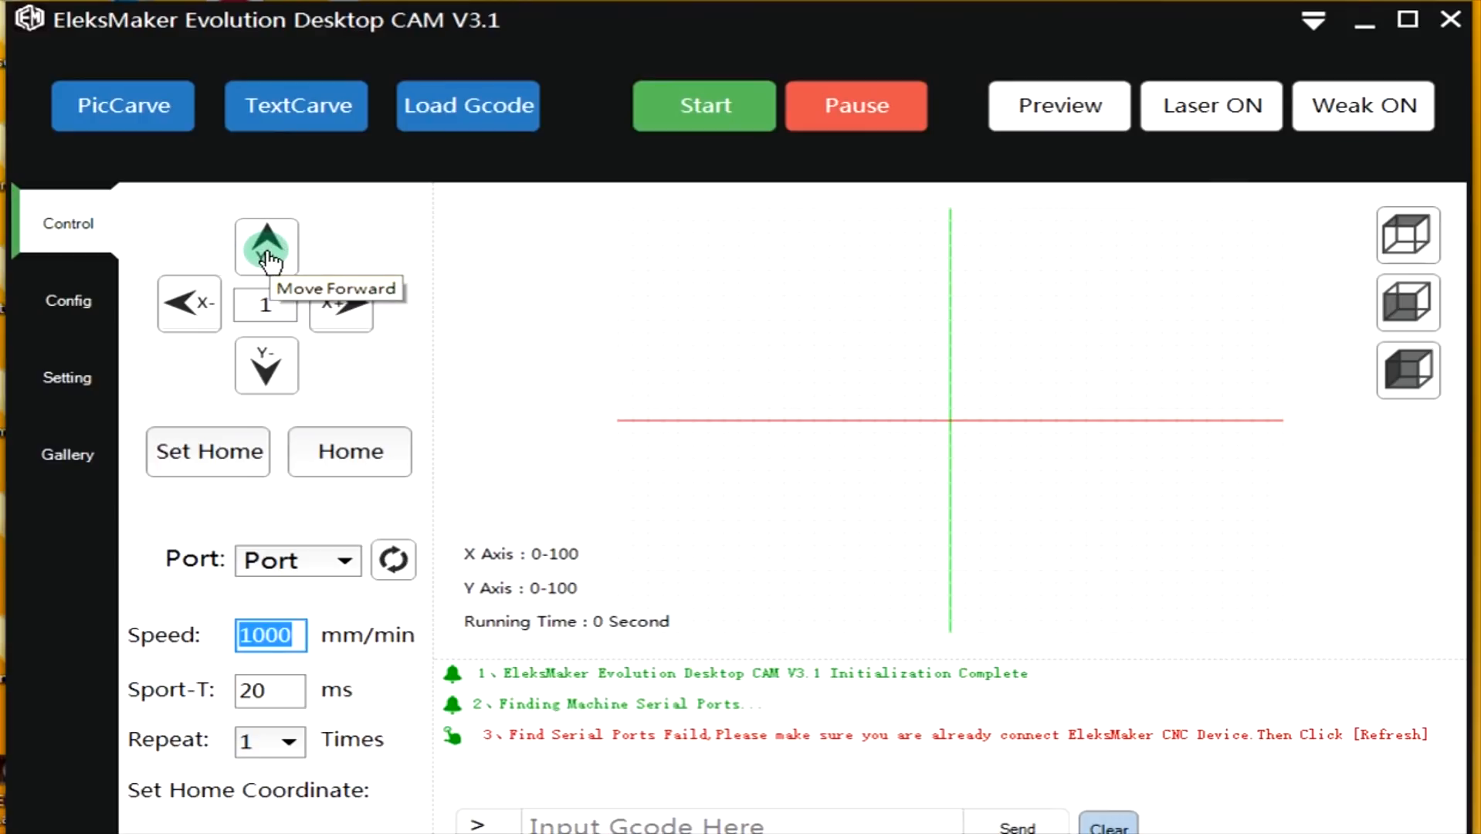
{"action": "mouse_move", "coordinate": [267, 364]}
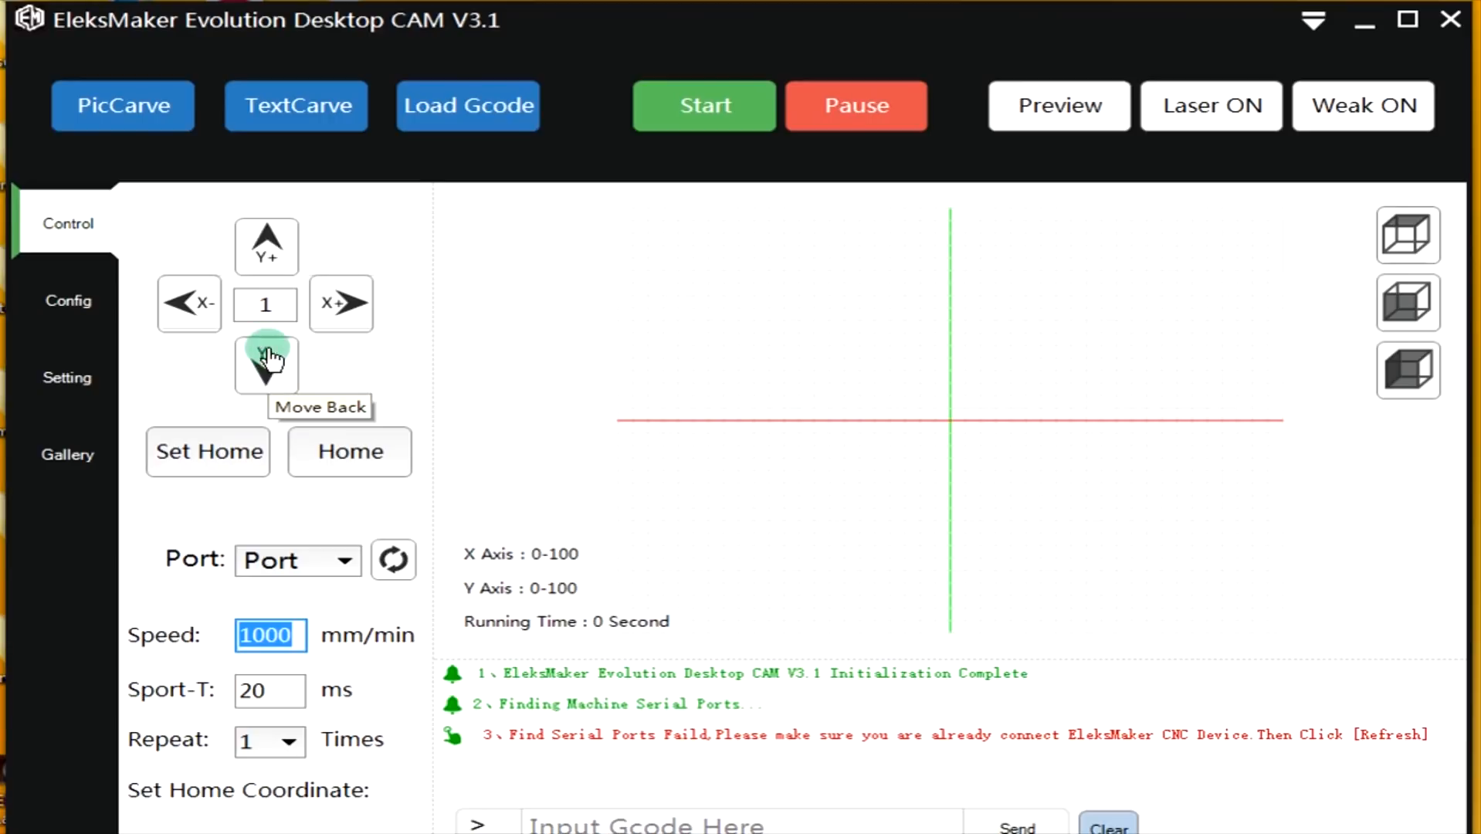
{"action": "mouse_move", "coordinate": [245, 304]}
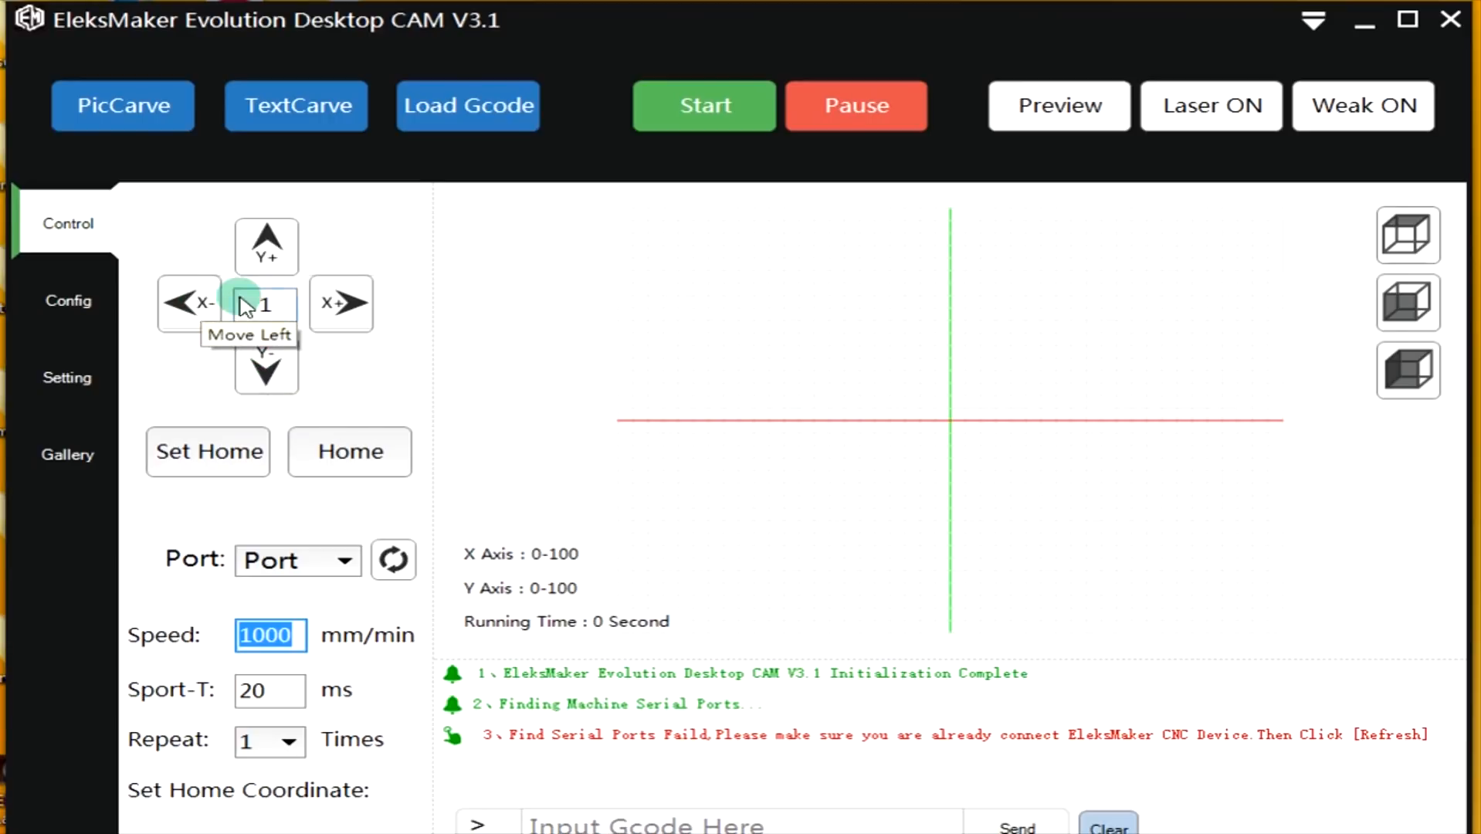
{"action": "mouse_move", "coordinate": [340, 301]}
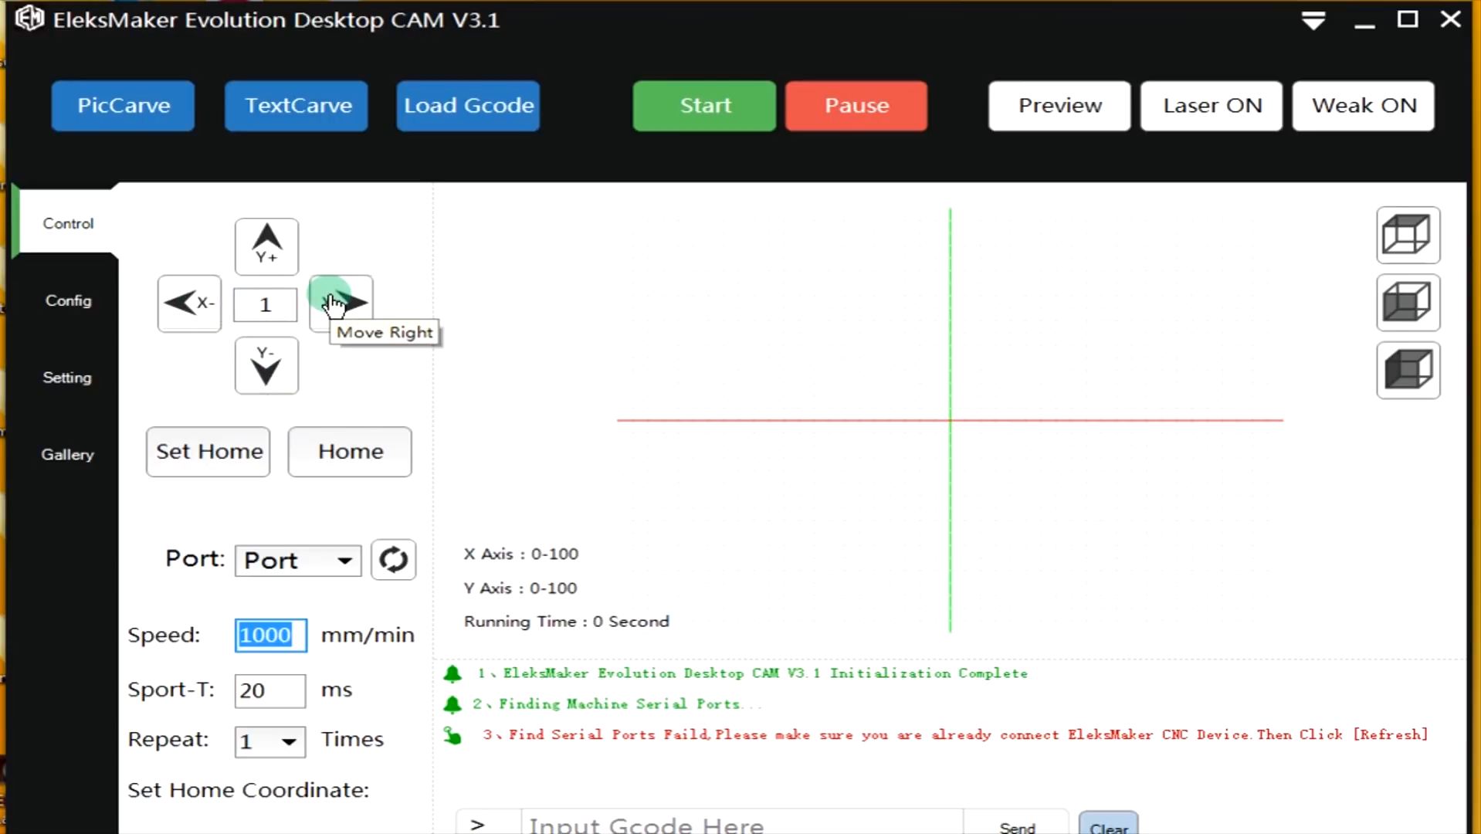
{"action": "mouse_move", "coordinate": [266, 364]}
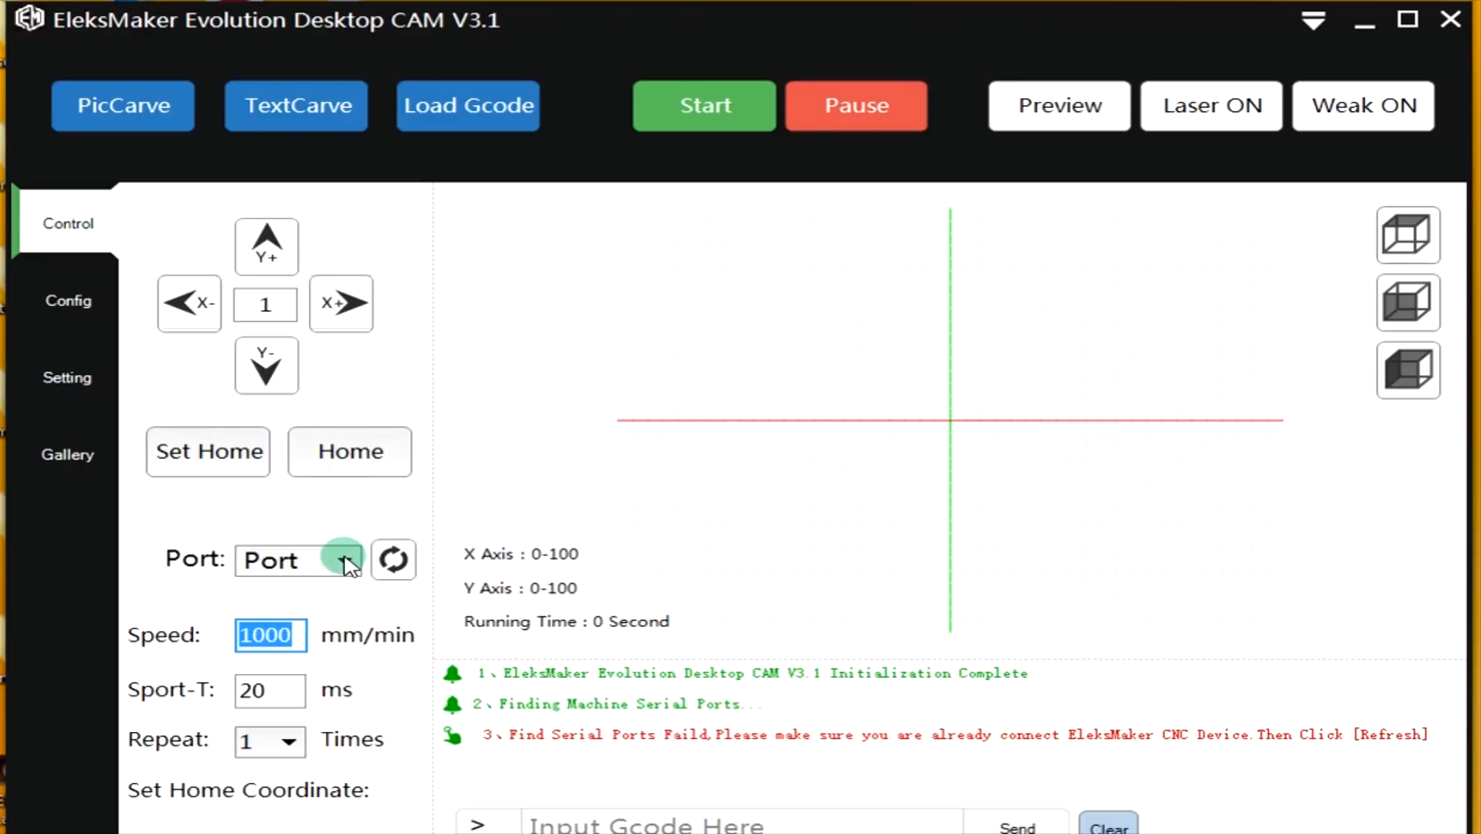
Refresh the serial port list and change the Speed from 1000 to 2000 mm/min.
{"action": "left_click", "coordinate": [343, 559]}
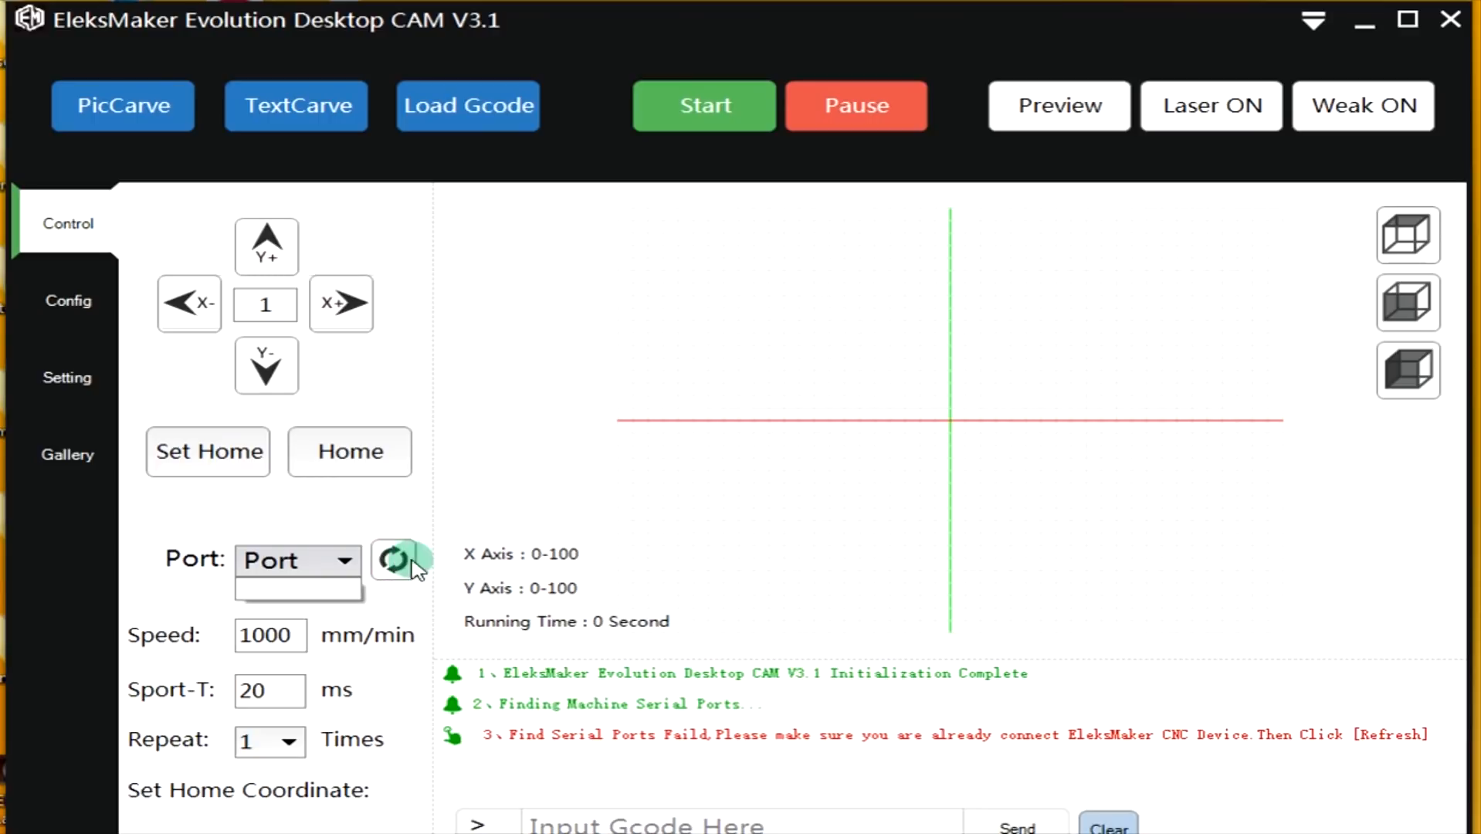
{"action": "mouse_move", "coordinate": [244, 623]}
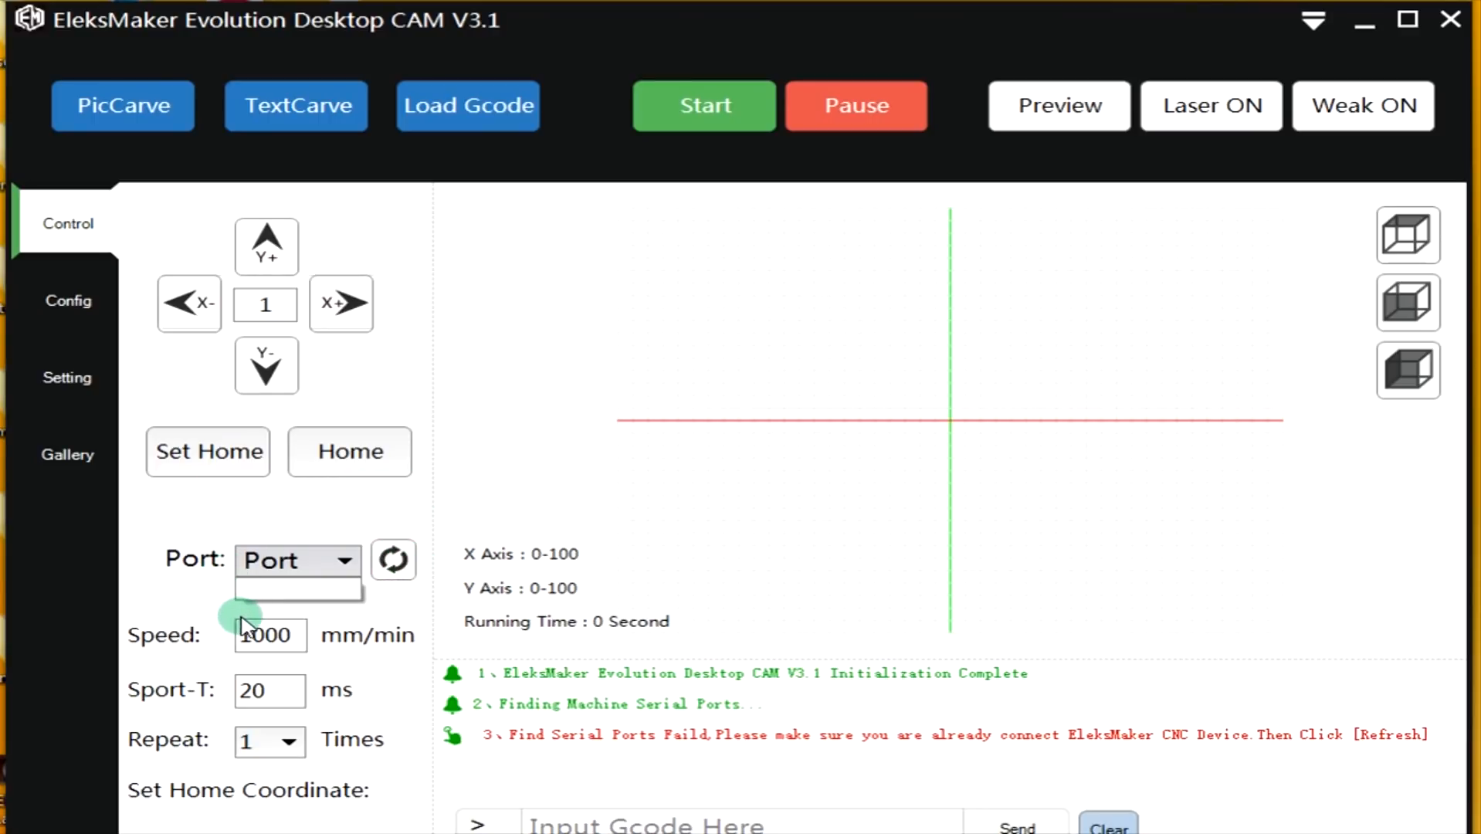
{"action": "left_click", "coordinate": [269, 635]}
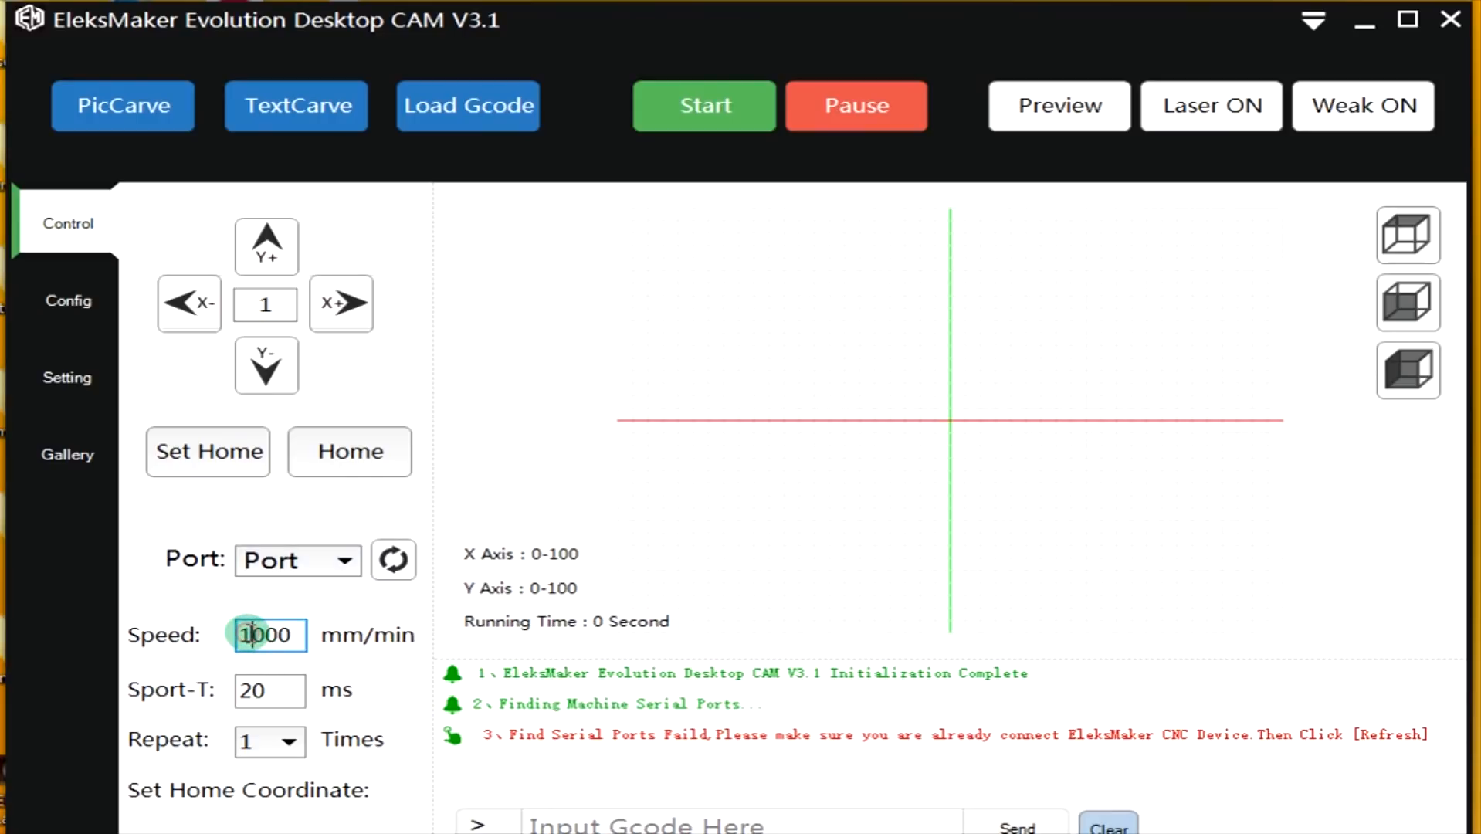
{"action": "key", "text": "Backspace"}
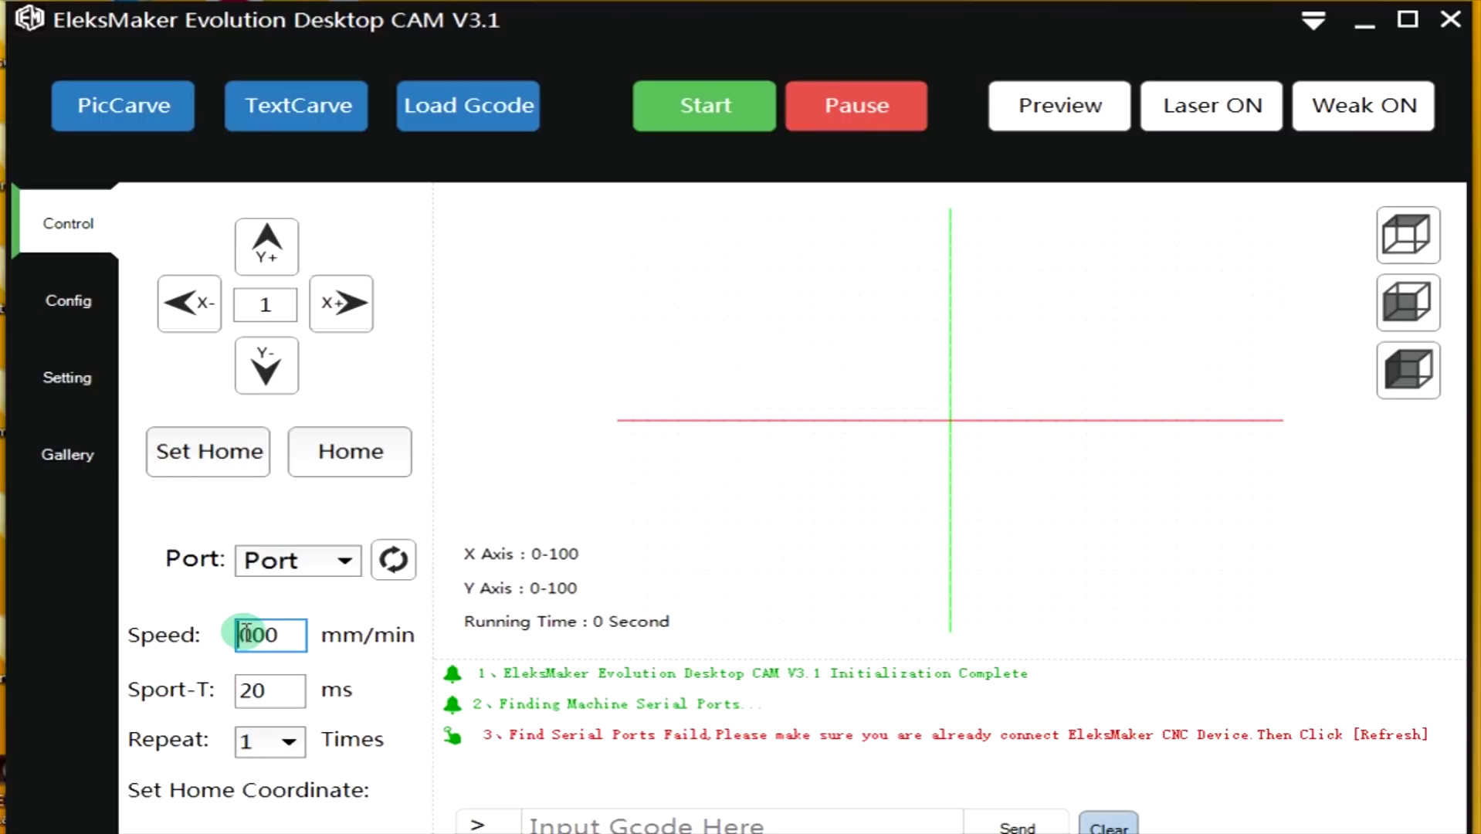
{"action": "type", "text": "2000"}
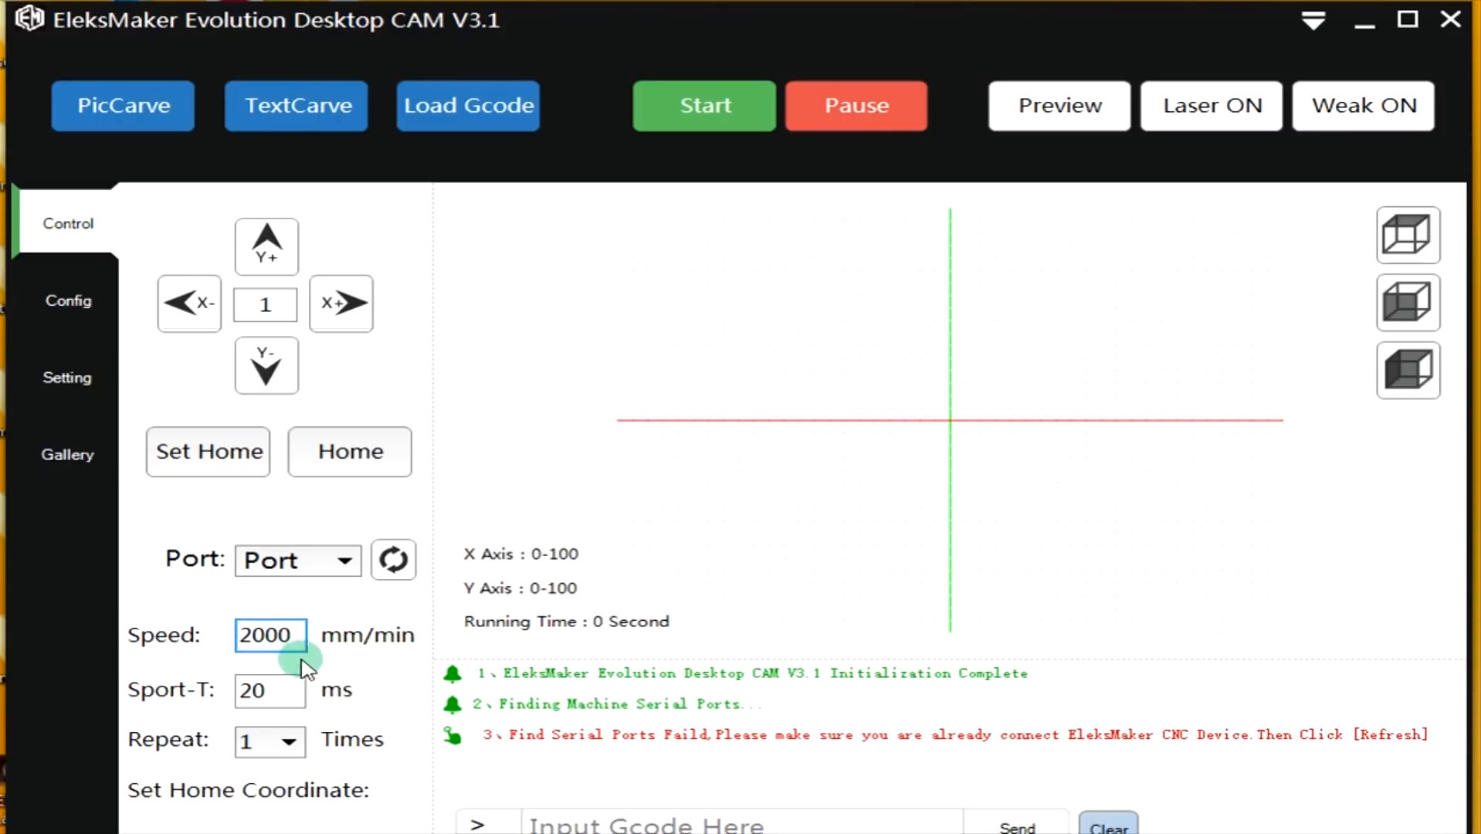
{"action": "left_click", "coordinate": [270, 634]}
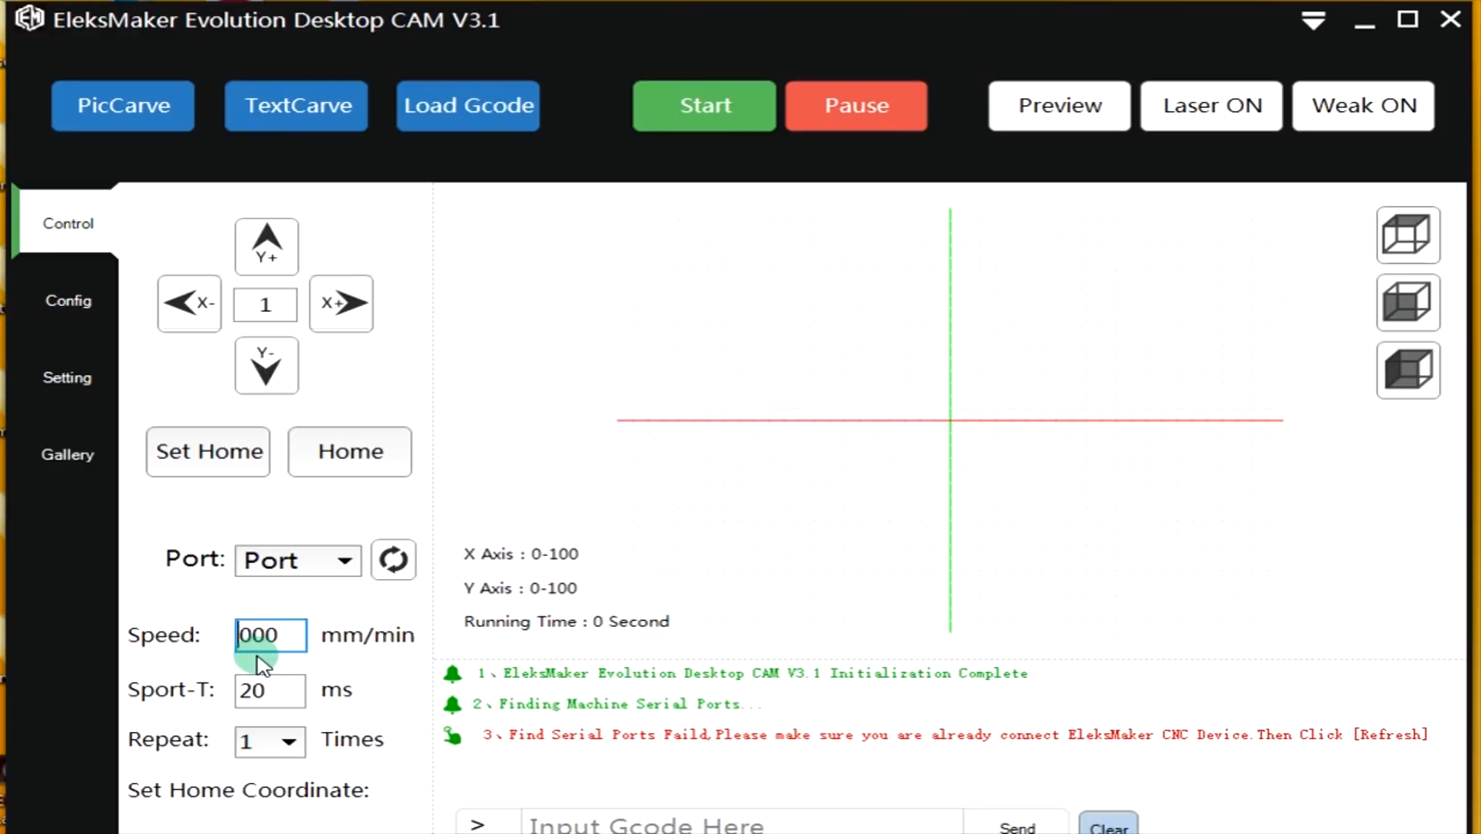
{"action": "type", "text": "3000"}
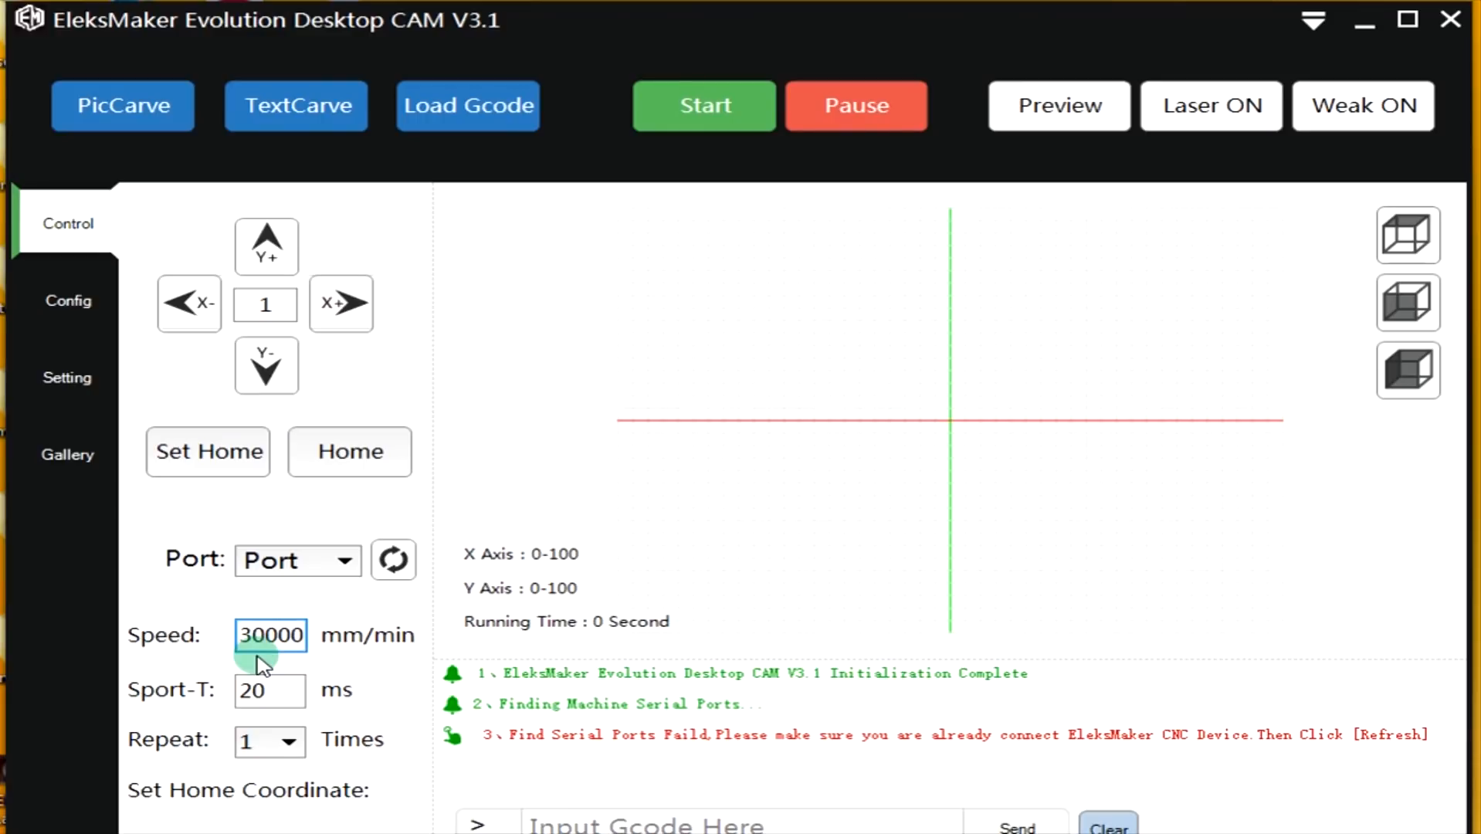
{"action": "key", "text": "BackSpace"}
{"action": "type", "text": "2"}
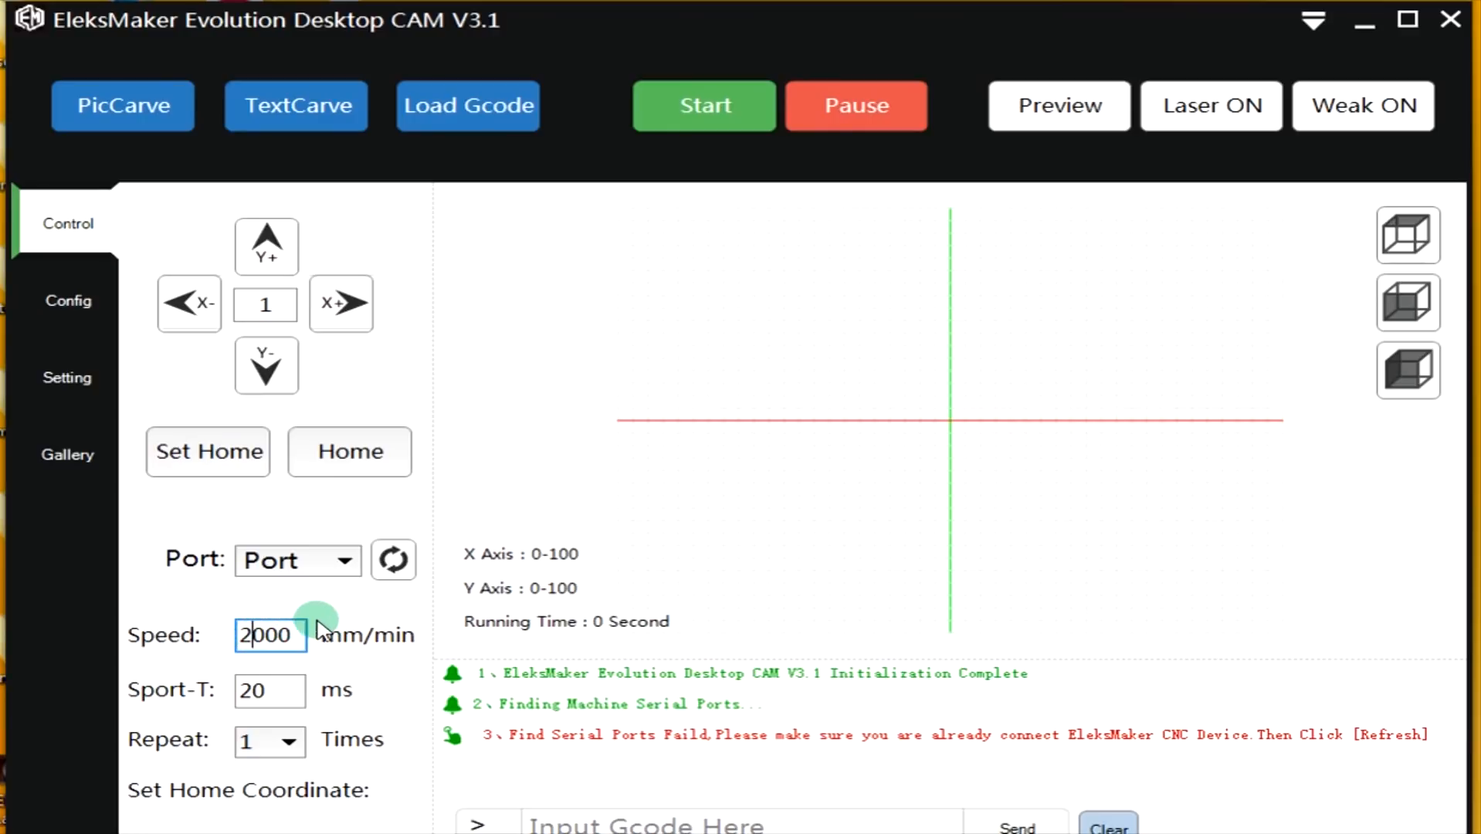
{"action": "mouse_move", "coordinate": [304, 656]}
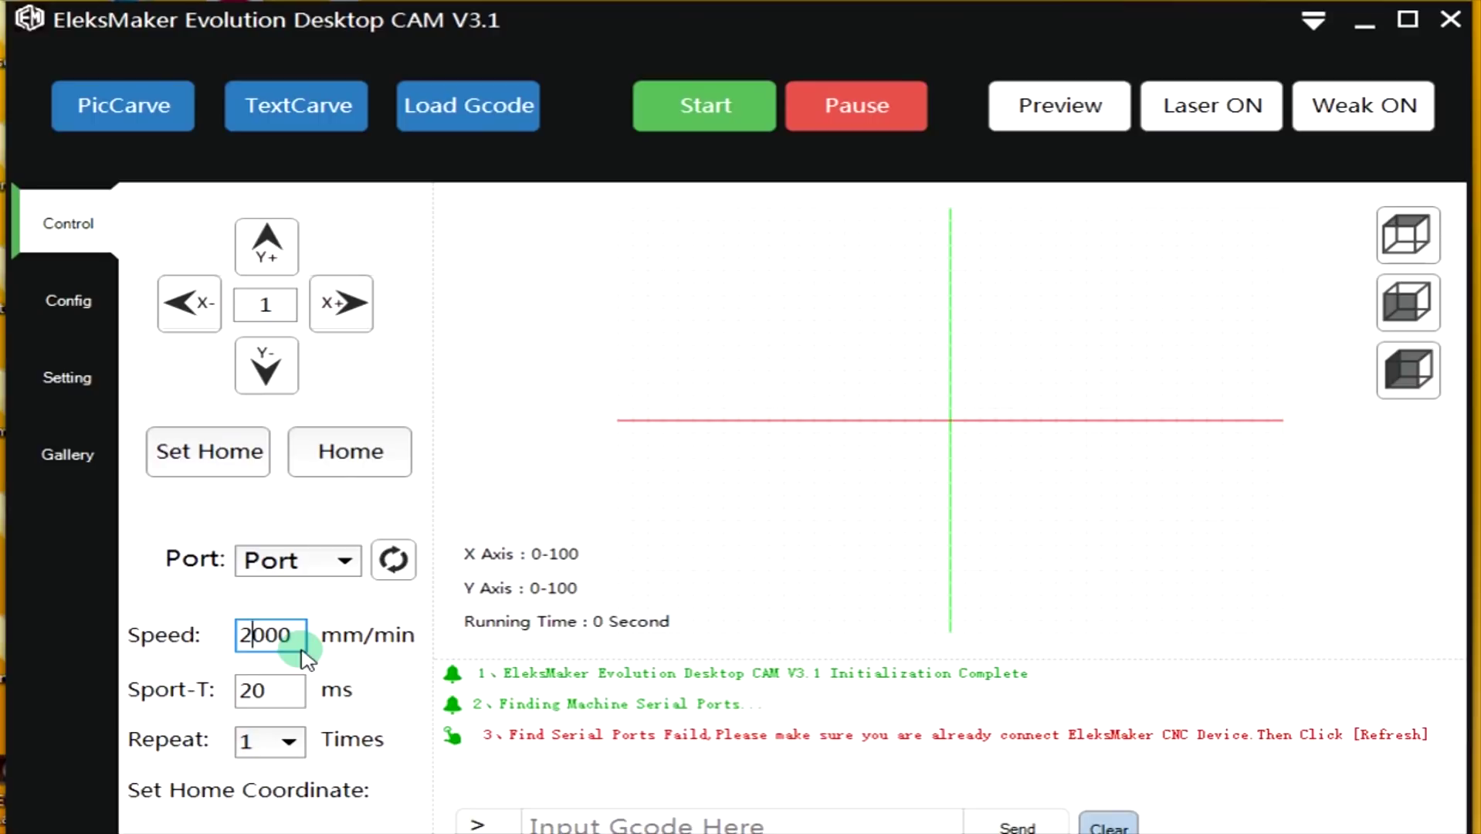
{"action": "mouse_move", "coordinate": [295, 746]}
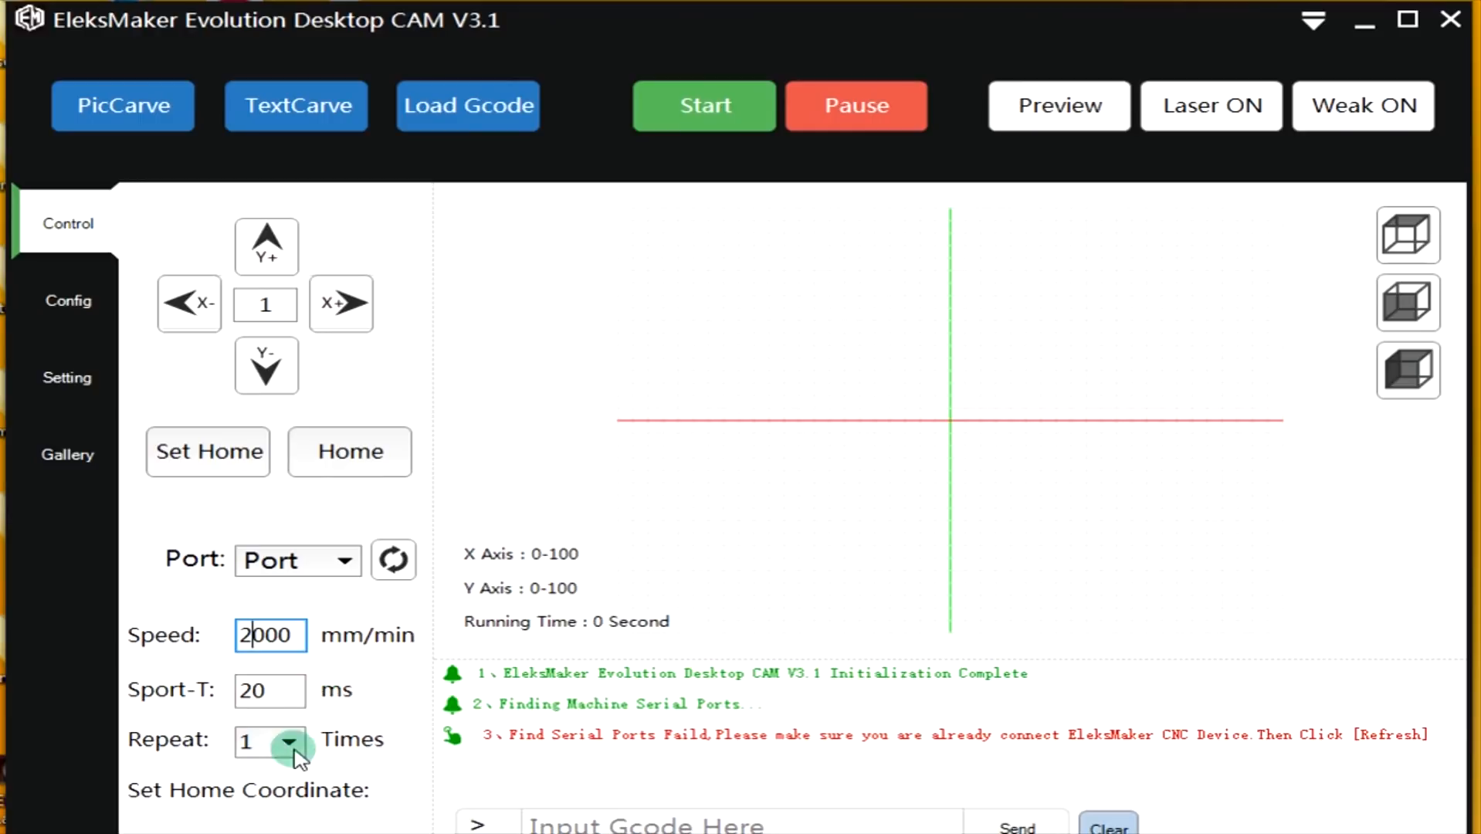
{"action": "mouse_move", "coordinate": [271, 690]}
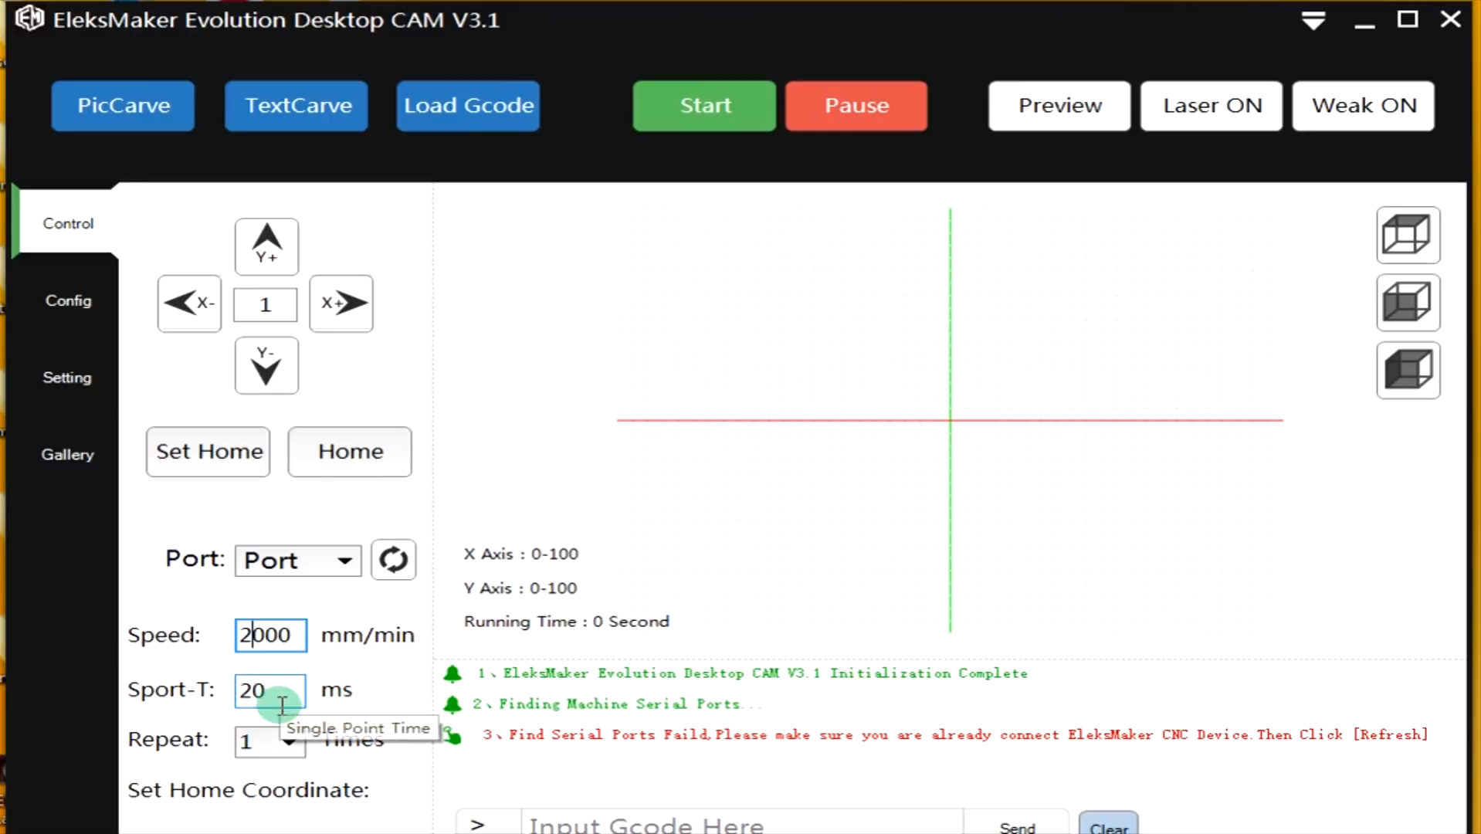
{"action": "mouse_move", "coordinate": [305, 720]}
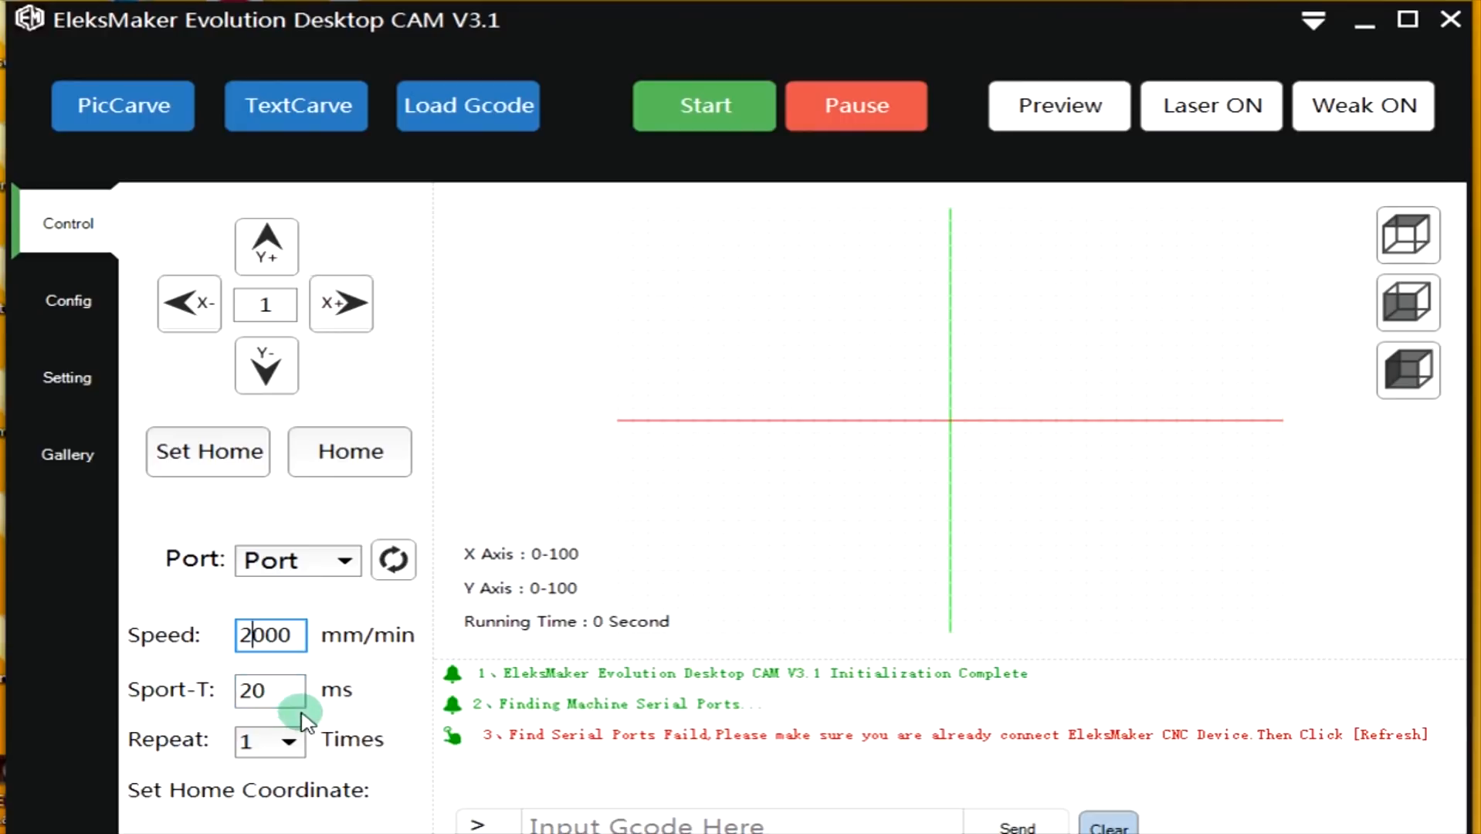
{"action": "mouse_move", "coordinate": [296, 743]}
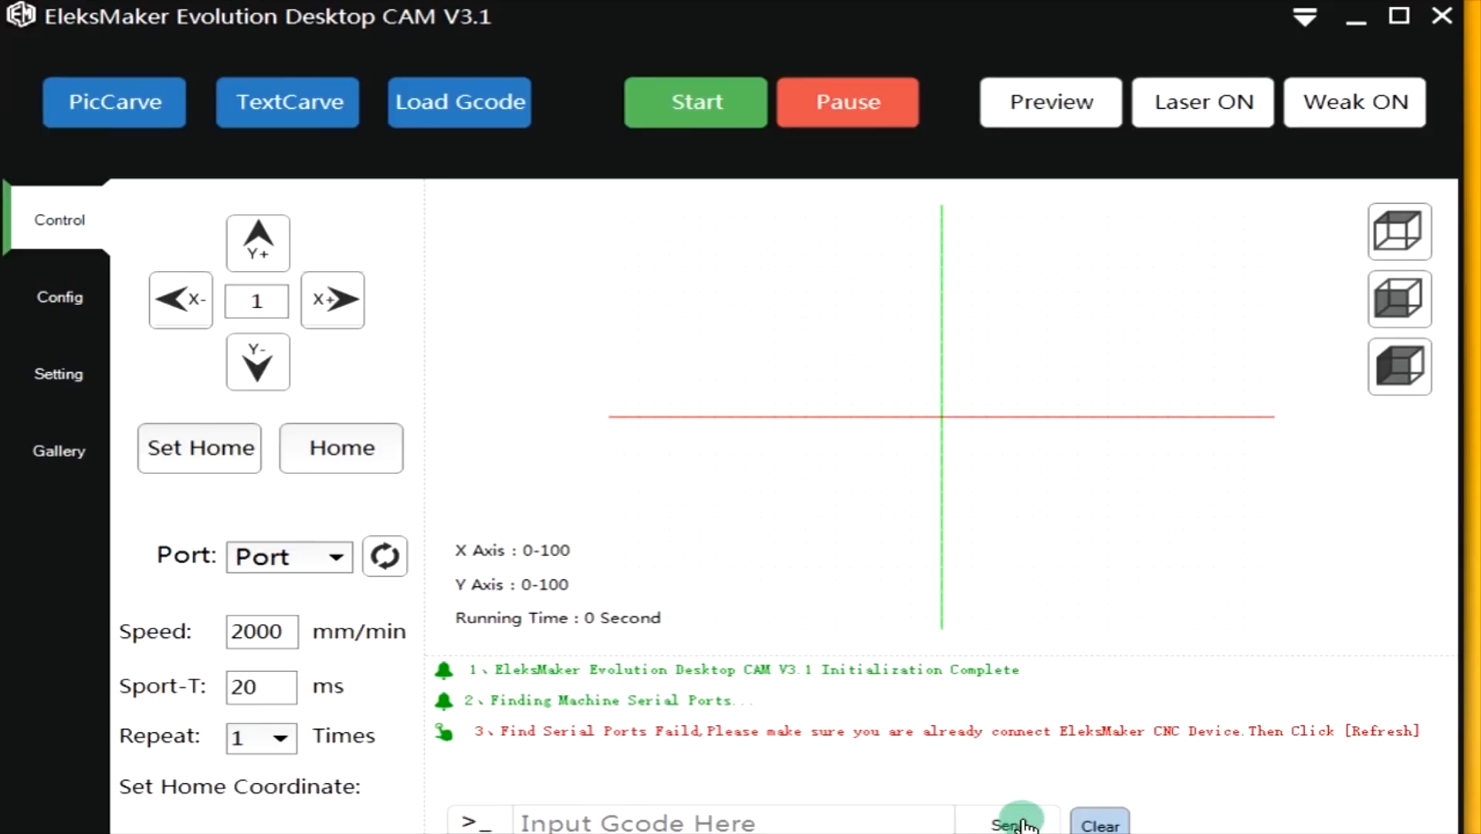
{"action": "mouse_move", "coordinate": [1008, 822]}
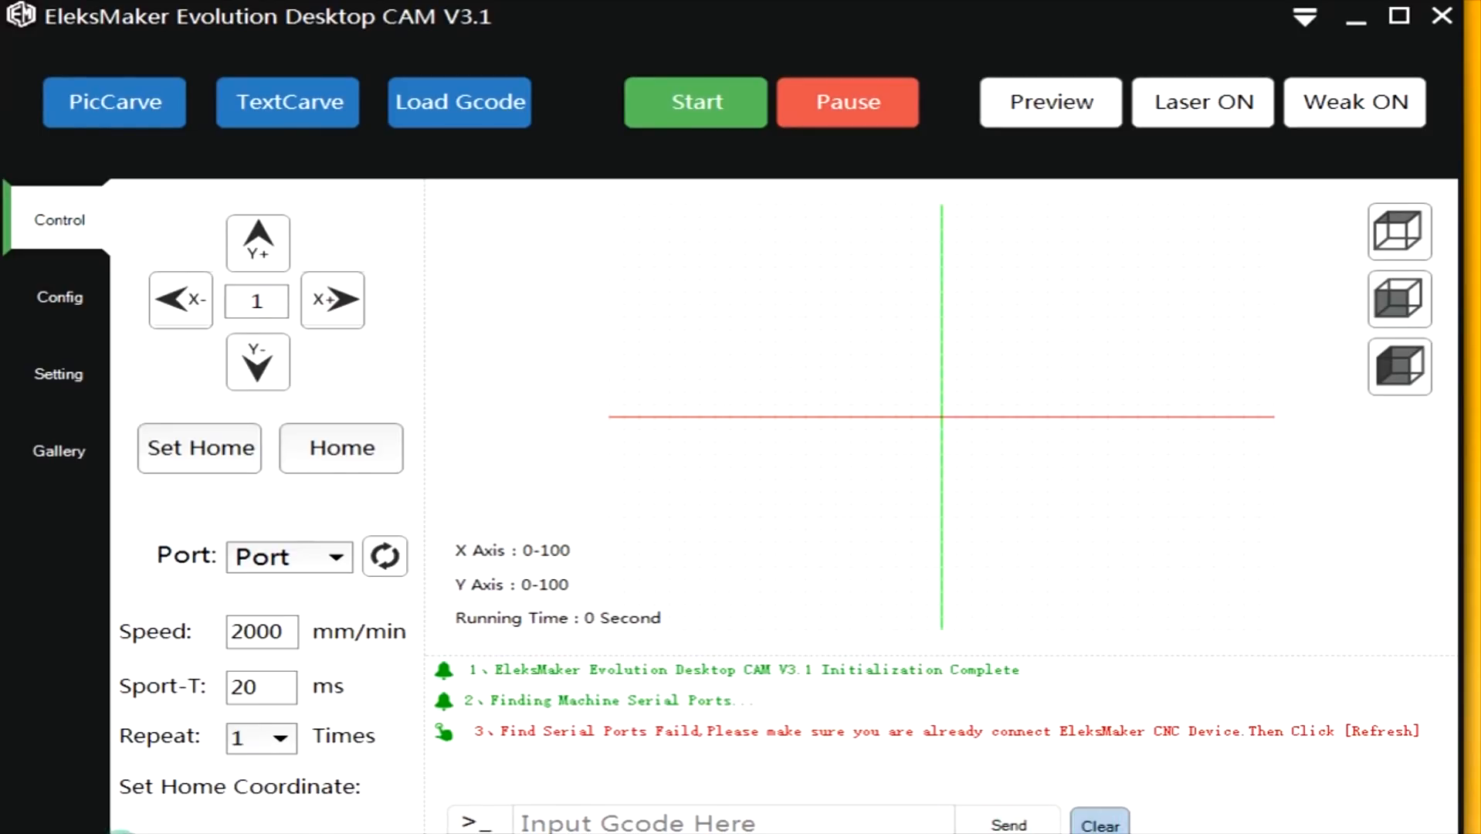
Show the Config tab with X-Rev/Y-Rev, Pluse, Accel and Hardware Limit options.
{"action": "left_click", "coordinate": [58, 296]}
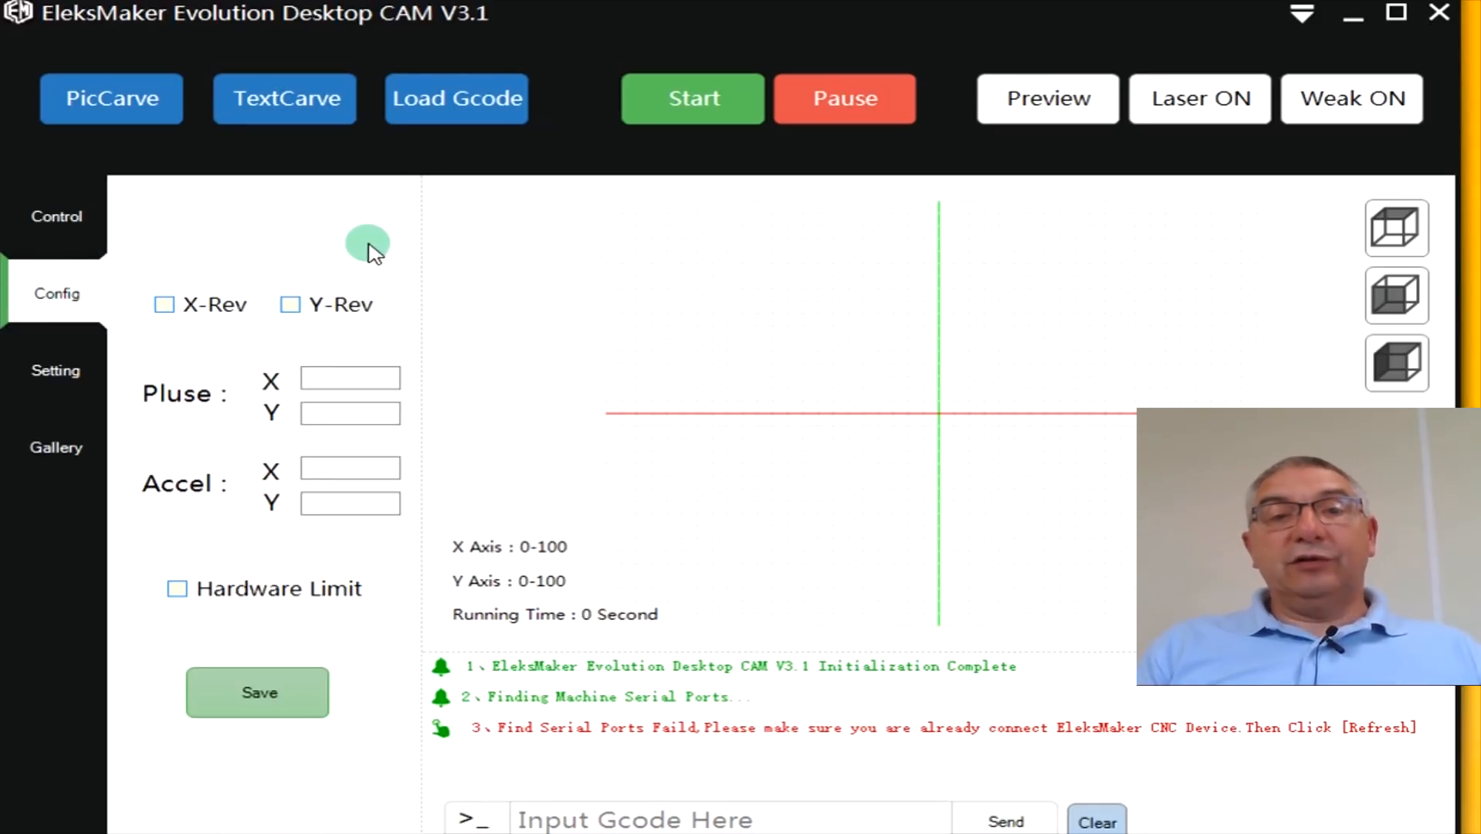
{"action": "mouse_move", "coordinate": [189, 534]}
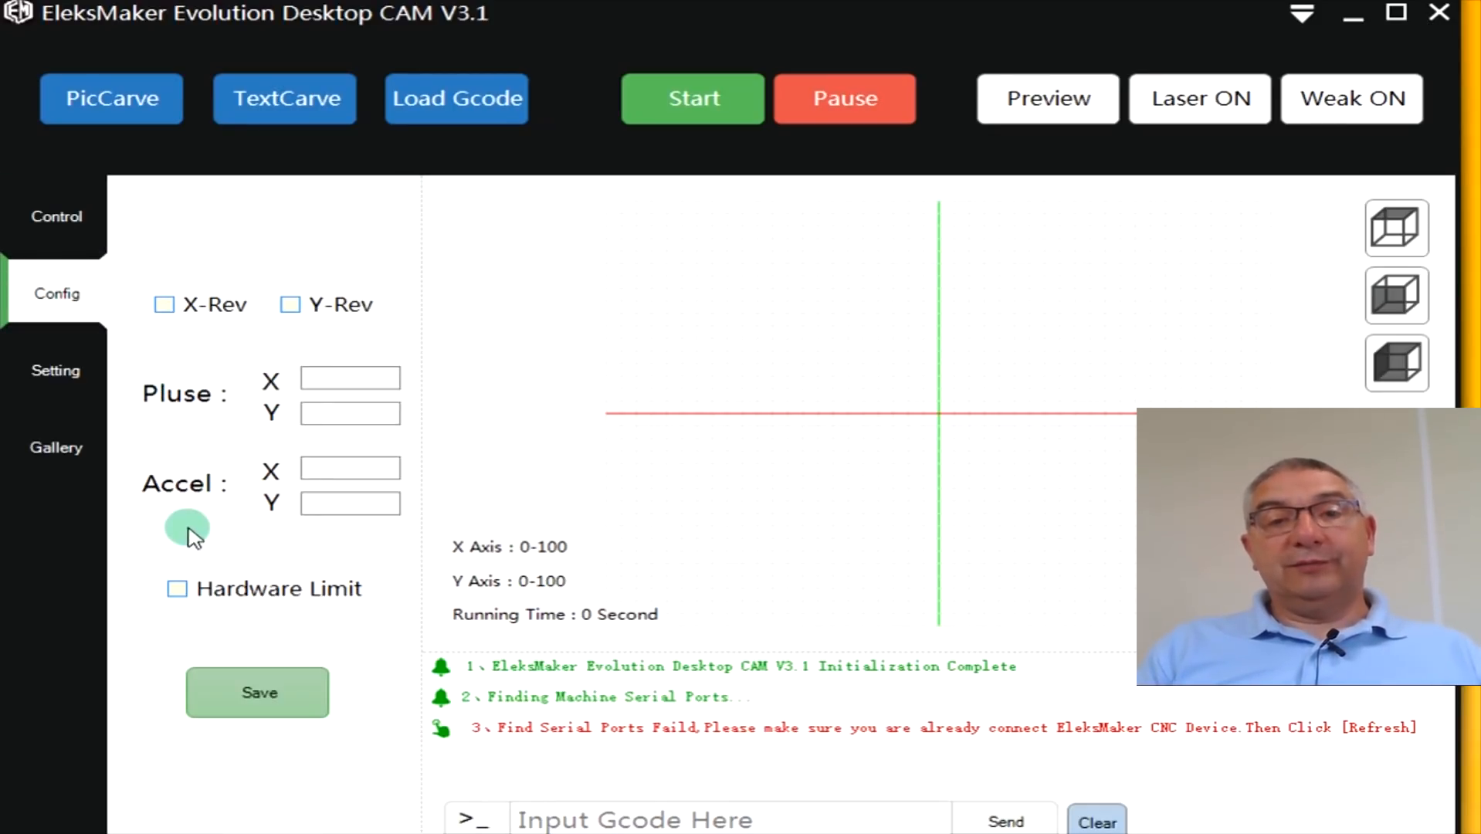
{"action": "mouse_move", "coordinate": [350, 501]}
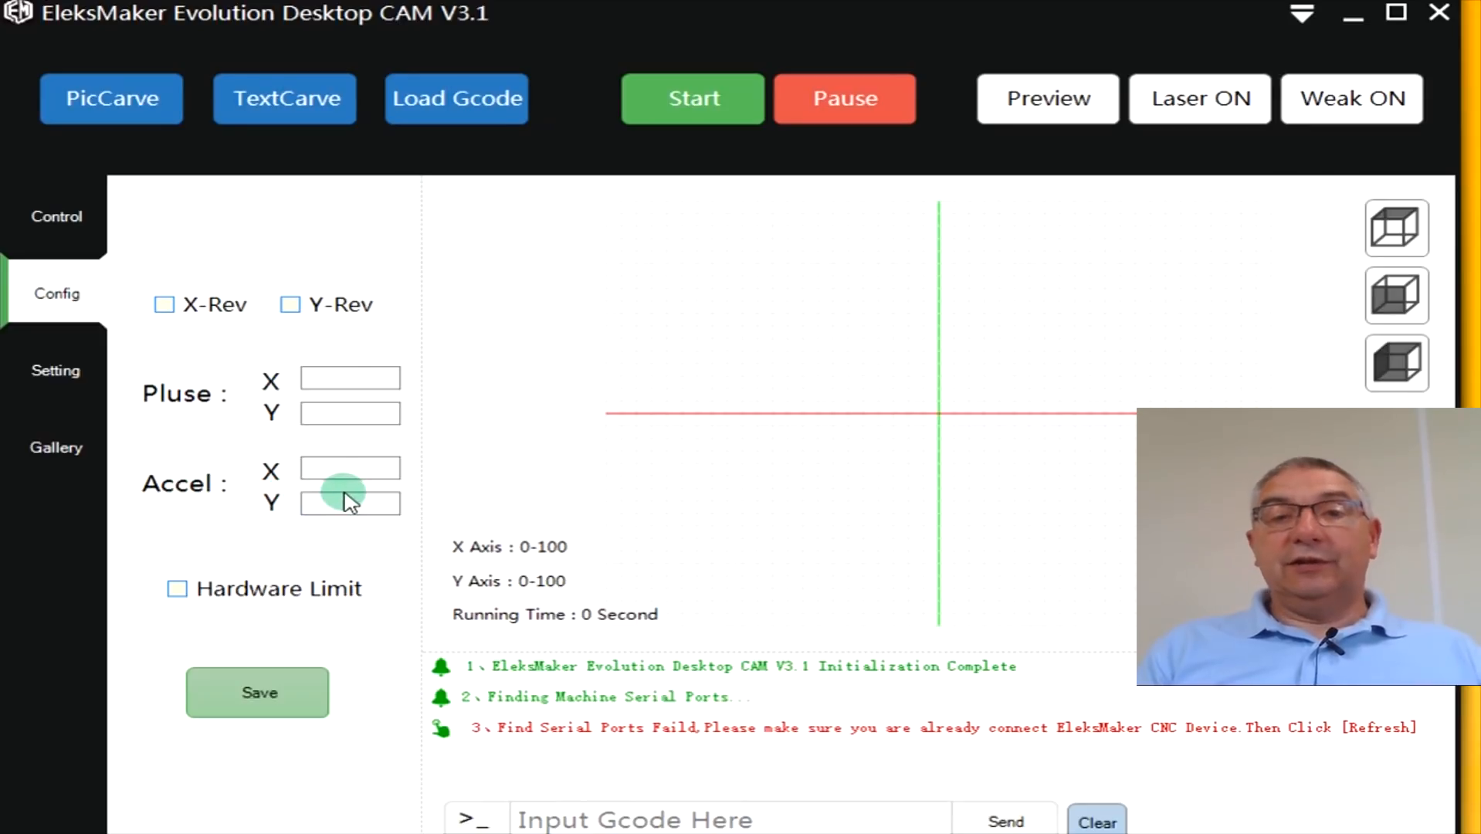
{"action": "mouse_move", "coordinate": [143, 367]}
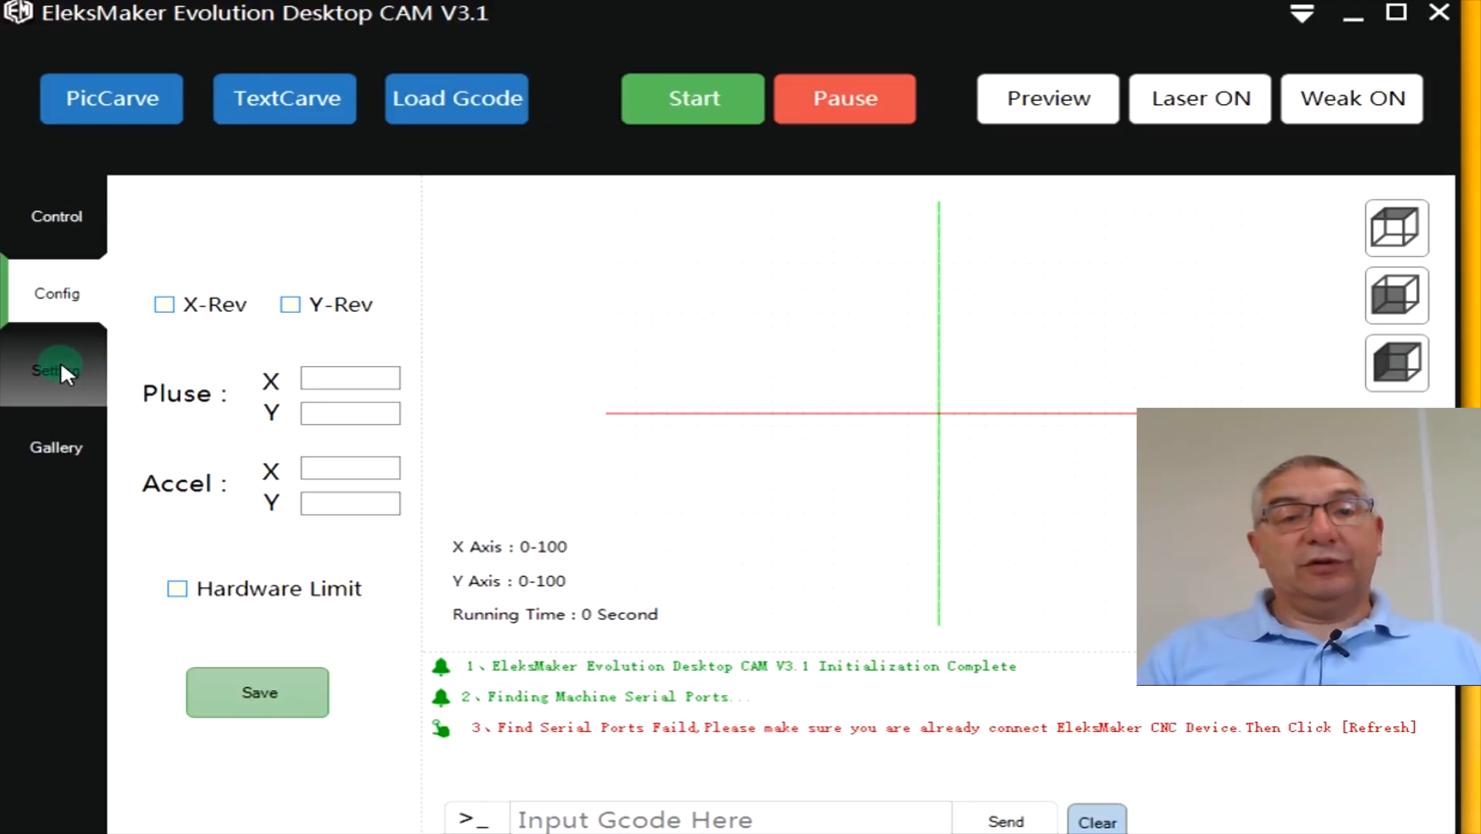
Show the Setting tab with machine selection, ON/OFF and WEAK power sliders.
{"action": "left_click", "coordinate": [55, 369]}
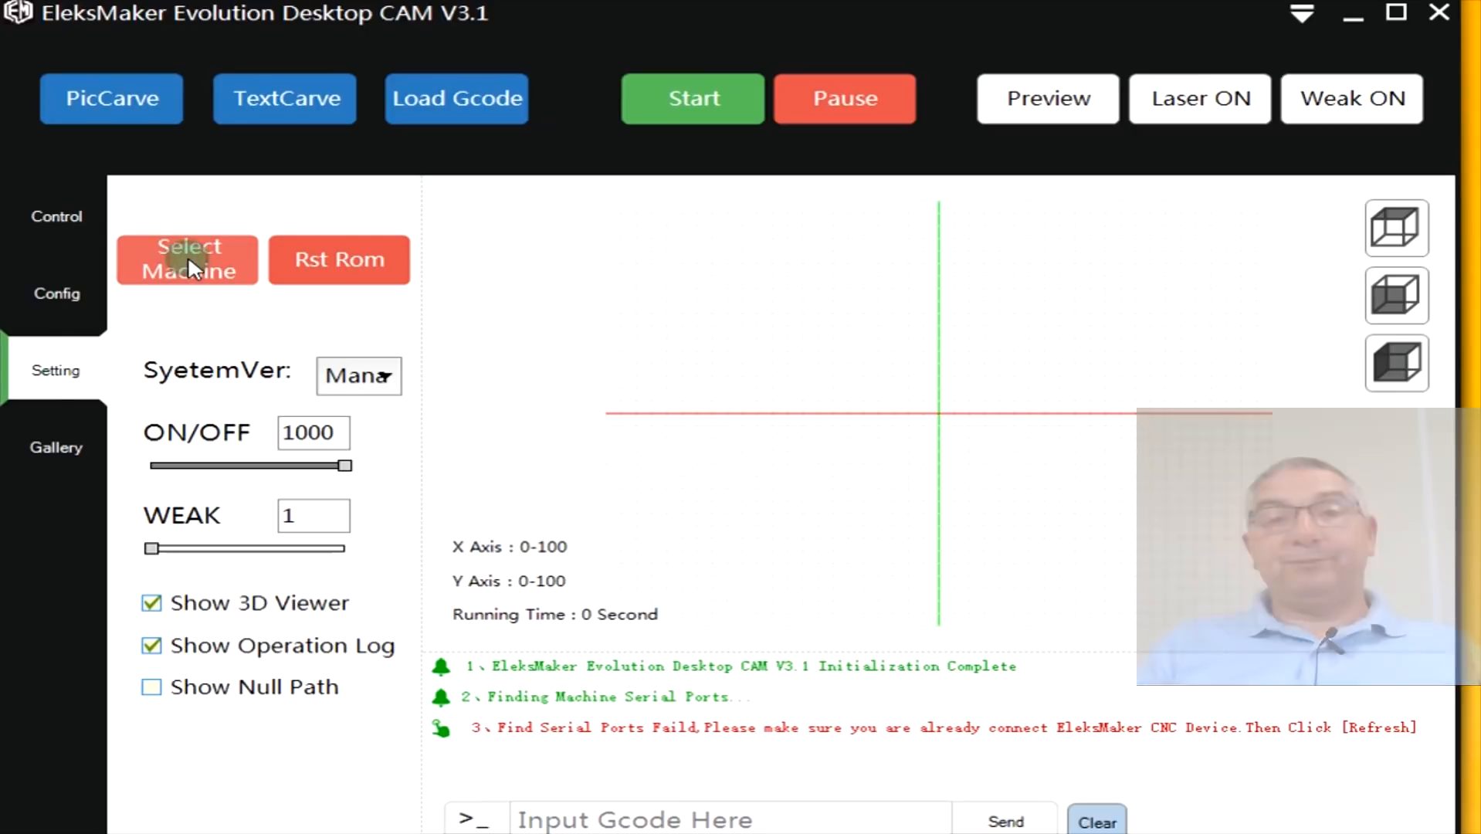
{"action": "mouse_move", "coordinate": [592, 264]}
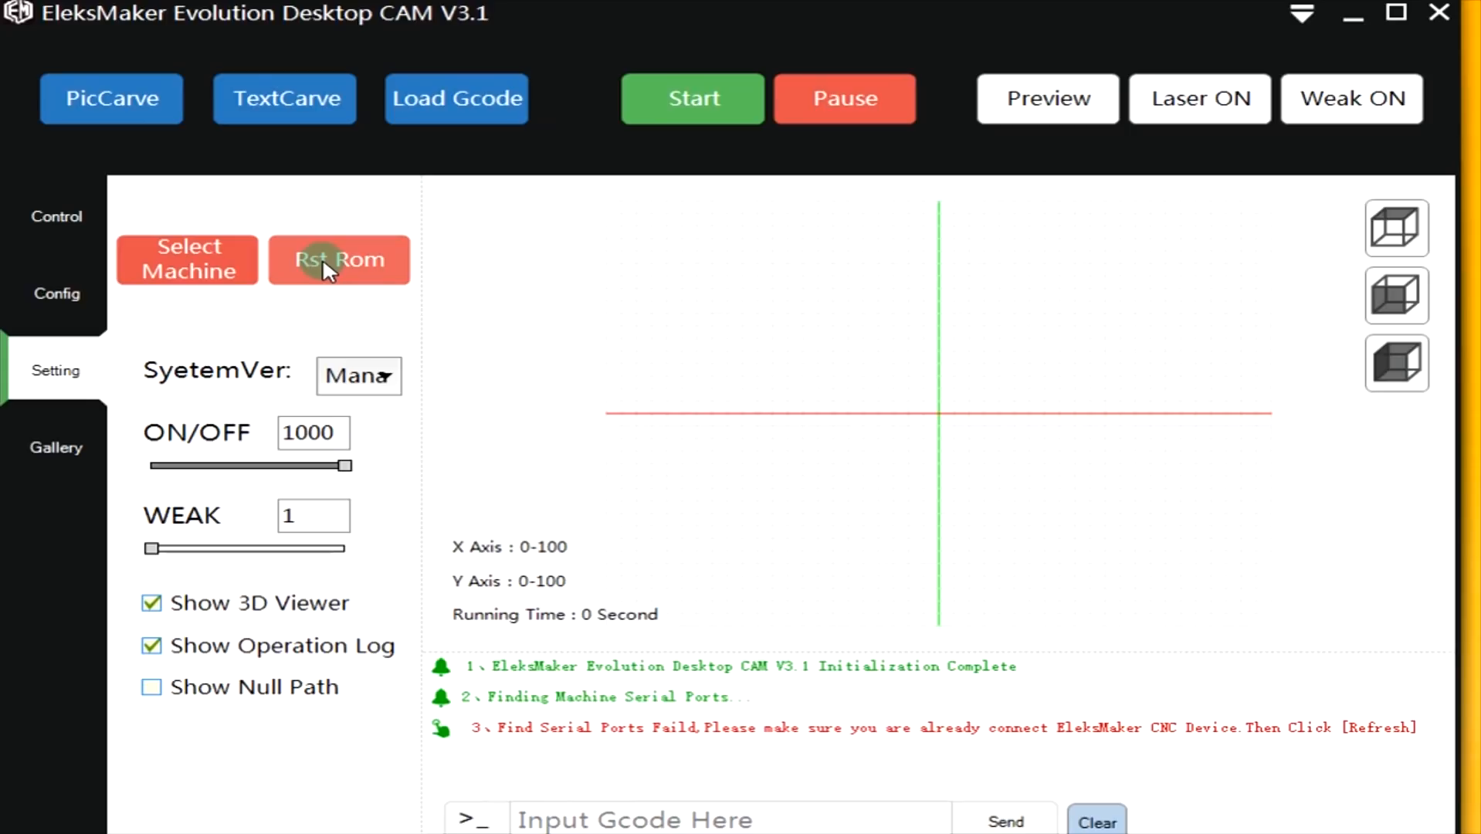
{"action": "mouse_move", "coordinate": [110, 382]}
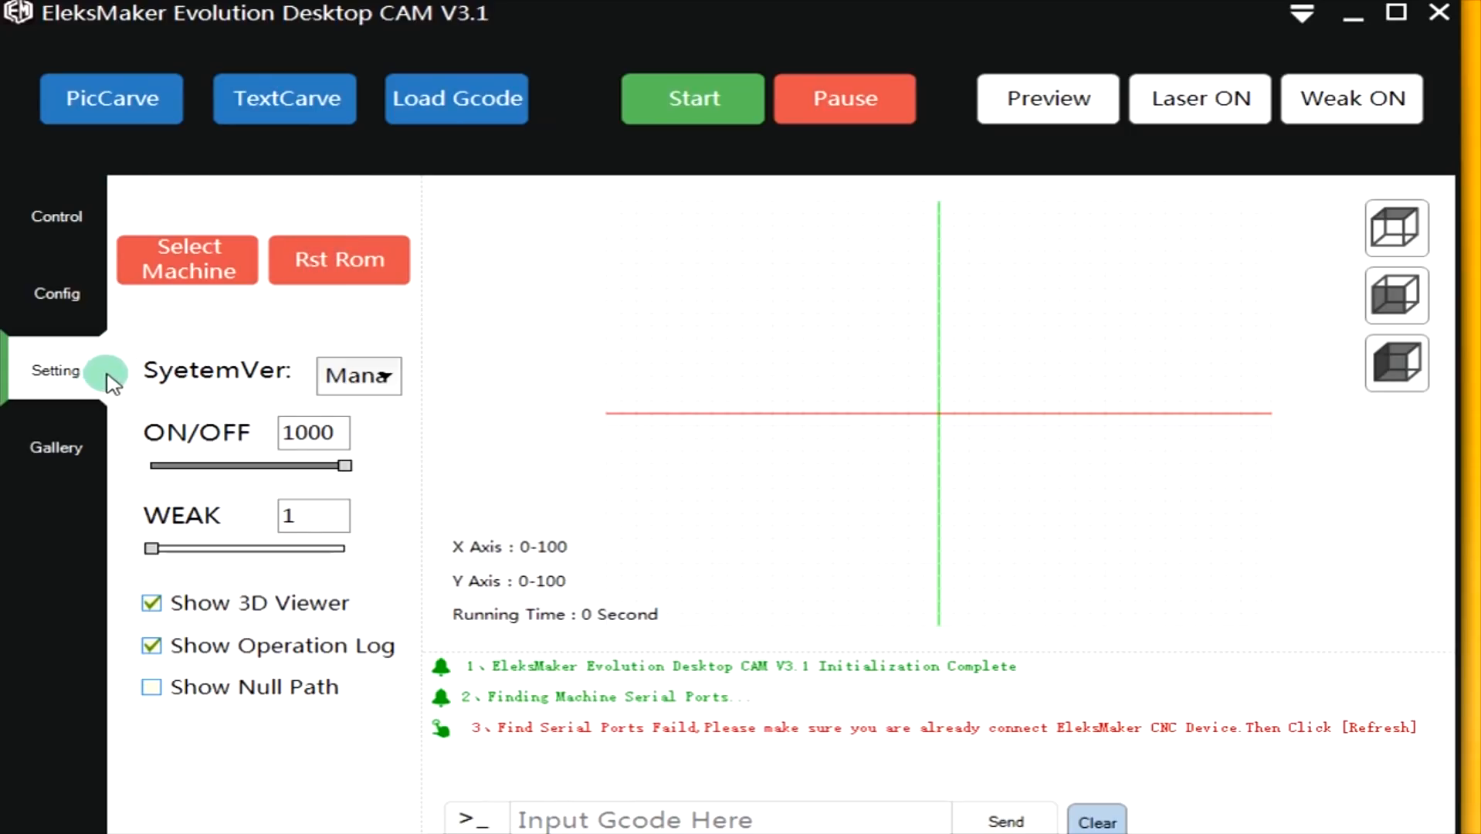
{"action": "mouse_move", "coordinate": [376, 452]}
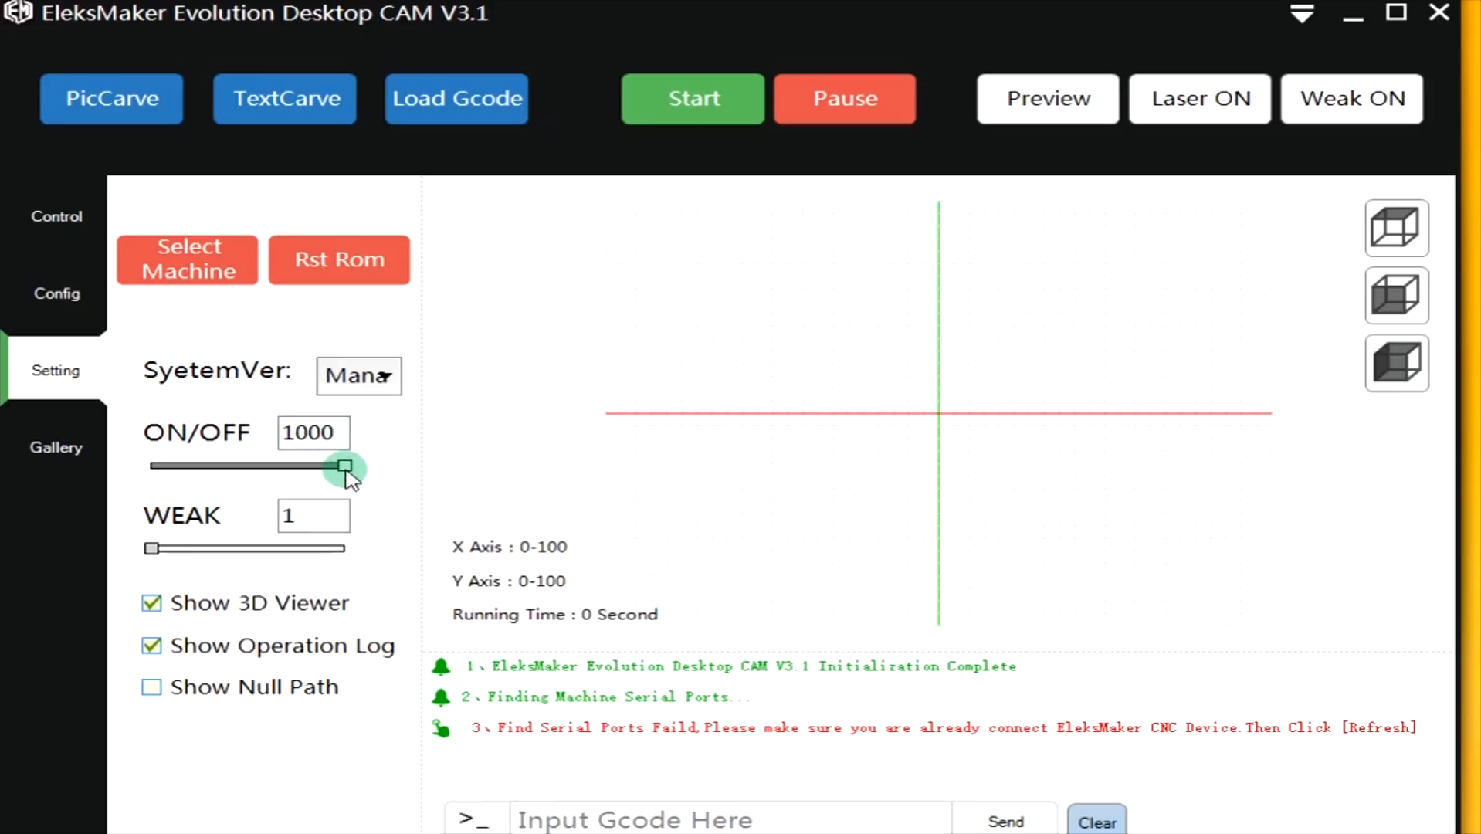
{"action": "left_click", "coordinate": [313, 432]}
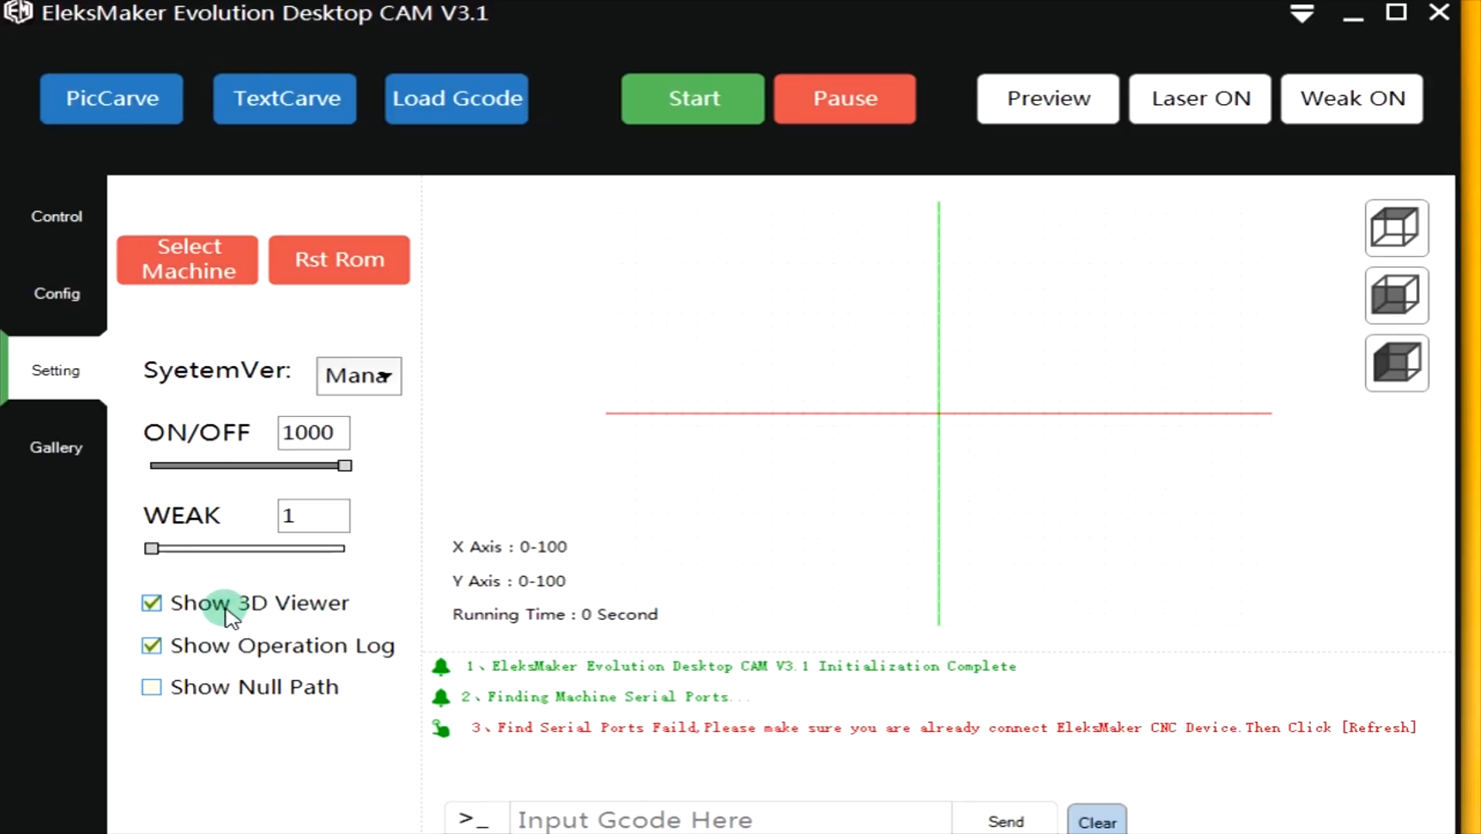
{"action": "mouse_move", "coordinate": [745, 470]}
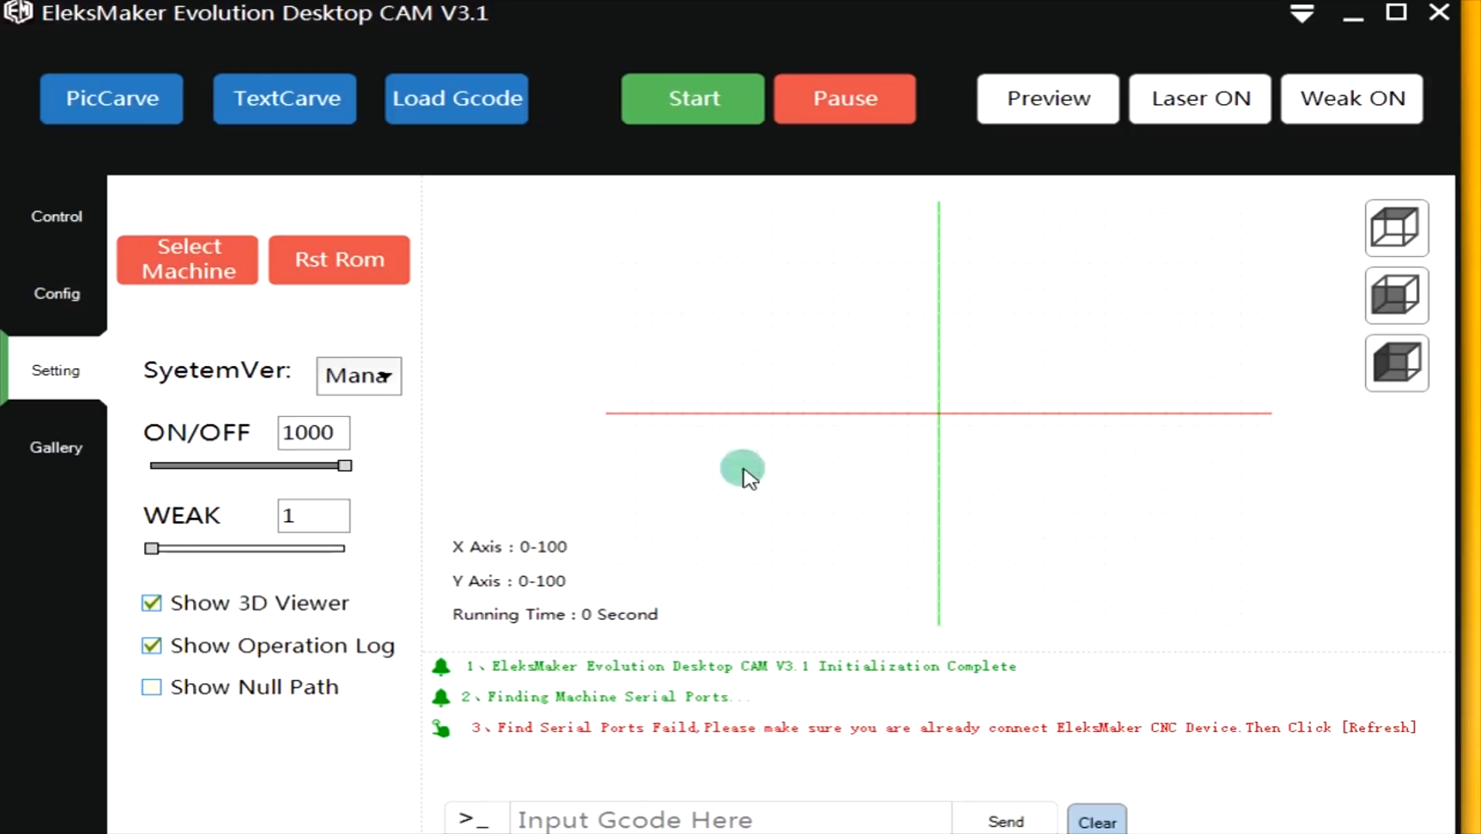
{"action": "mouse_move", "coordinate": [356, 635]}
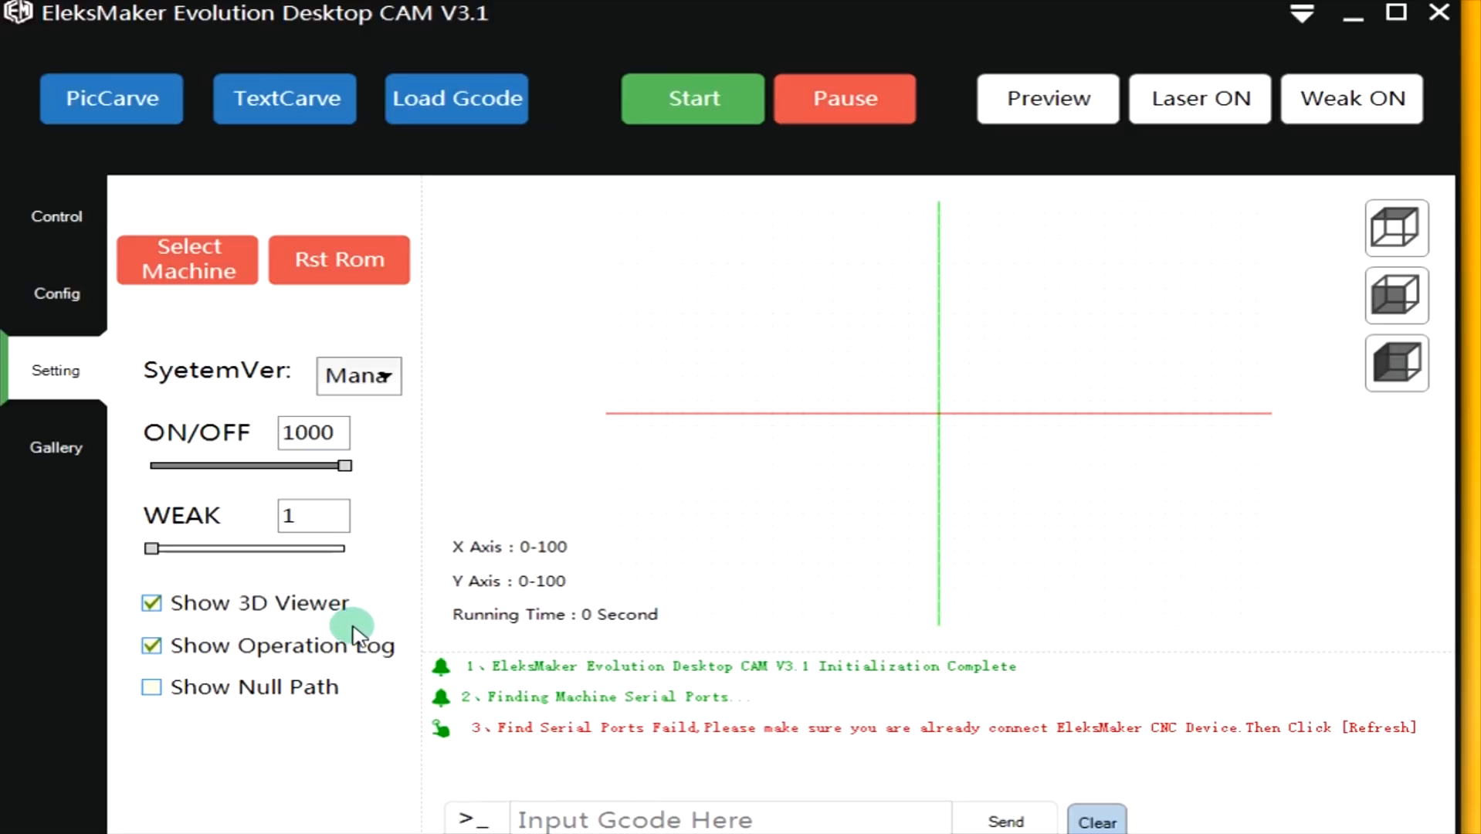
{"action": "mouse_move", "coordinate": [708, 632]}
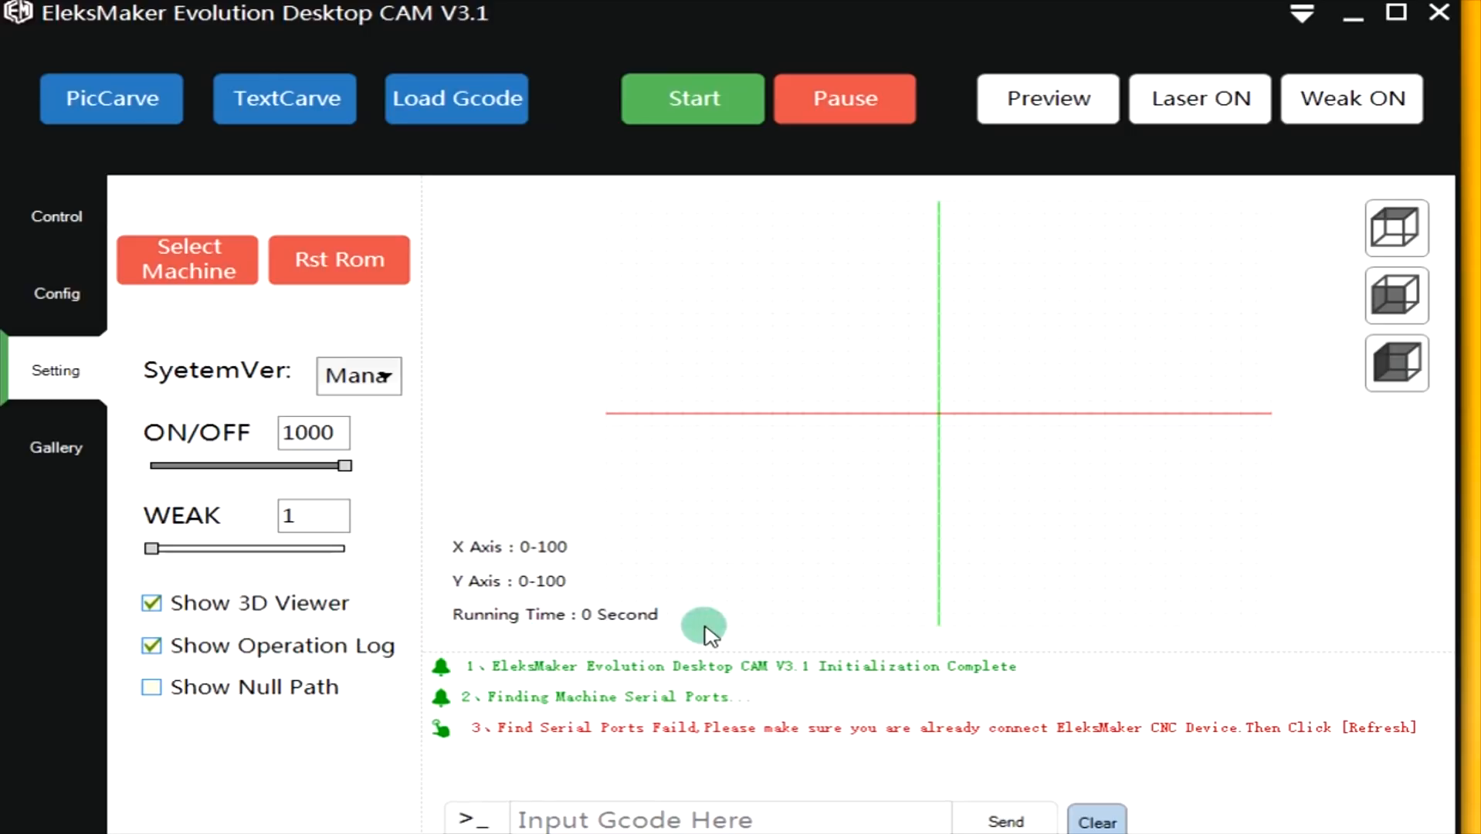
{"action": "mouse_move", "coordinate": [652, 626]}
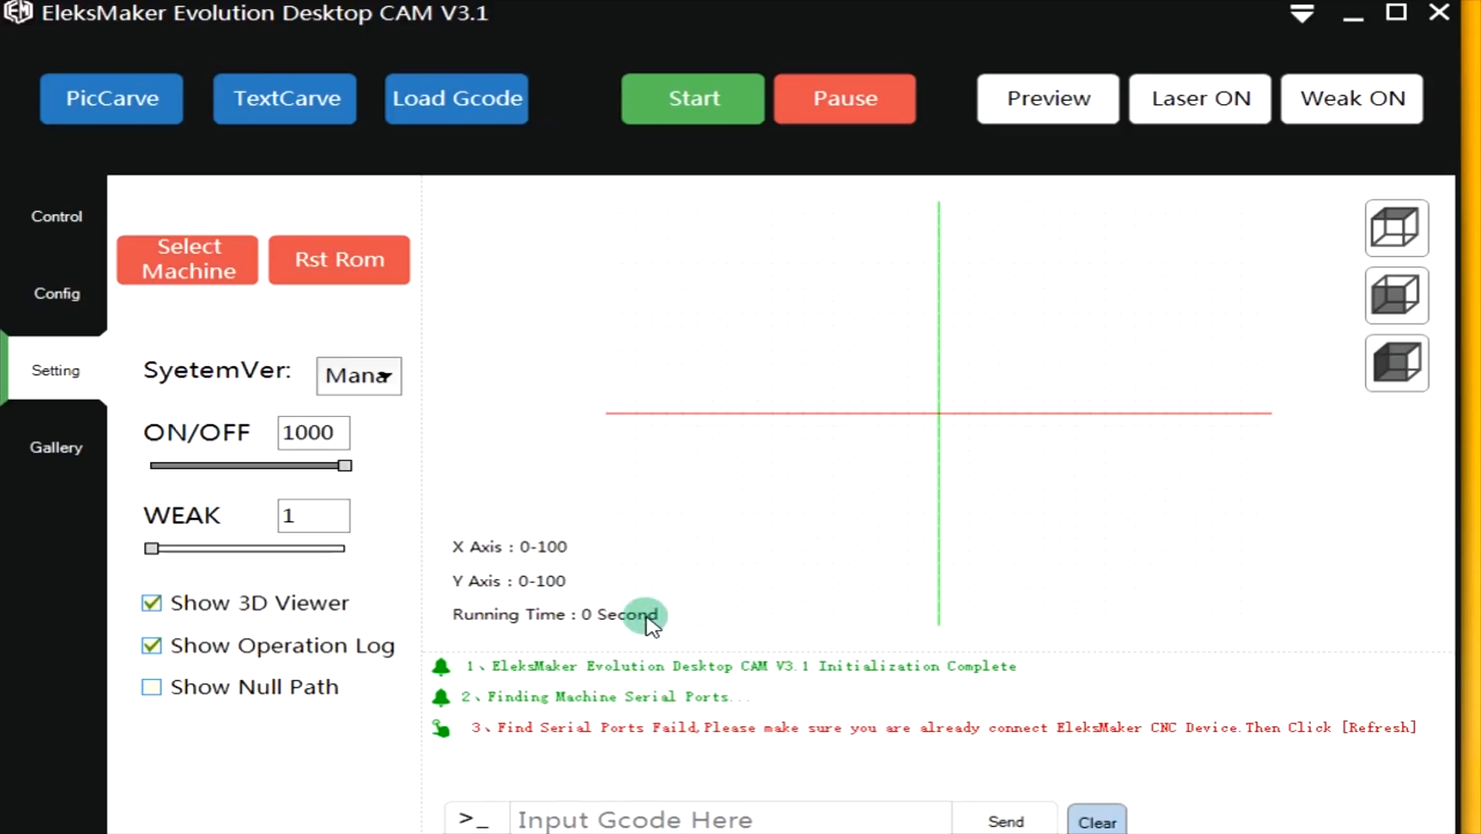
{"action": "mouse_move", "coordinate": [597, 761]}
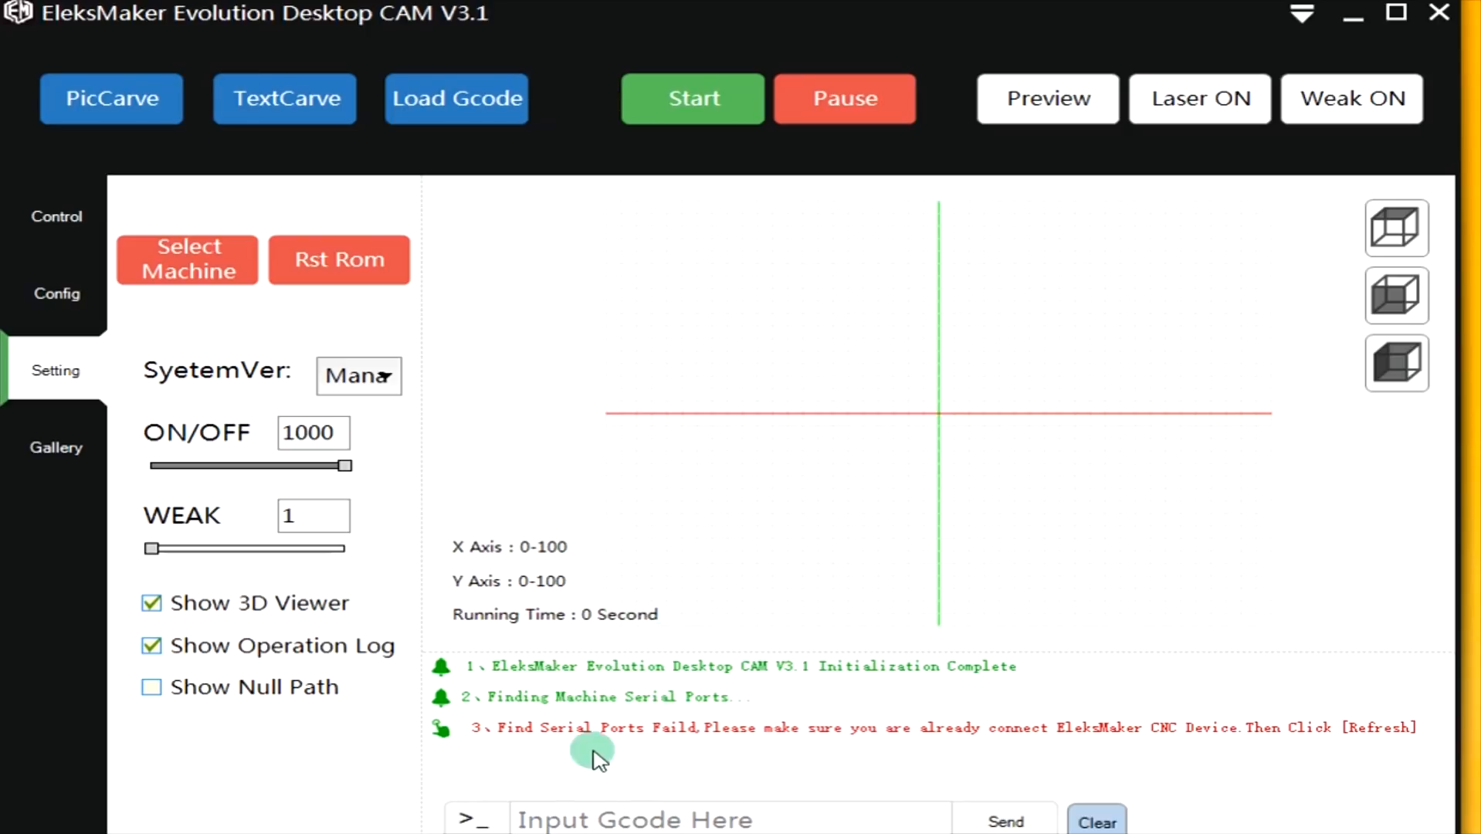
{"action": "left_click", "coordinate": [627, 817]}
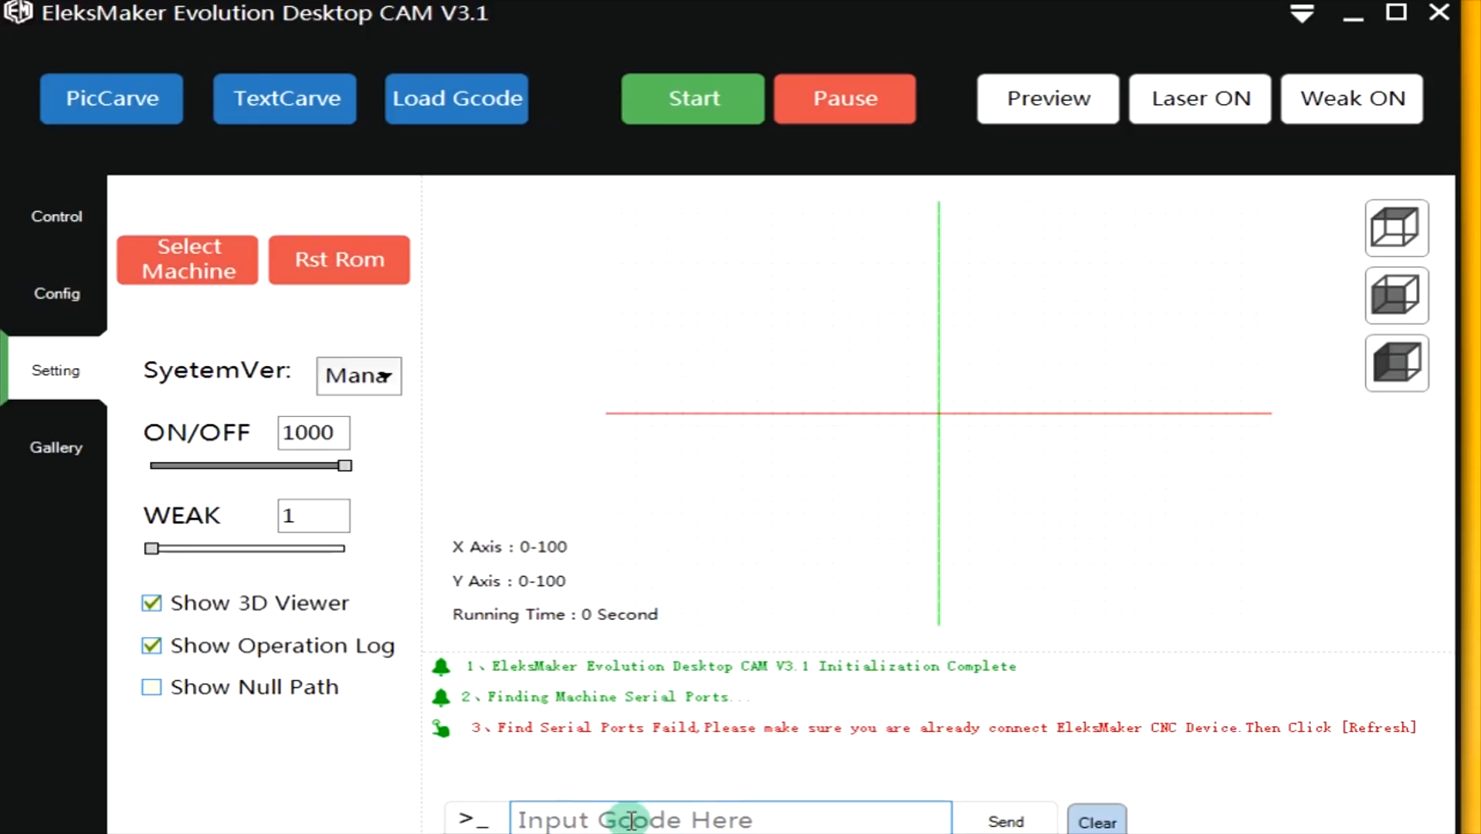
{"action": "mouse_move", "coordinate": [659, 774]}
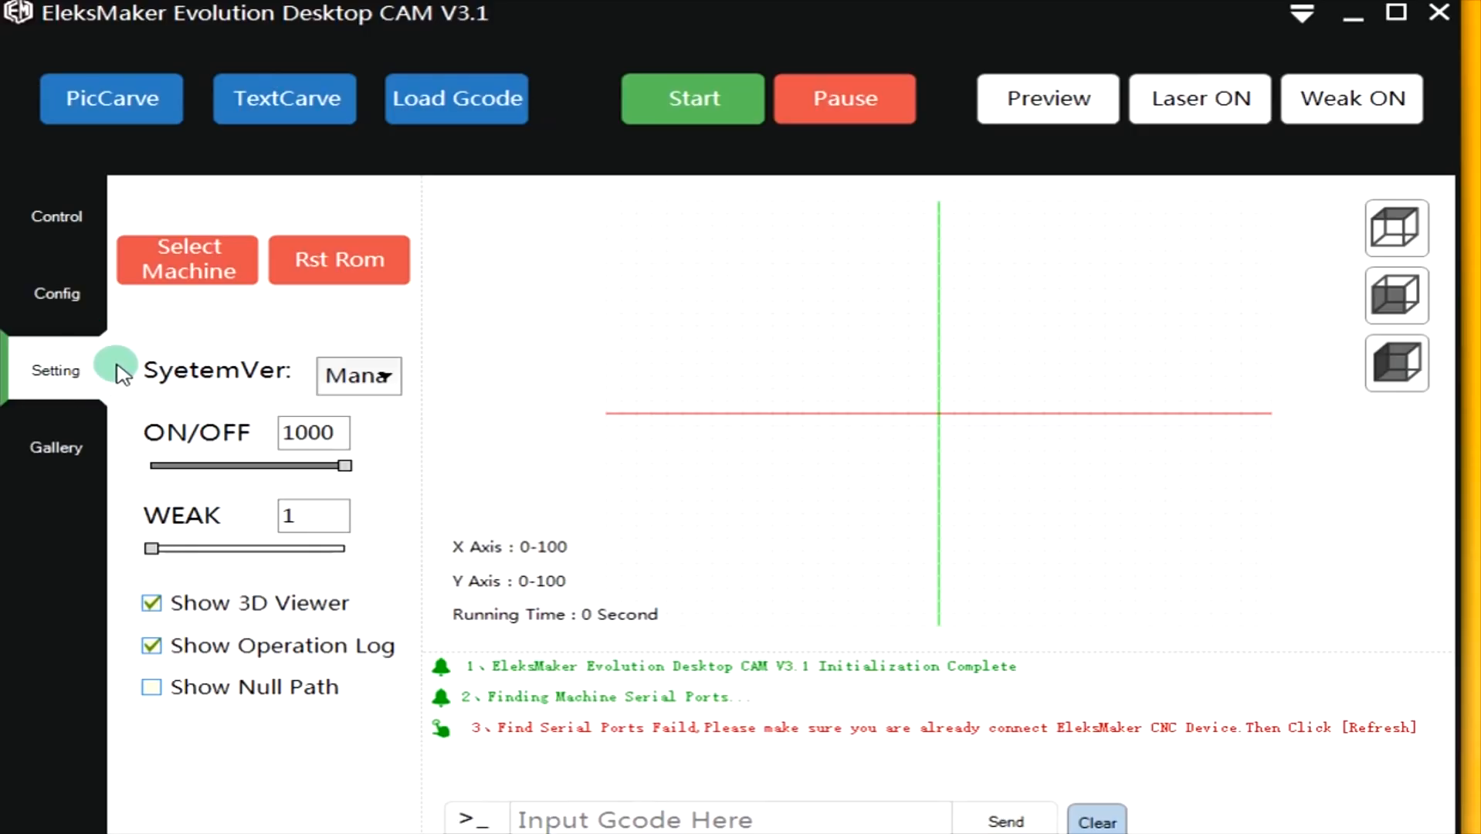
{"action": "mouse_move", "coordinate": [127, 467]}
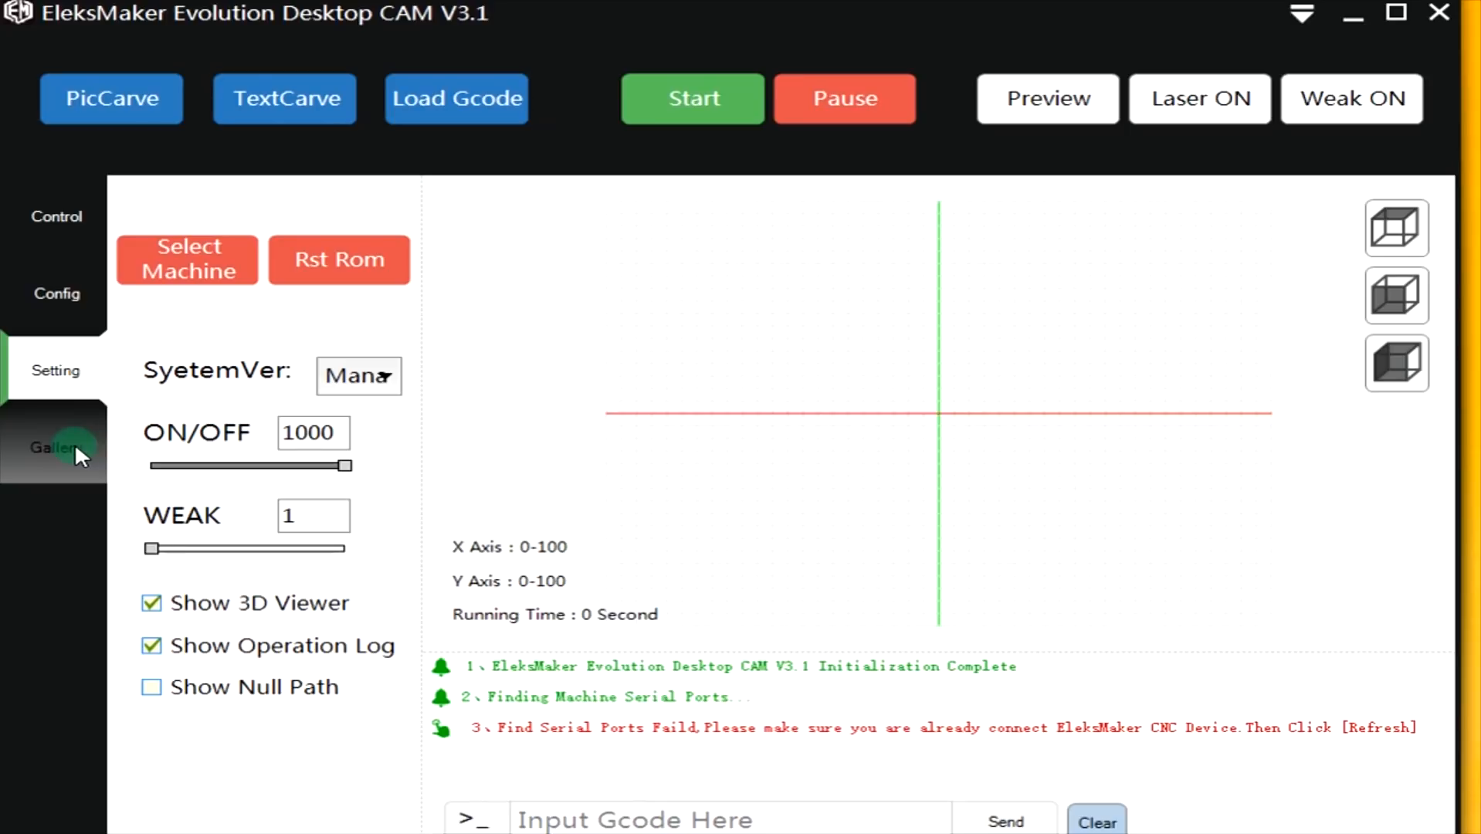
{"action": "left_click", "coordinate": [55, 447]}
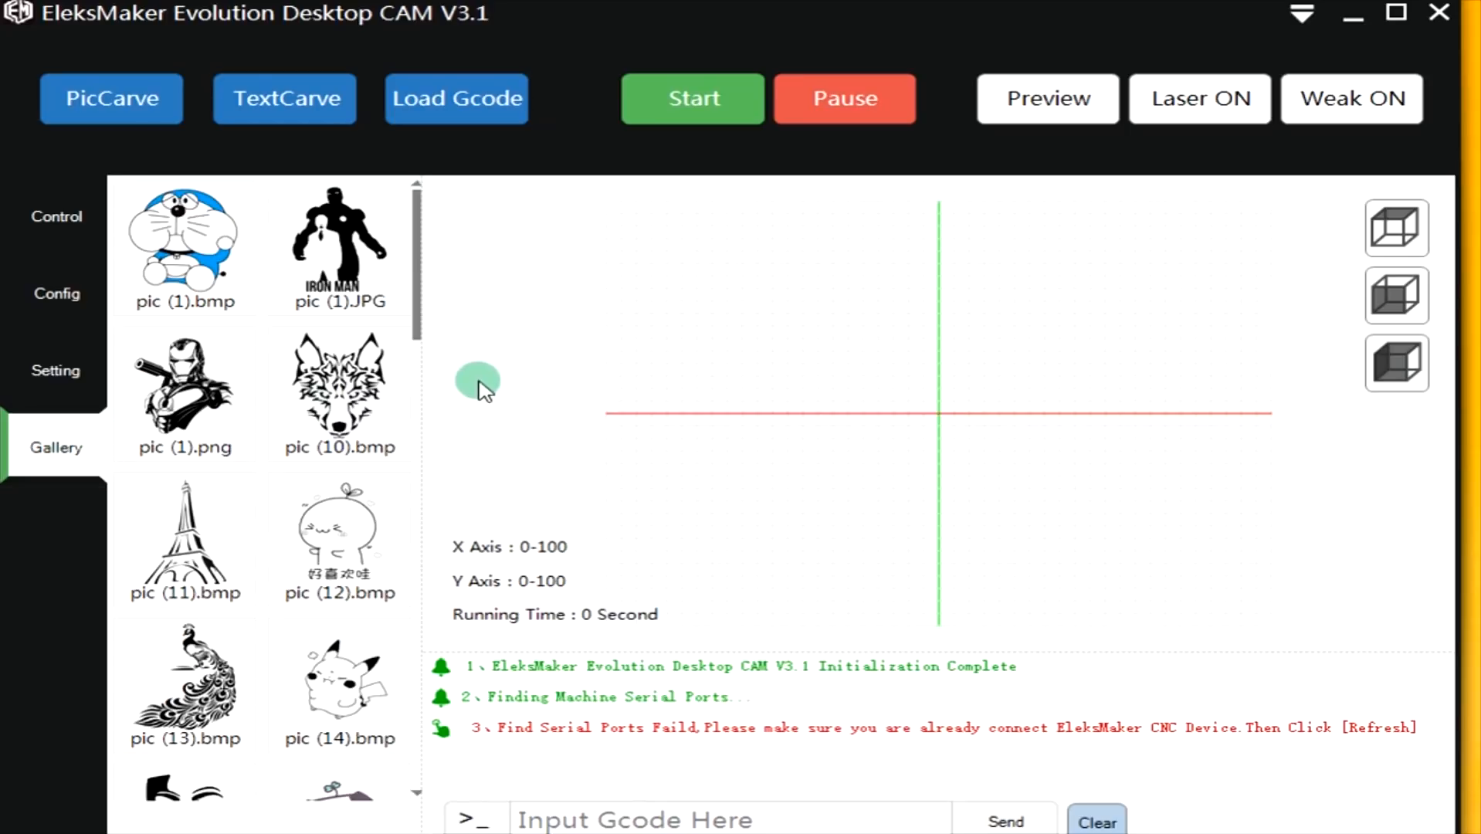
{"action": "mouse_move", "coordinate": [475, 366]}
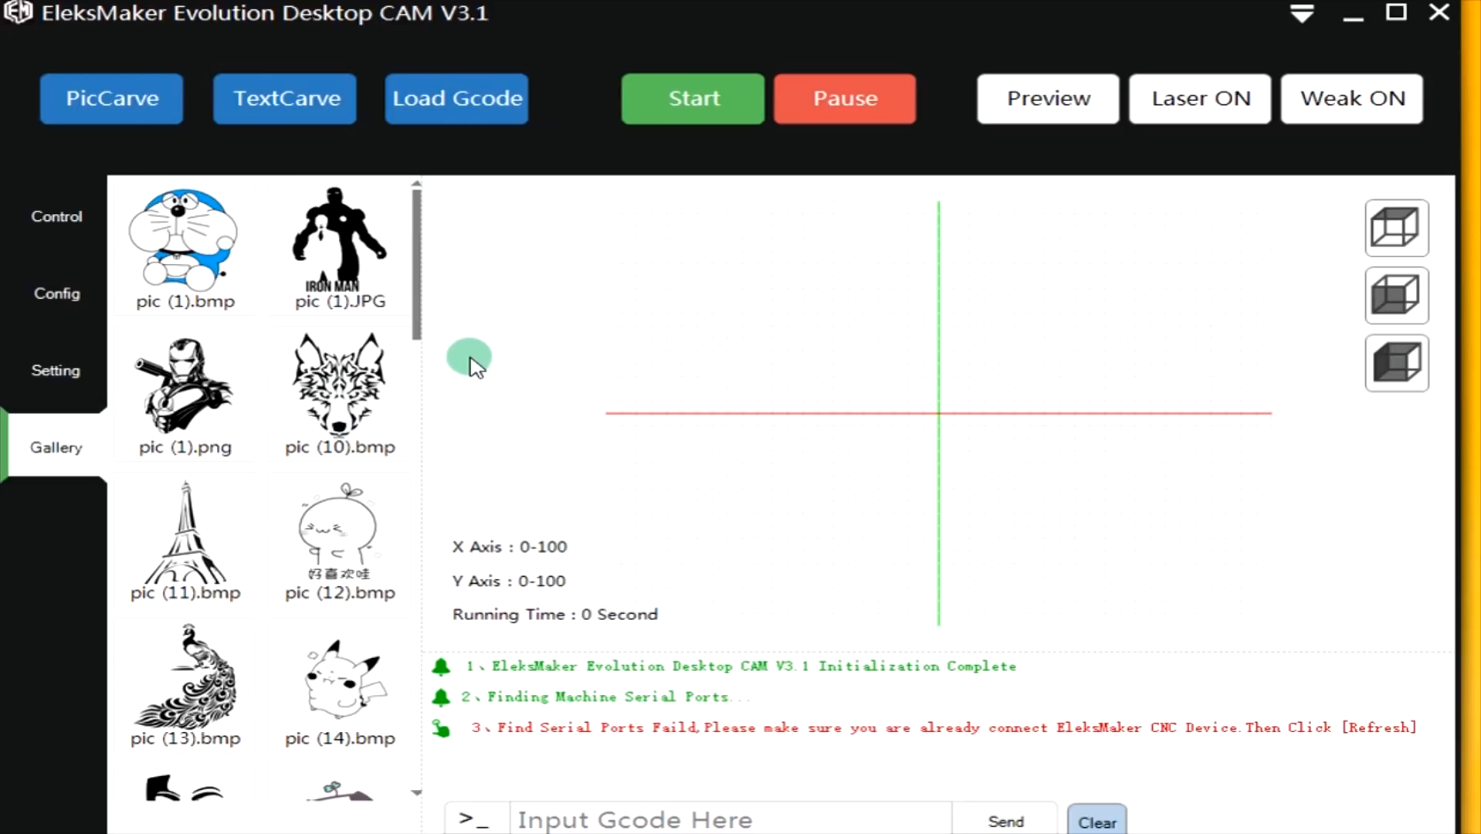
{"action": "mouse_move", "coordinate": [352, 312]}
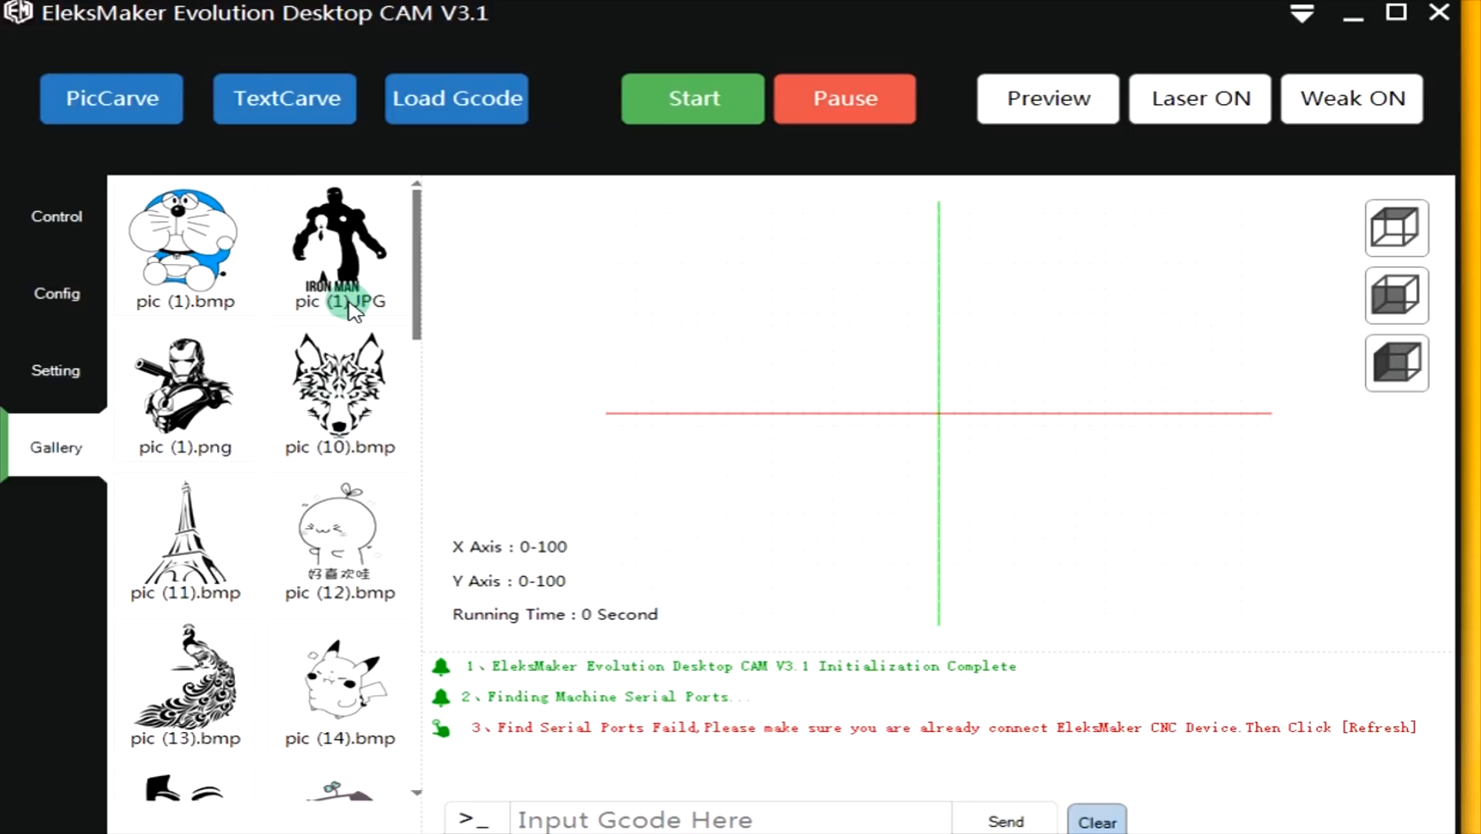
{"action": "mouse_move", "coordinate": [359, 339]}
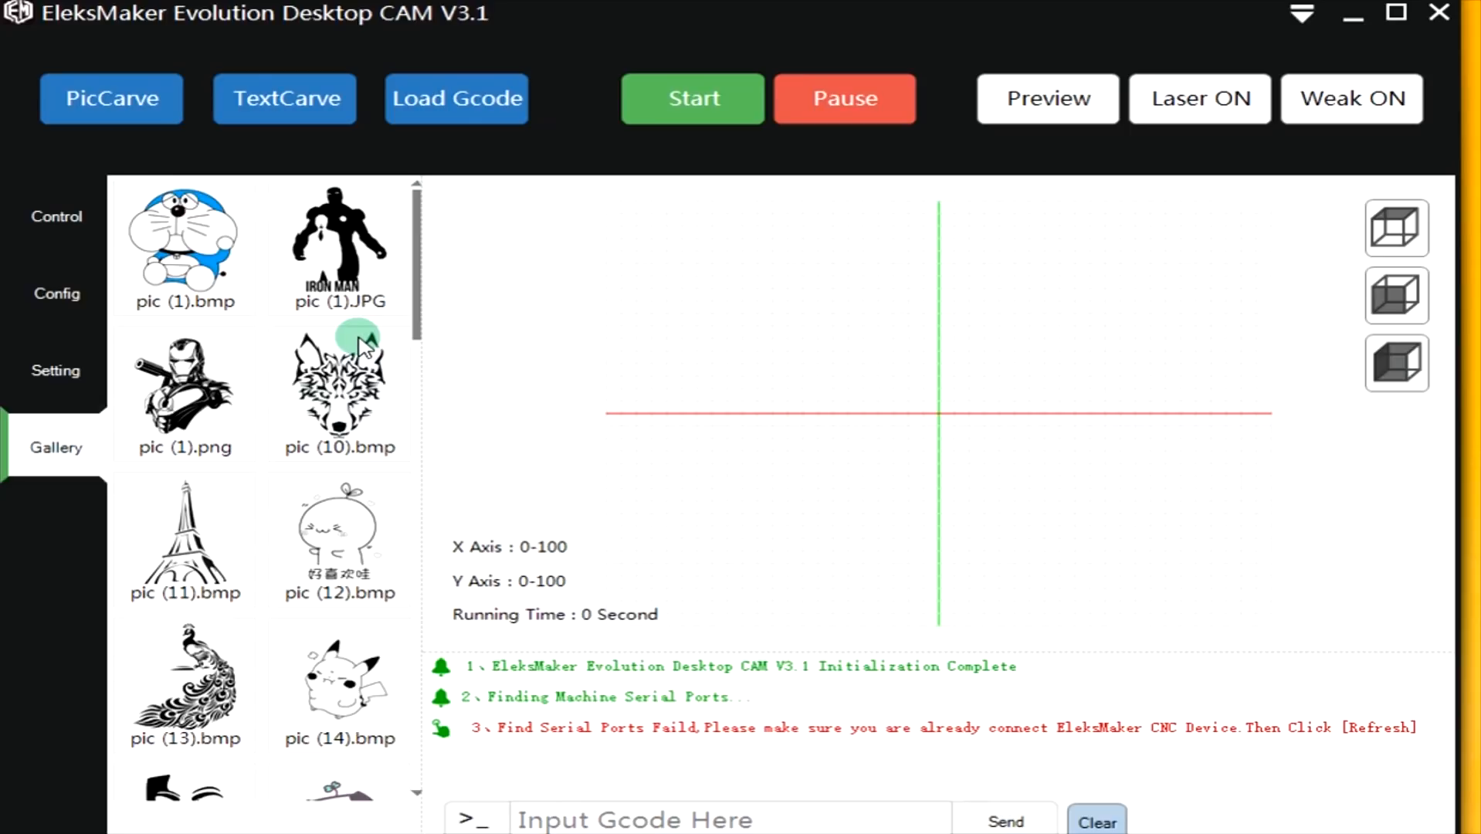
{"action": "mouse_move", "coordinate": [190, 533]}
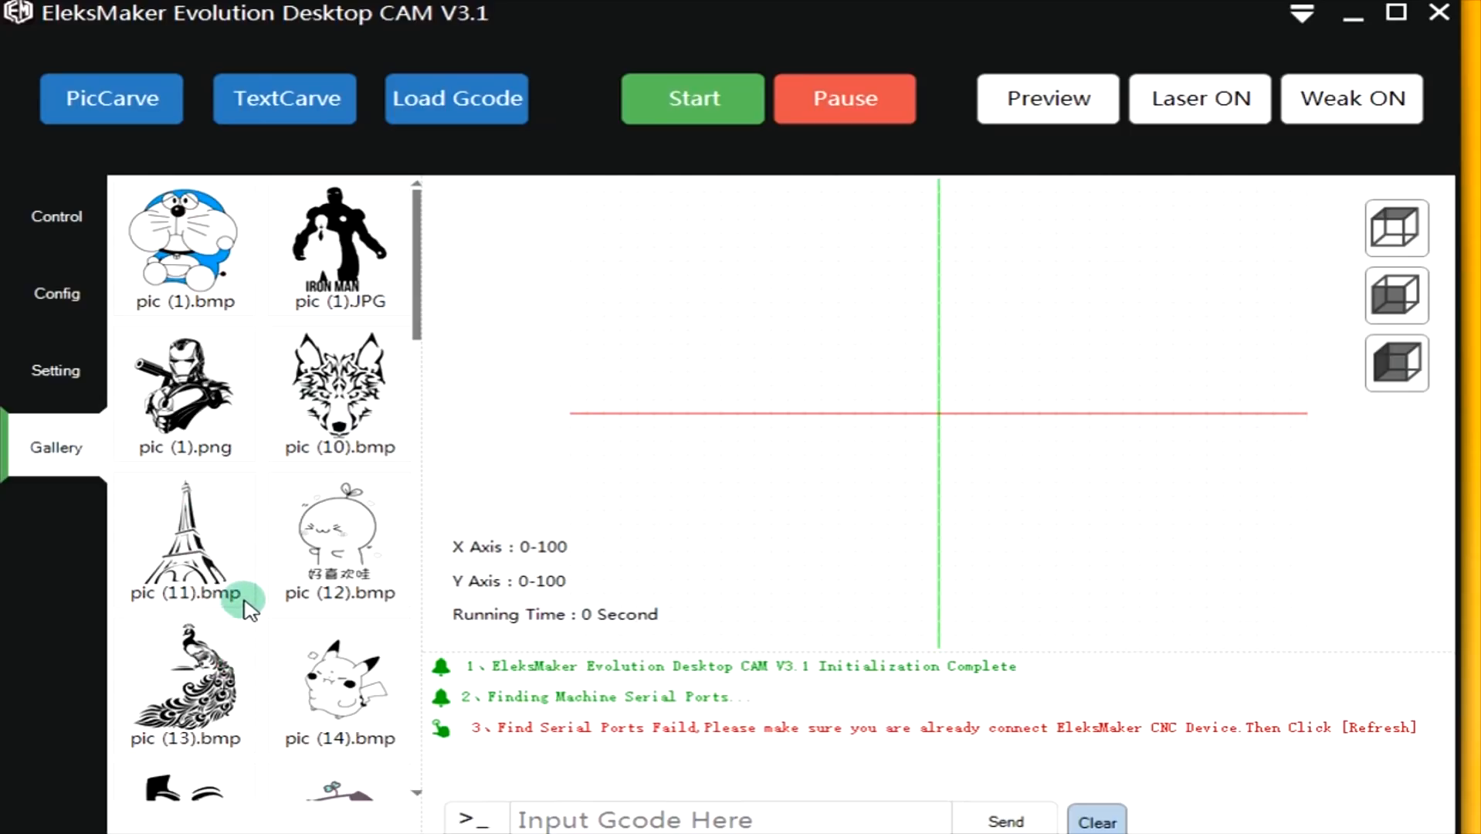
{"action": "scroll", "scroll_direction": "down", "scroll_amount": 3}
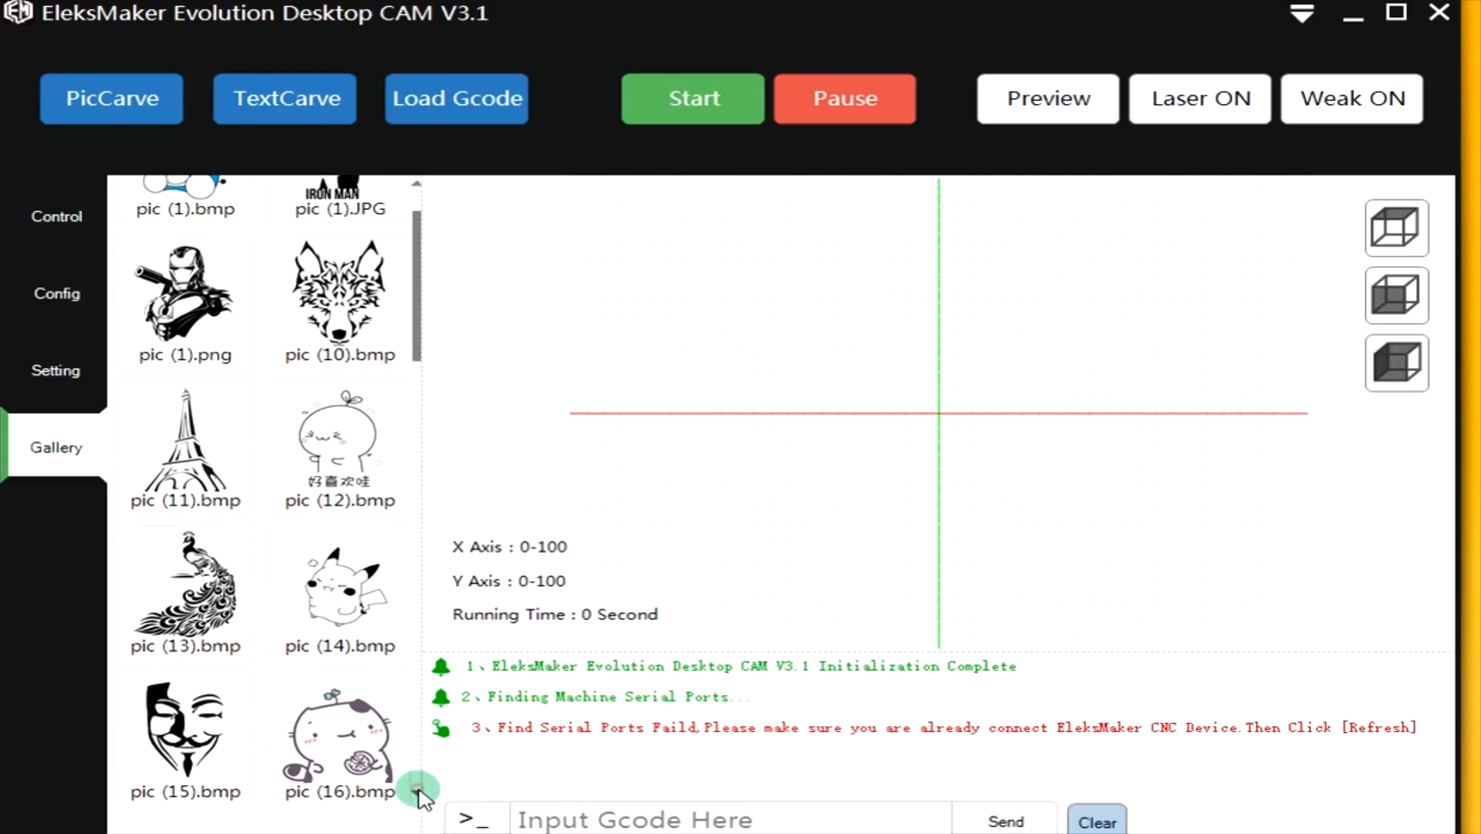
{"action": "scroll", "scroll_direction": "down", "scroll_amount": 3}
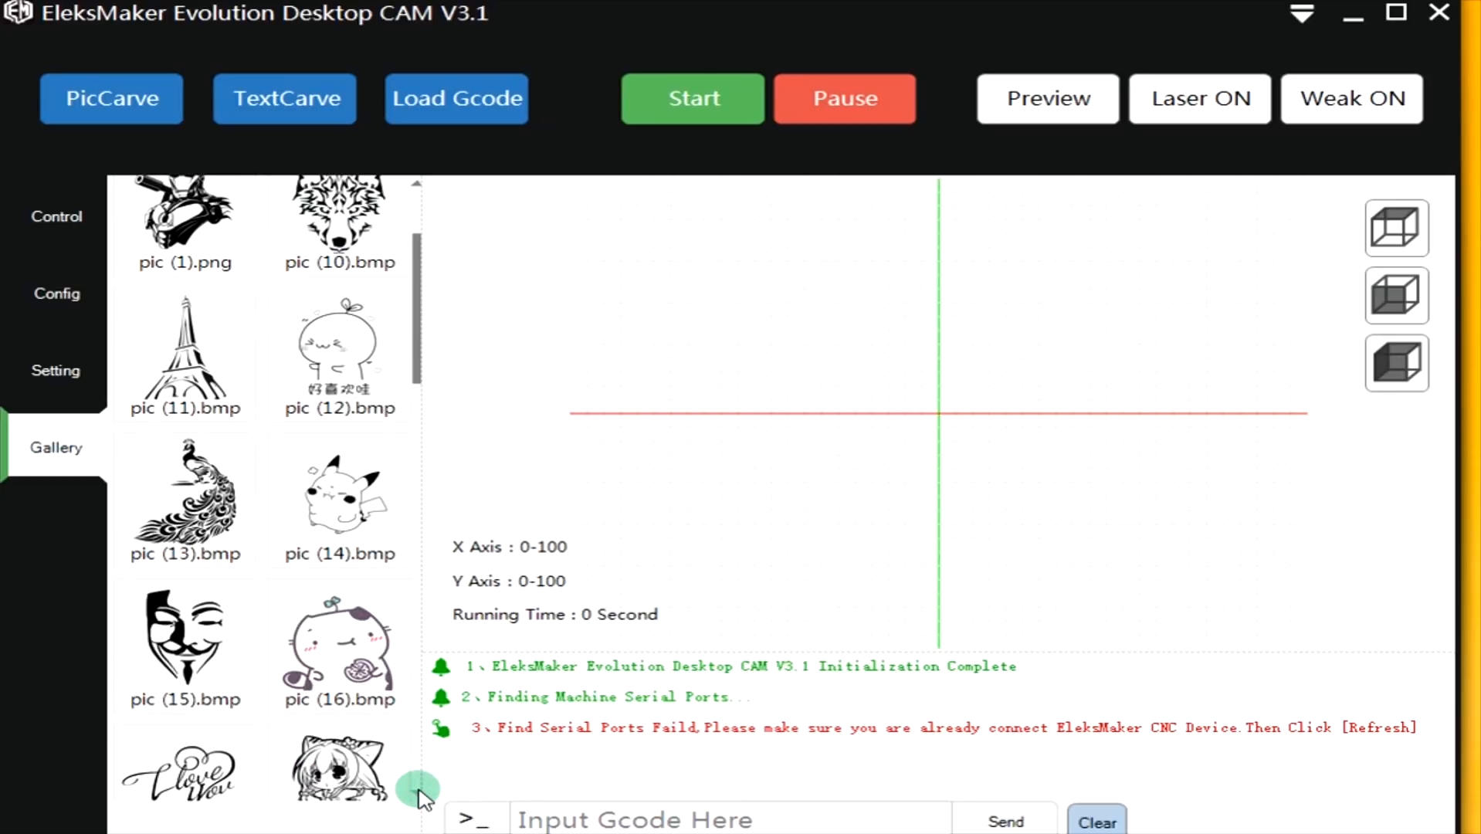
{"action": "scroll", "scroll_direction": "down", "scroll_amount": 3}
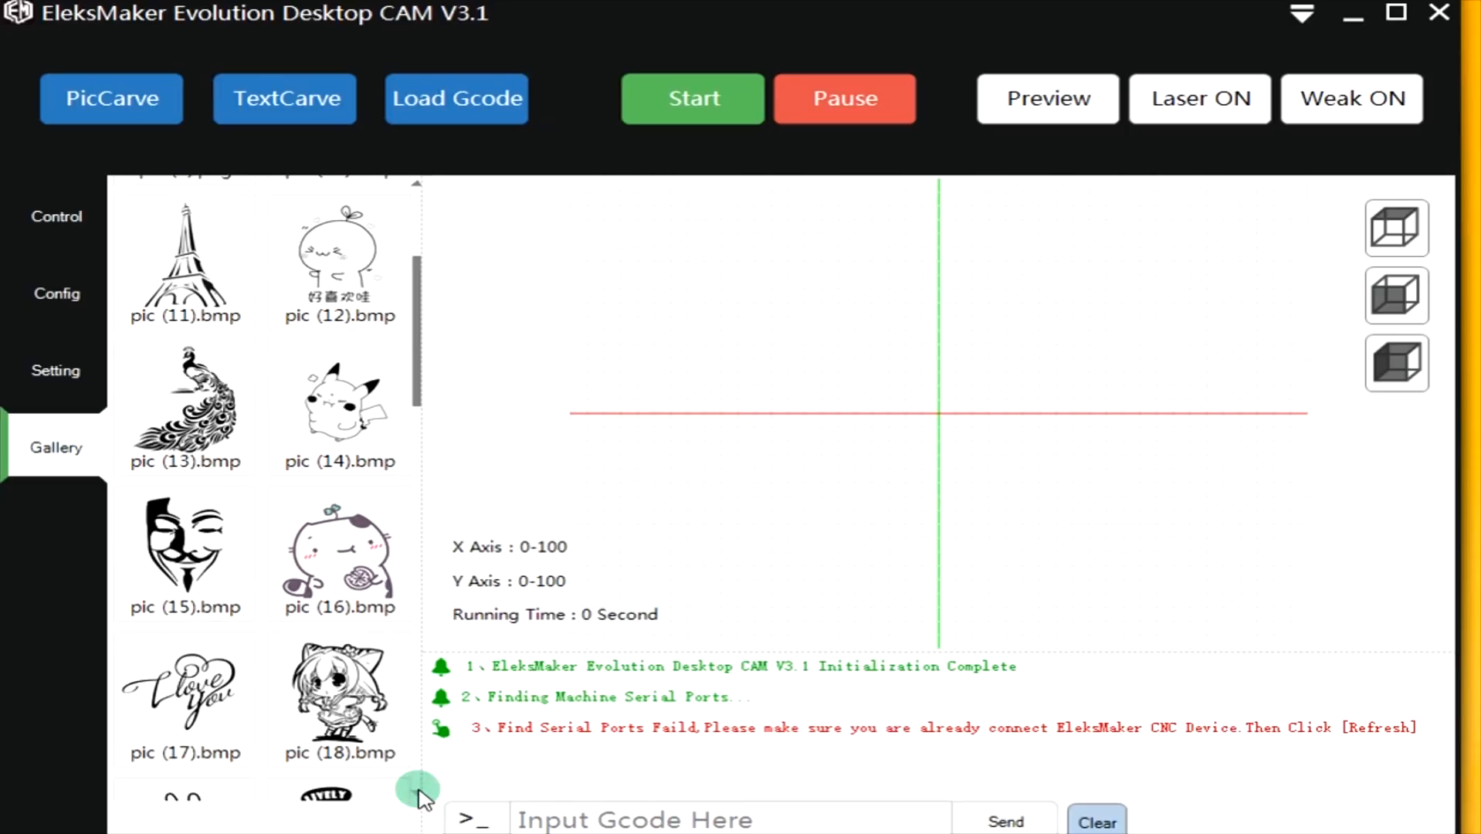
{"action": "scroll", "scroll_direction": "down", "scroll_amount": 3}
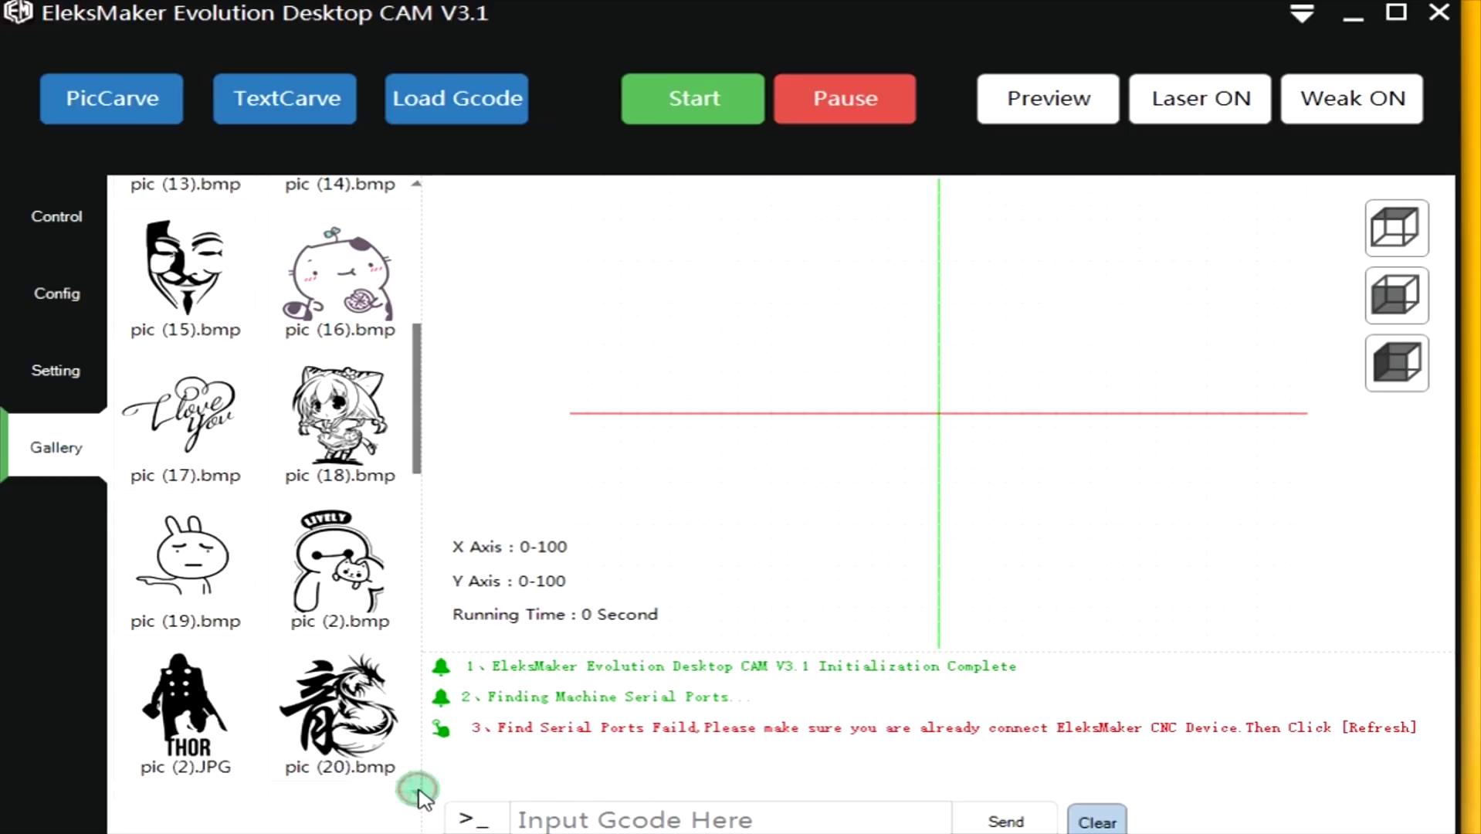
{"action": "scroll", "scroll_direction": "down", "scroll_amount": 3}
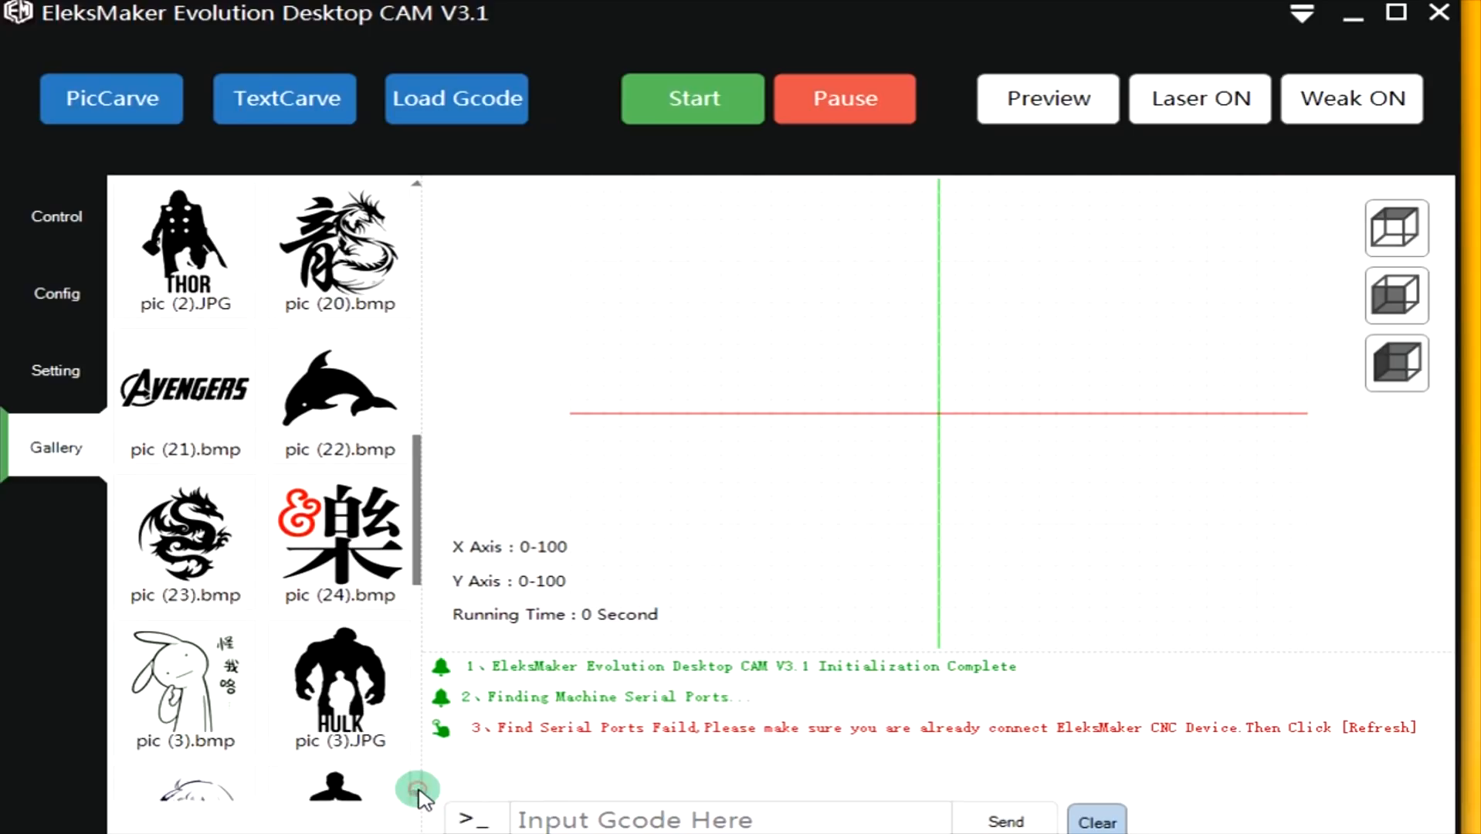
{"action": "scroll", "scroll_direction": "down", "scroll_amount": 3}
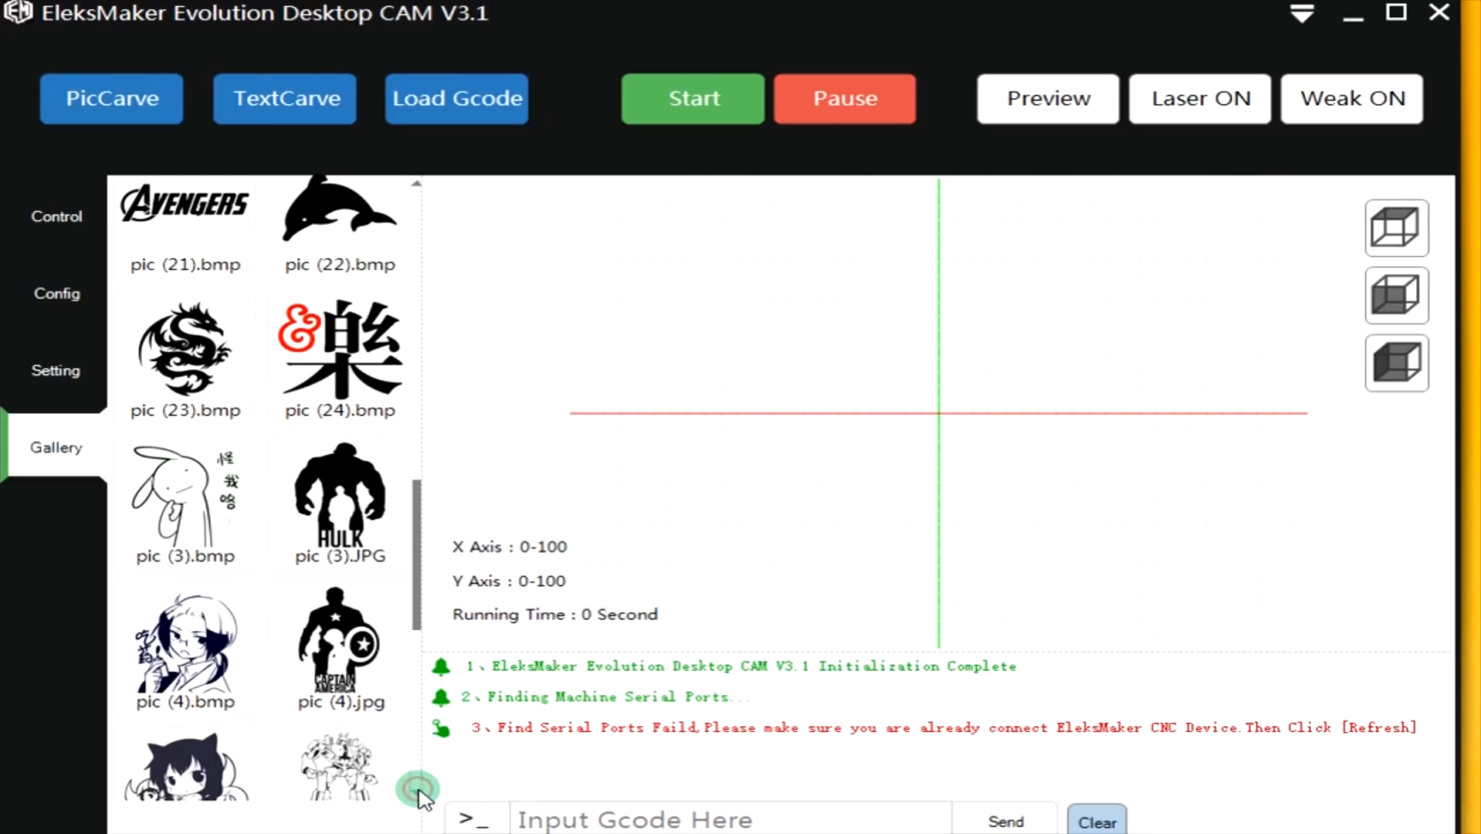
{"action": "scroll", "scroll_direction": "down", "scroll_amount": 3}
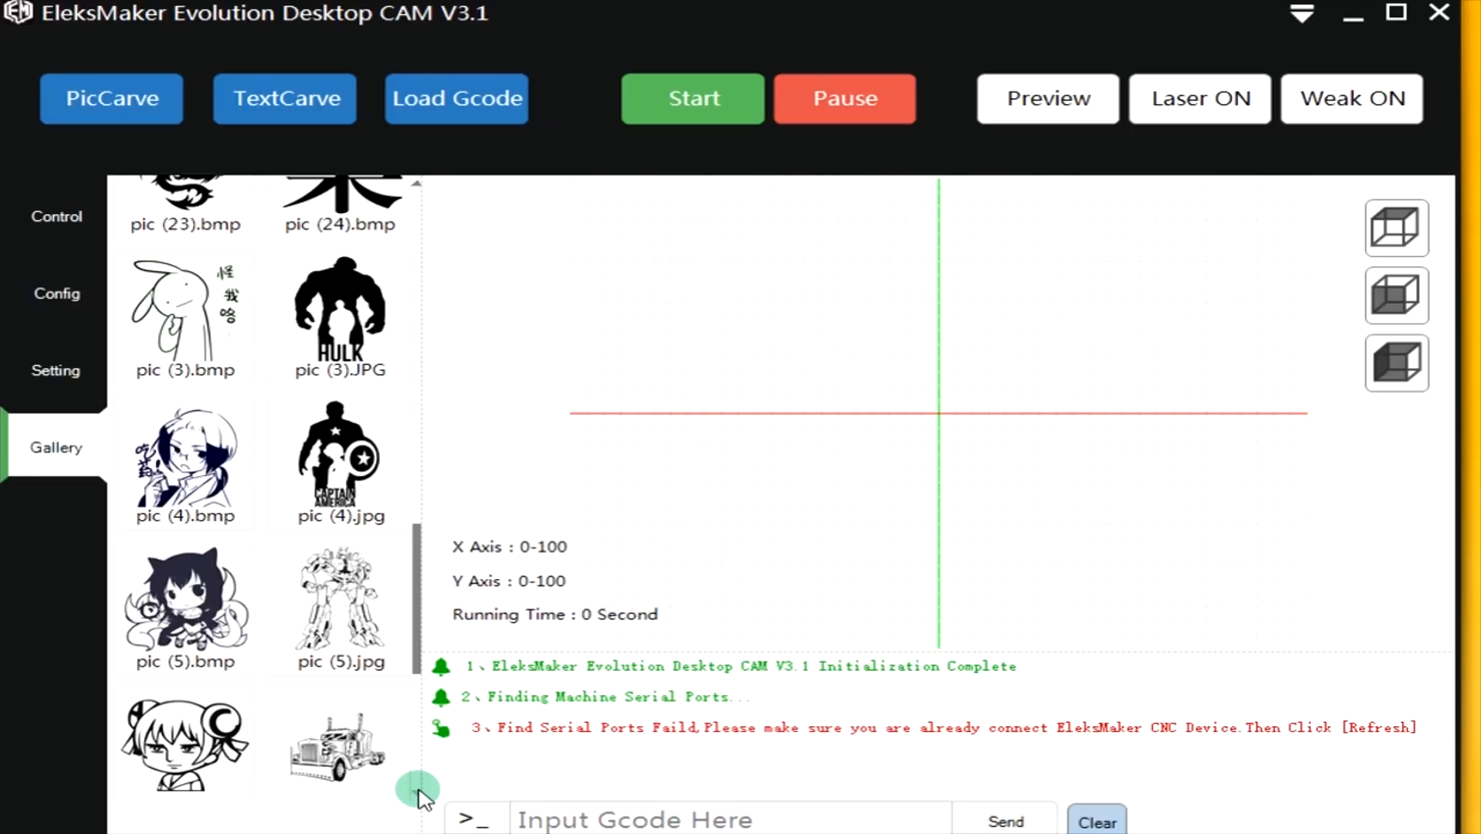
{"action": "scroll", "scroll_direction": "down", "scroll_amount": 3}
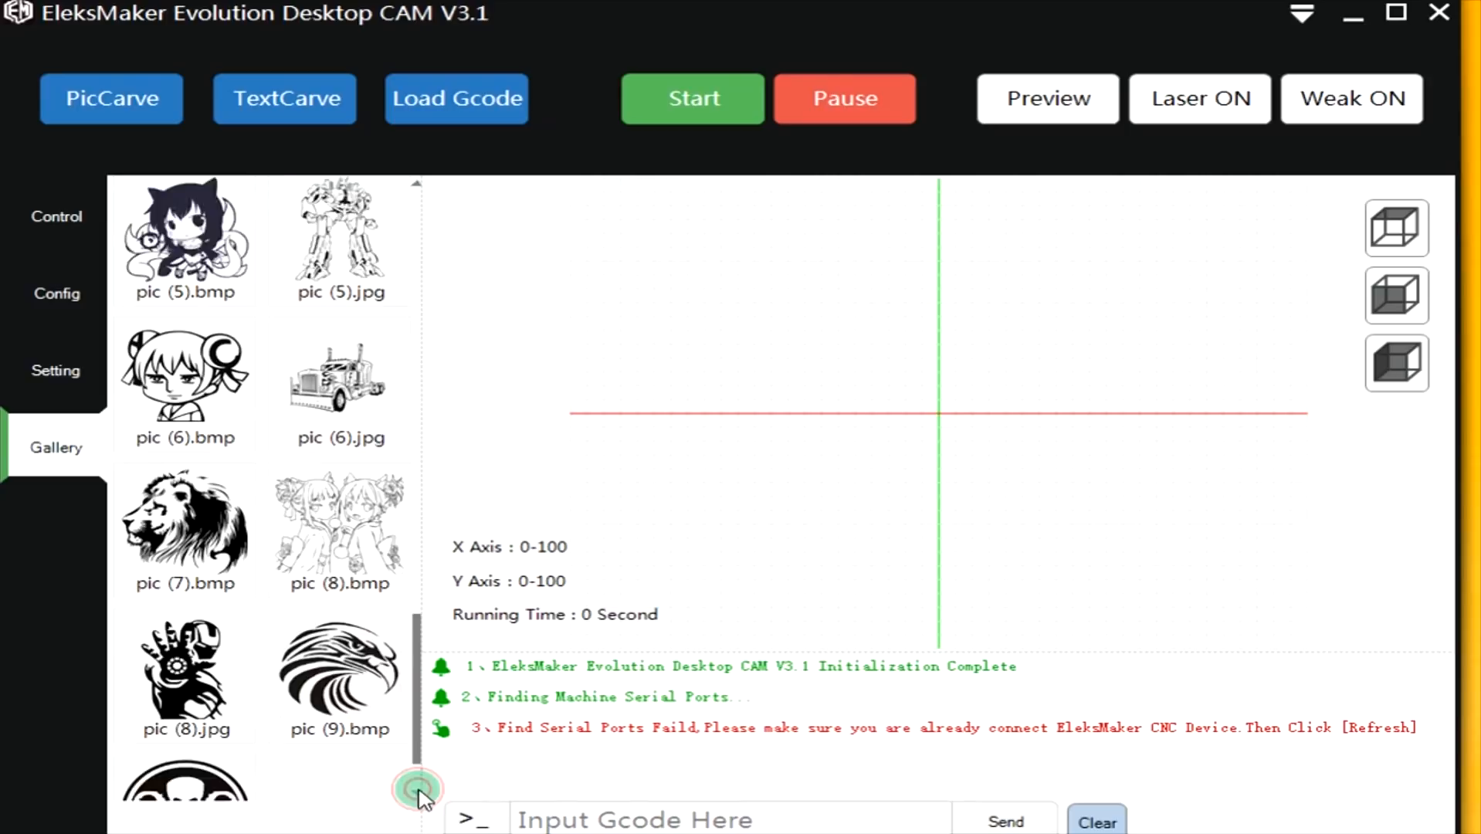
{"action": "scroll", "scroll_direction": "down", "scroll_amount": 3}
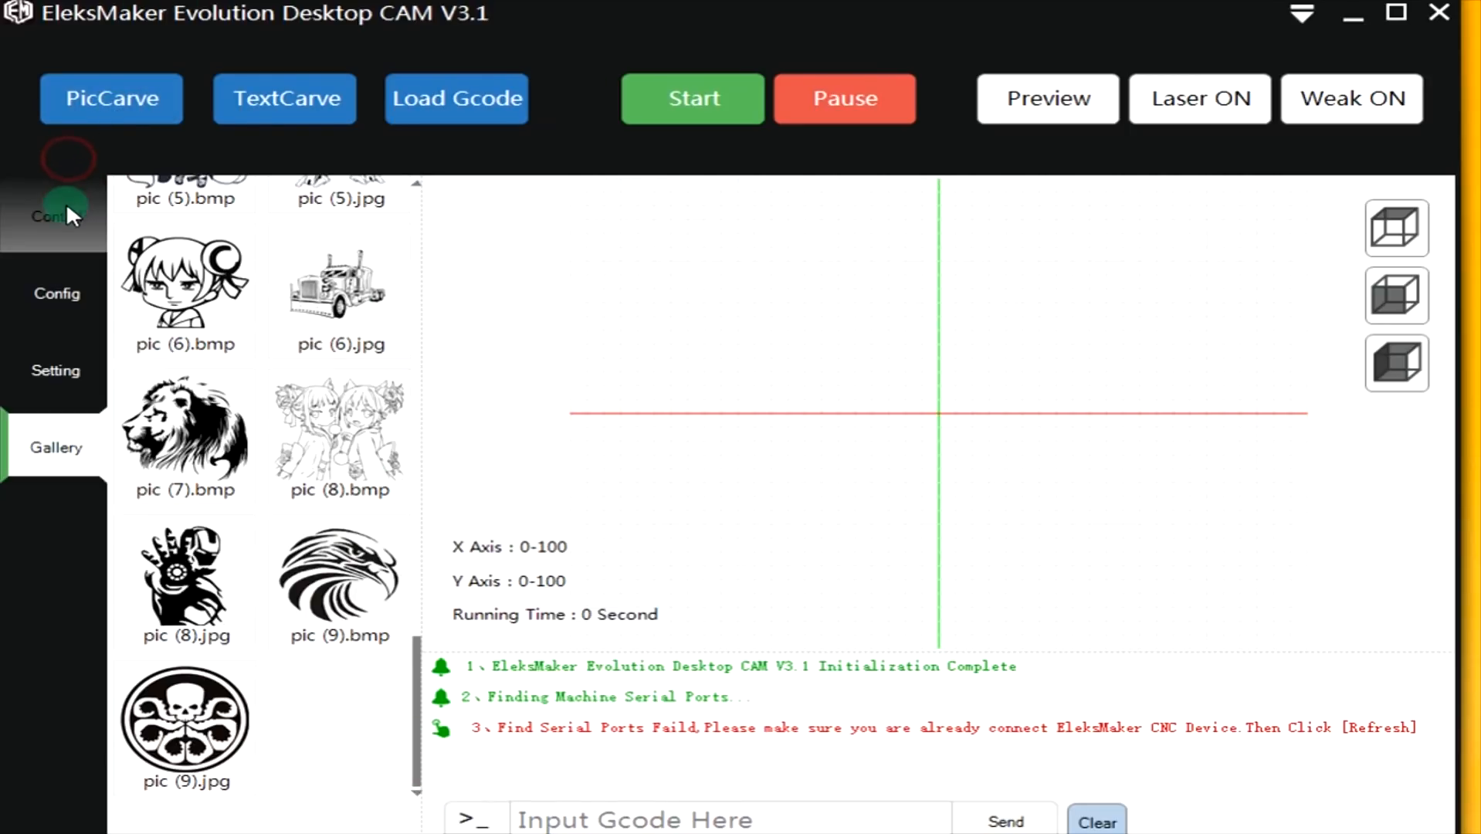
Return to the Control tab with jog arrows, port and 2000 mm/min speed.
{"action": "left_click", "coordinate": [66, 210]}
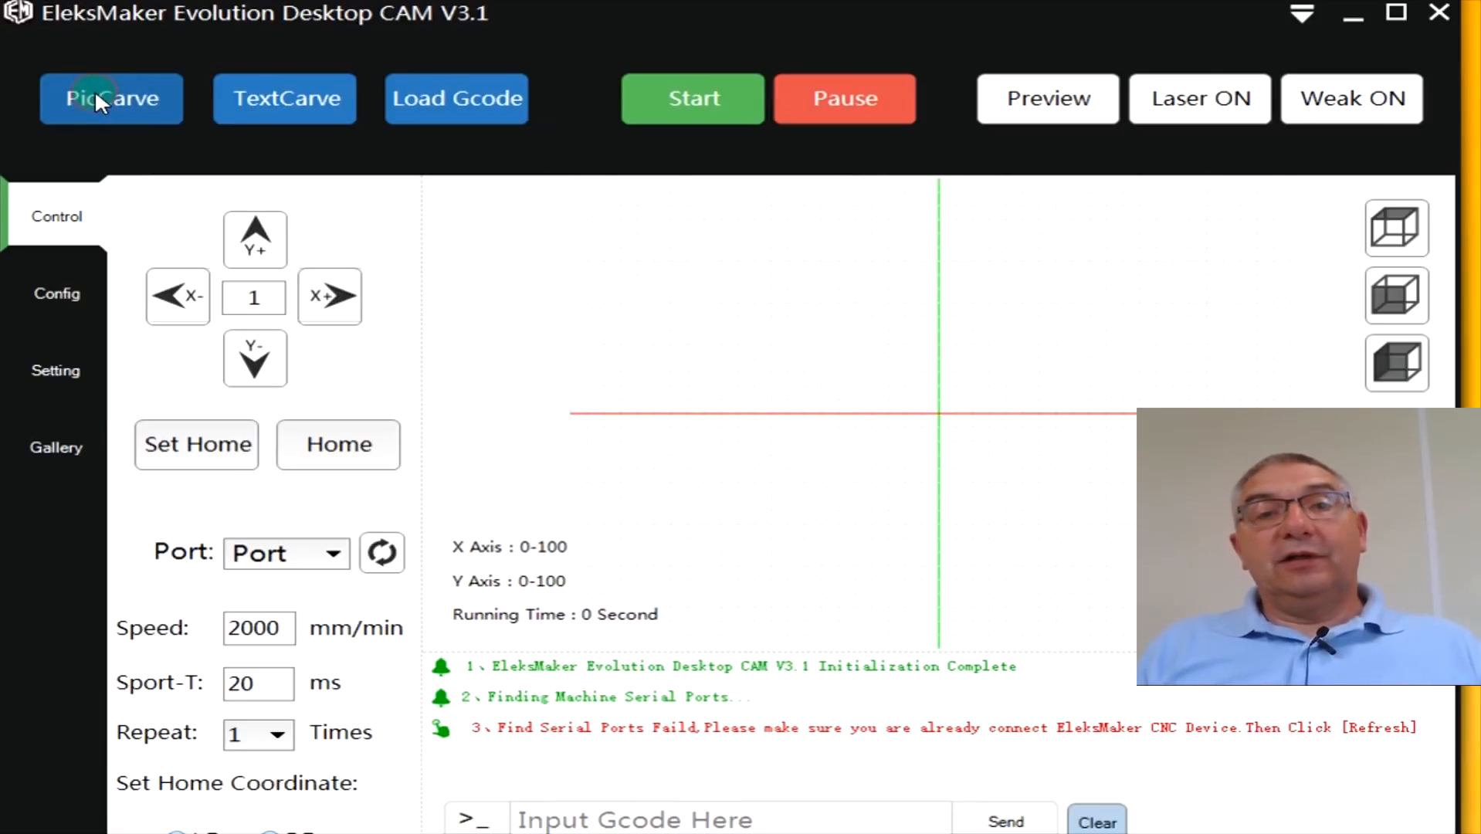
Start PicCarve and open the EgxS3Jly_400x400 e-logo image.
{"action": "left_click", "coordinate": [110, 98]}
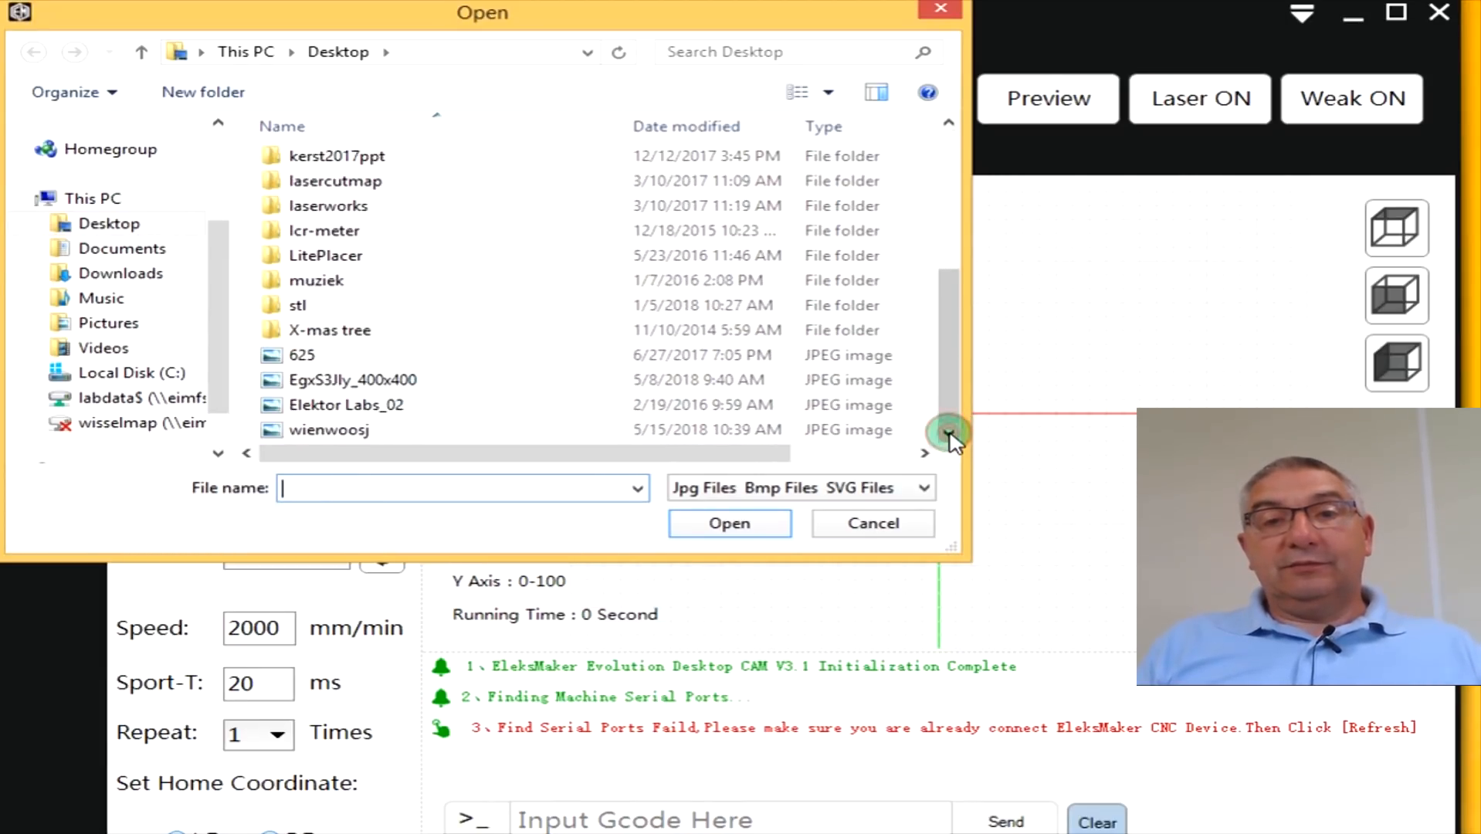
{"action": "left_click", "coordinate": [355, 379]}
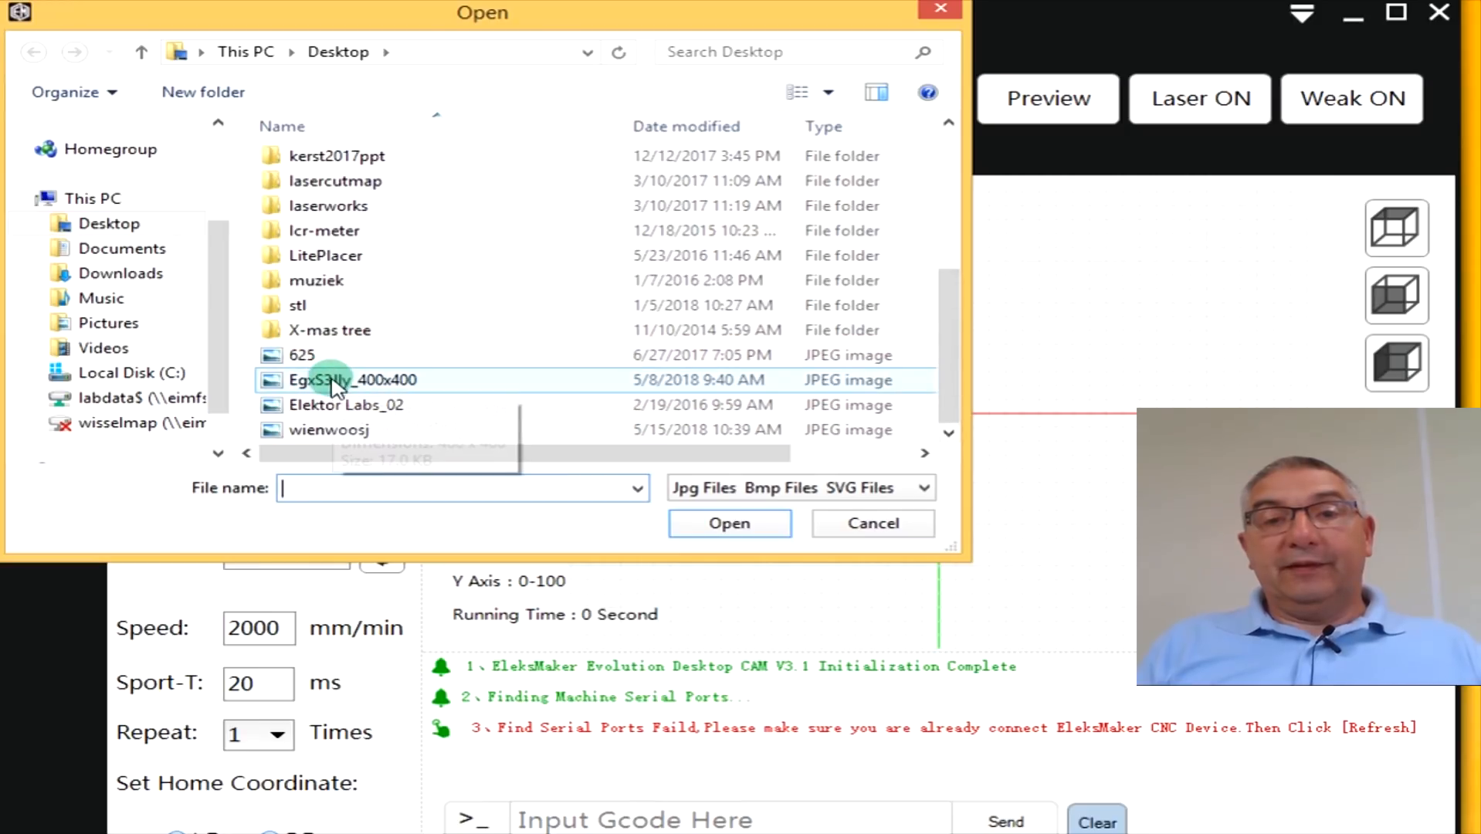
{"action": "left_click", "coordinate": [354, 378]}
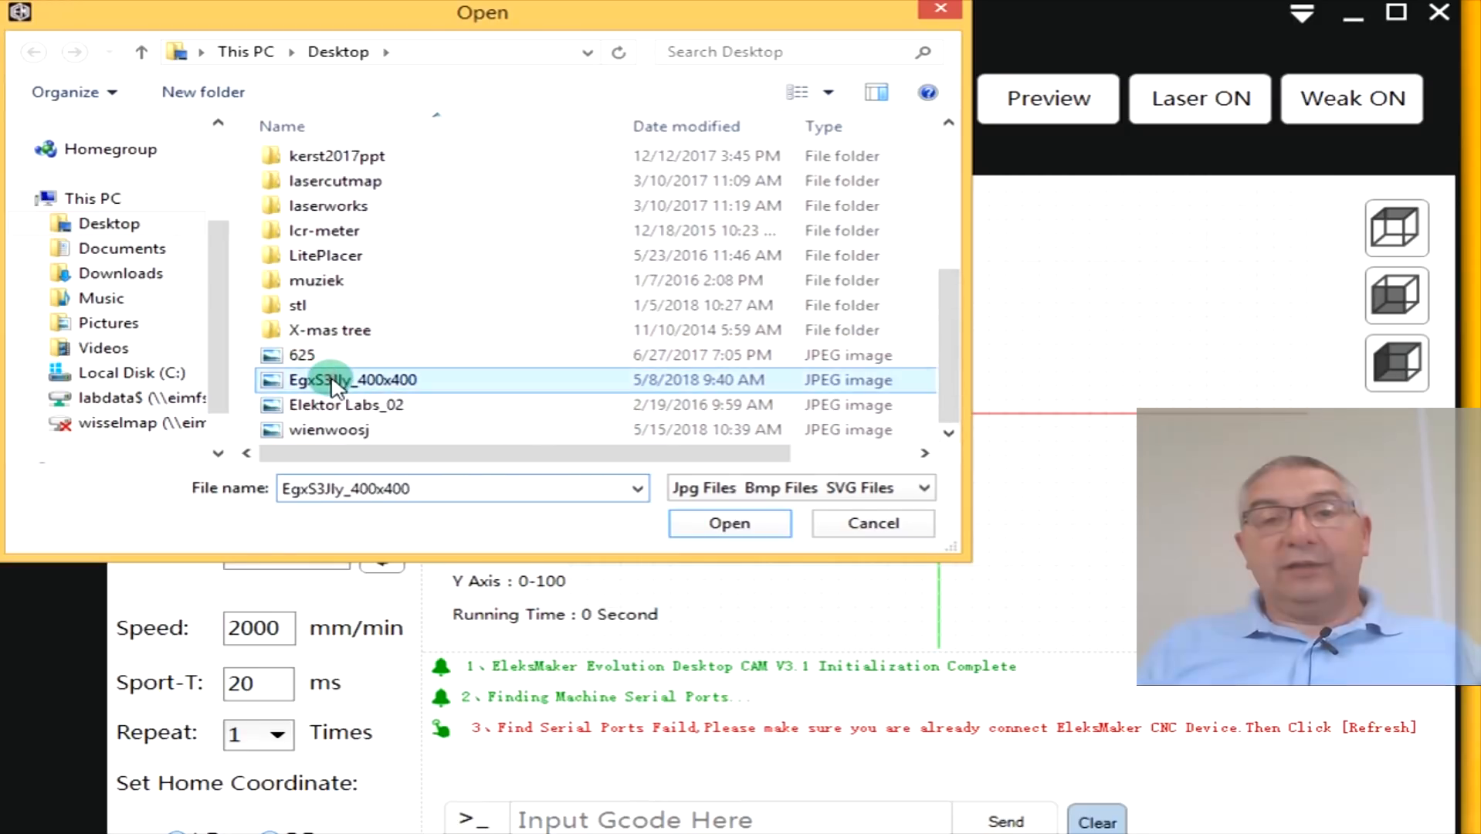
{"action": "left_click", "coordinate": [728, 523]}
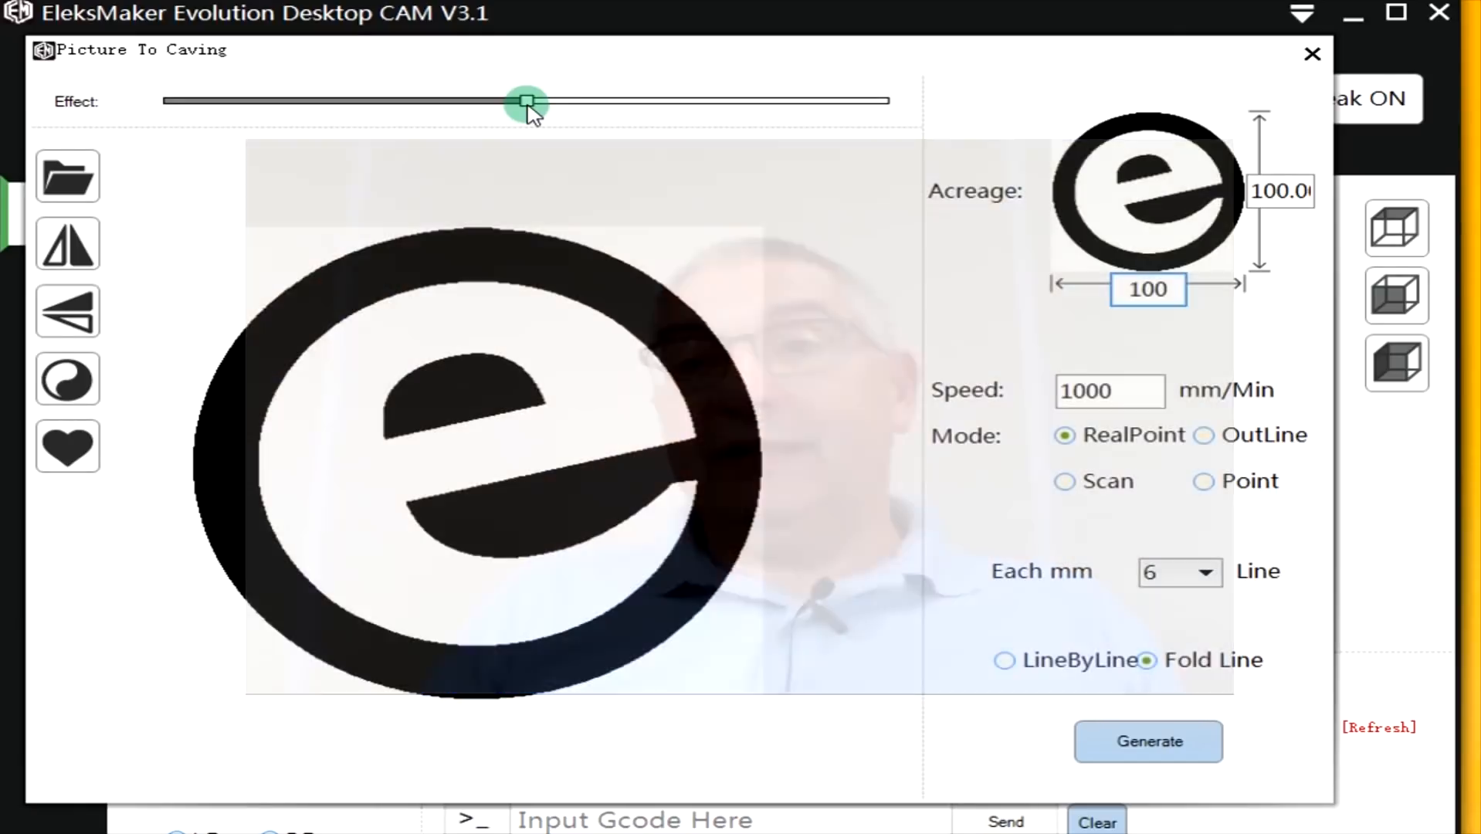
Try several Effect threshold levels, settling midway so the logo renders solid black.
{"action": "left_click_drag", "start_coordinate": [526, 101], "coordinate": [327, 101]}
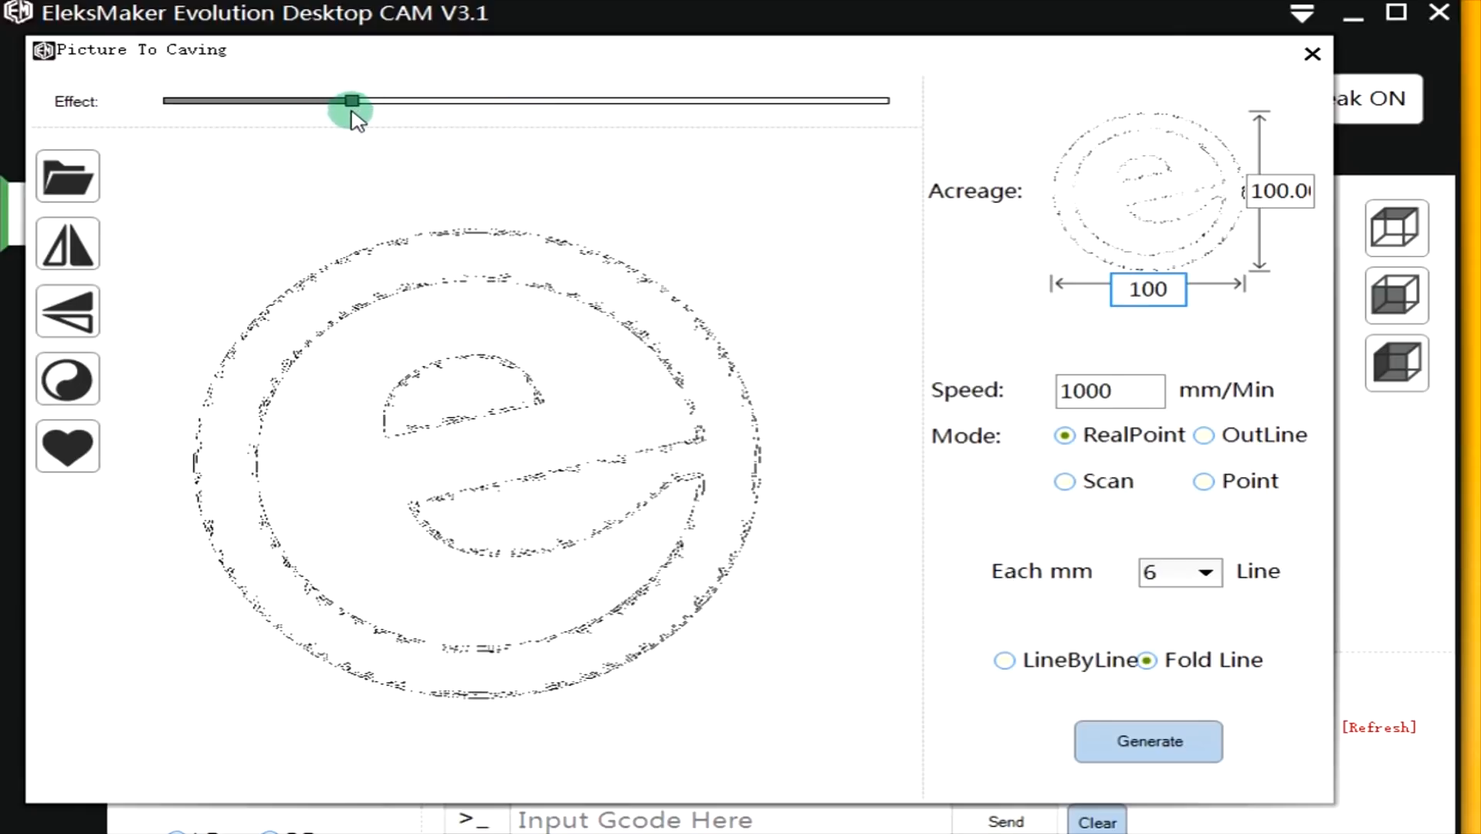
{"action": "left_click_drag", "start_coordinate": [351, 101], "coordinate": [357, 102]}
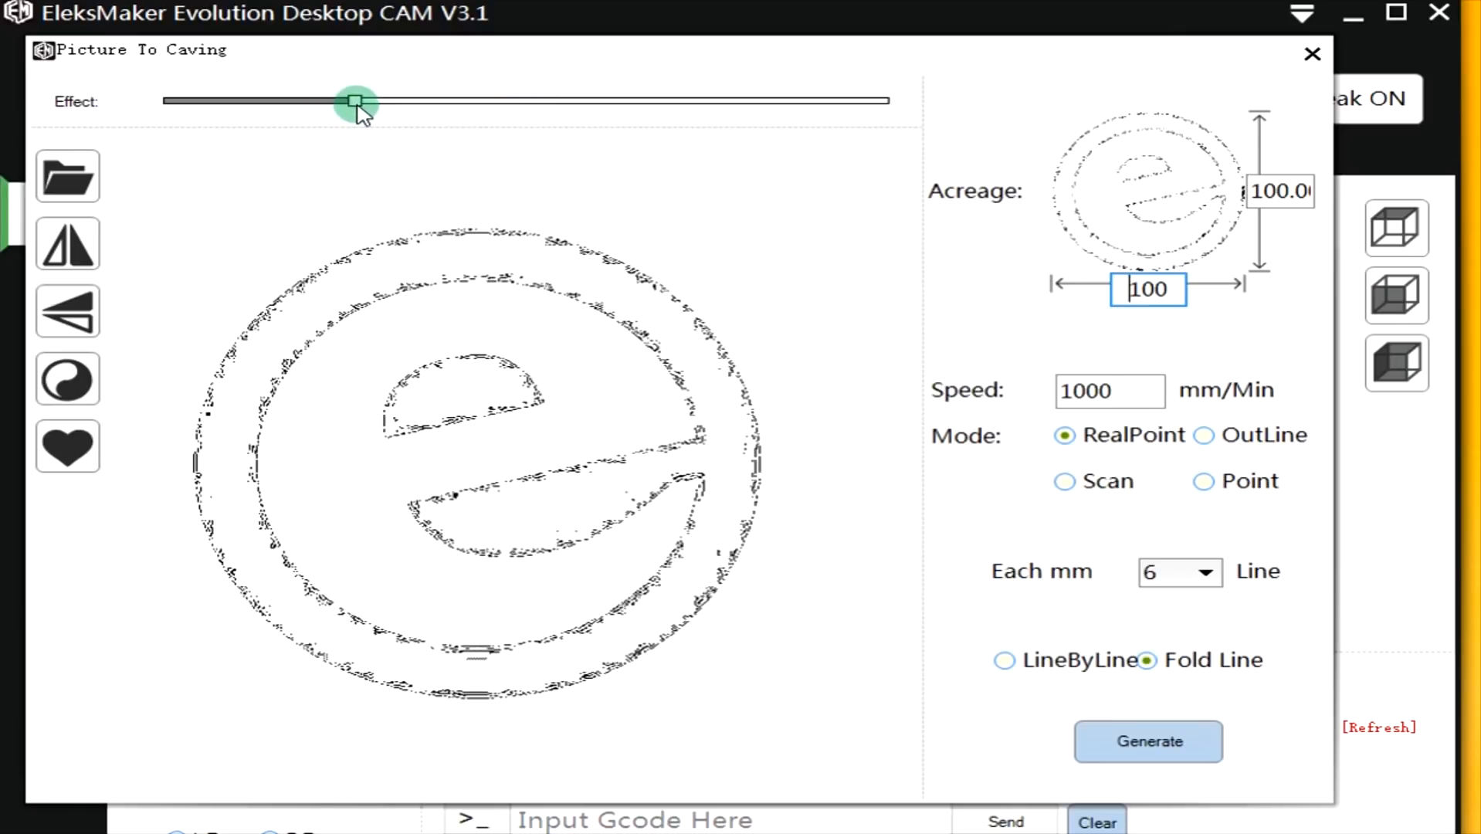
{"action": "left_click_drag", "start_coordinate": [351, 102], "coordinate": [364, 101]}
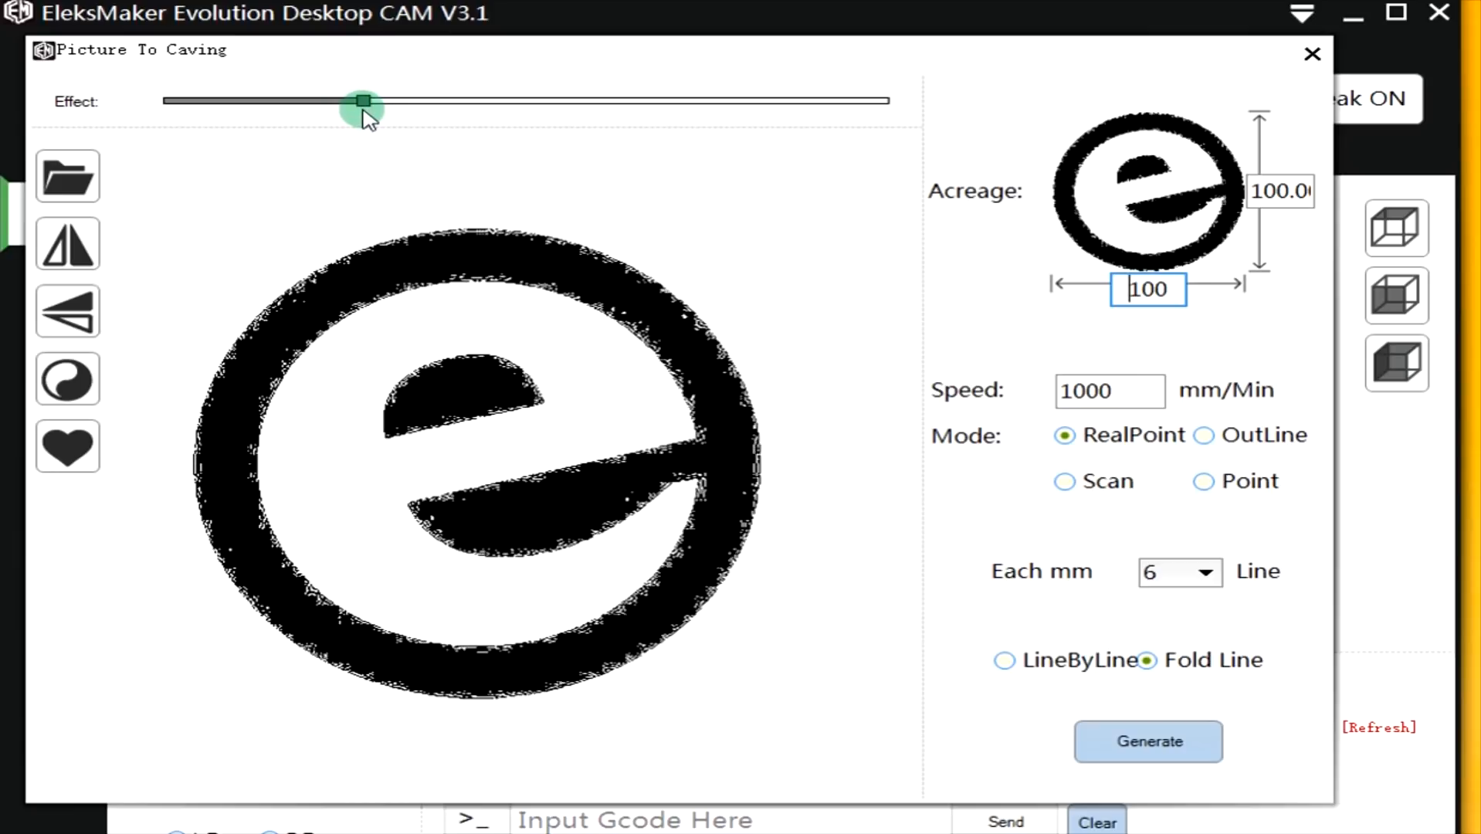
{"action": "left_click_drag", "start_coordinate": [364, 100], "coordinate": [609, 100]}
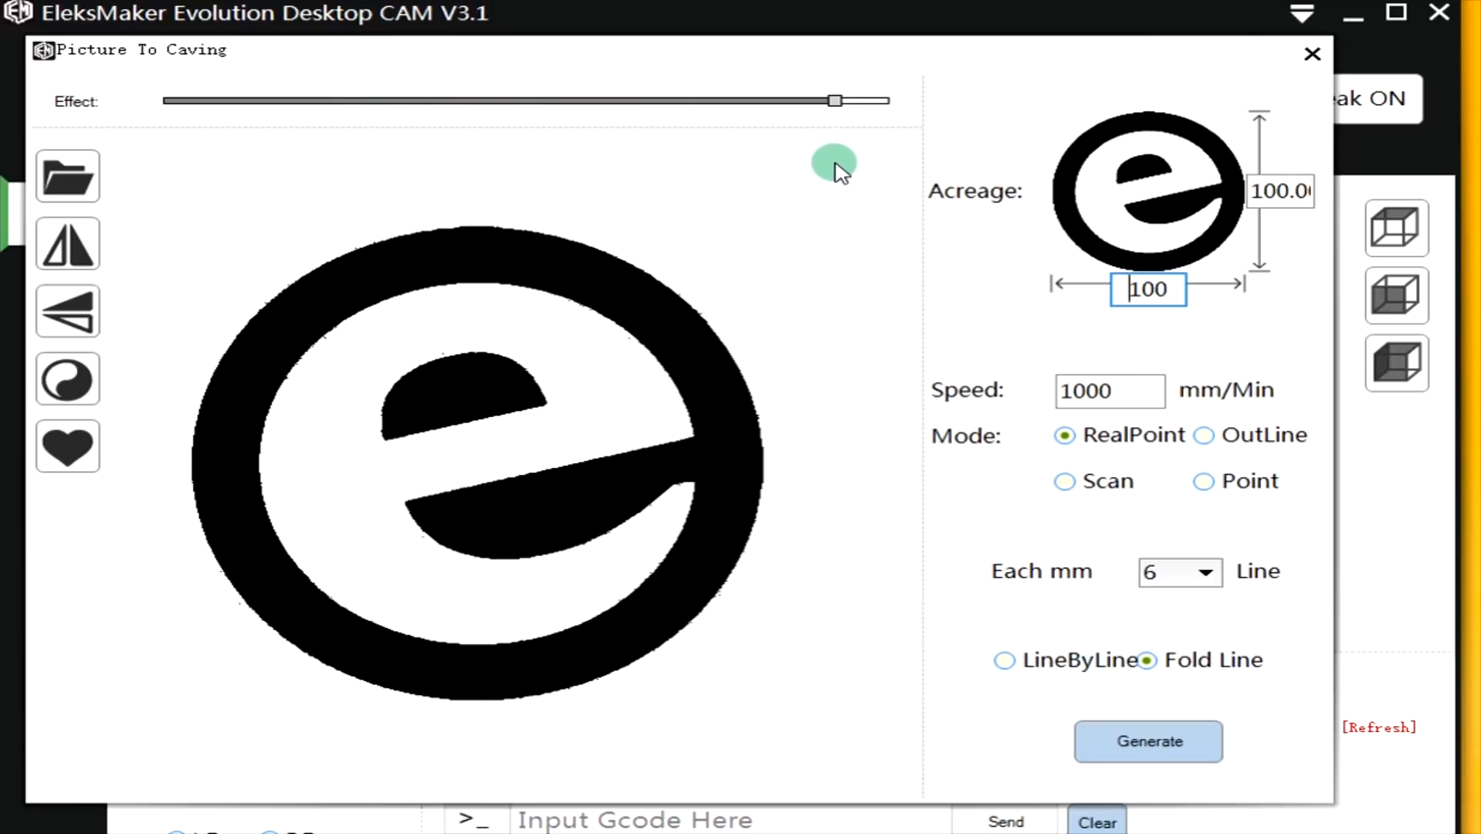
{"action": "mouse_move", "coordinate": [836, 101]}
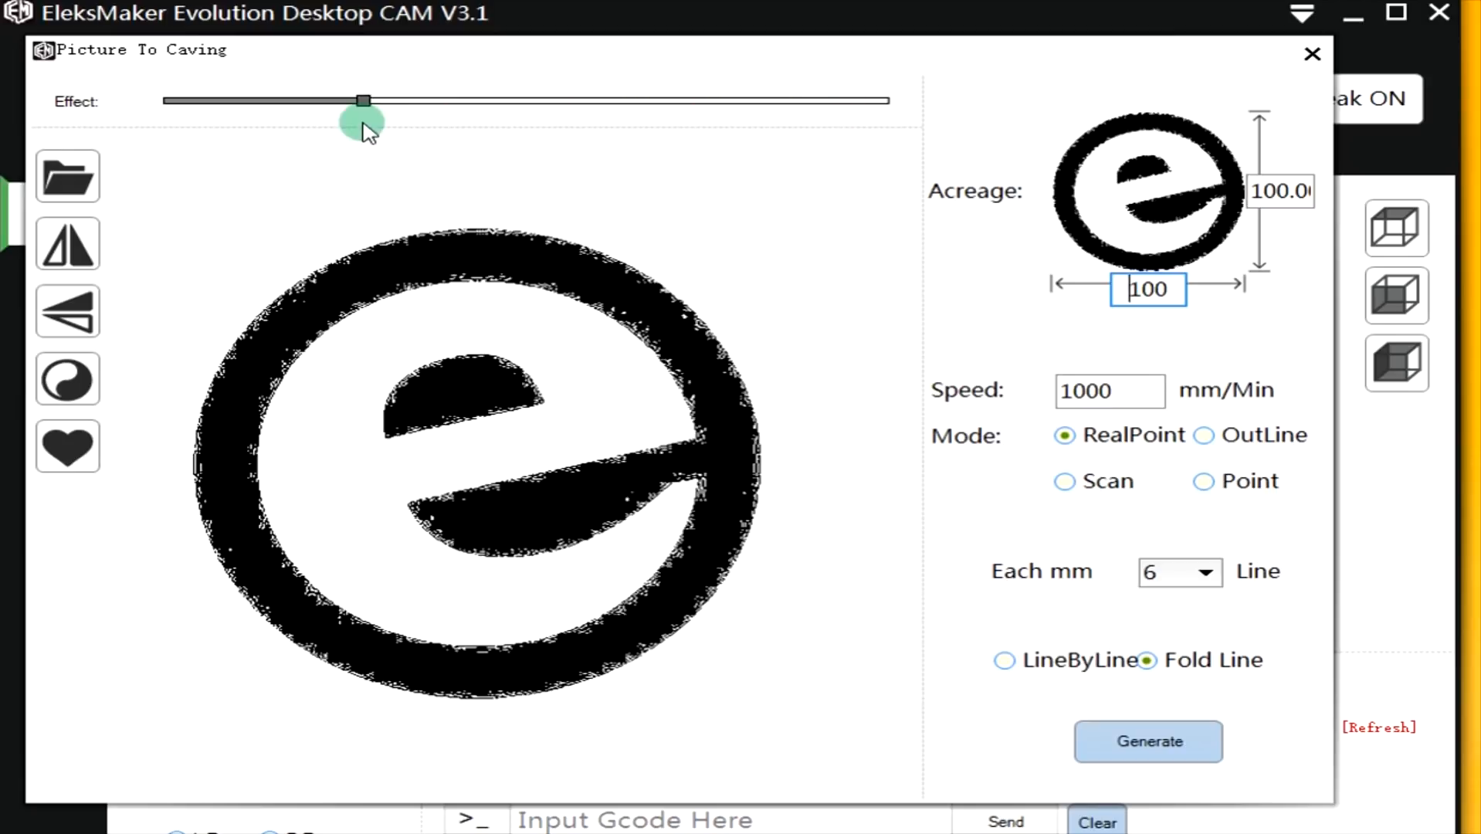
{"action": "left_click_drag", "start_coordinate": [364, 101], "coordinate": [491, 101]}
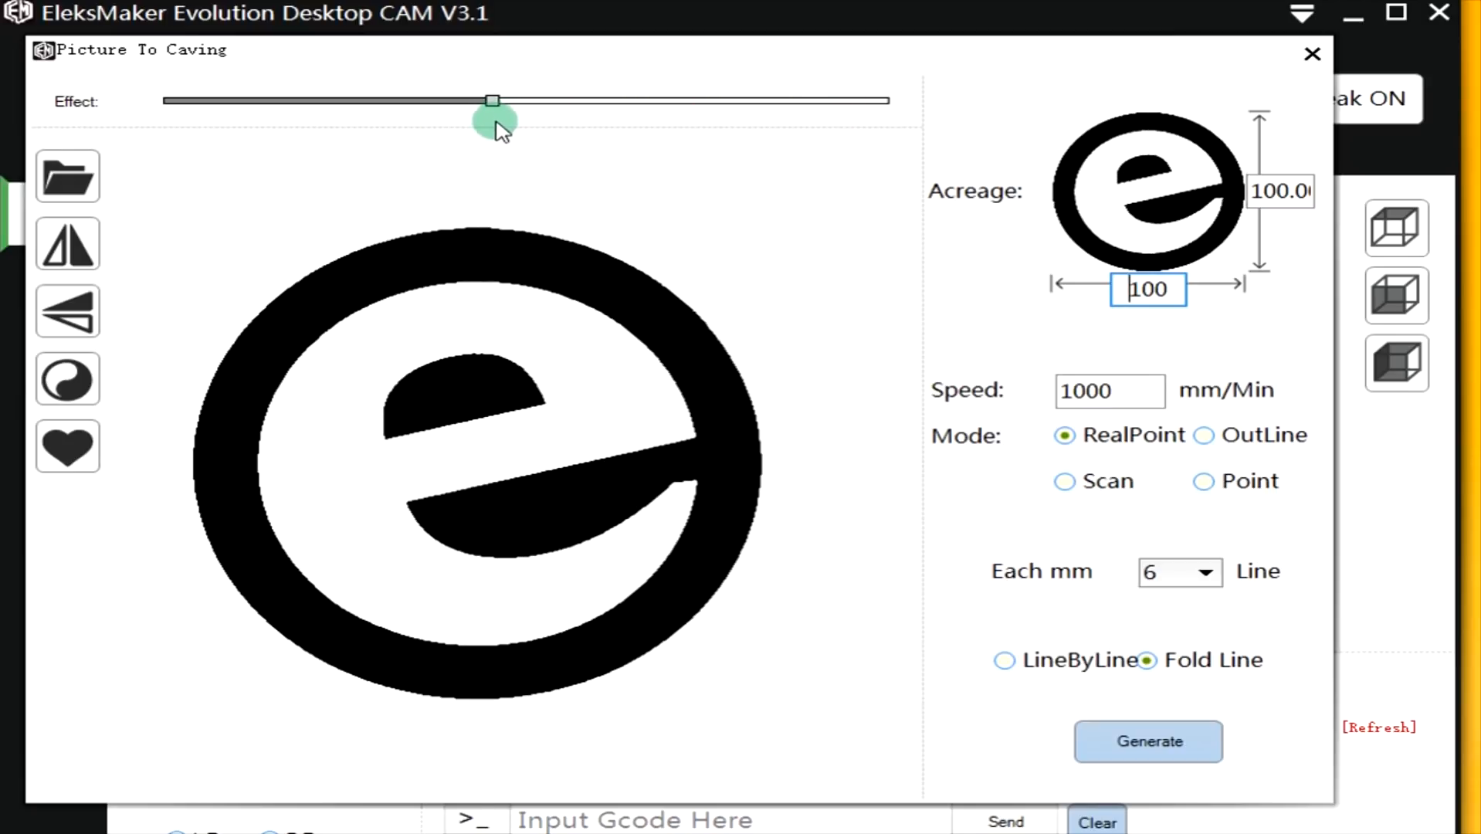
{"action": "mouse_move", "coordinate": [68, 178]}
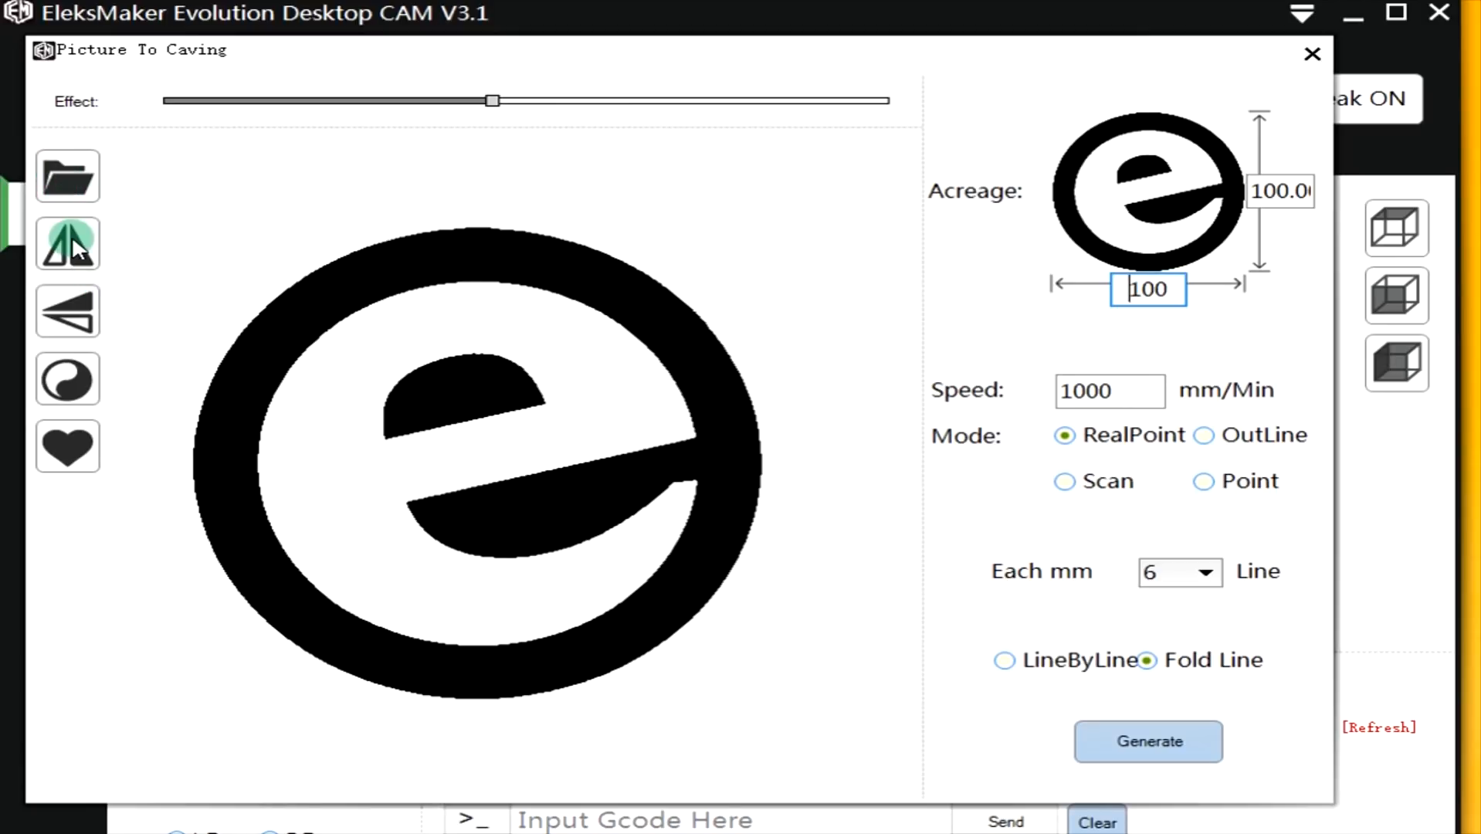
Flip and mirror the logo, then restore its original orientation.
{"action": "left_click", "coordinate": [67, 244]}
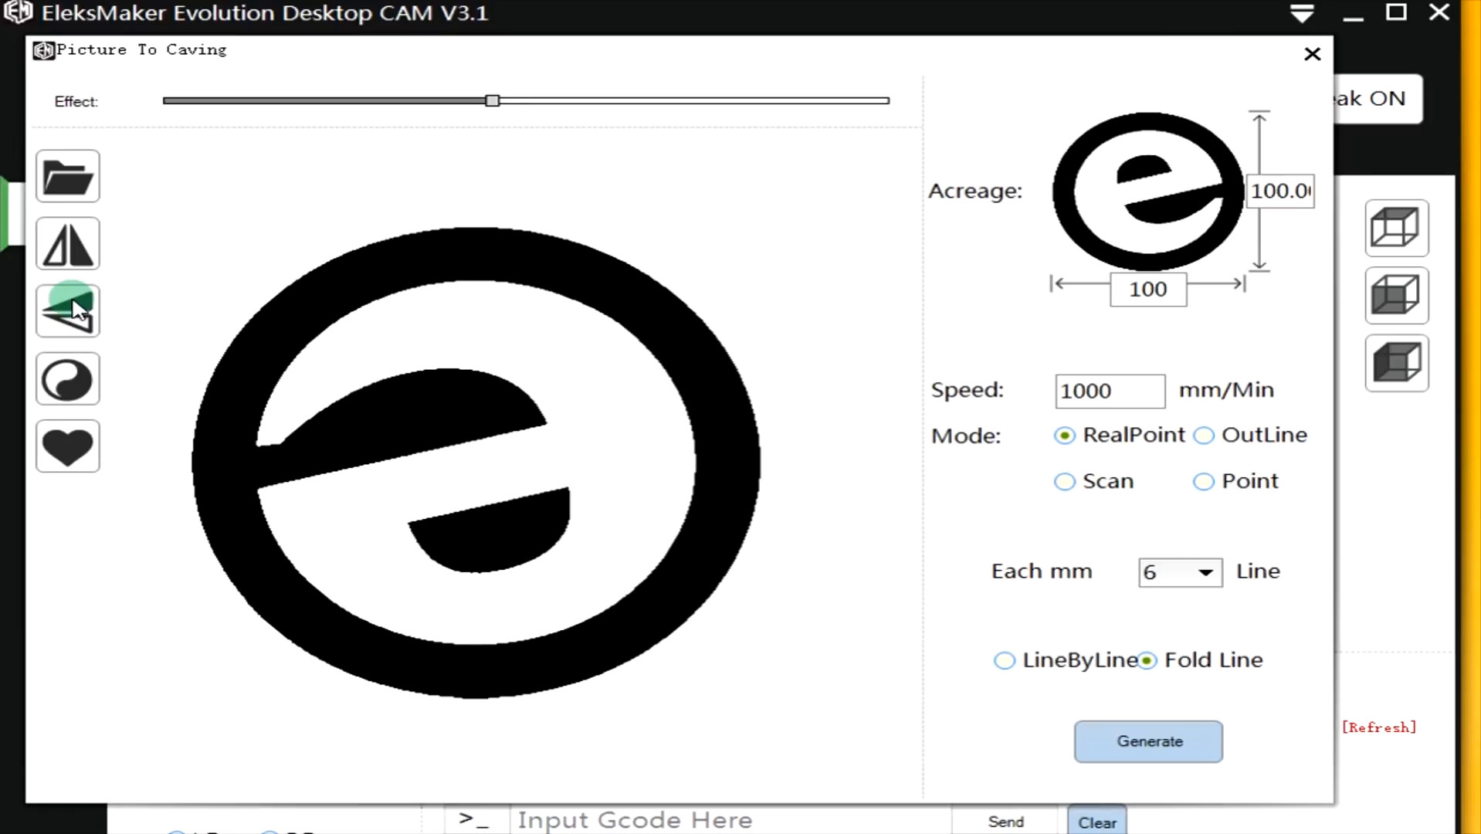
{"action": "left_click", "coordinate": [67, 312]}
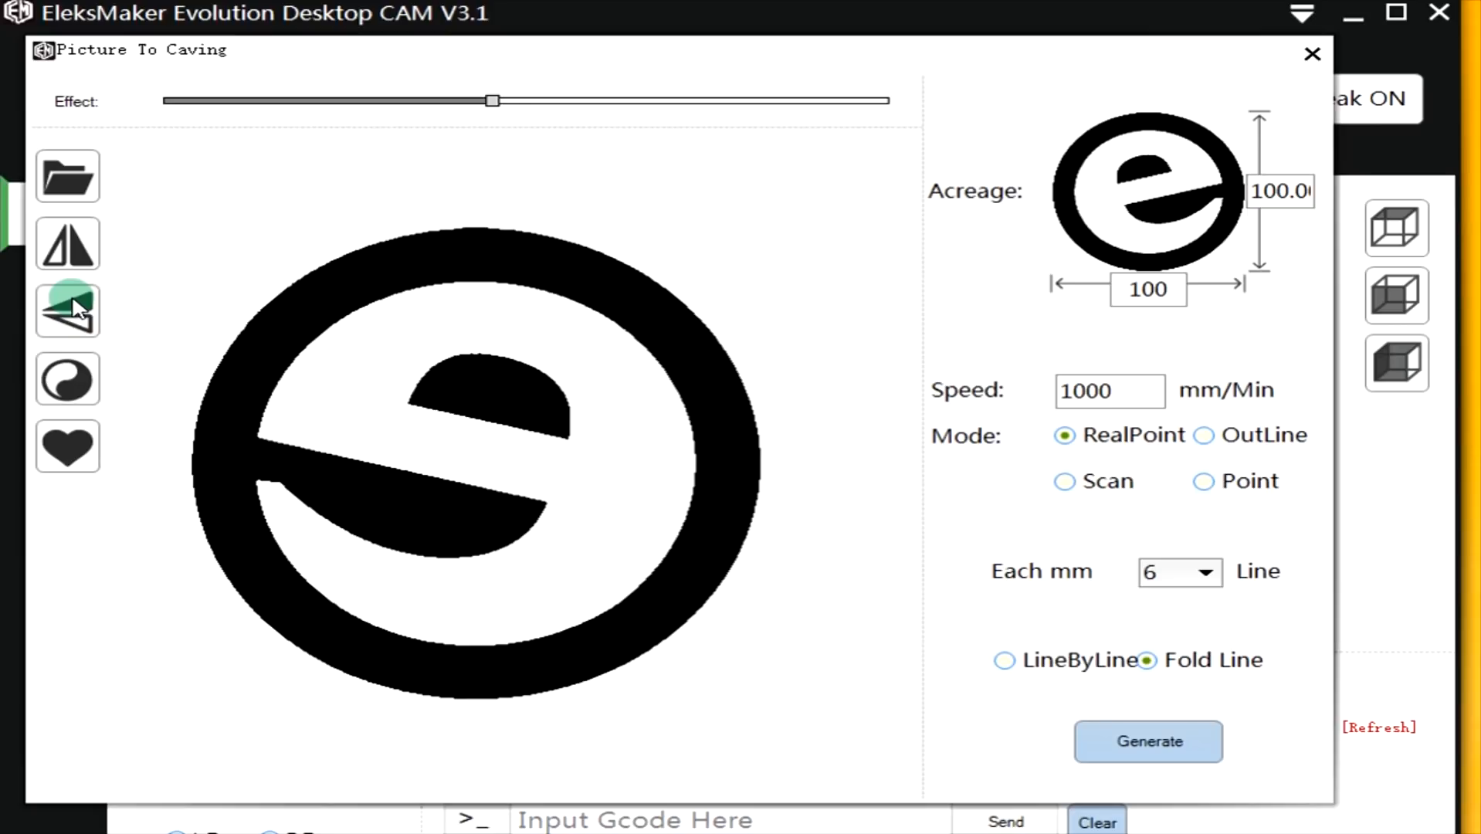
{"action": "left_click", "coordinate": [67, 243]}
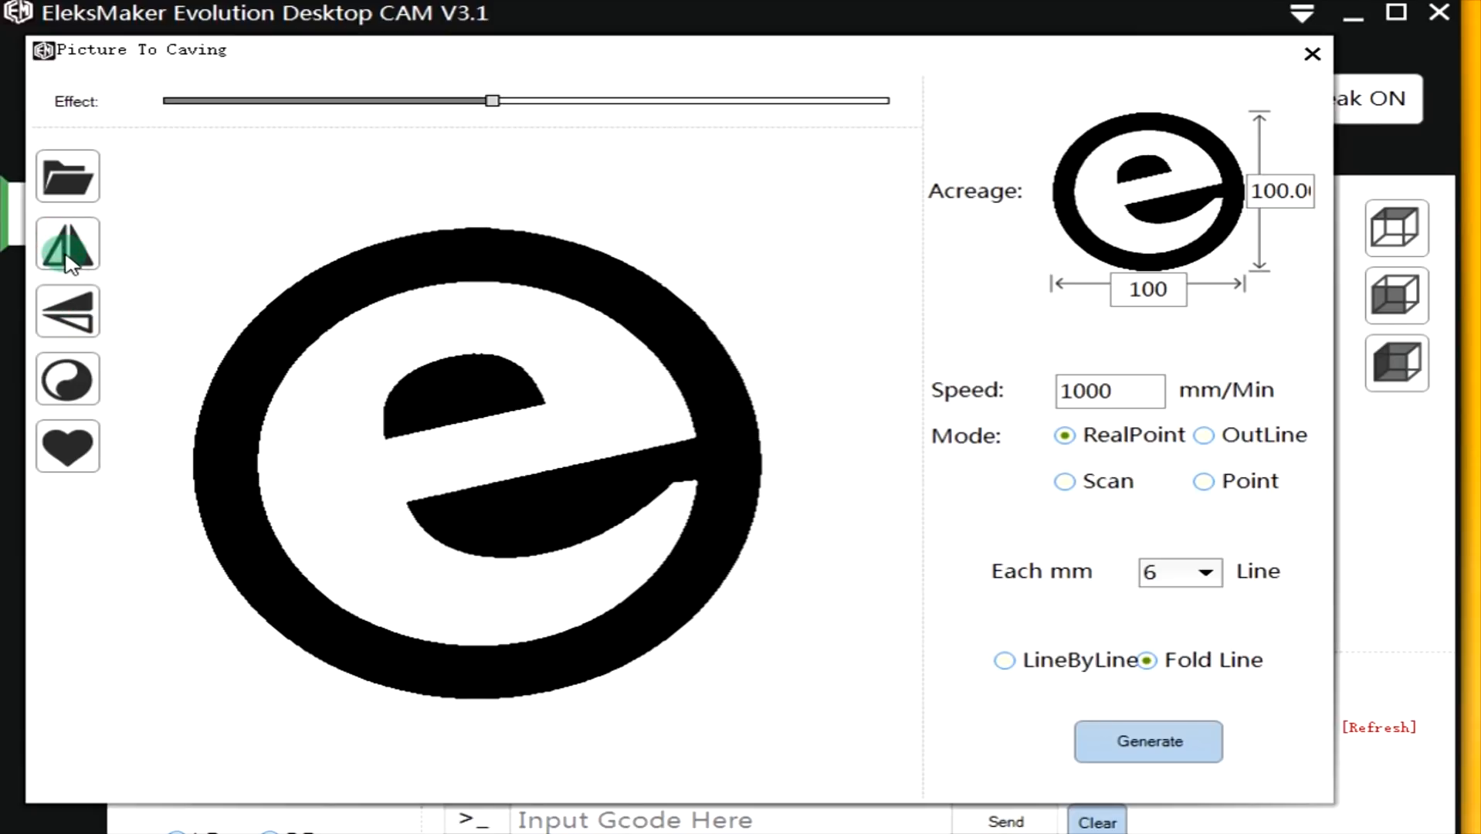
{"action": "left_click", "coordinate": [67, 378]}
{"action": "type", "text": "20"}
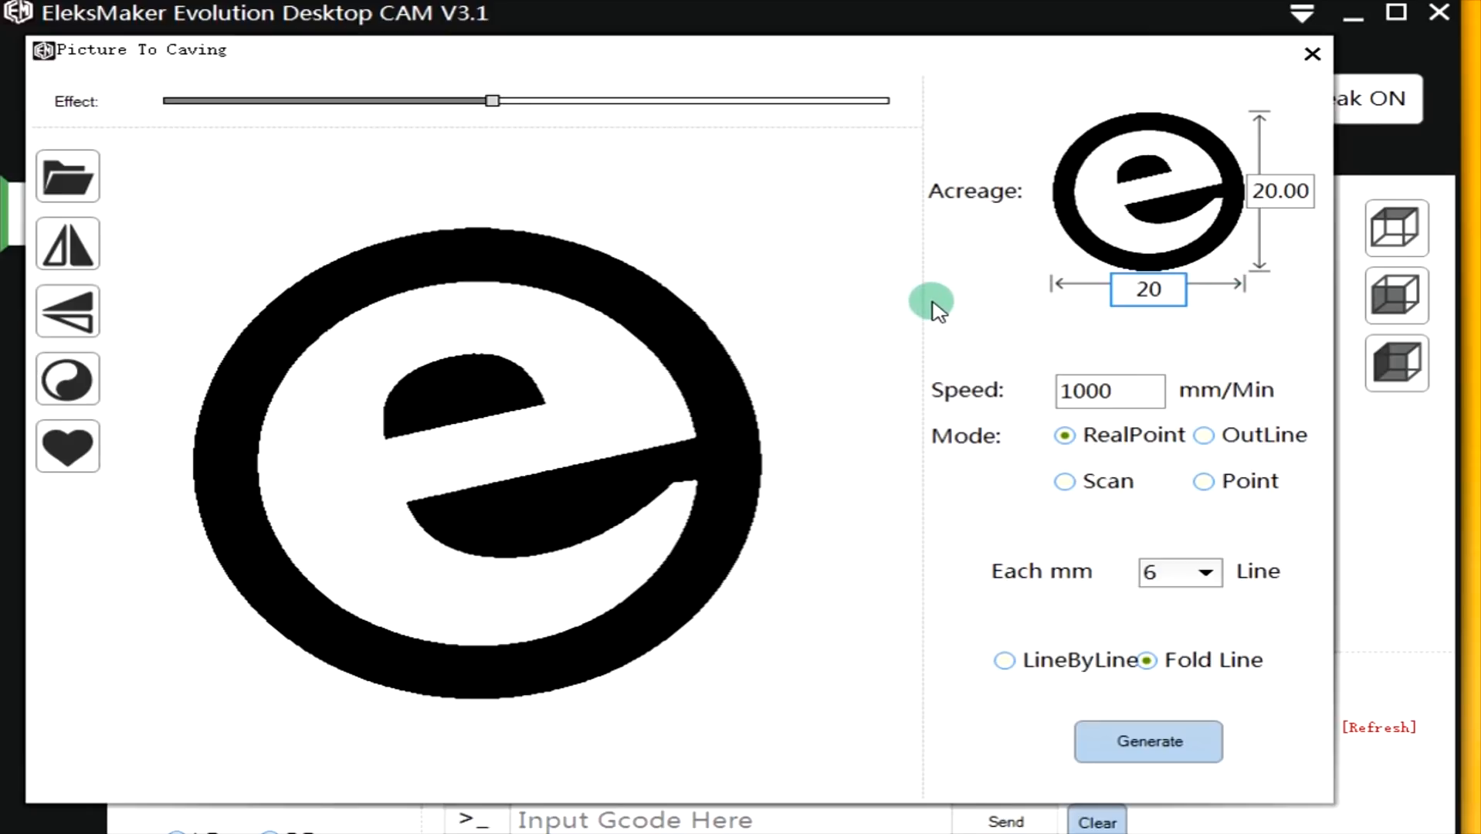
Set carving speed to 2000 mm/min and Each mm Line to 2 after trying 4.
{"action": "left_click", "coordinate": [1109, 389]}
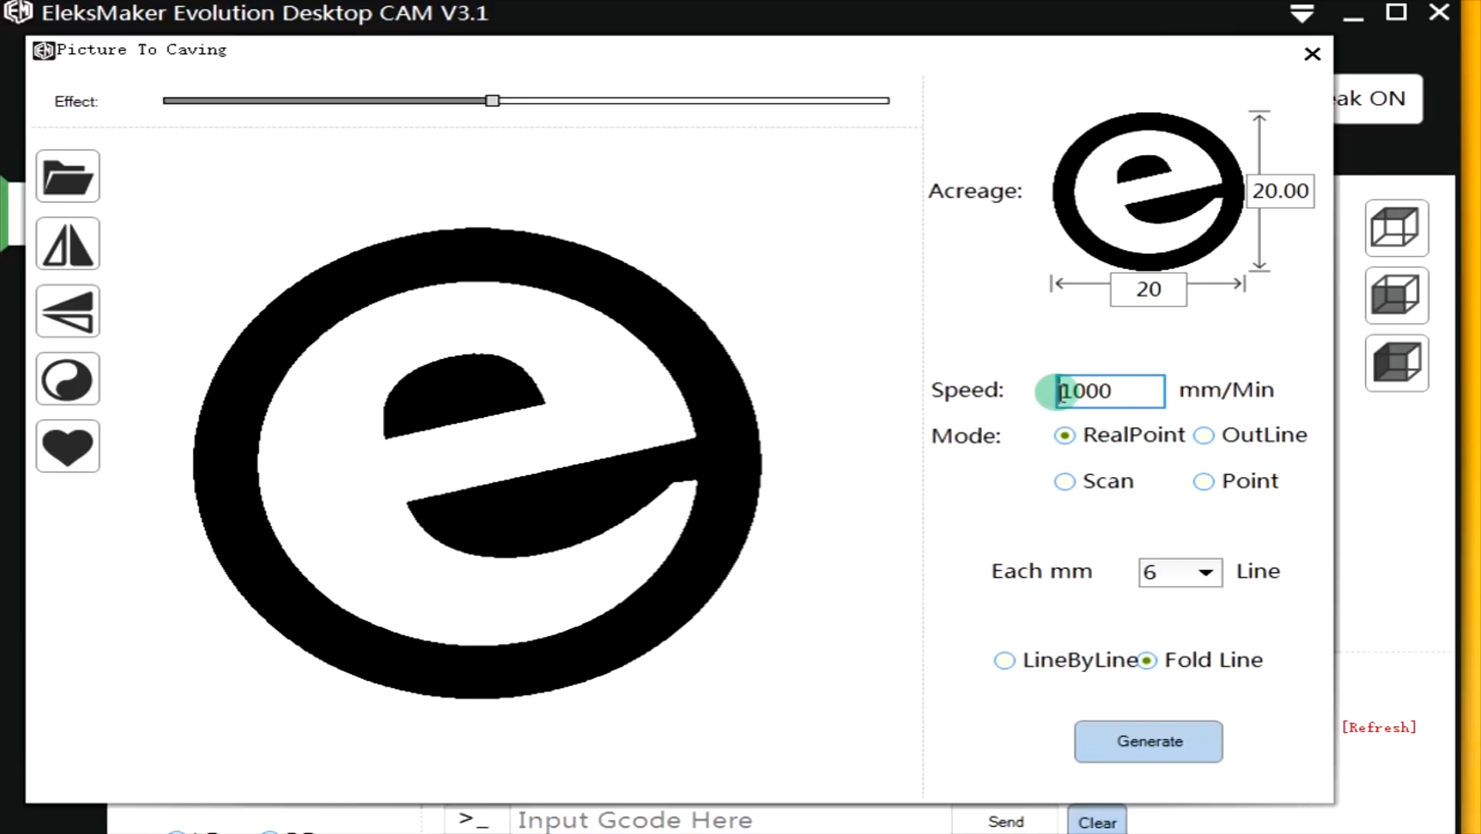
{"action": "key", "text": "Backspace"}
{"action": "type", "text": "2"}
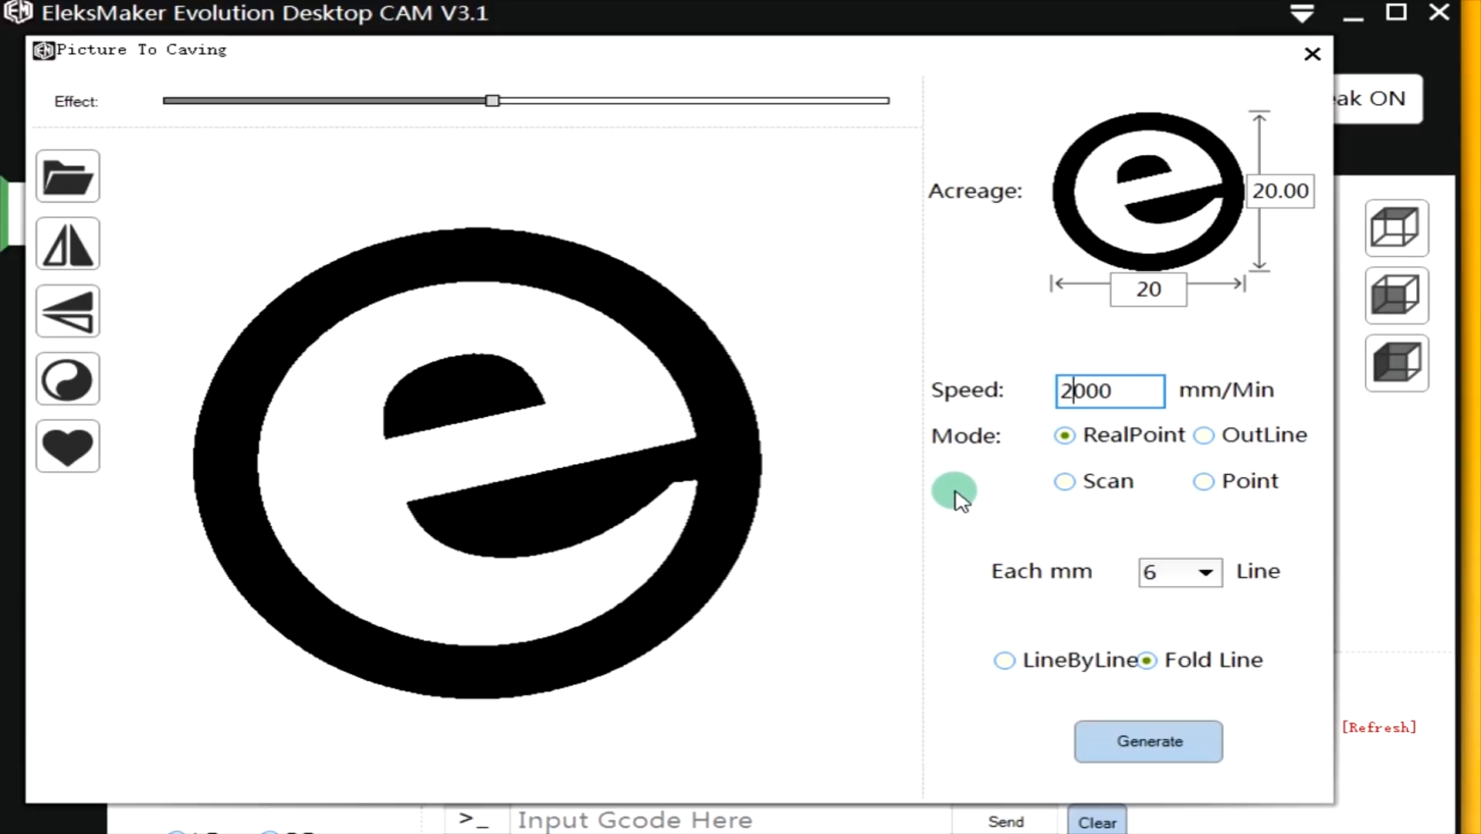
{"action": "mouse_move", "coordinate": [1134, 595]}
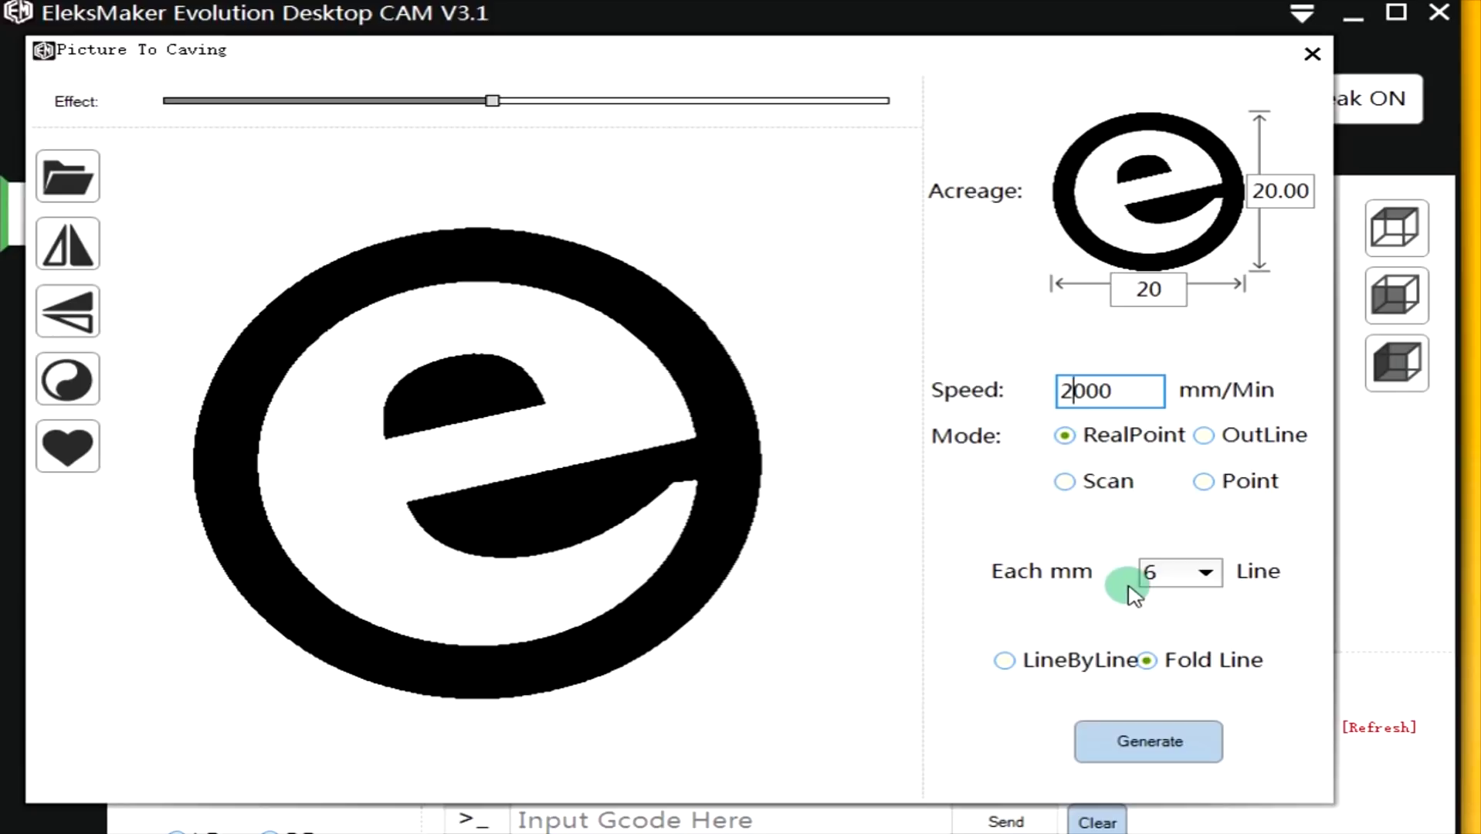
{"action": "mouse_move", "coordinate": [1039, 652]}
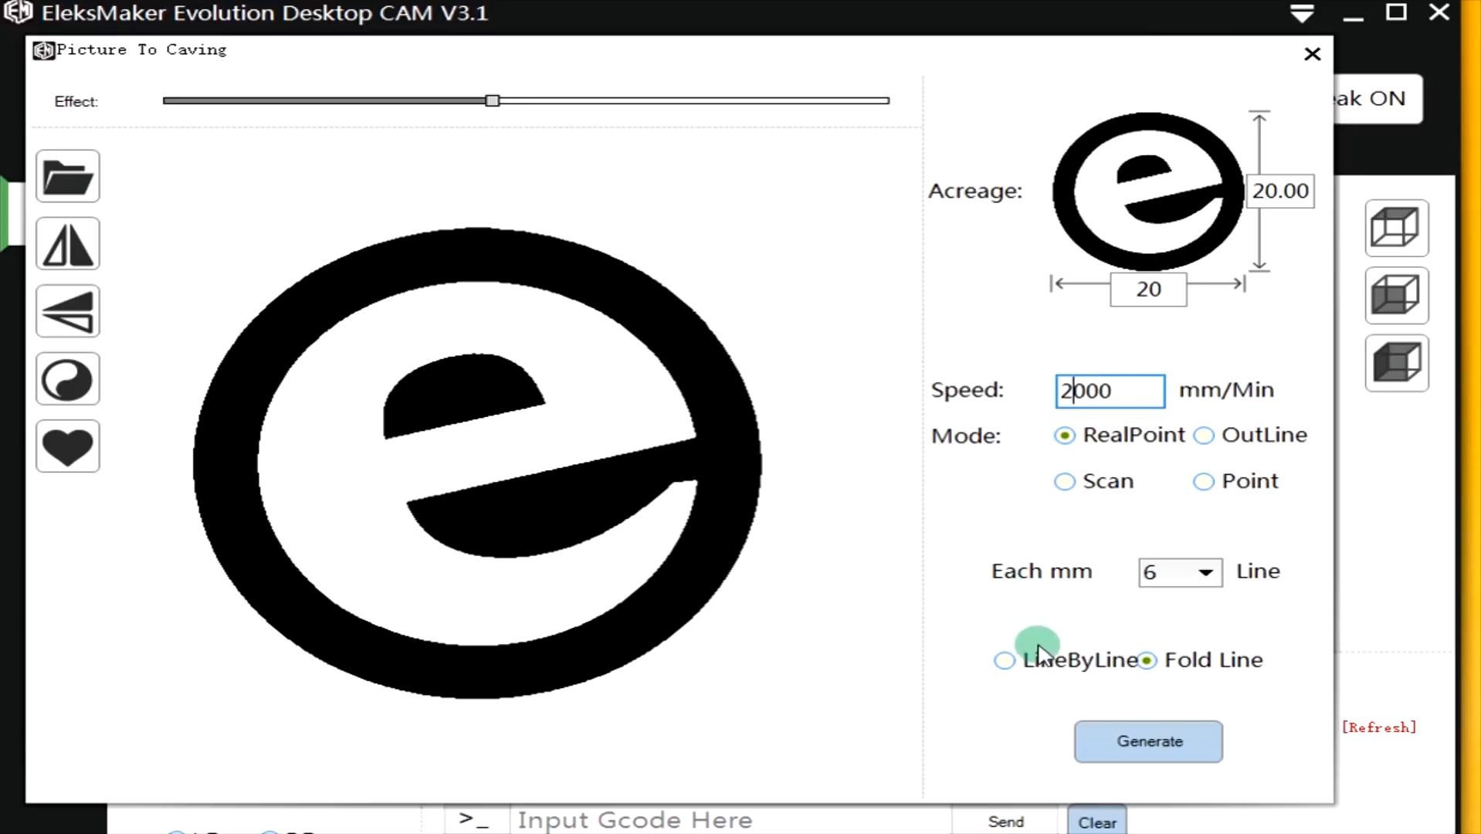
{"action": "mouse_move", "coordinate": [1036, 619]}
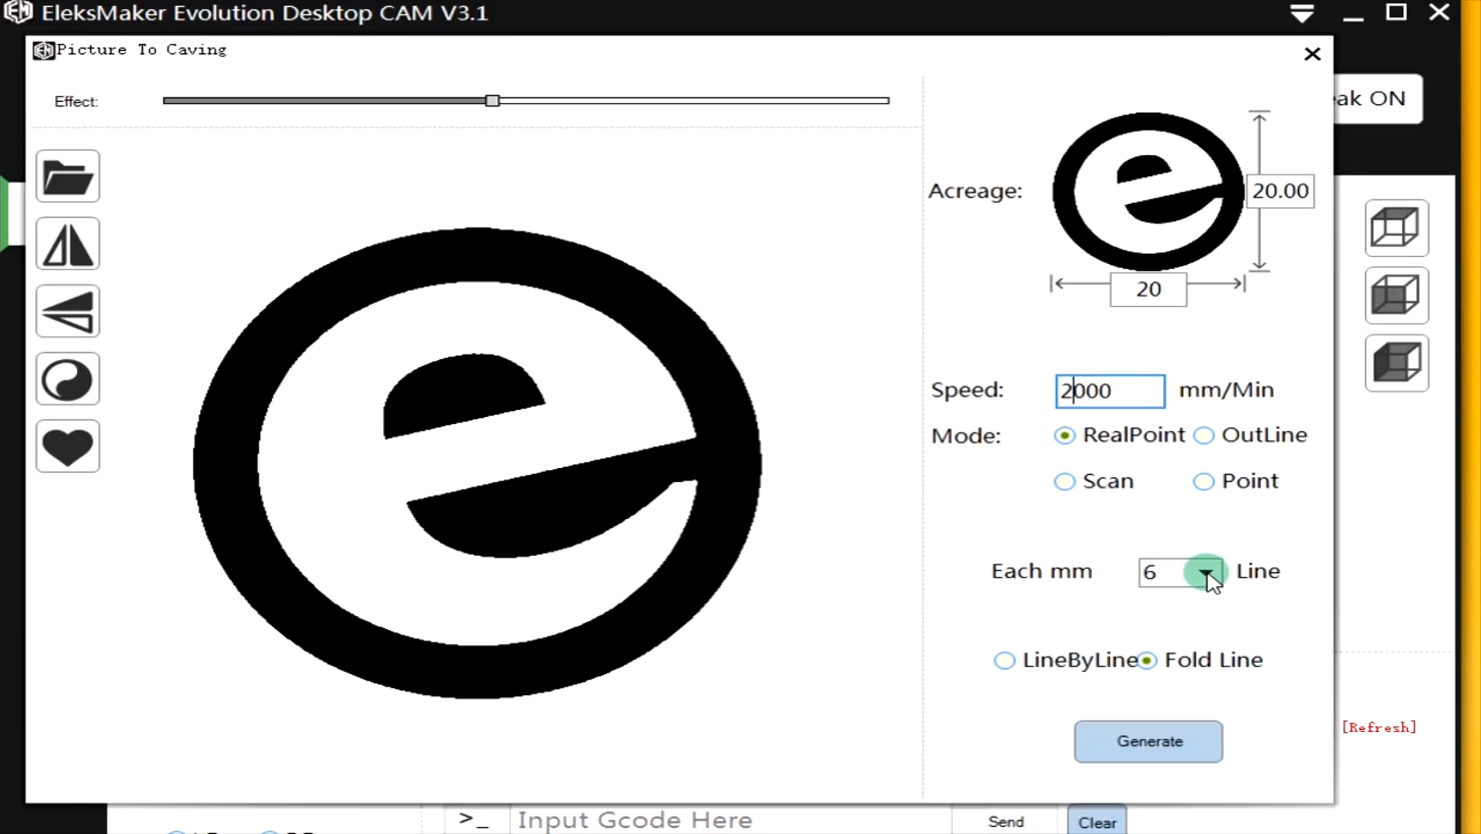
{"action": "left_click", "coordinate": [1206, 571]}
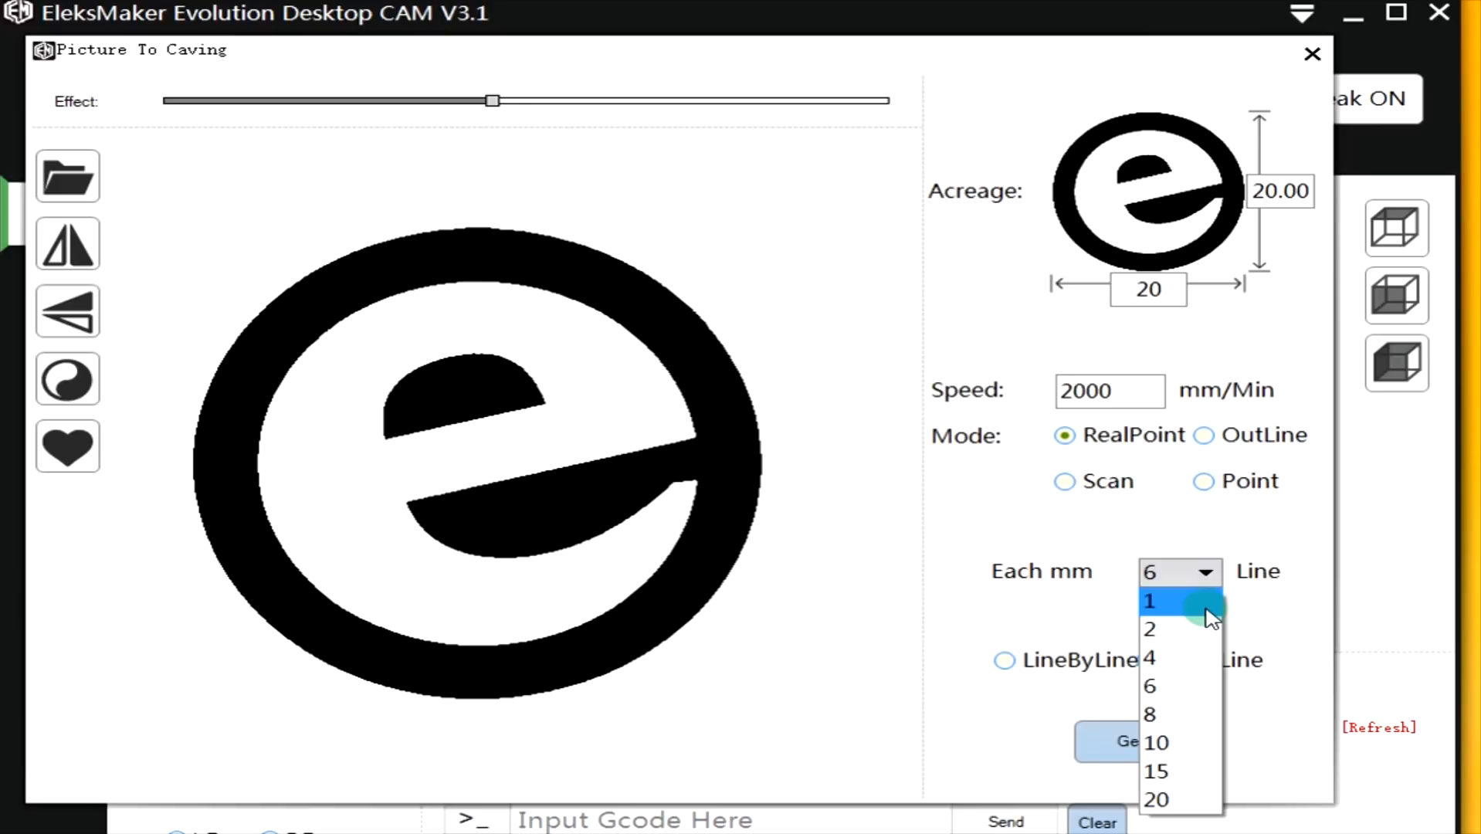
{"action": "mouse_move", "coordinate": [1180, 629]}
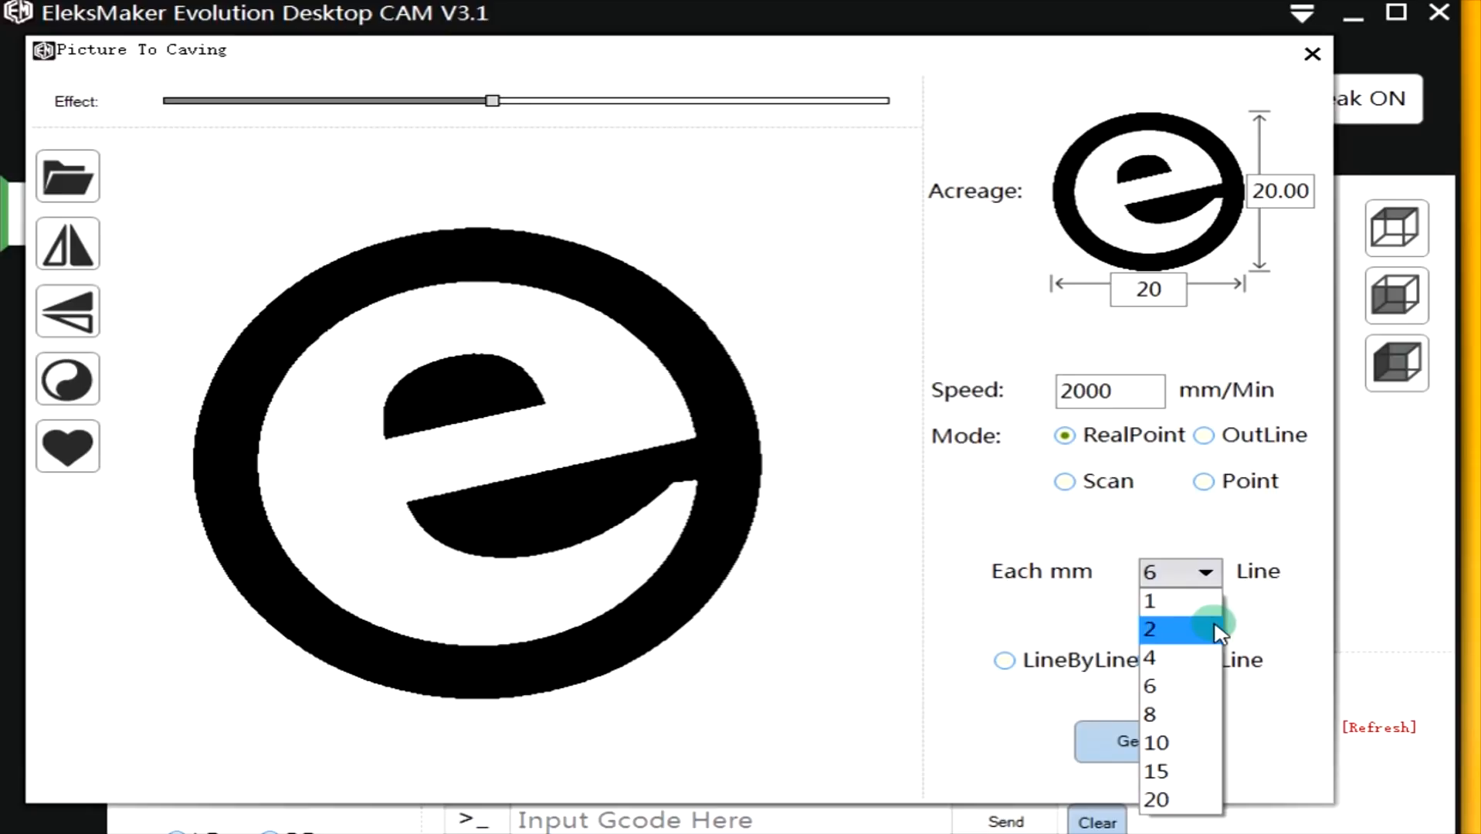
{"action": "left_click", "coordinate": [1150, 628]}
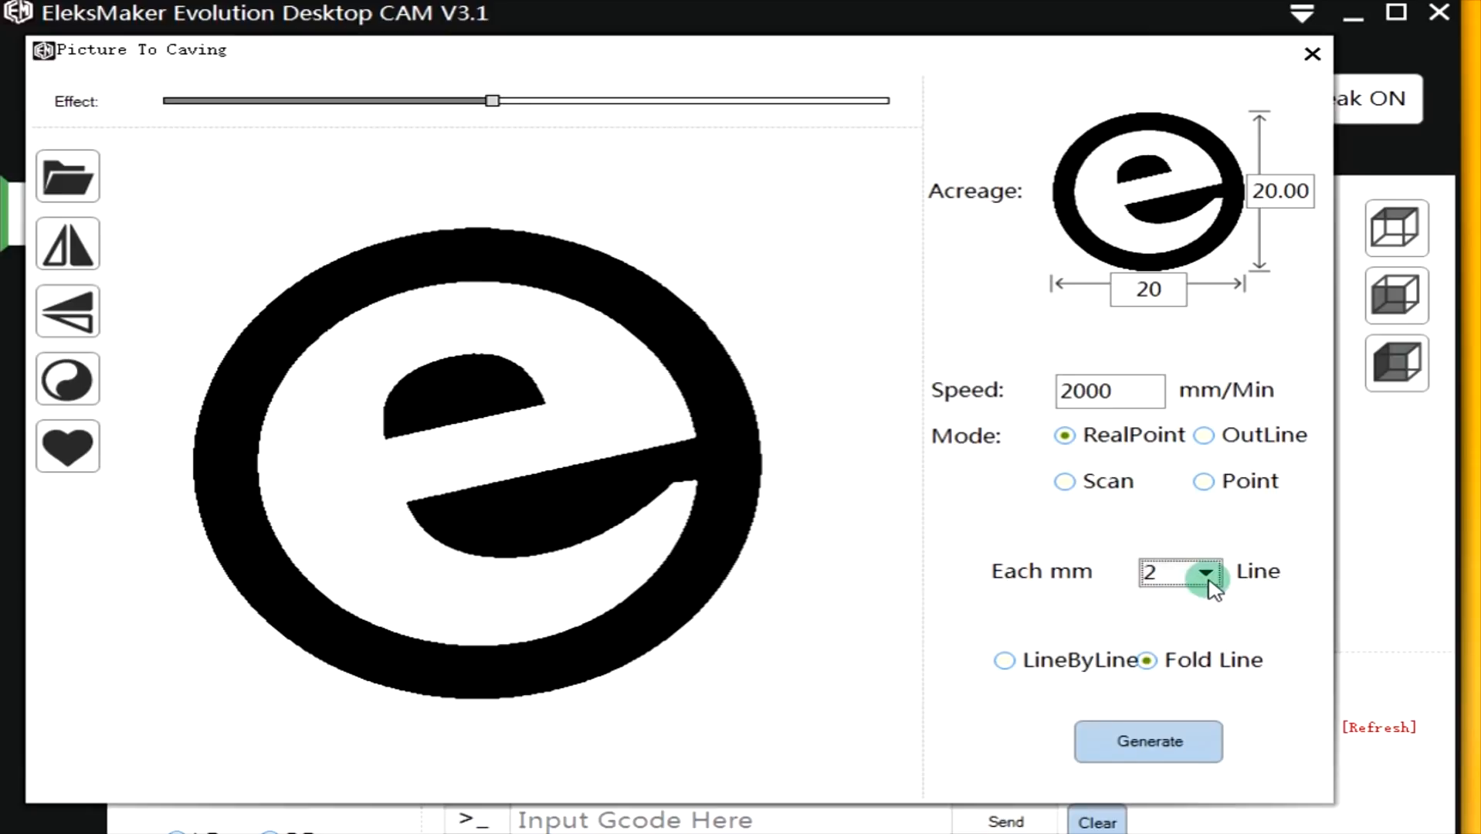
{"action": "left_click", "coordinate": [1204, 572]}
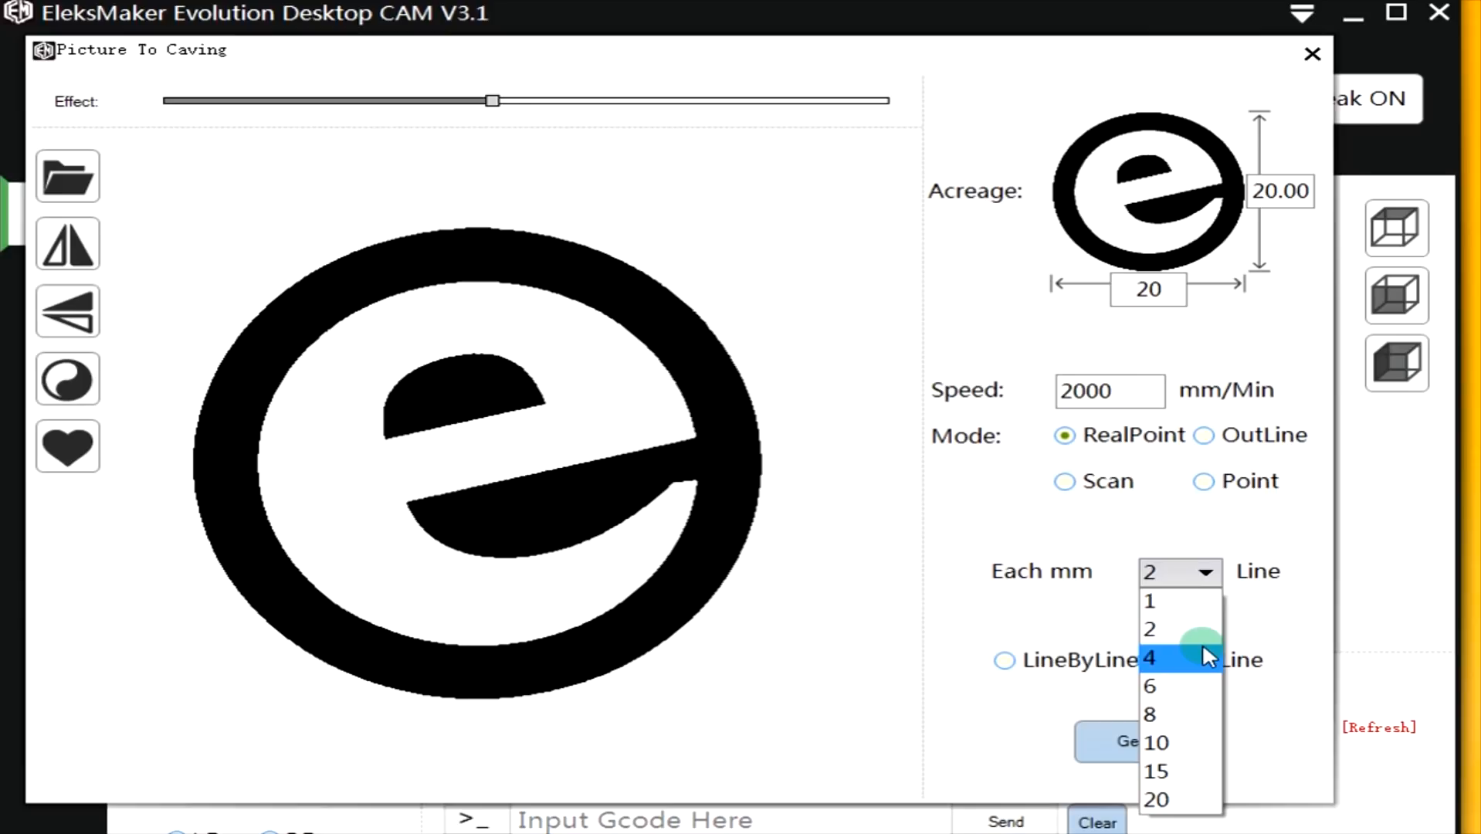
{"action": "left_click", "coordinate": [1151, 659]}
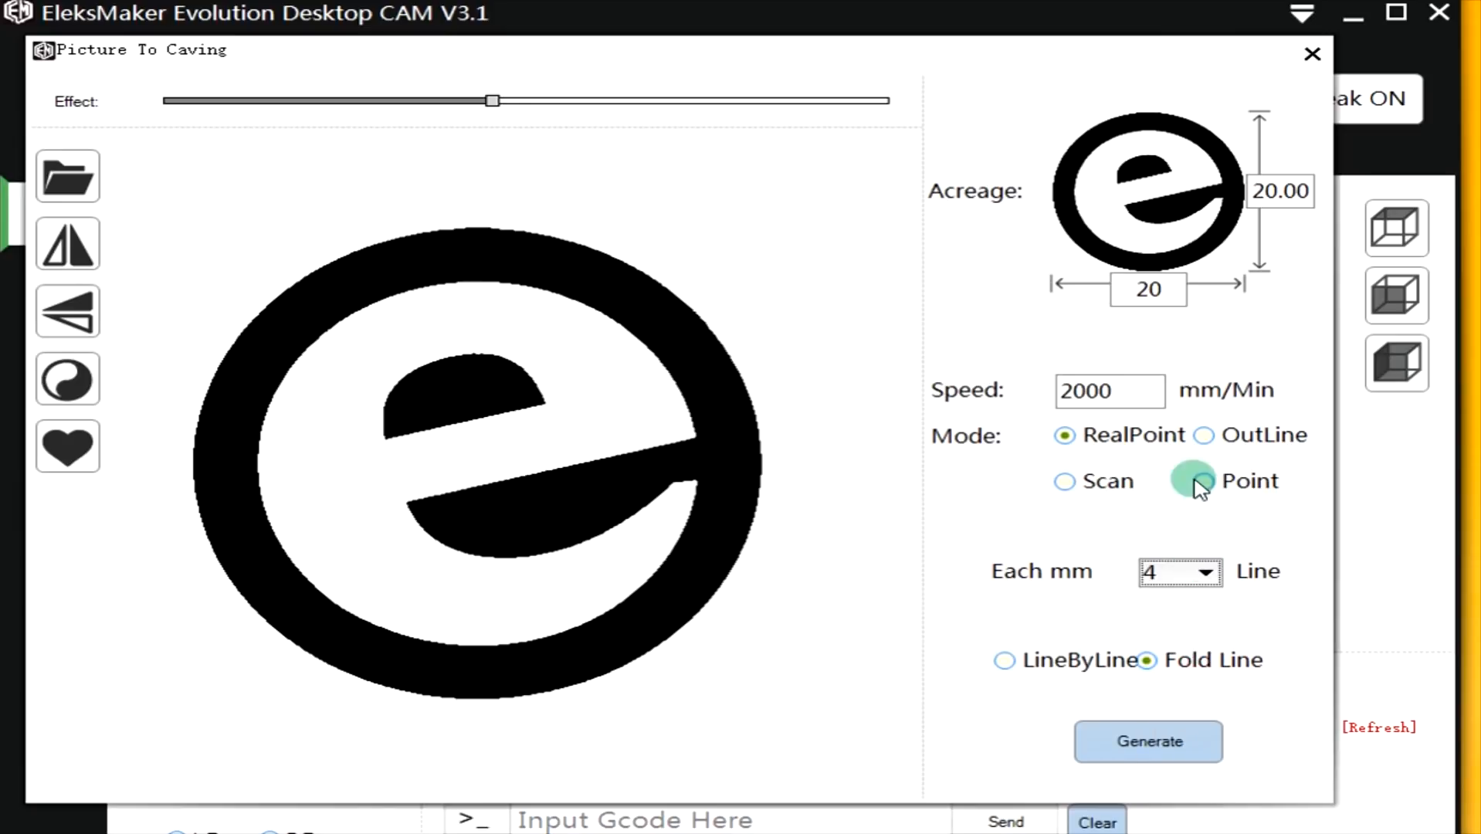
{"action": "mouse_move", "coordinate": [1209, 576]}
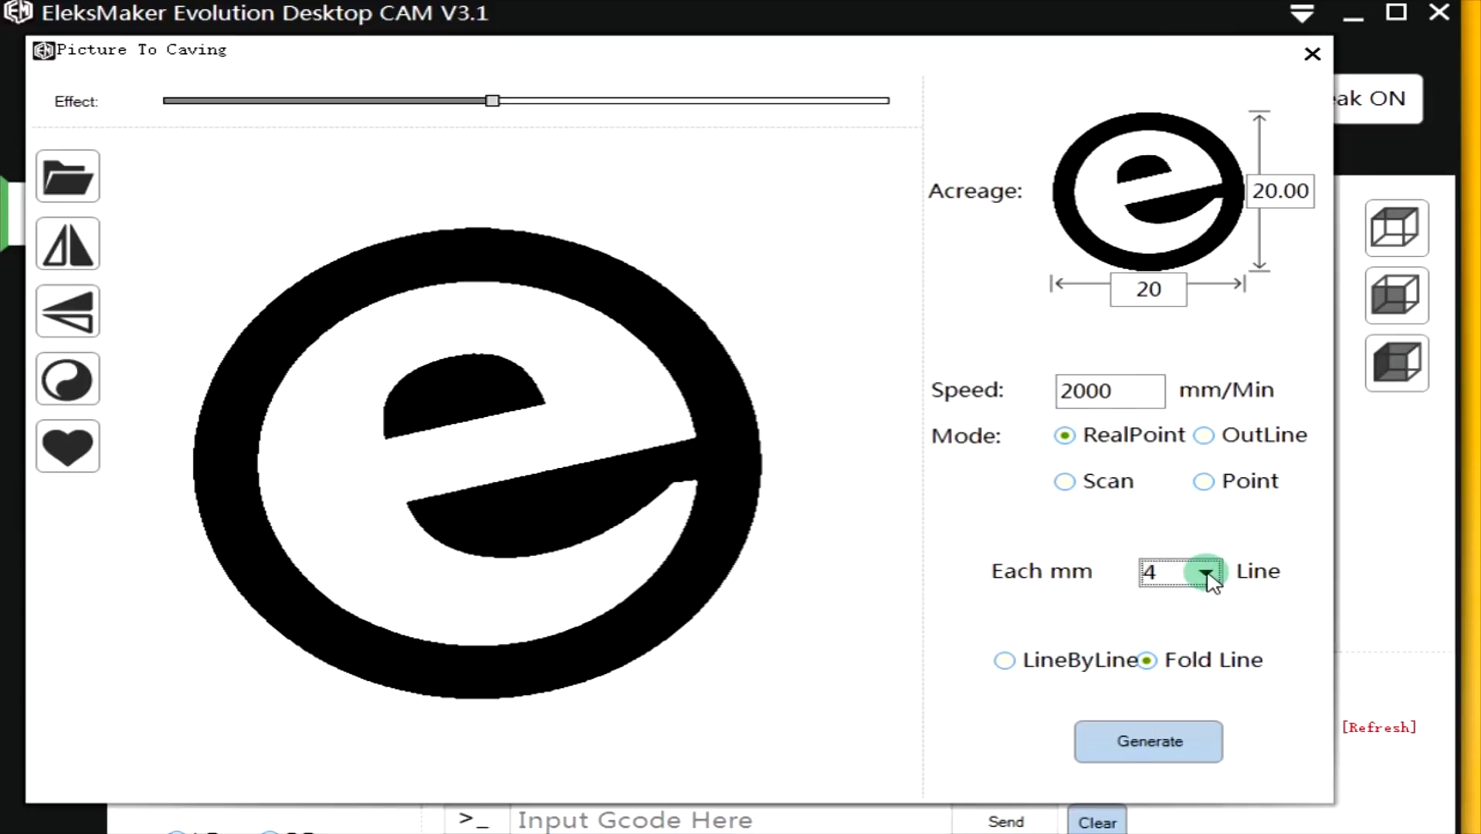
{"action": "left_click", "coordinate": [1209, 571]}
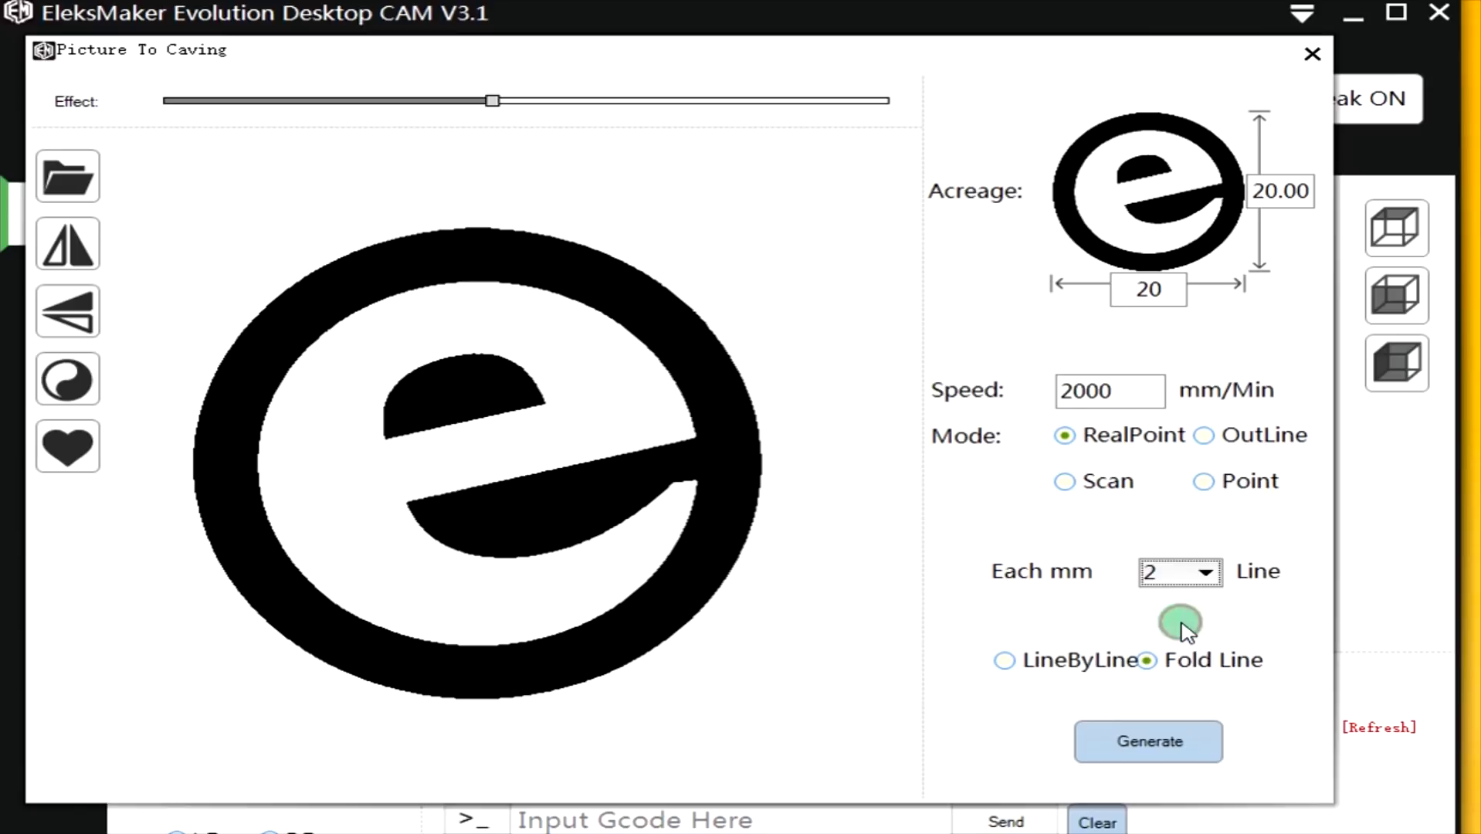
{"action": "mouse_move", "coordinate": [1148, 525]}
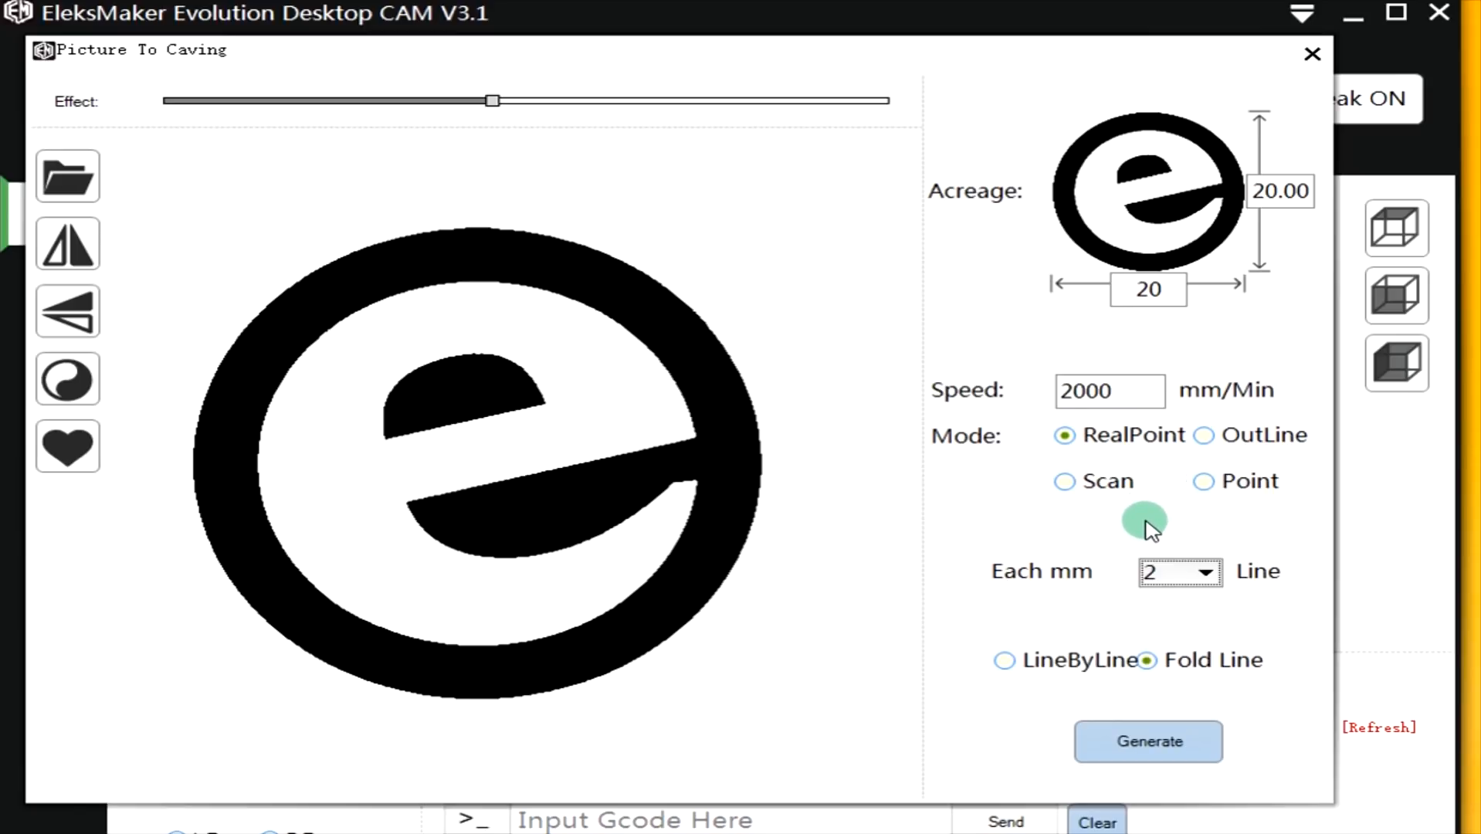
{"action": "mouse_move", "coordinate": [921, 680]}
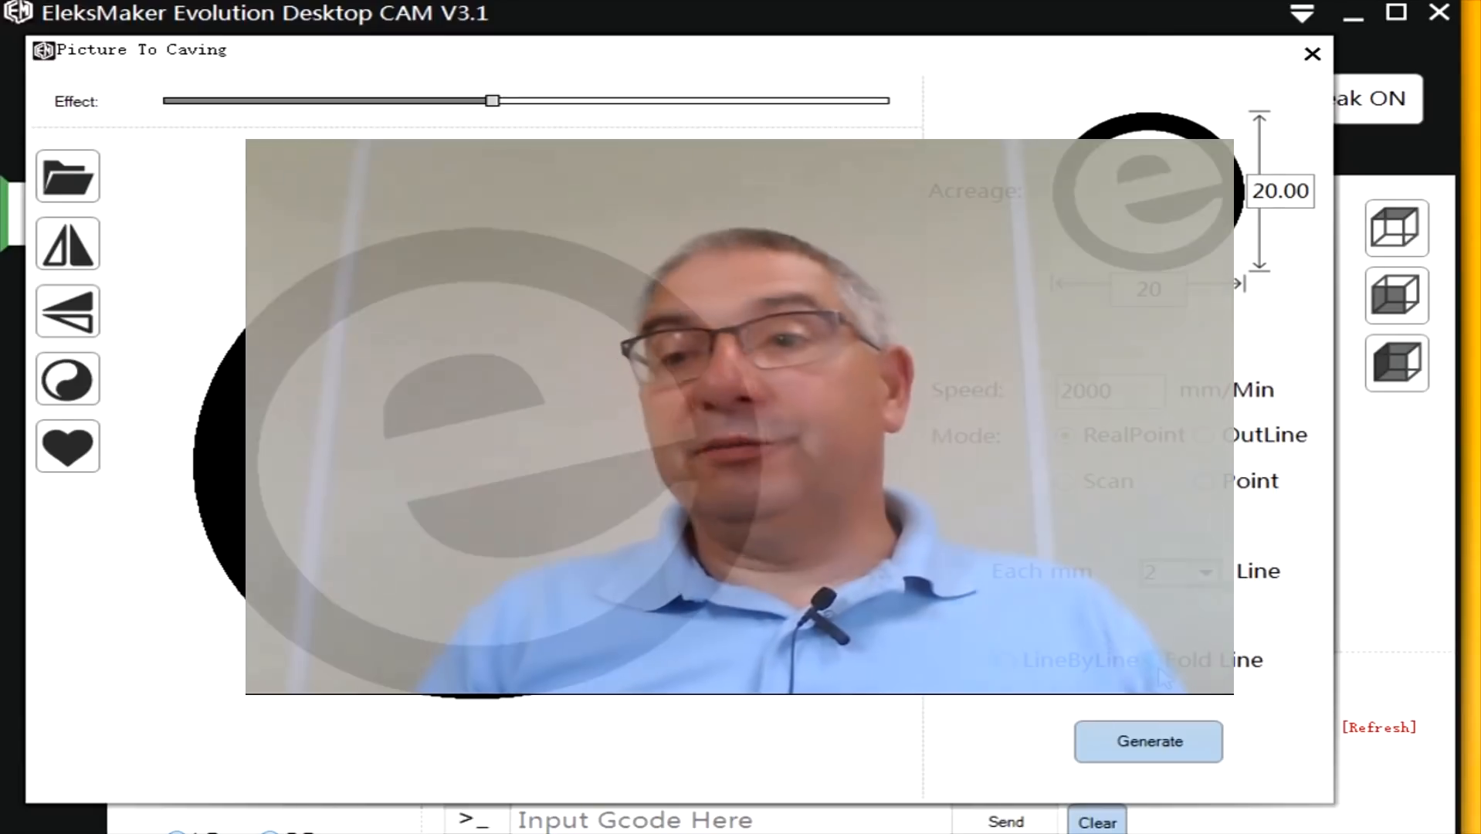
Switch carving mode from RealPoint to Point, with 4 lines per mm and 4 msec points.
{"action": "left_click", "coordinate": [1204, 435]}
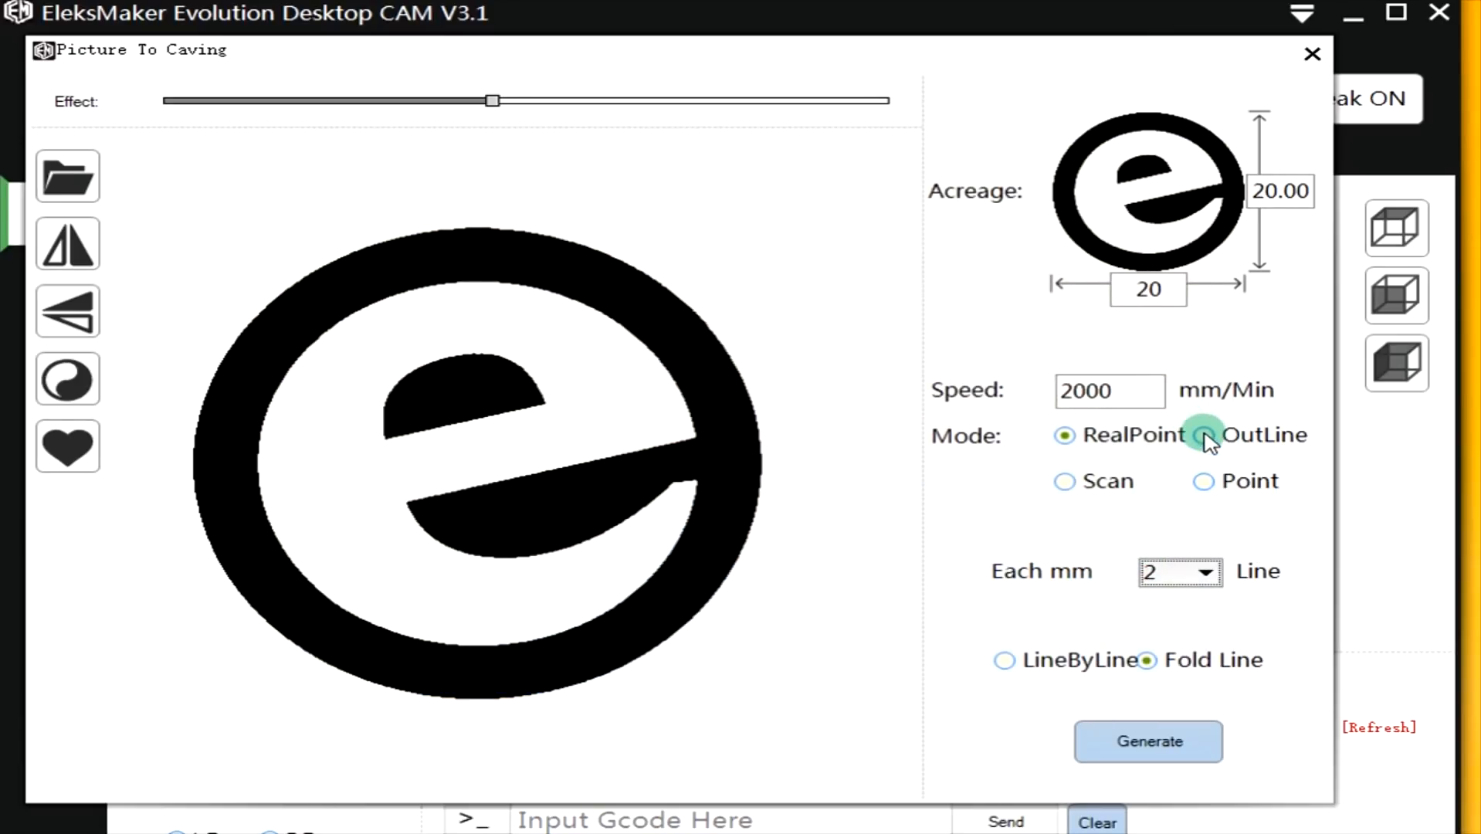
{"action": "left_click", "coordinate": [1202, 435]}
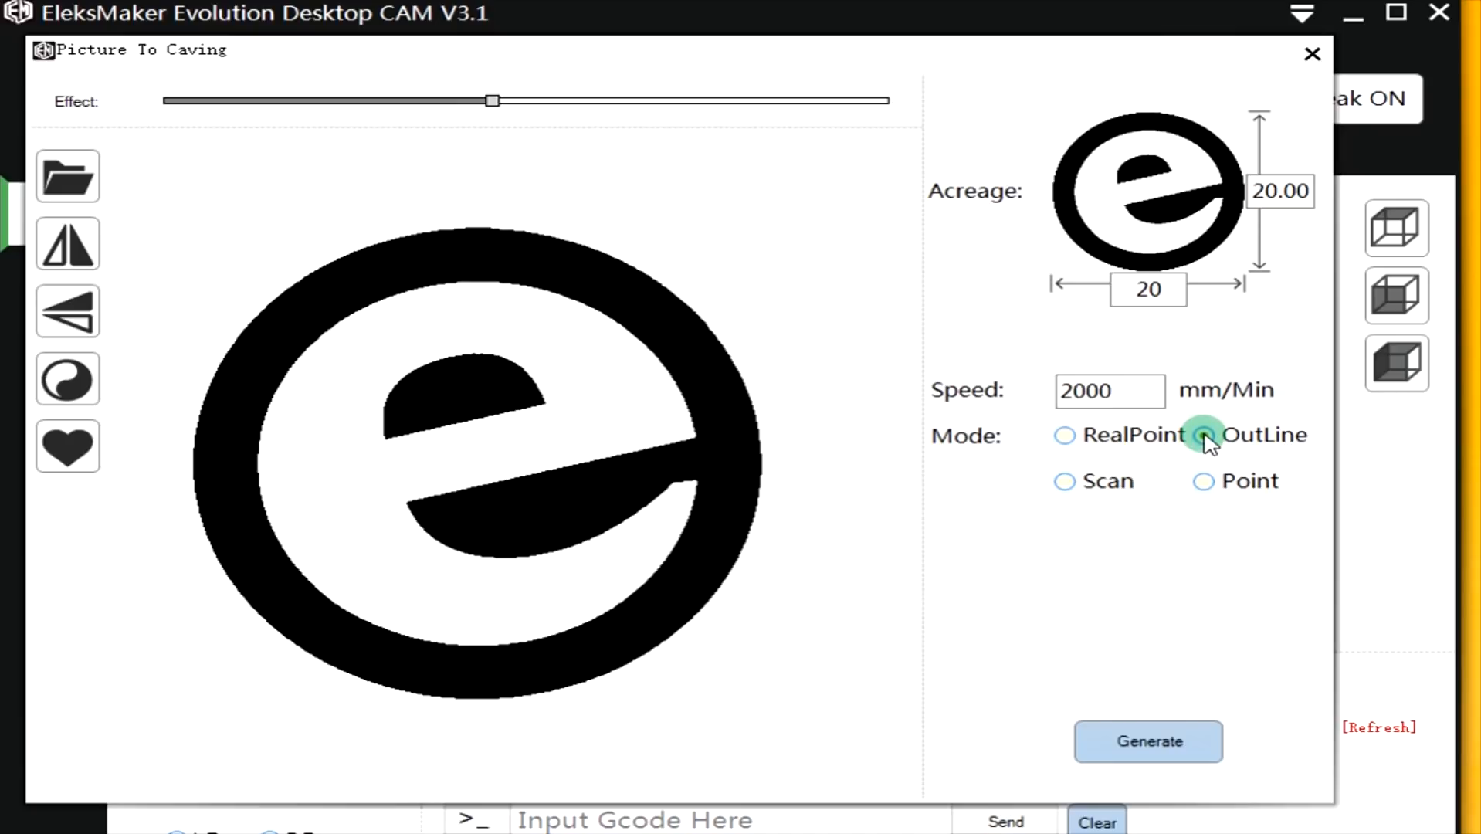
{"action": "left_click", "coordinate": [1202, 481]}
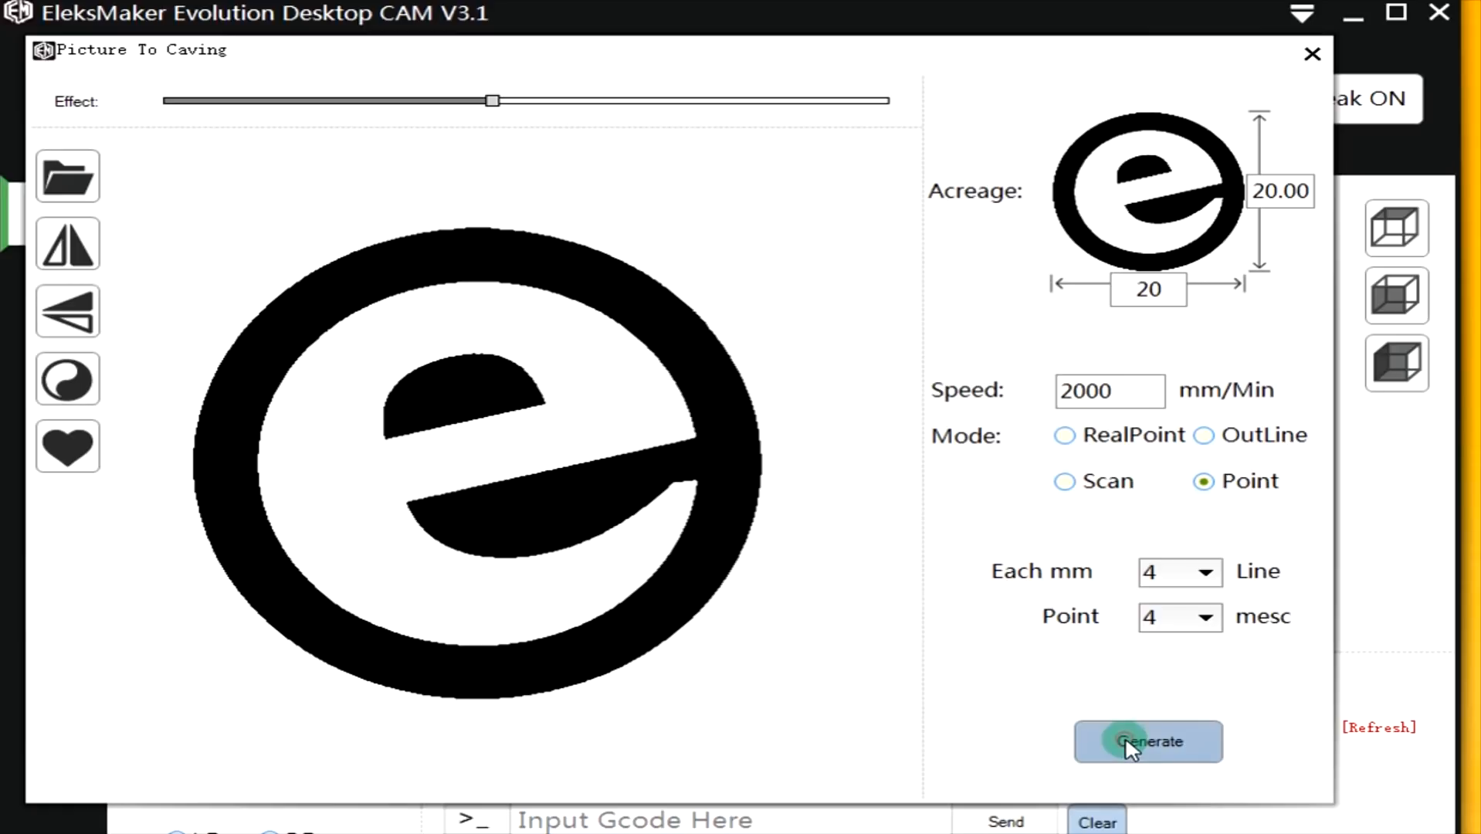
Generate the Point-mode logo toolpath and load it into the main Control view.
{"action": "left_click", "coordinate": [1147, 741]}
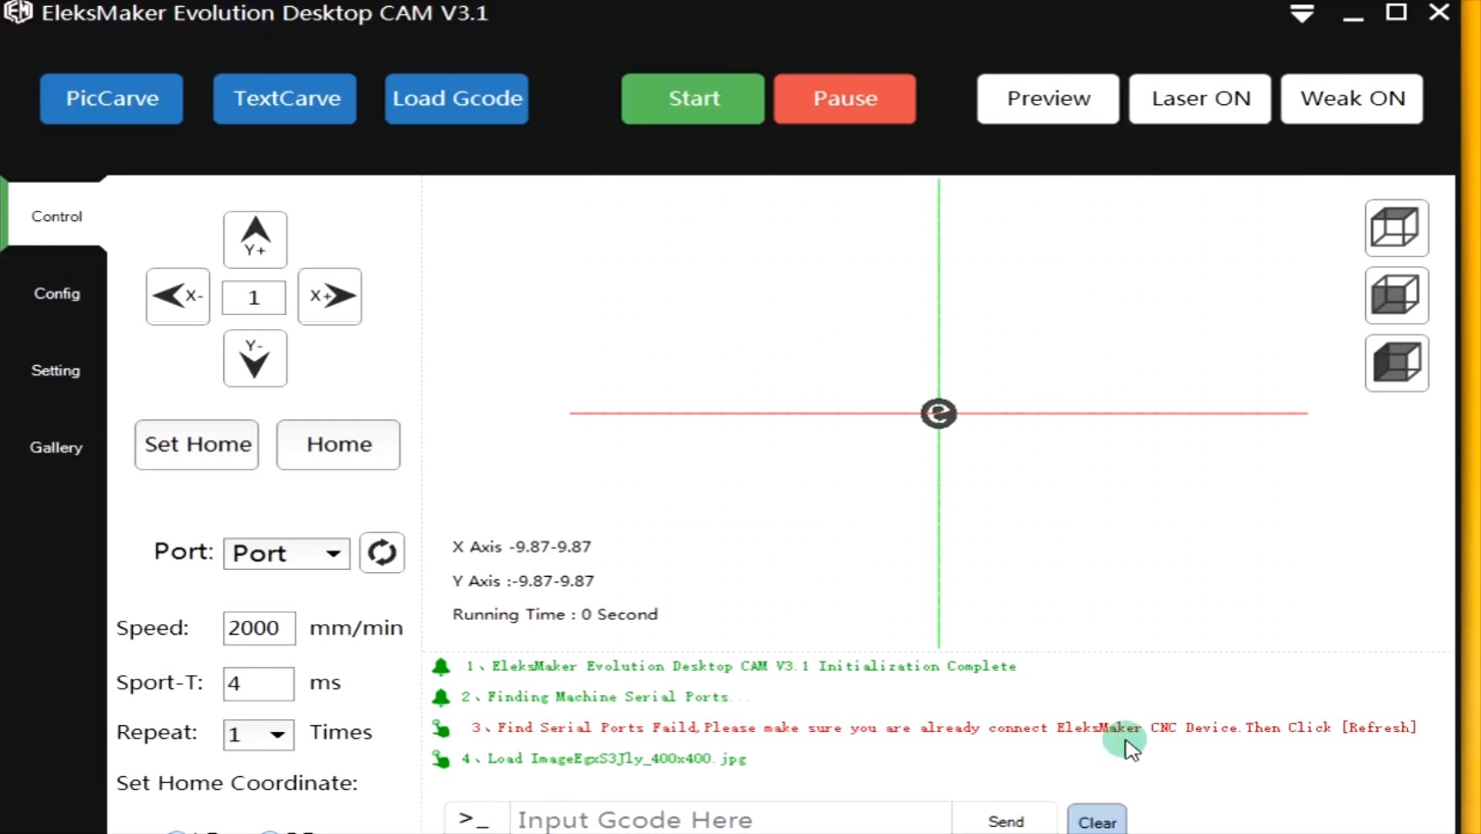
{"action": "mouse_move", "coordinate": [517, 447]}
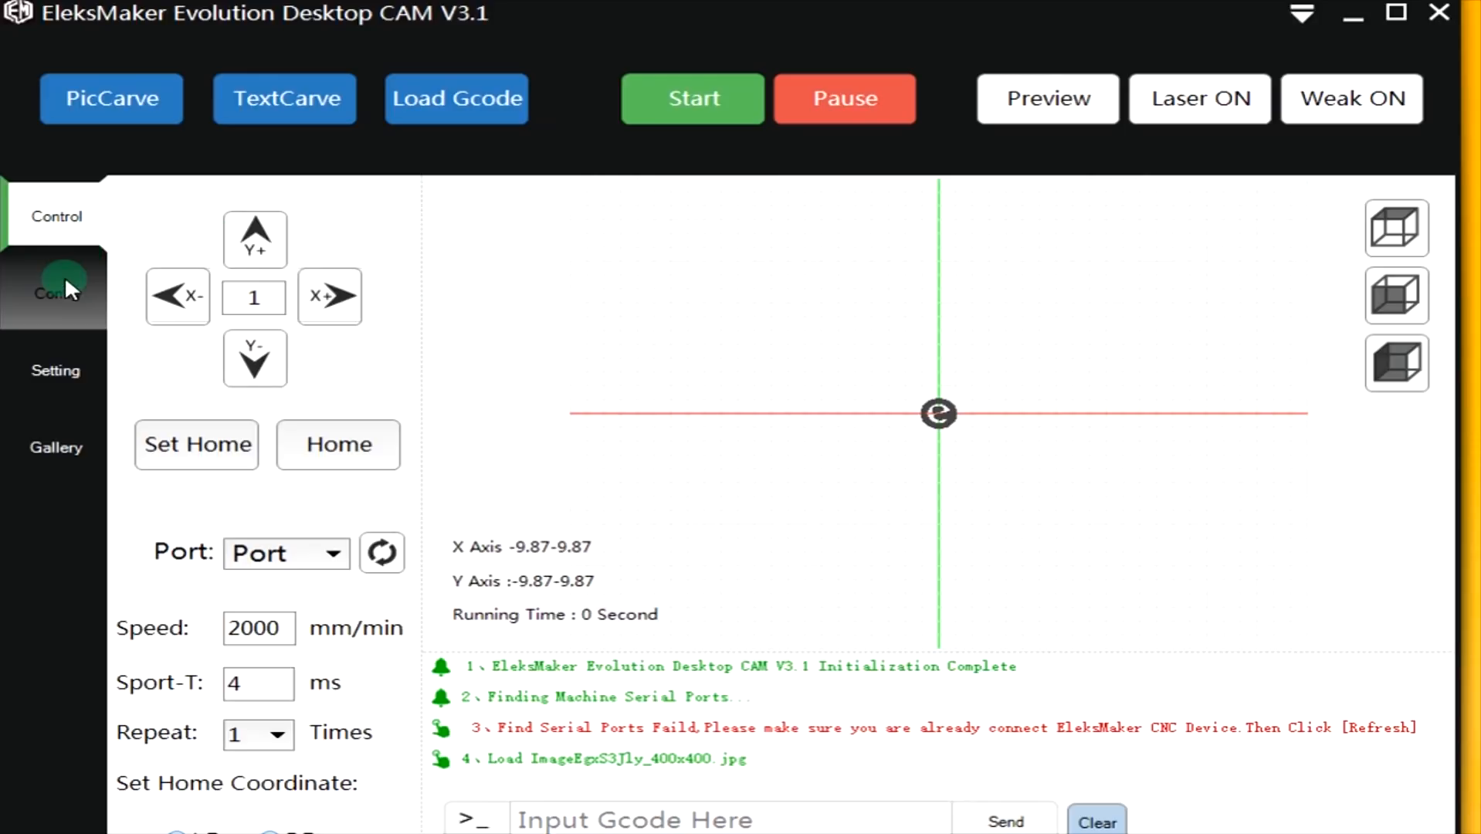
{"action": "mouse_move", "coordinate": [54, 369]}
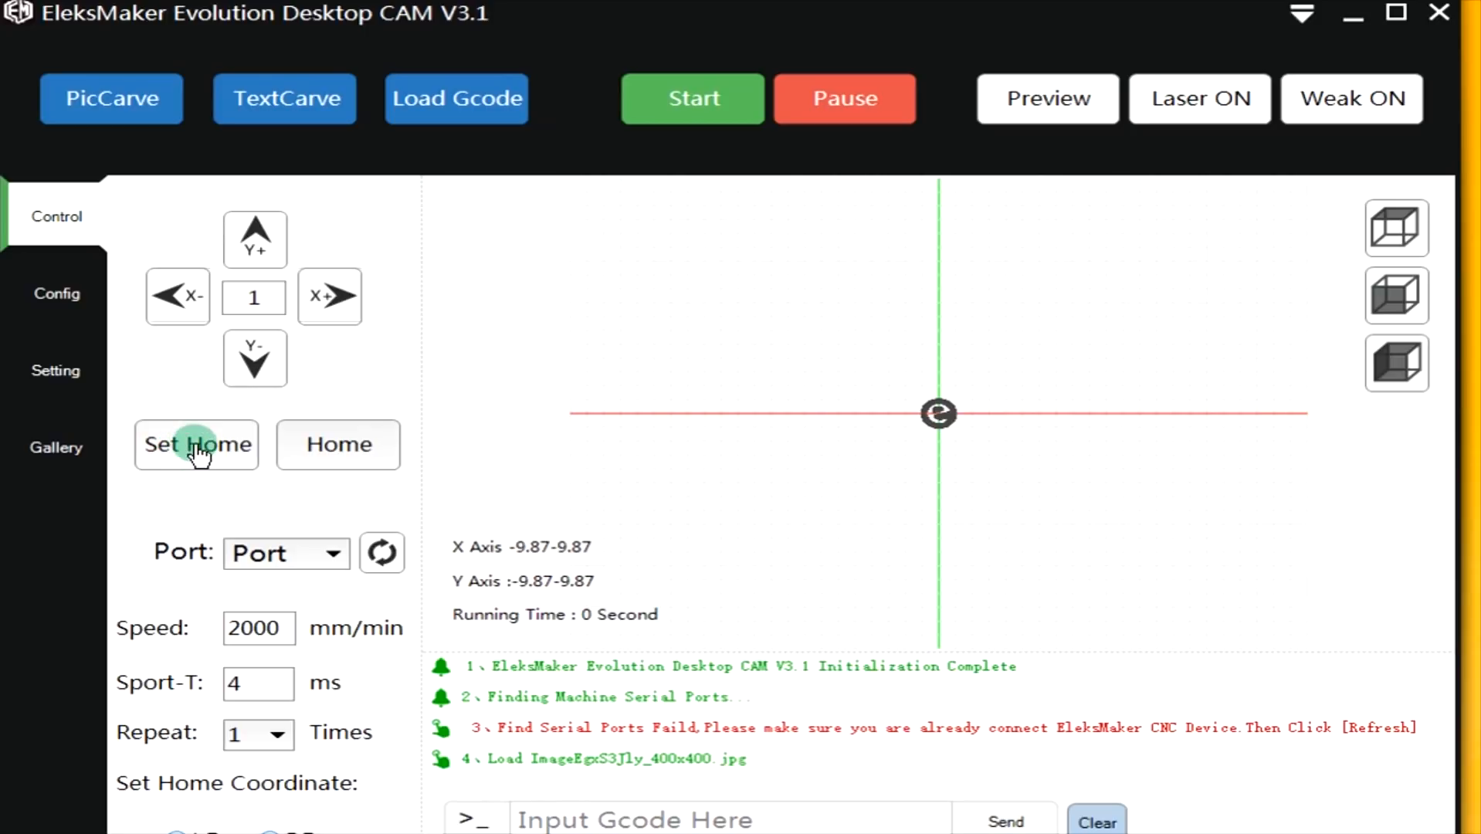
{"action": "mouse_move", "coordinate": [366, 457]}
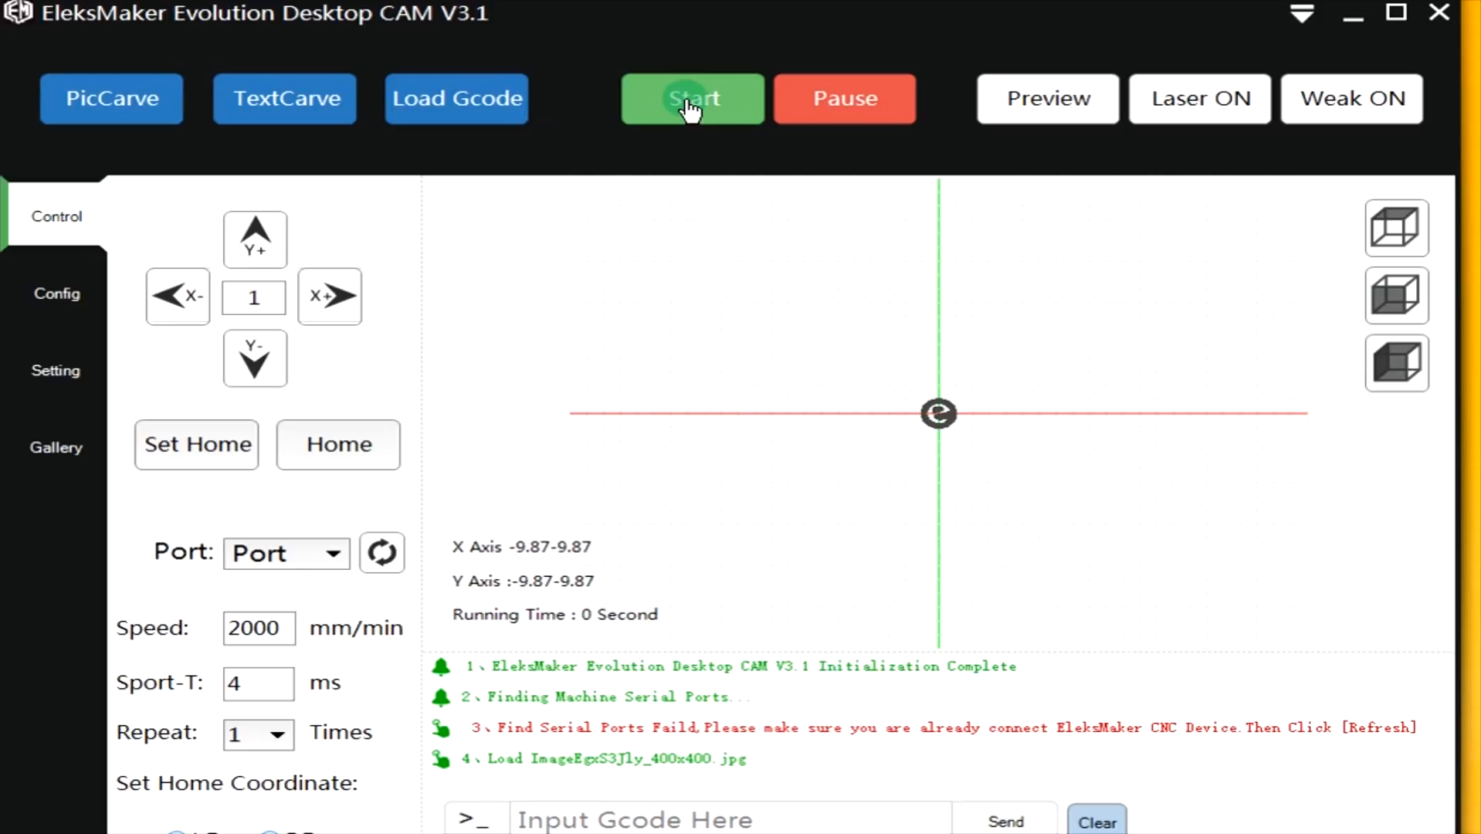
Start the logo engraving job, then pause it mid-run.
{"action": "left_click", "coordinate": [691, 98]}
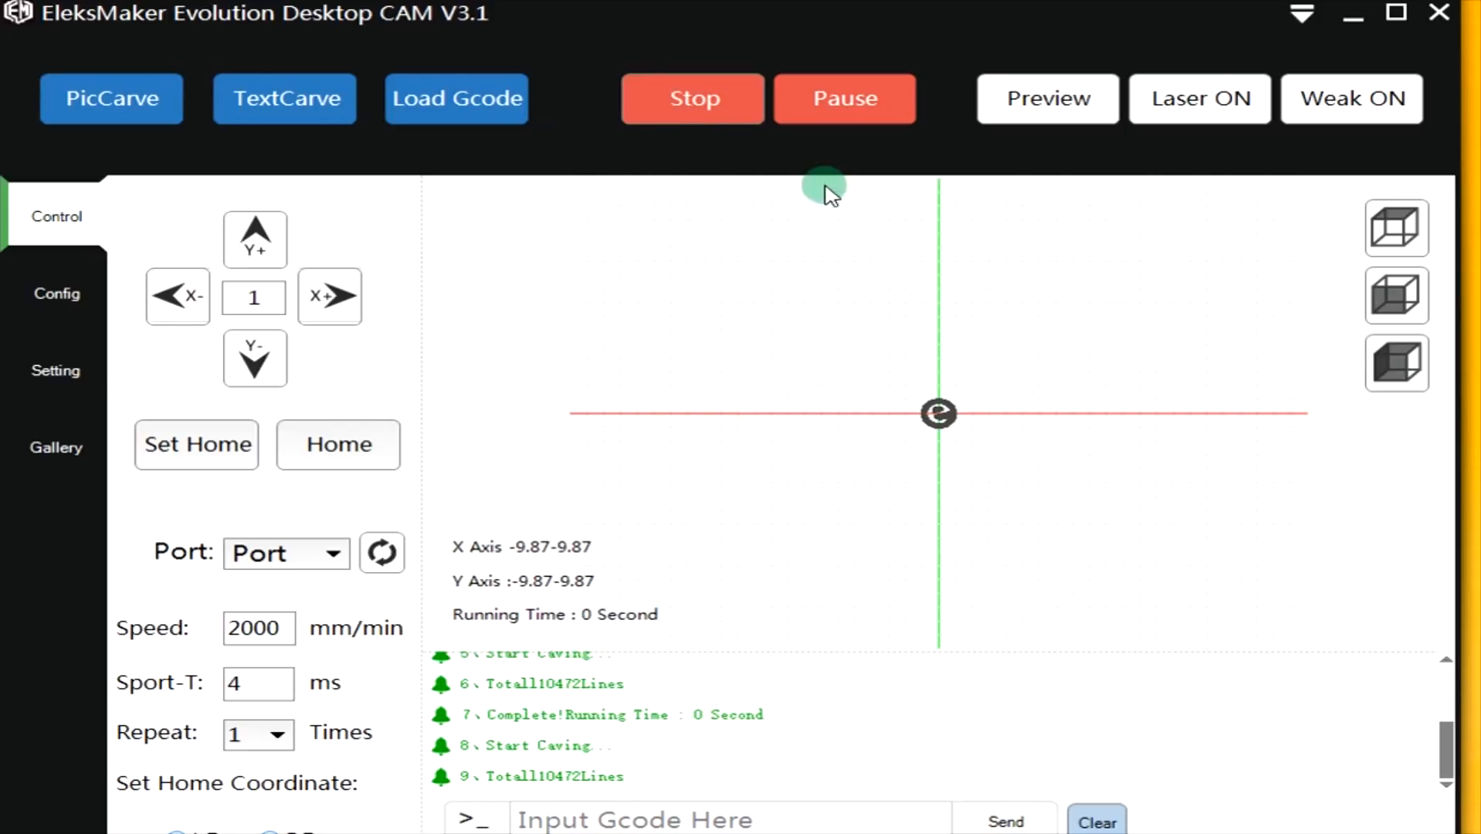
{"action": "mouse_move", "coordinate": [831, 98]}
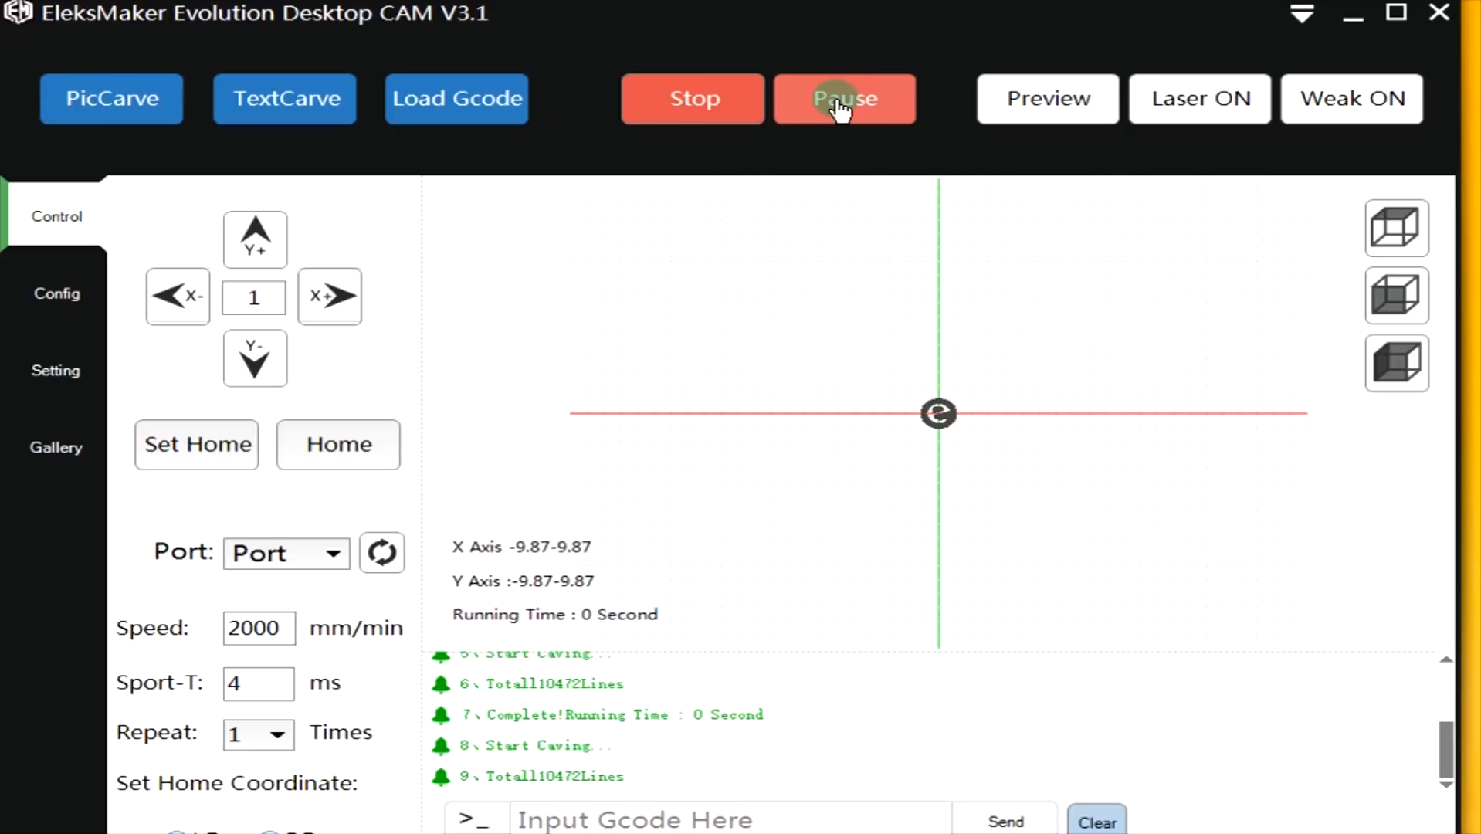
{"action": "left_click", "coordinate": [843, 98]}
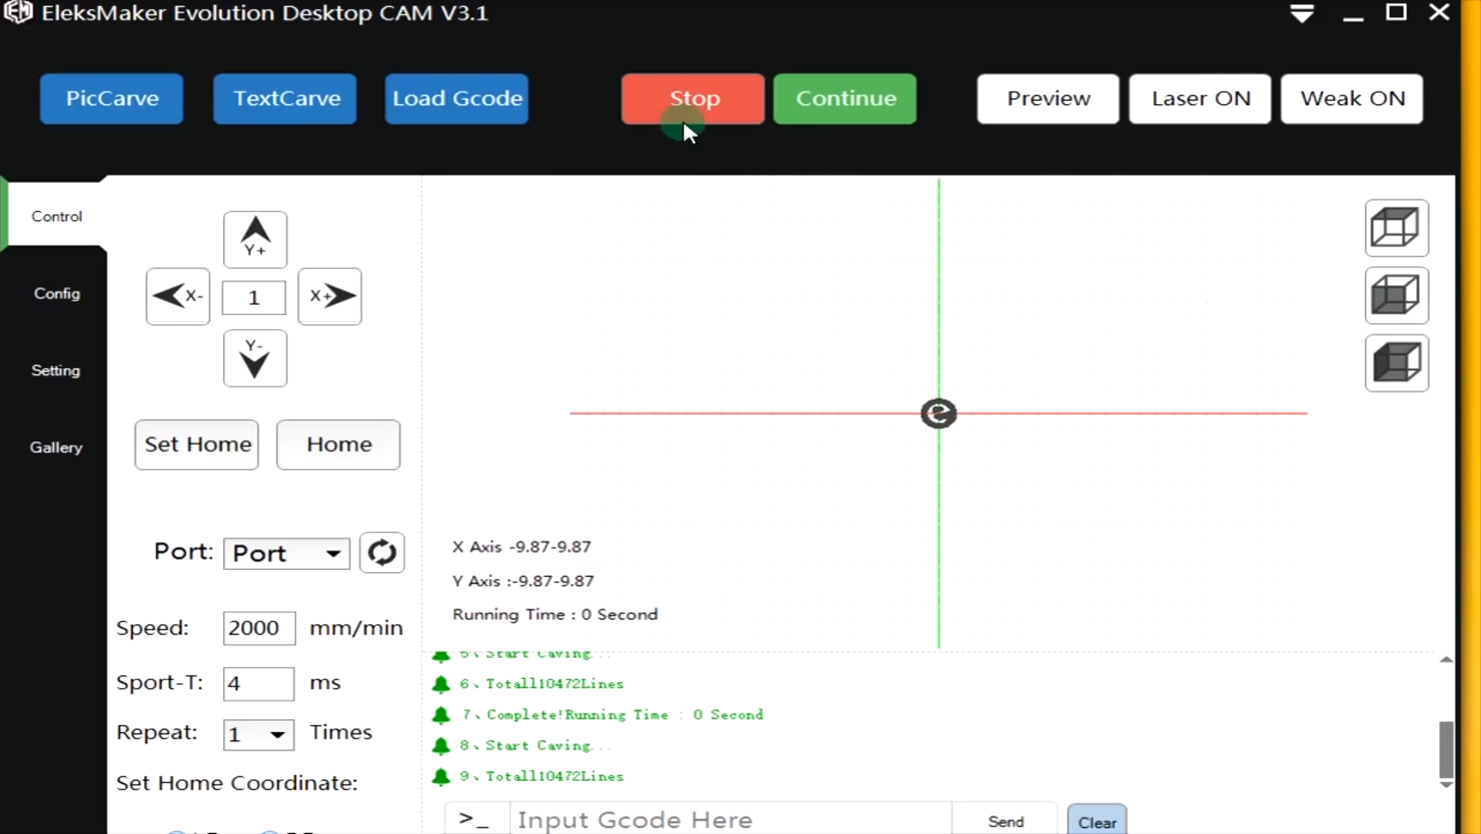
{"action": "mouse_move", "coordinate": [680, 104]}
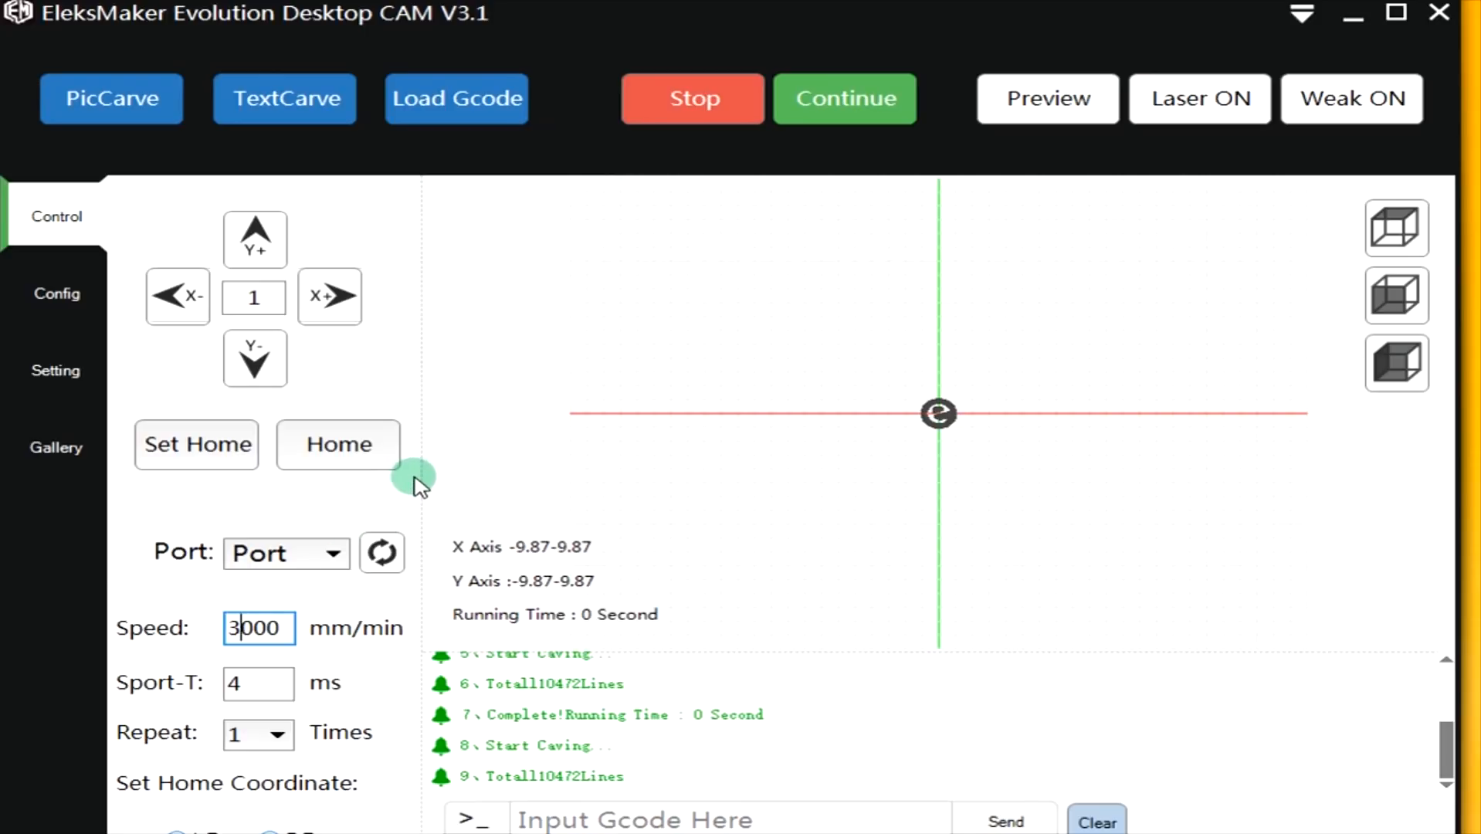
{"action": "mouse_move", "coordinate": [106, 351]}
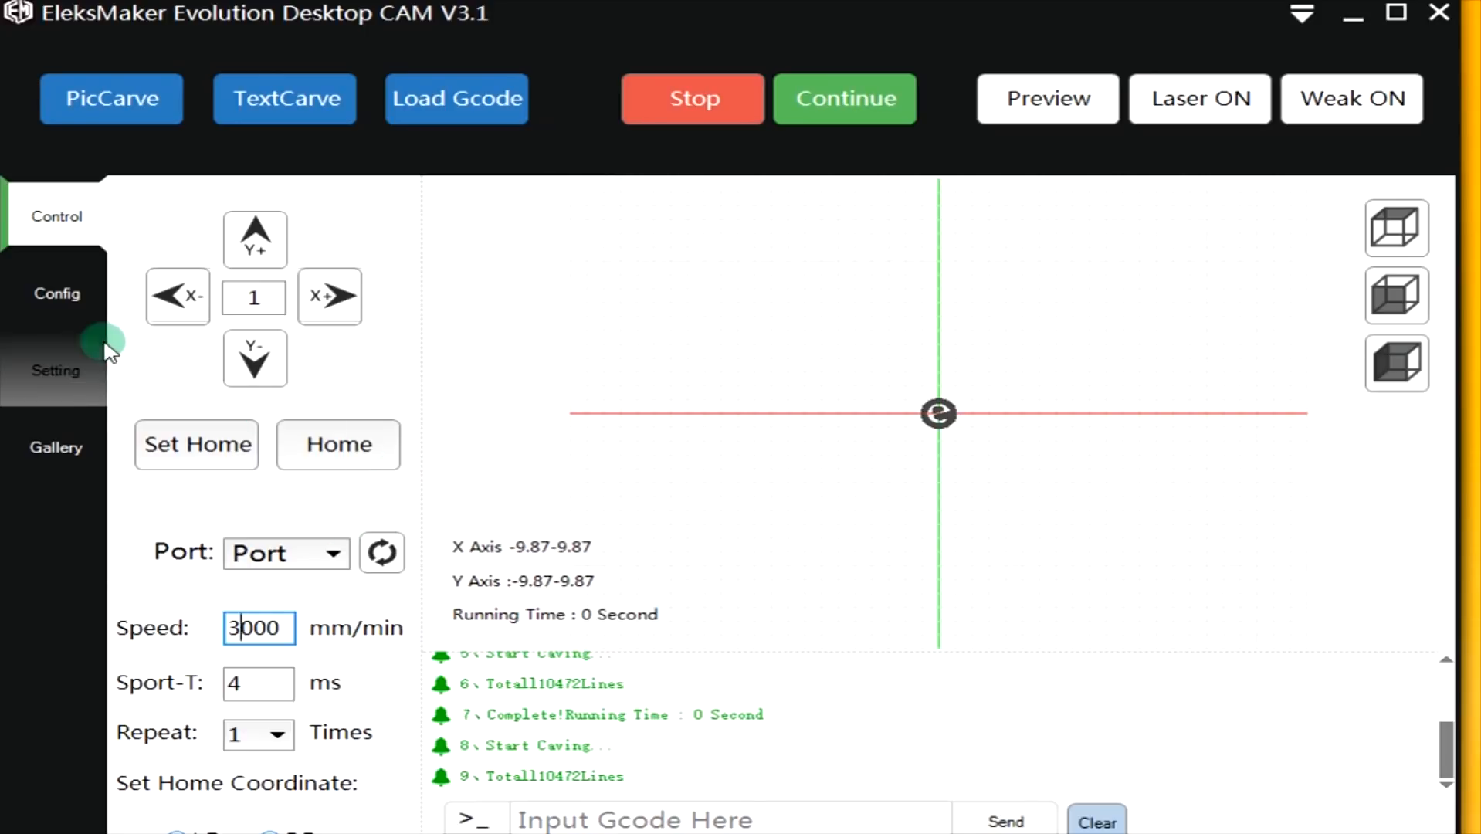
Lower the laser ON/OFF power to 504, resume the logo engraving, then stop it.
{"action": "left_click", "coordinate": [56, 369]}
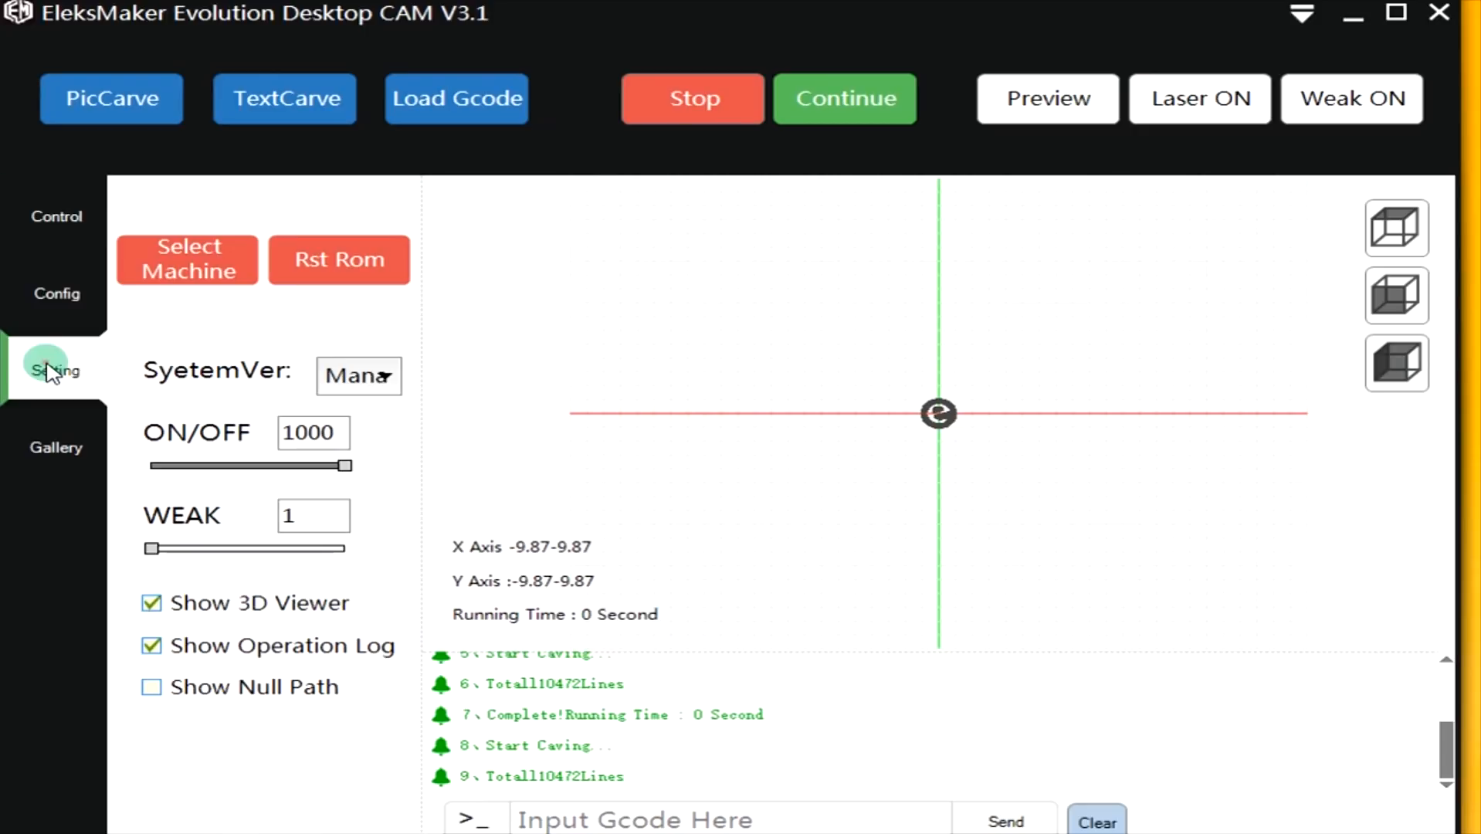
{"action": "mouse_move", "coordinate": [393, 492]}
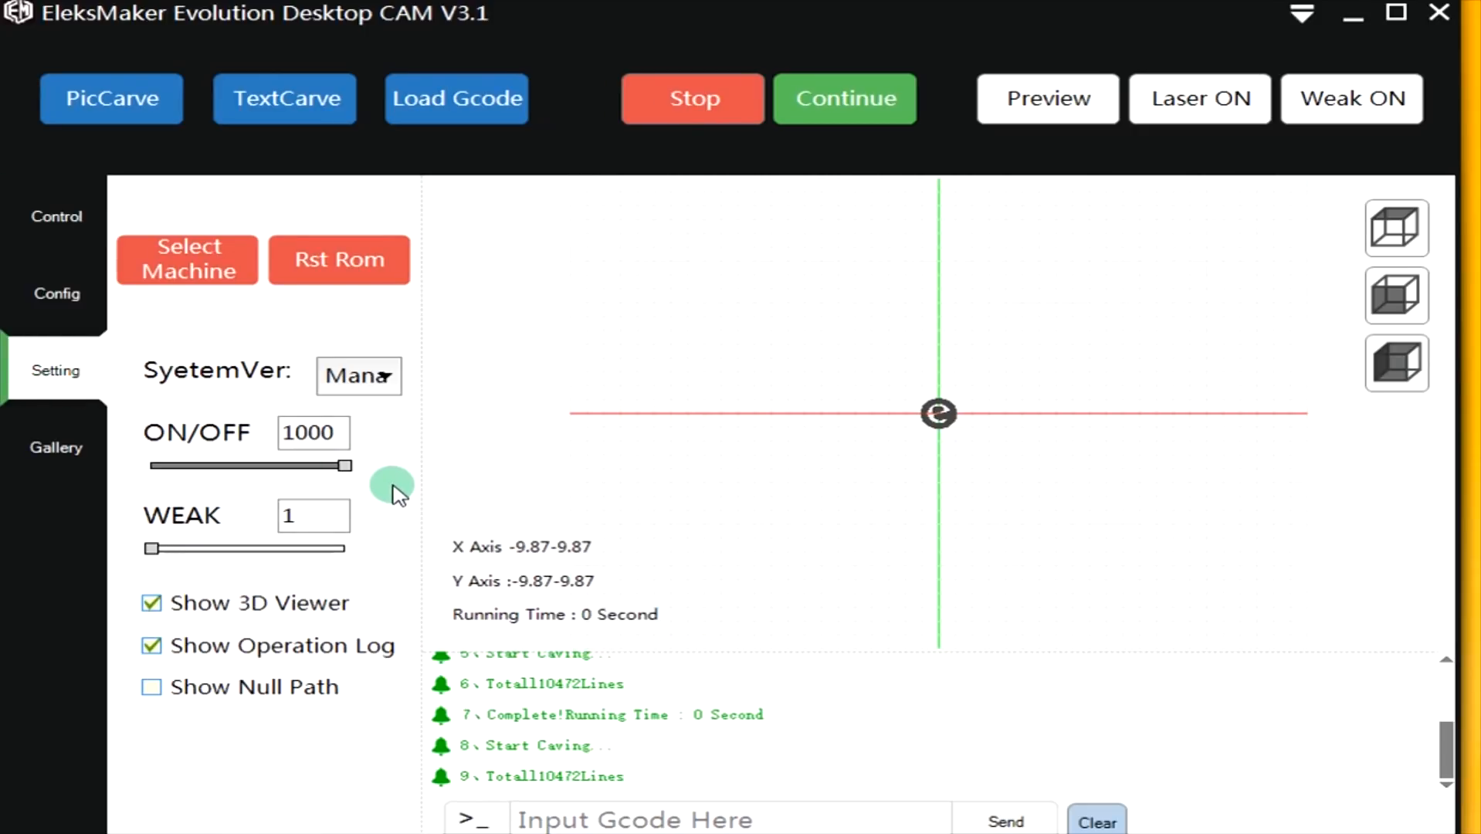
{"action": "mouse_move", "coordinate": [376, 498]}
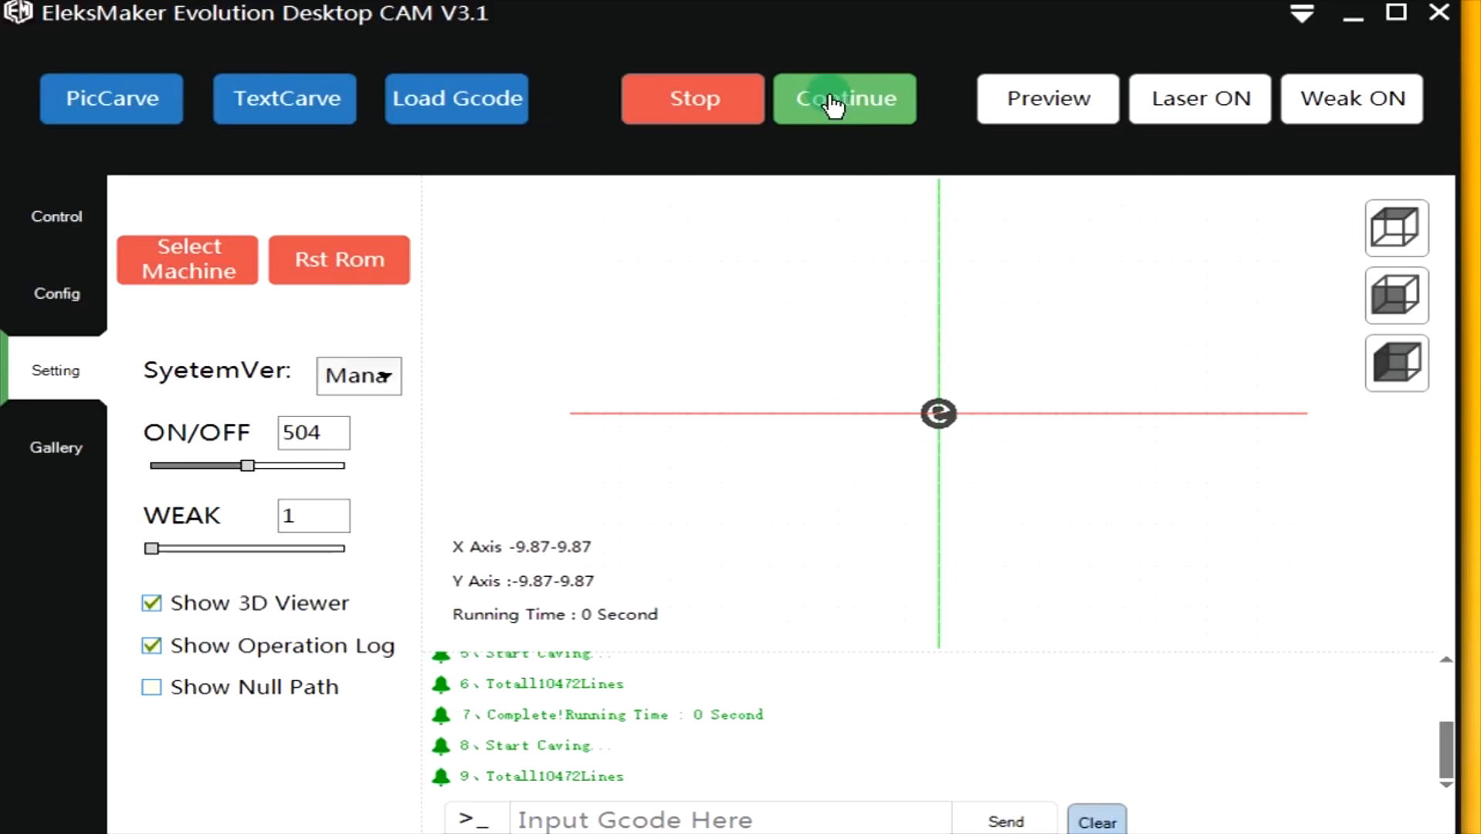
{"action": "left_click", "coordinate": [844, 98]}
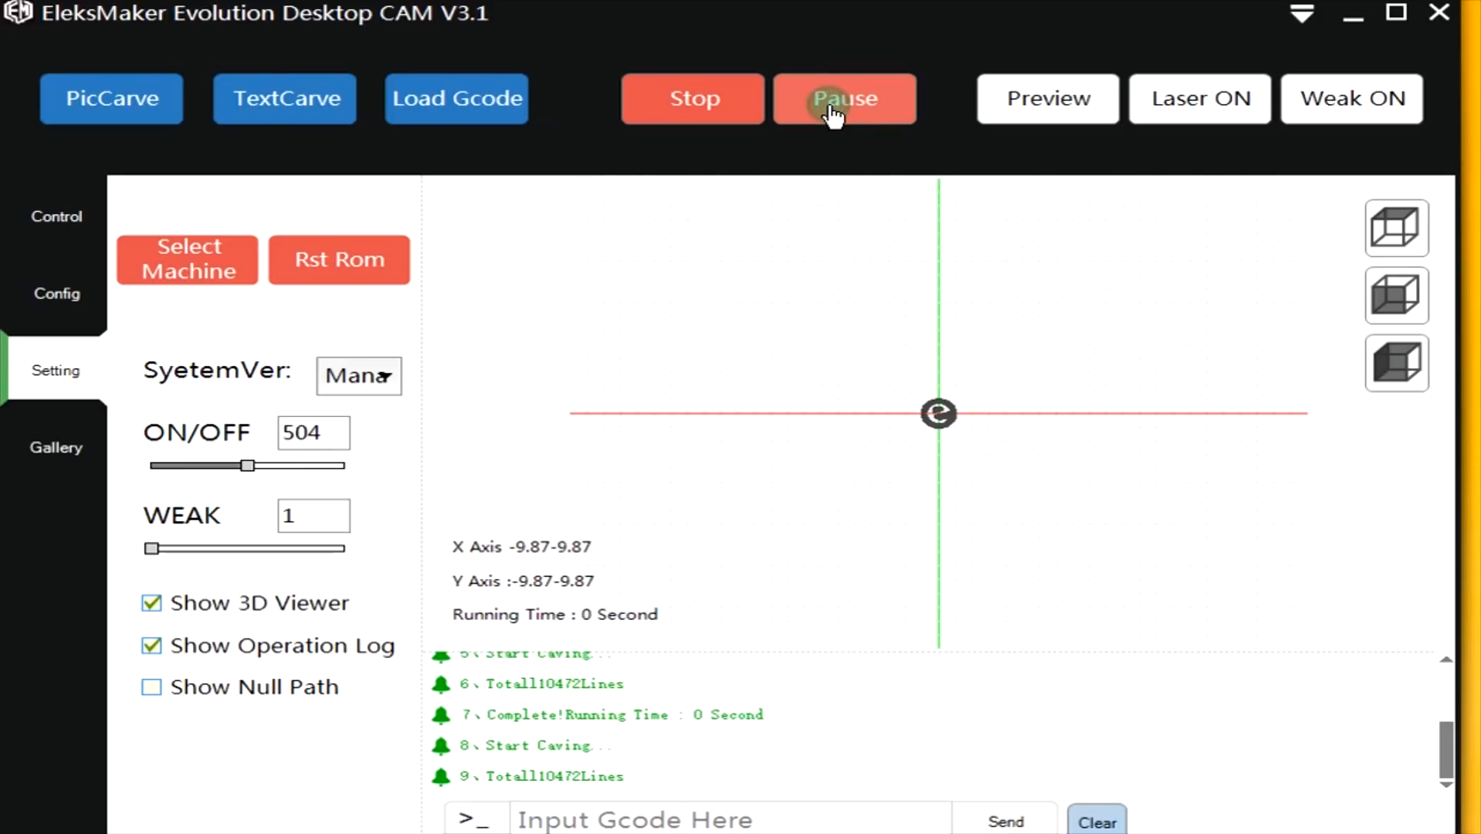
{"action": "mouse_move", "coordinate": [820, 160]}
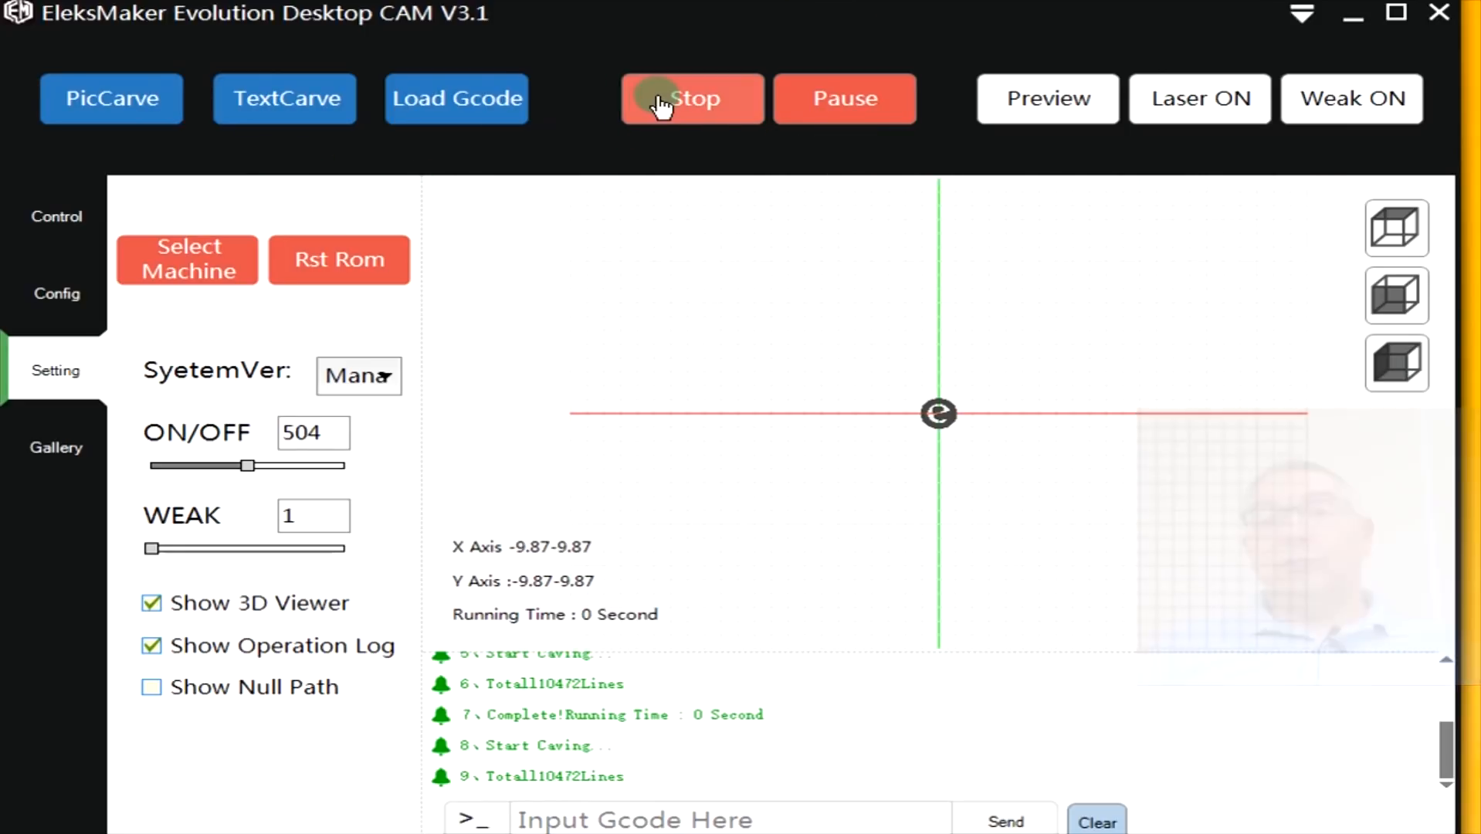
{"action": "left_click", "coordinate": [691, 98]}
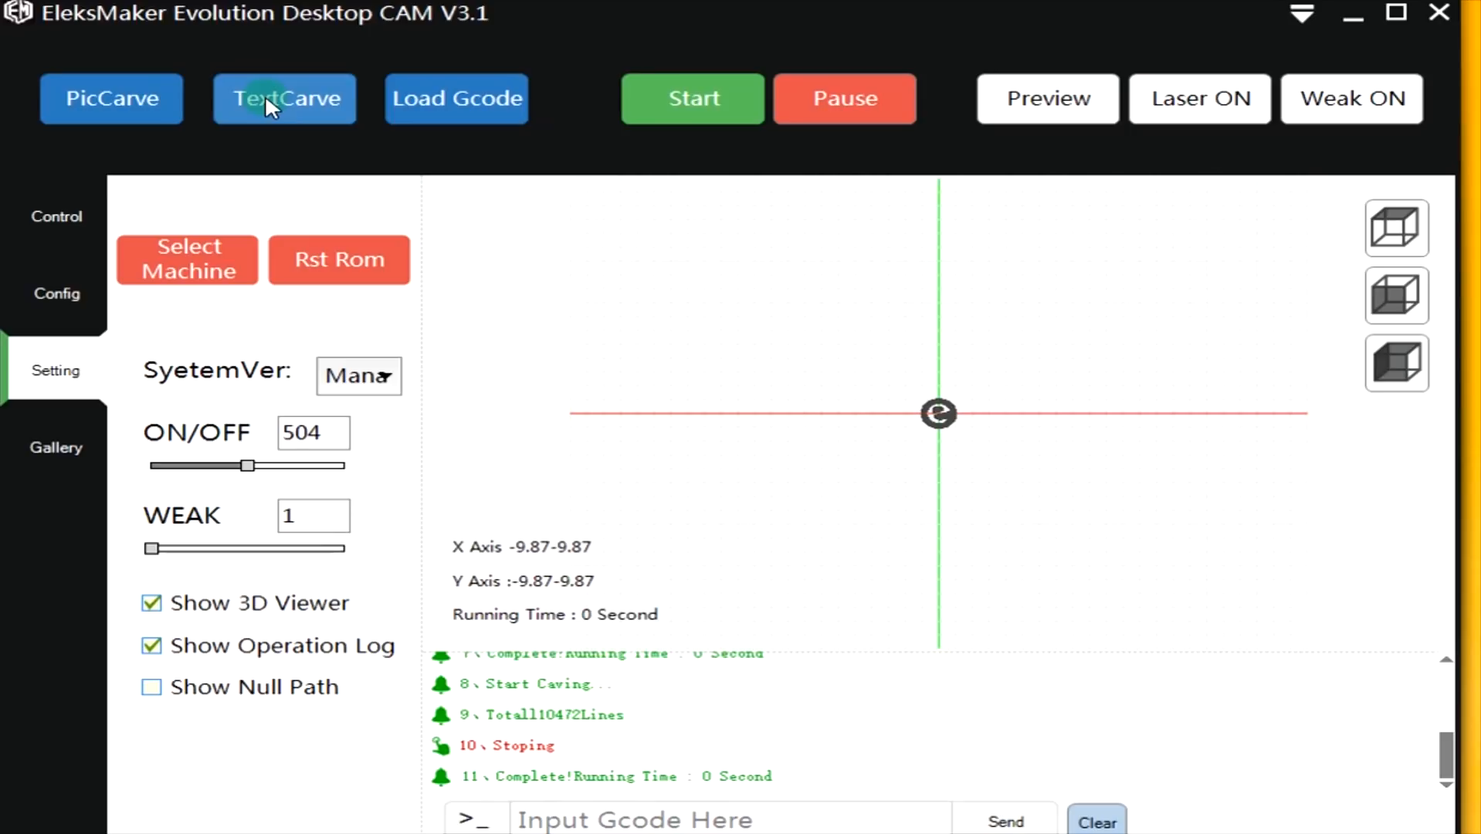
Replace the Text To Carving sample text 'EleksCAM' with 'Elektorlabs'.
{"action": "left_click", "coordinate": [284, 98]}
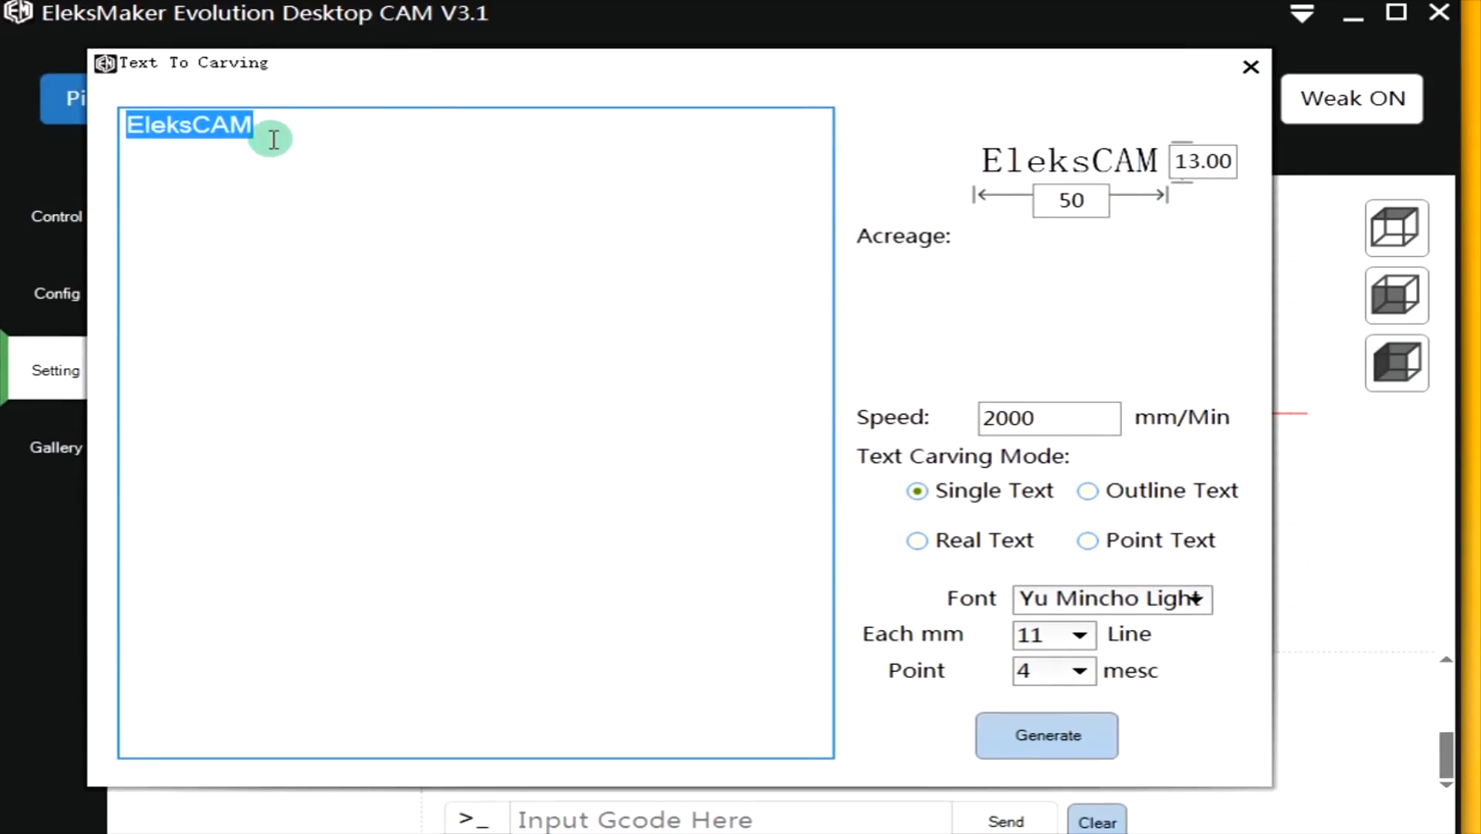
{"action": "left_click", "coordinate": [264, 126]}
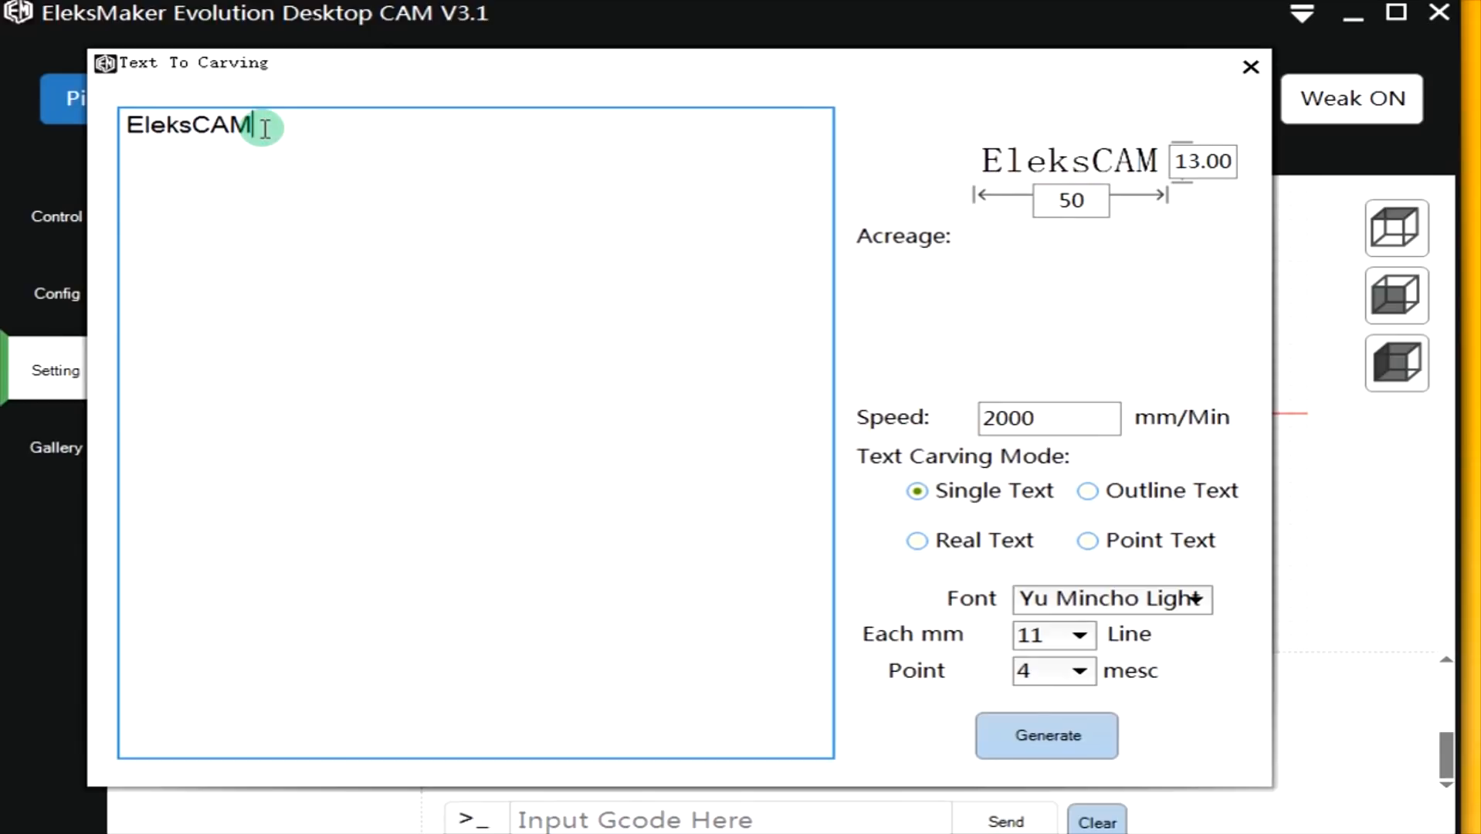
{"action": "key", "text": "Backspace"}
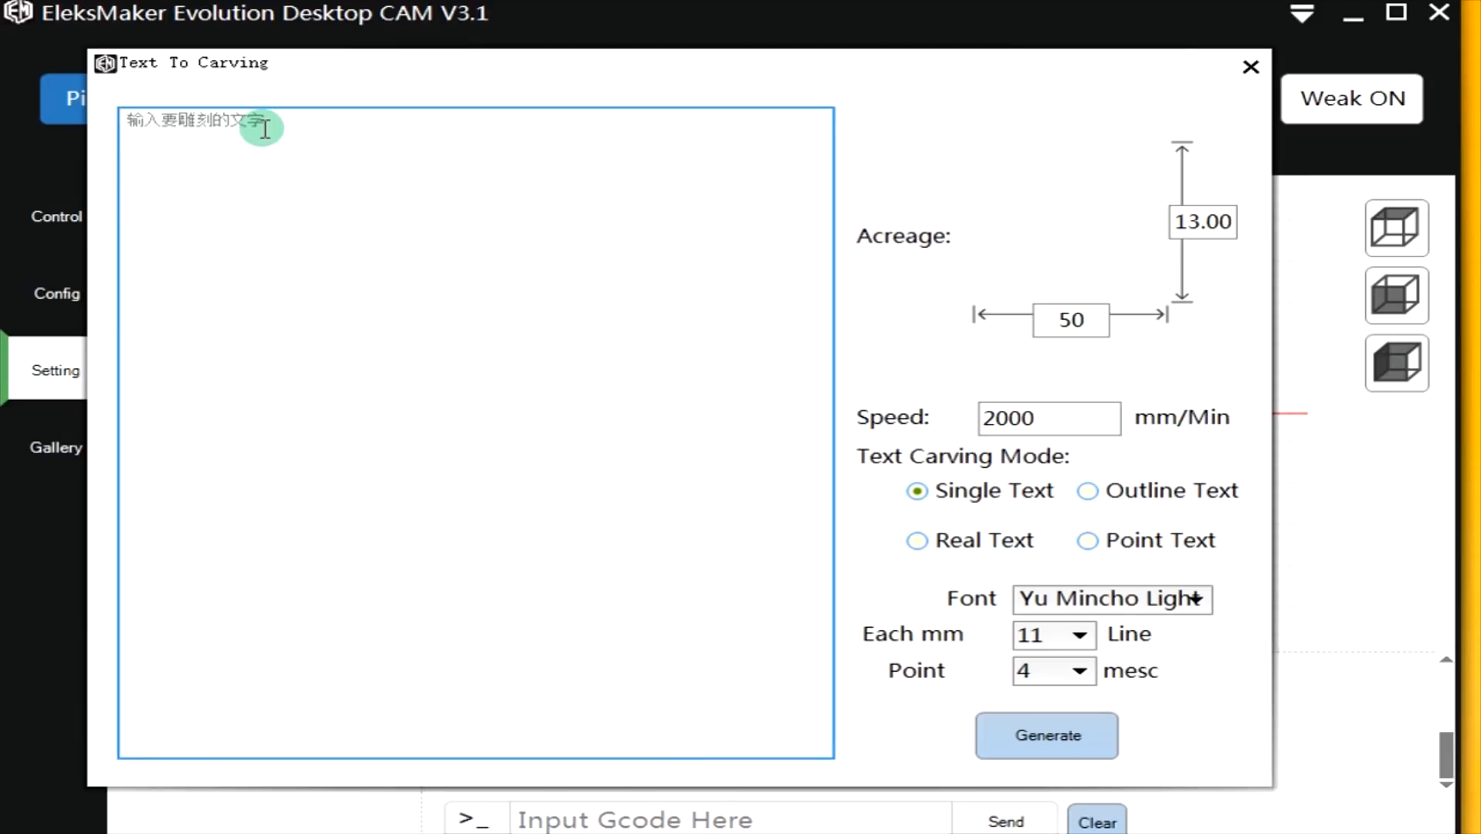
{"action": "type", "text": "Elekto"}
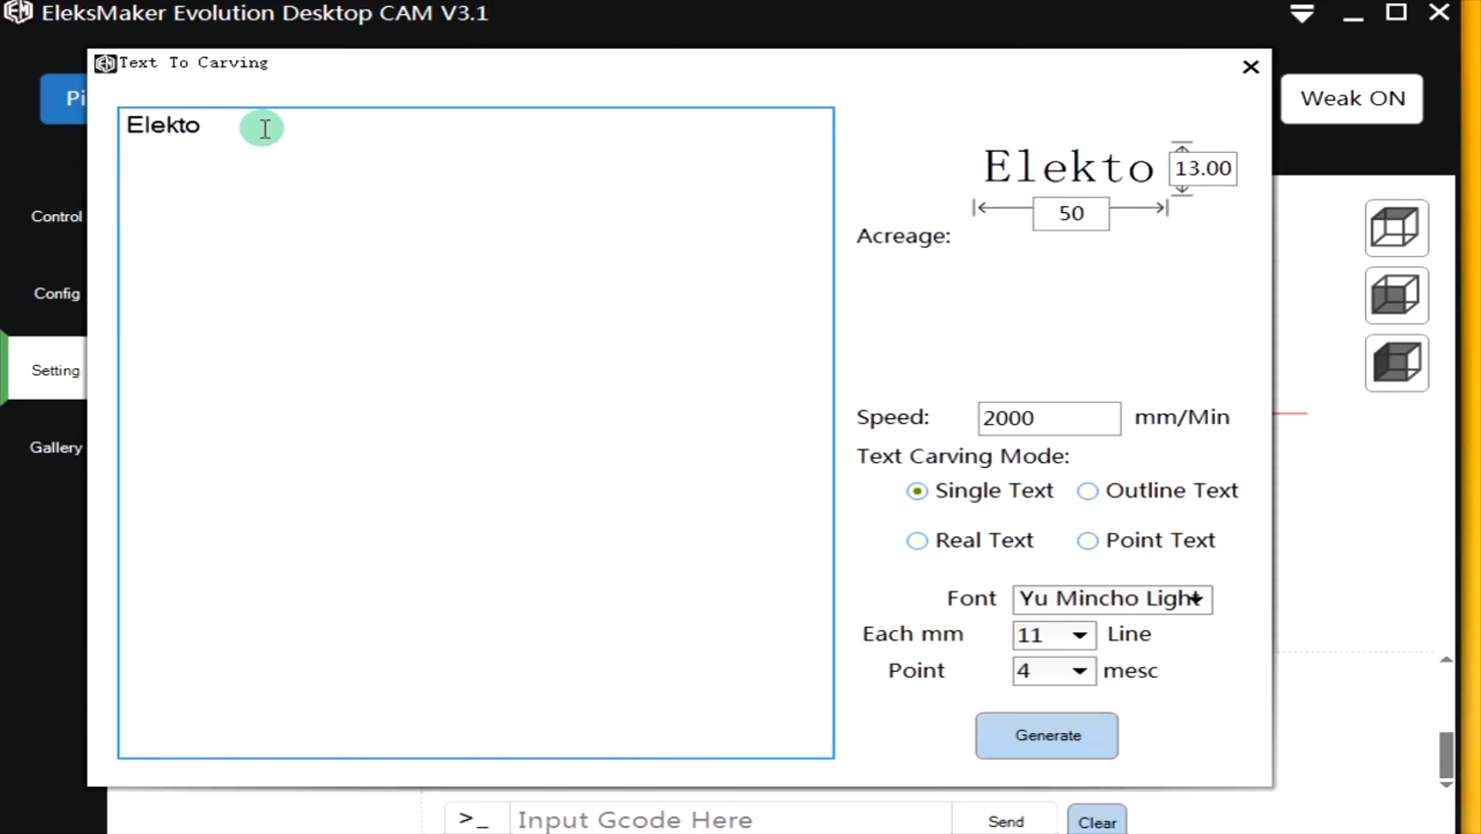
{"action": "type", "text": "rla"}
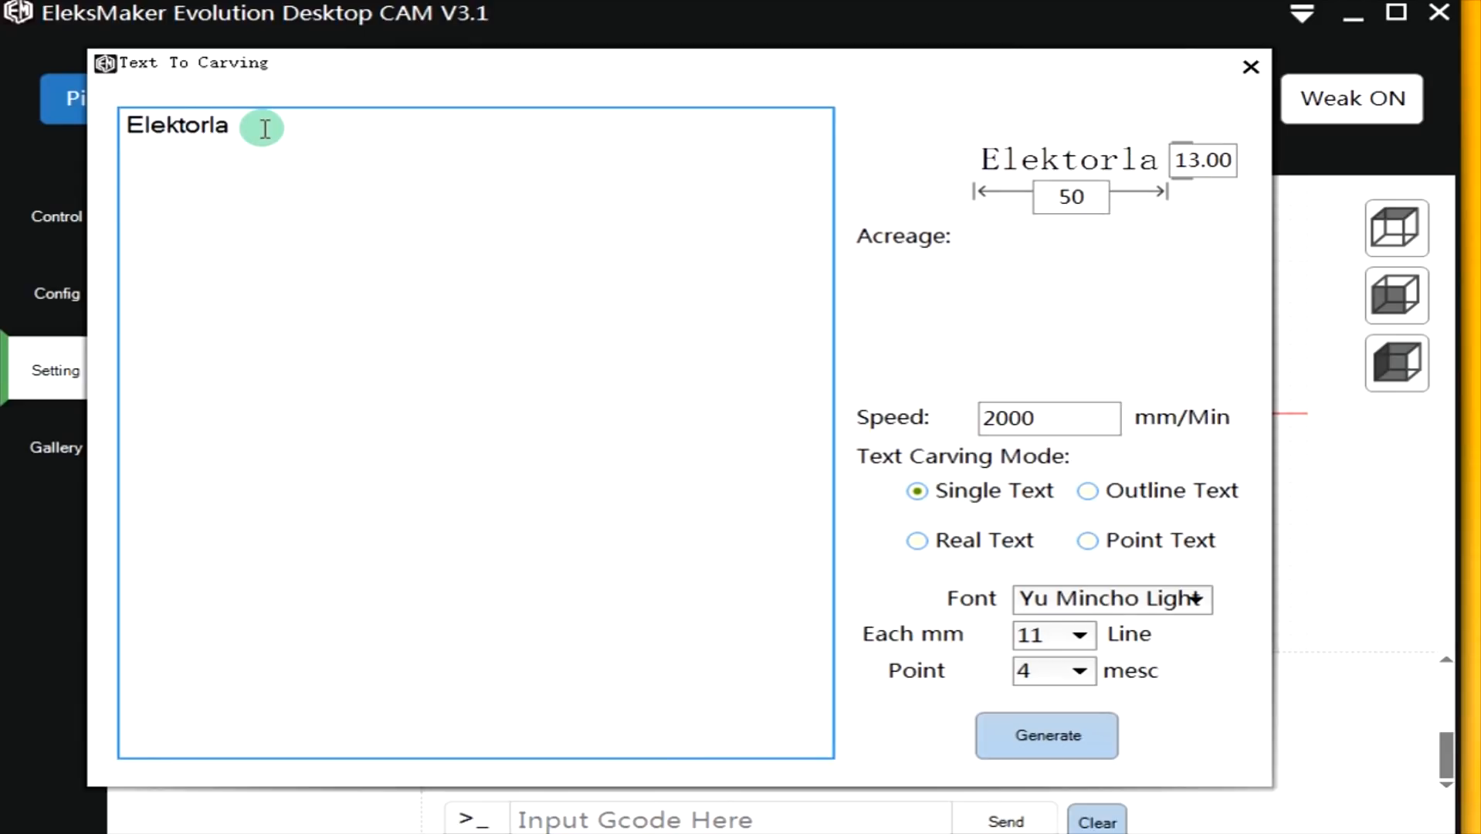
{"action": "type", "text": "bs"}
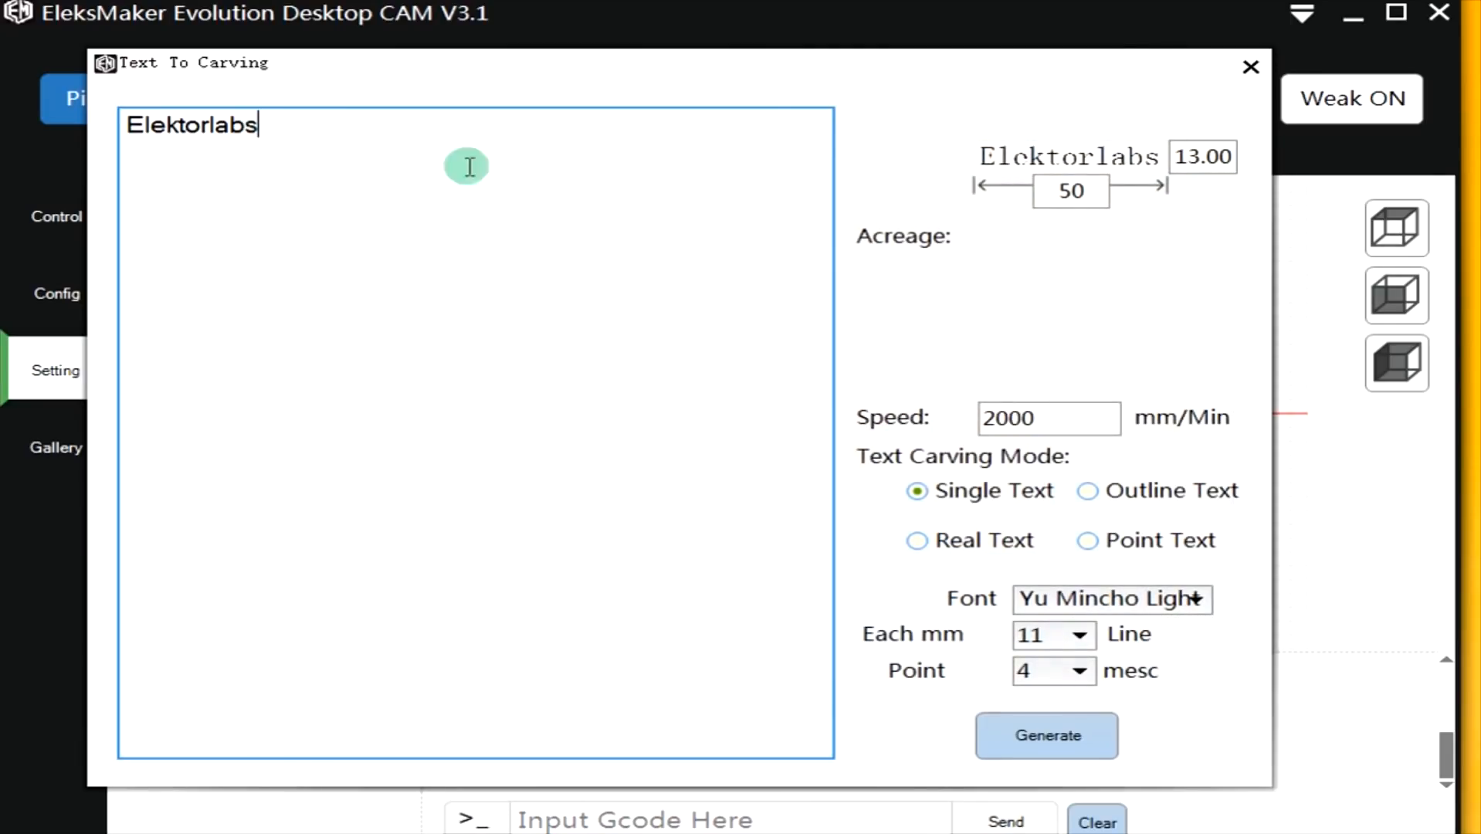
{"action": "mouse_move", "coordinate": [338, 149]}
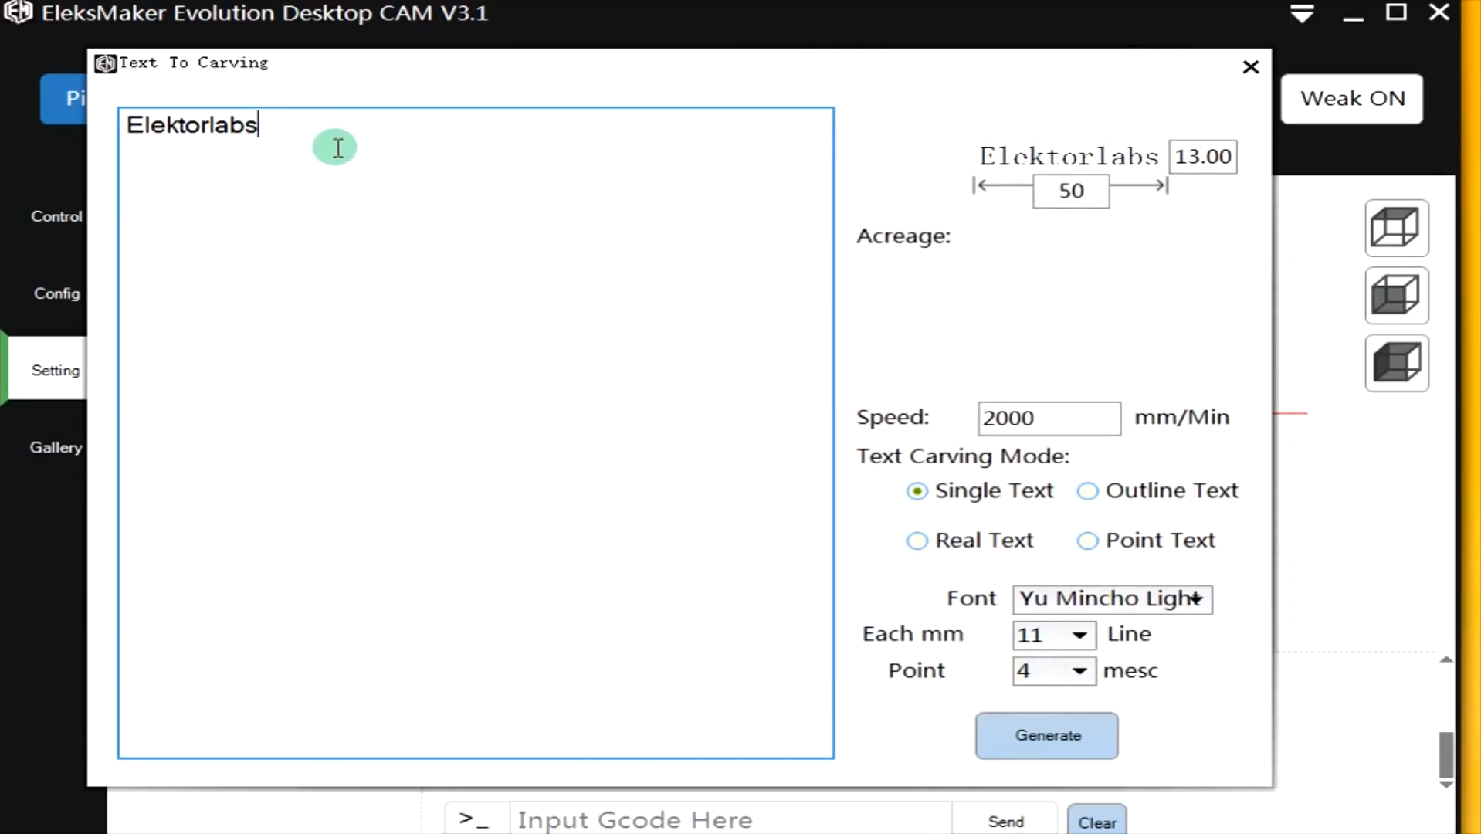
{"action": "mouse_move", "coordinate": [323, 153]}
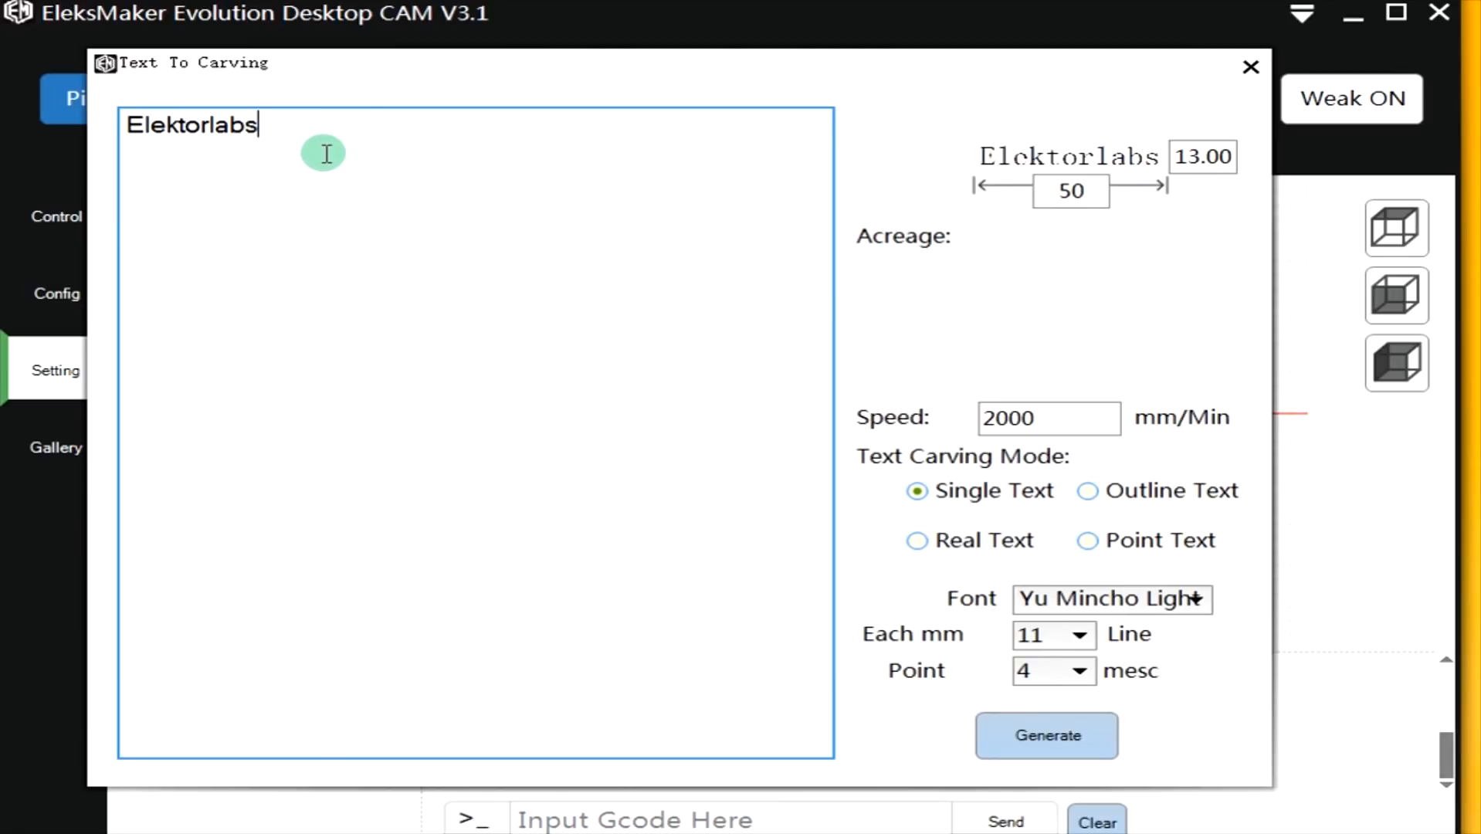
{"action": "mouse_move", "coordinate": [1076, 489]}
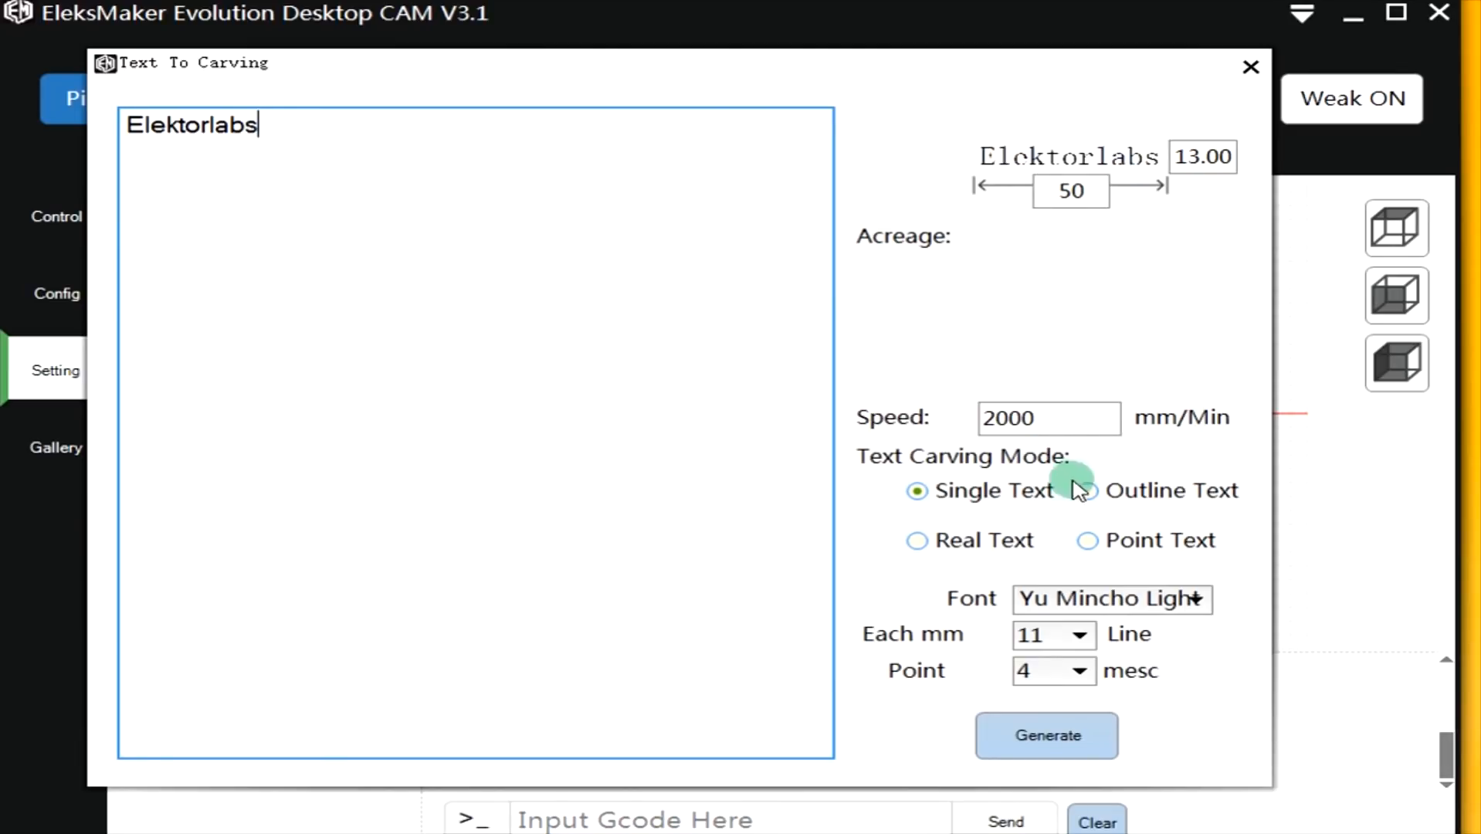
Switch the carving font to Arial and change lines per mm from 11 to 5.
{"action": "left_click", "coordinate": [1112, 599]}
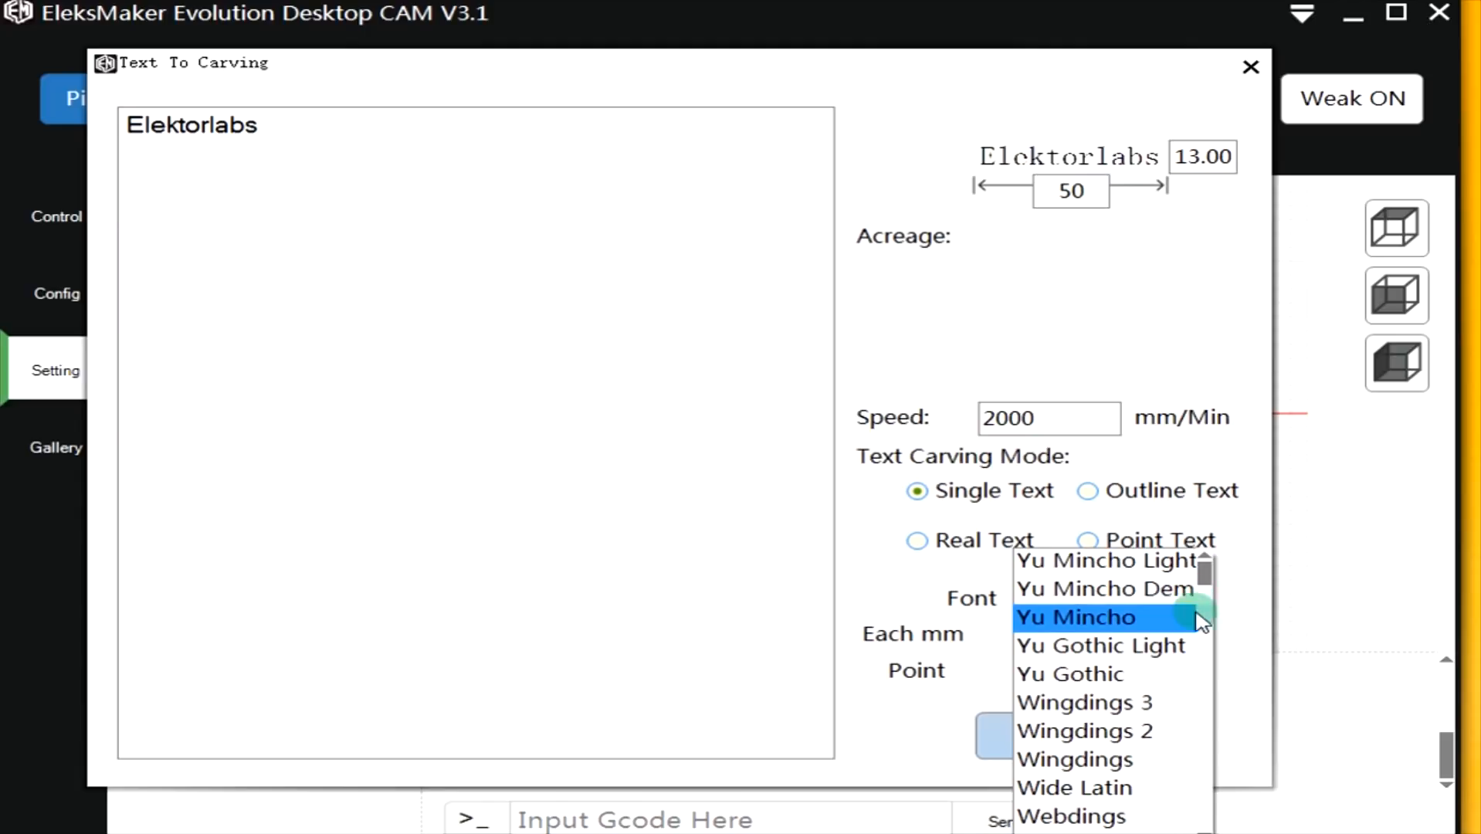
{"action": "scroll", "scroll_direction": "down", "scroll_amount": 3}
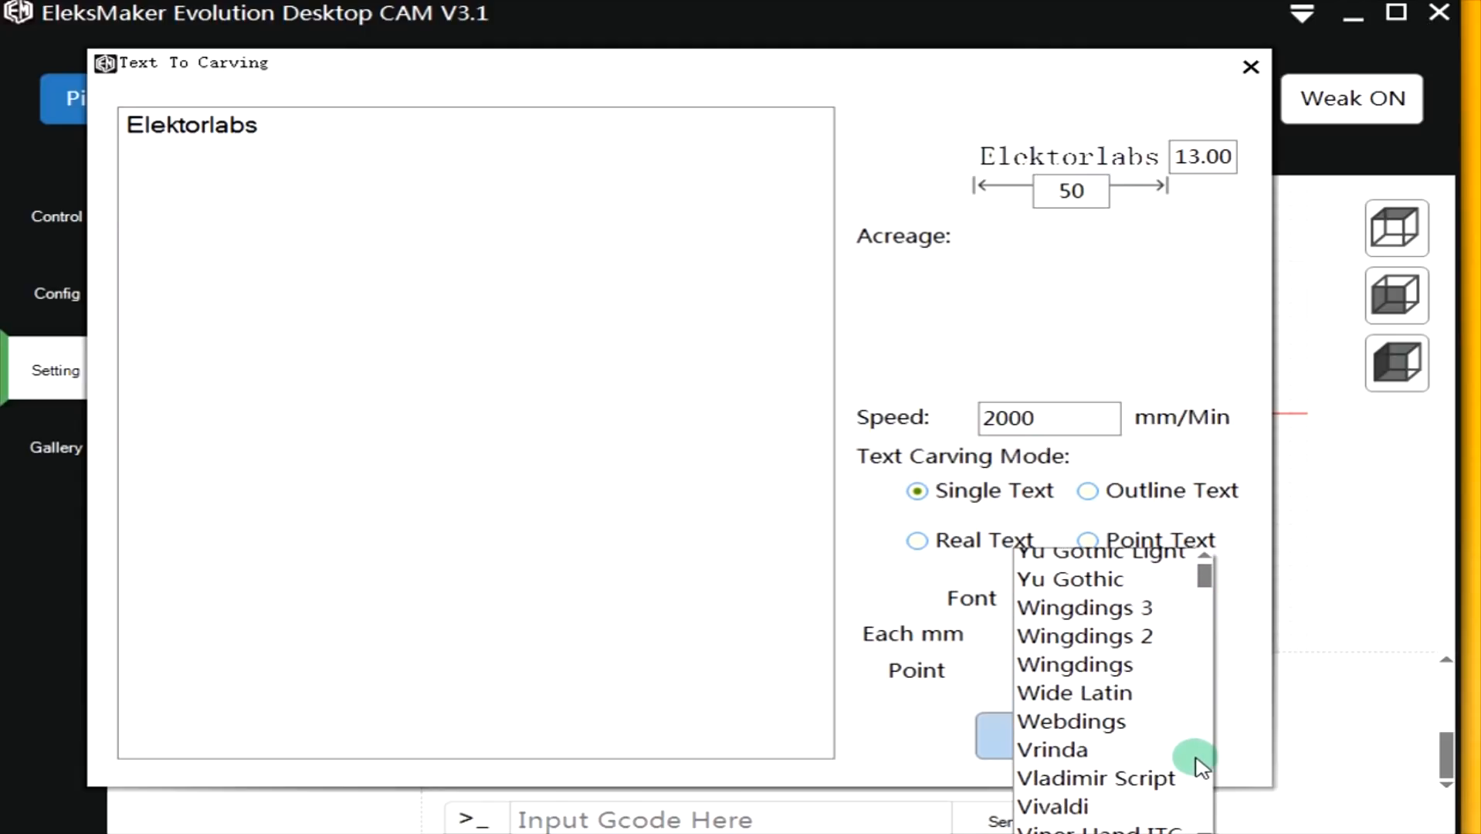
{"action": "scroll", "scroll_direction": "down", "scroll_amount": 3}
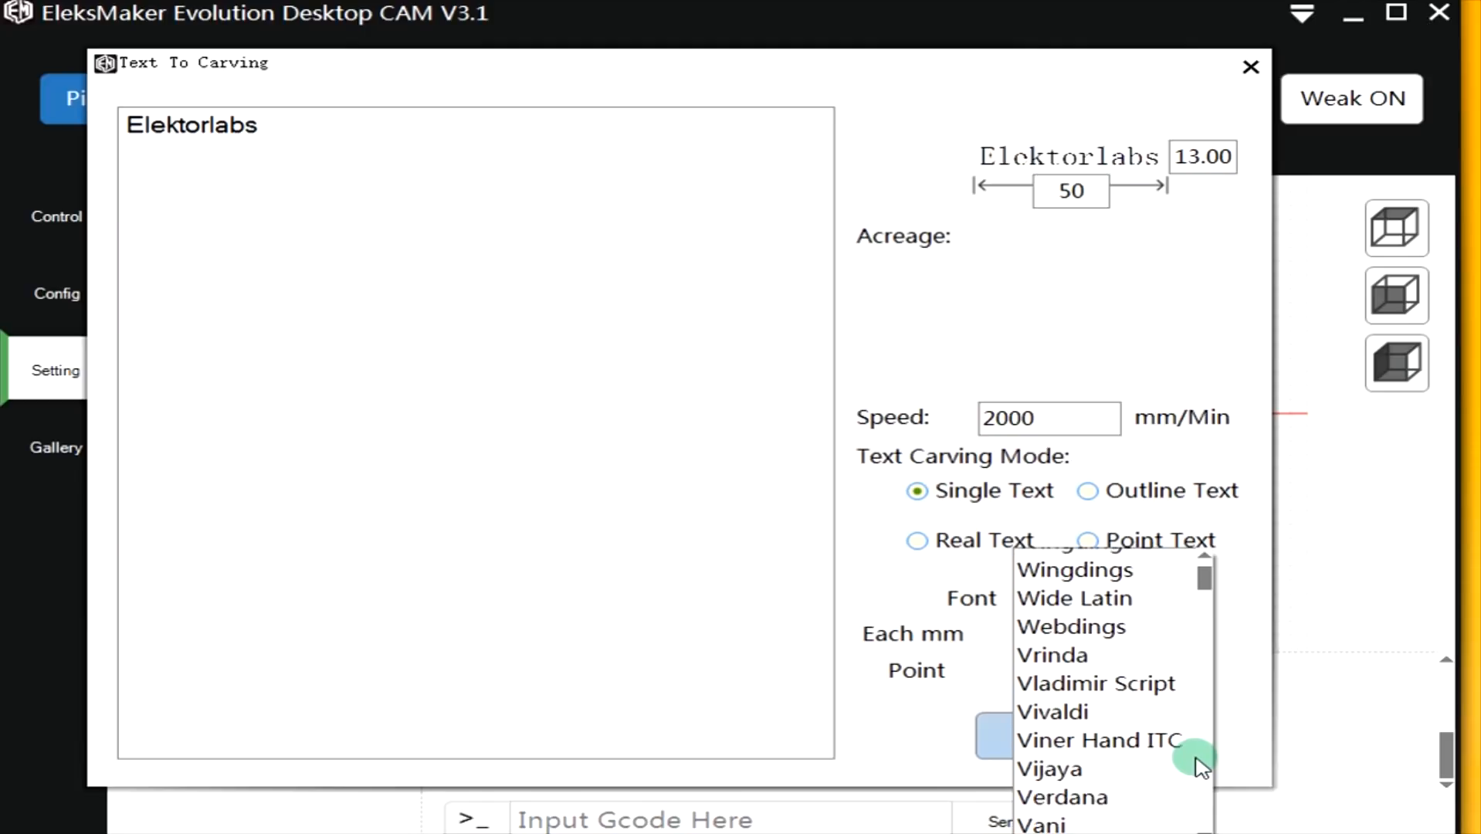
{"action": "scroll", "scroll_direction": "down", "scroll_amount": 3}
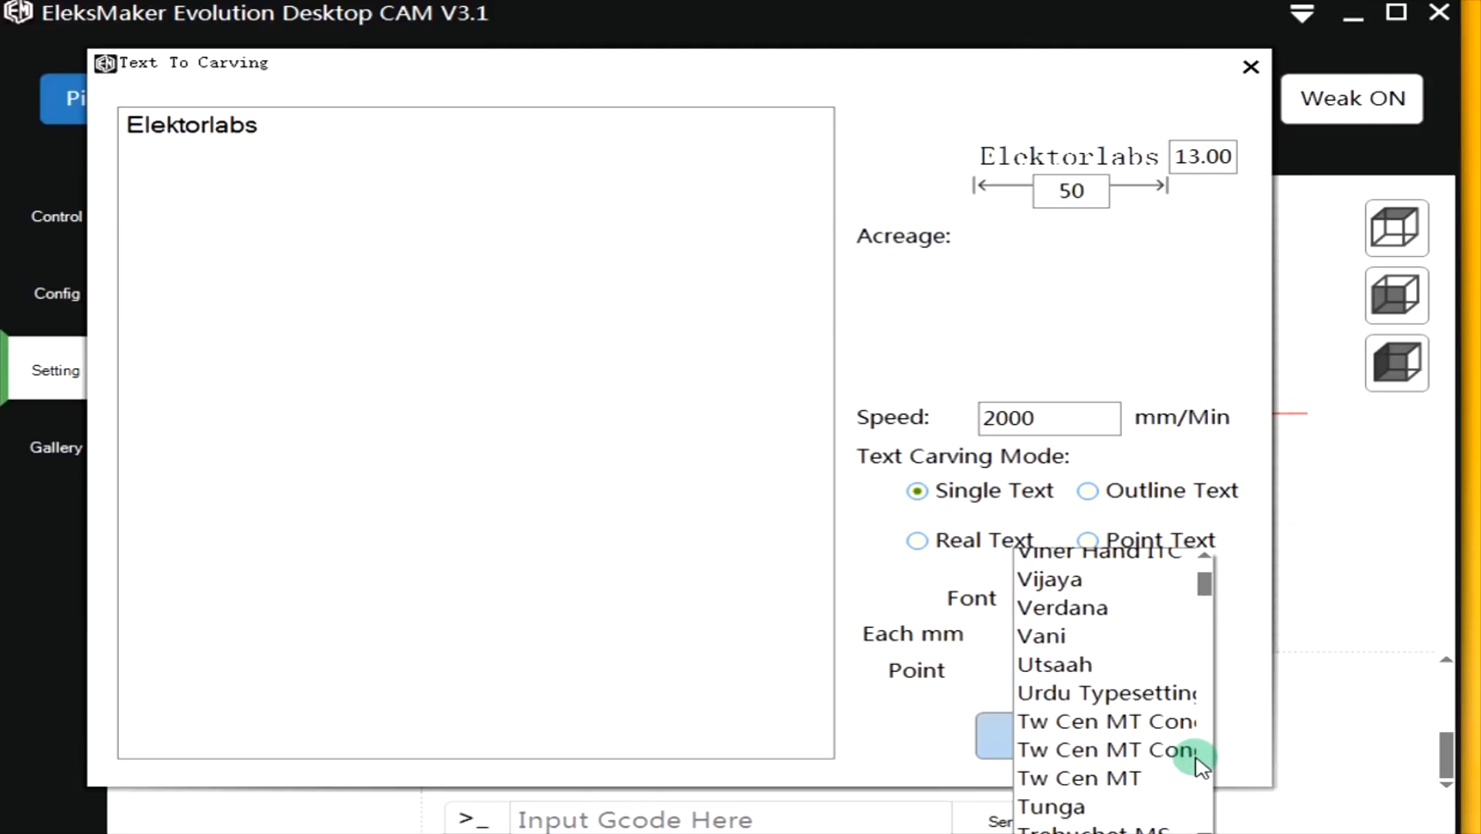
{"action": "scroll", "scroll_direction": "down", "scroll_amount": 3}
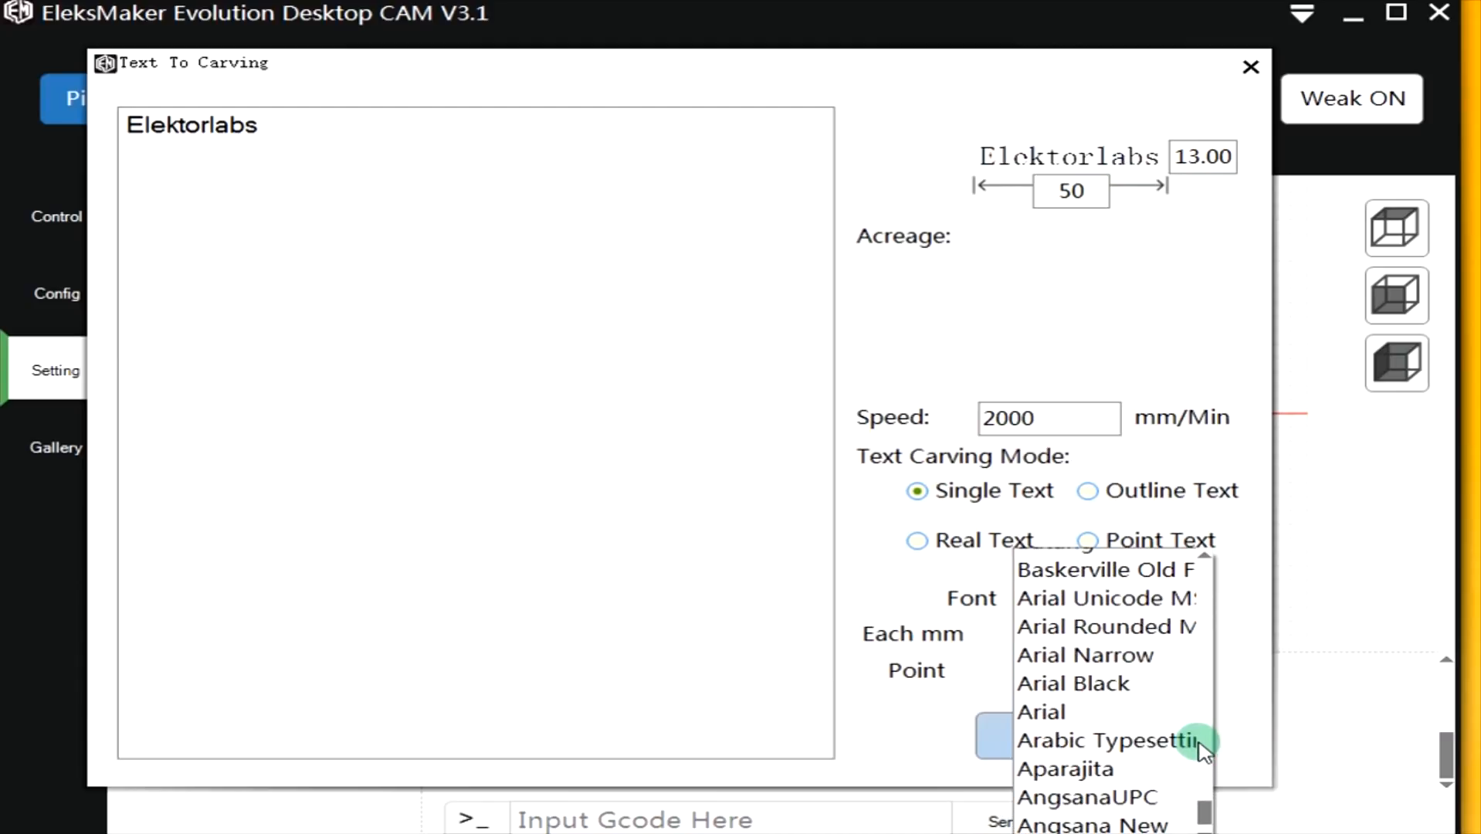
{"action": "left_click", "coordinate": [1040, 712]}
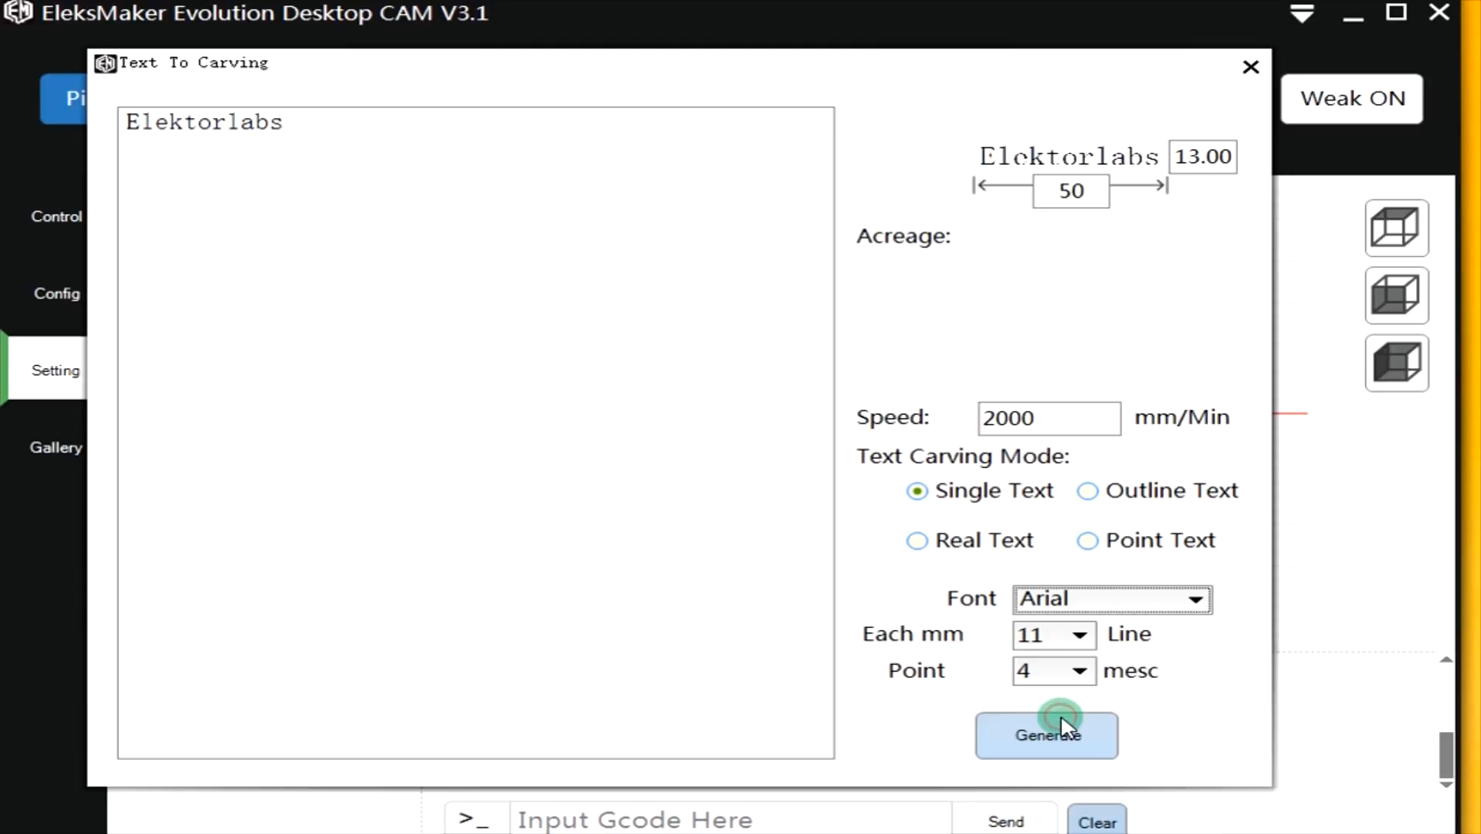
{"action": "mouse_move", "coordinate": [1246, 701]}
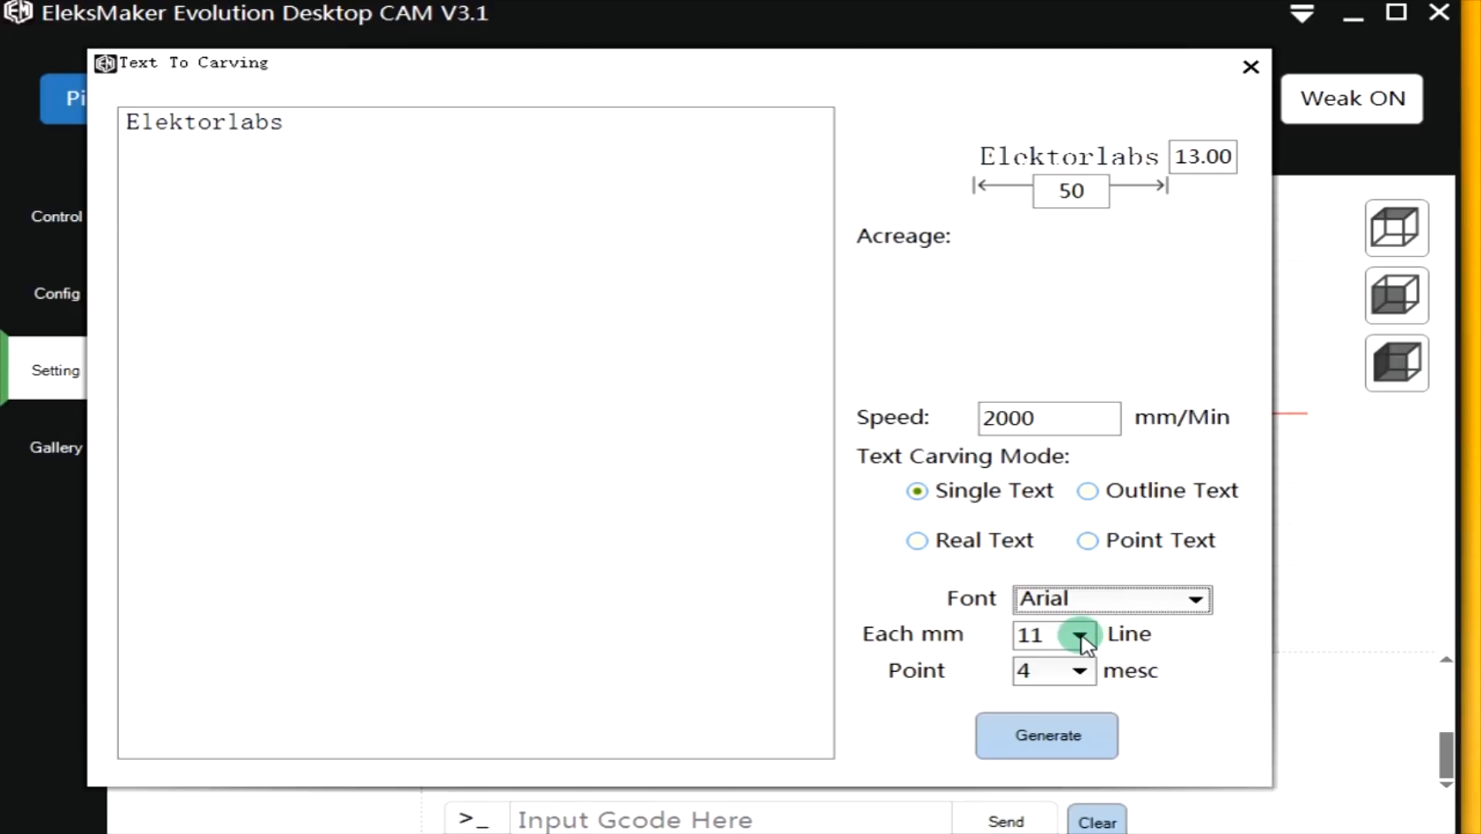
{"action": "left_click", "coordinate": [1079, 635]}
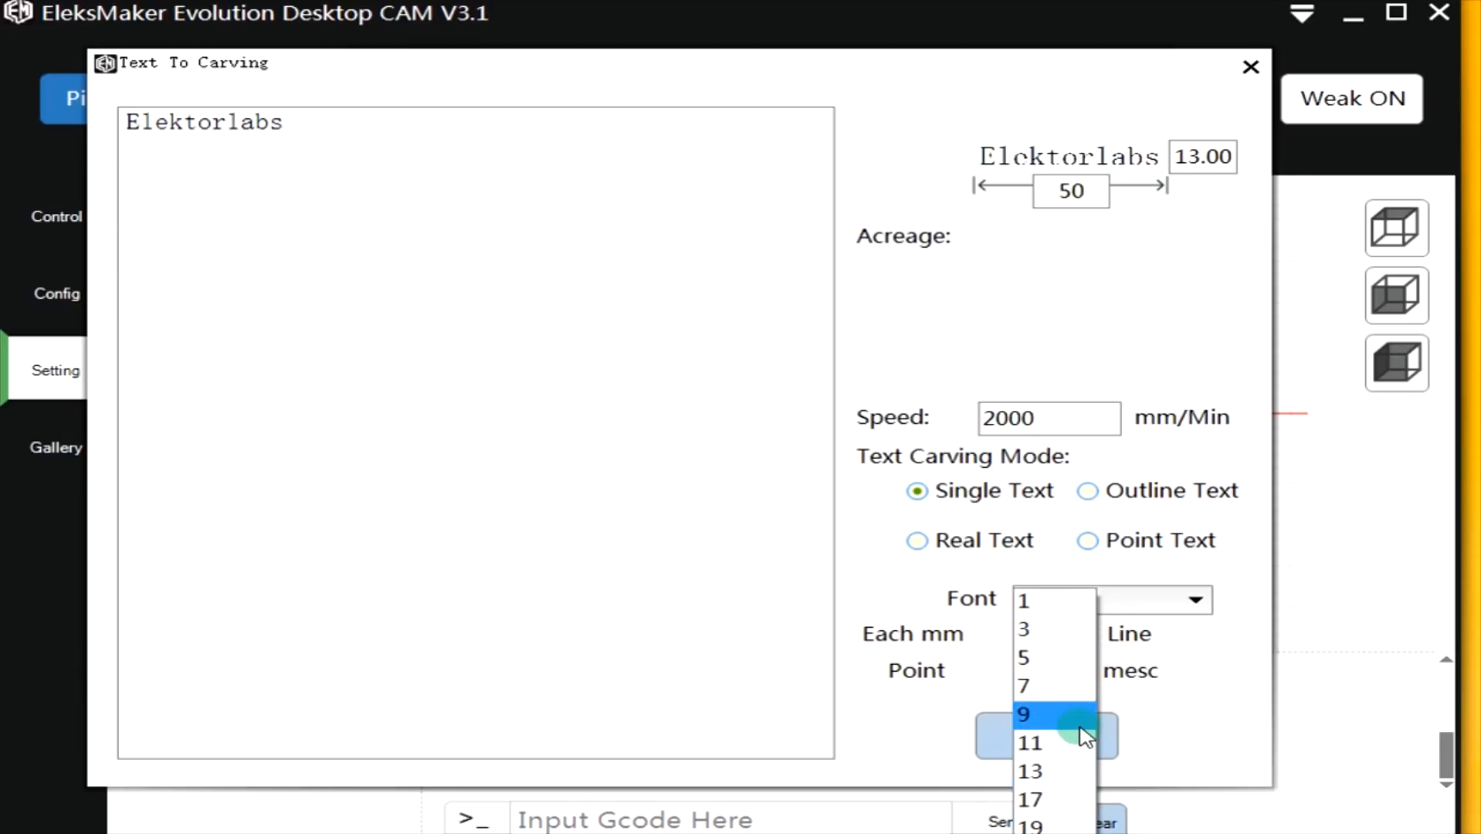
{"action": "mouse_move", "coordinate": [1063, 657]}
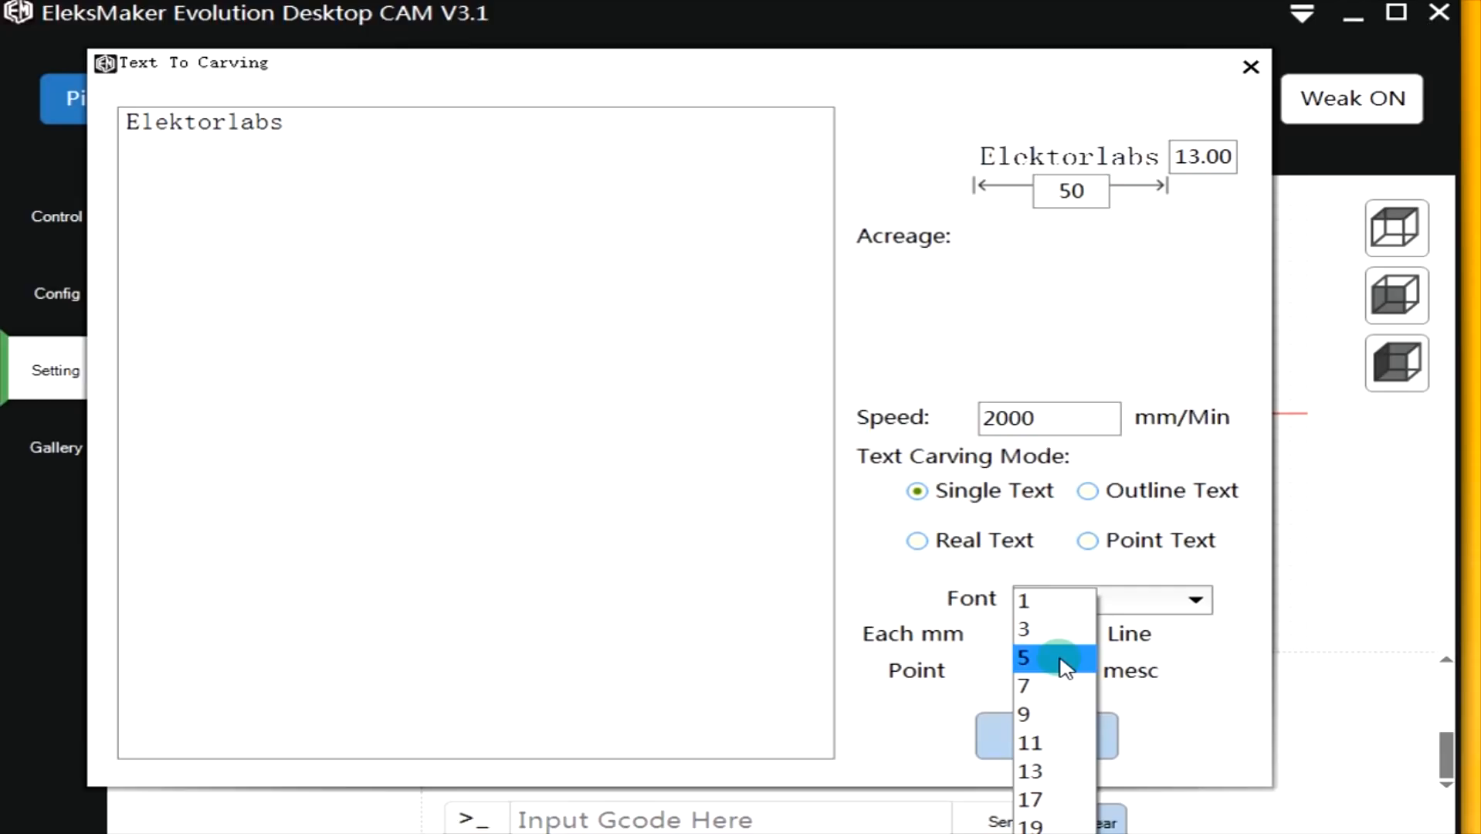
{"action": "left_click", "coordinate": [1023, 657]}
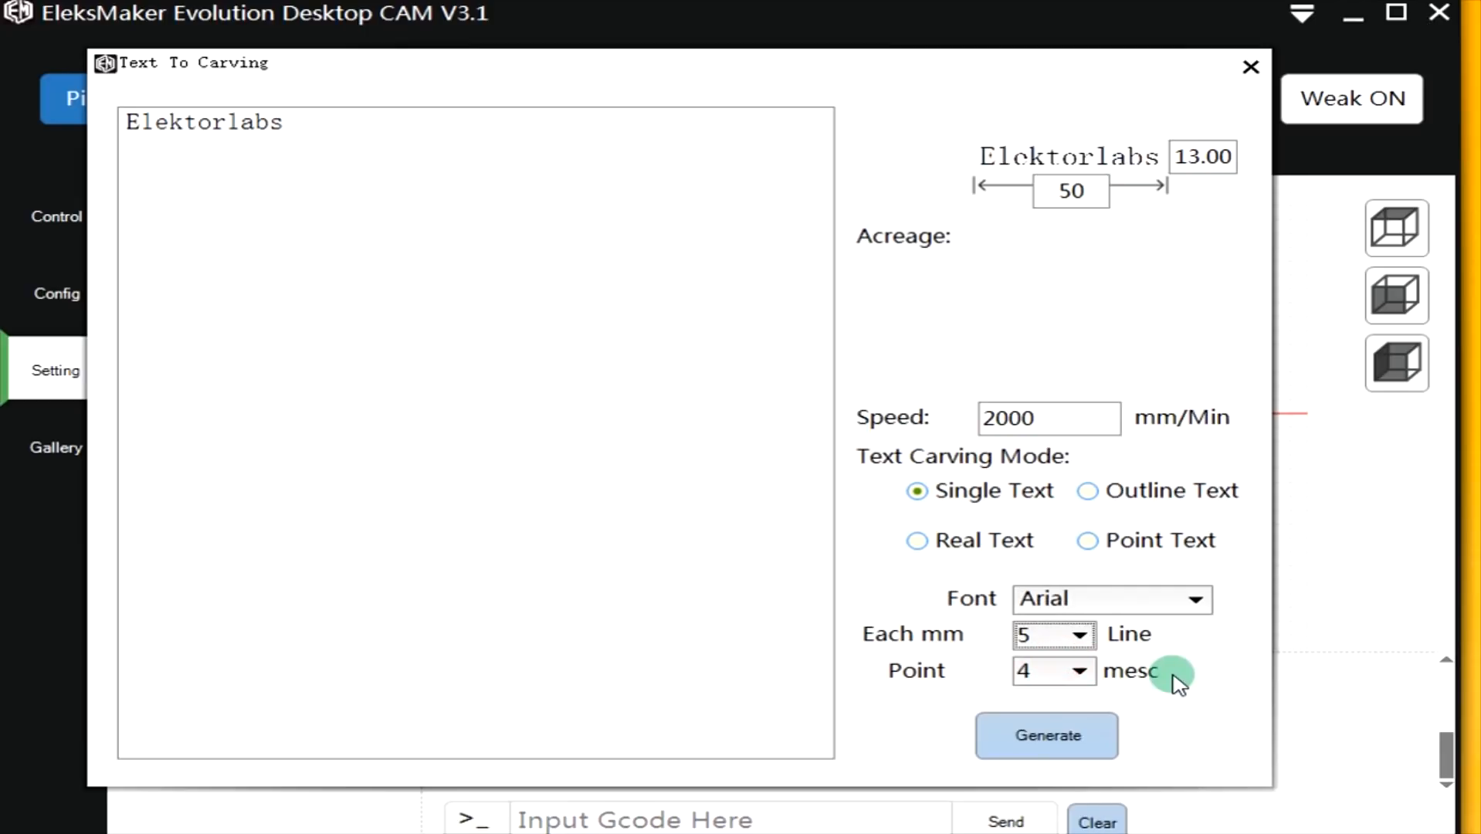
{"action": "left_click", "coordinate": [1082, 670]}
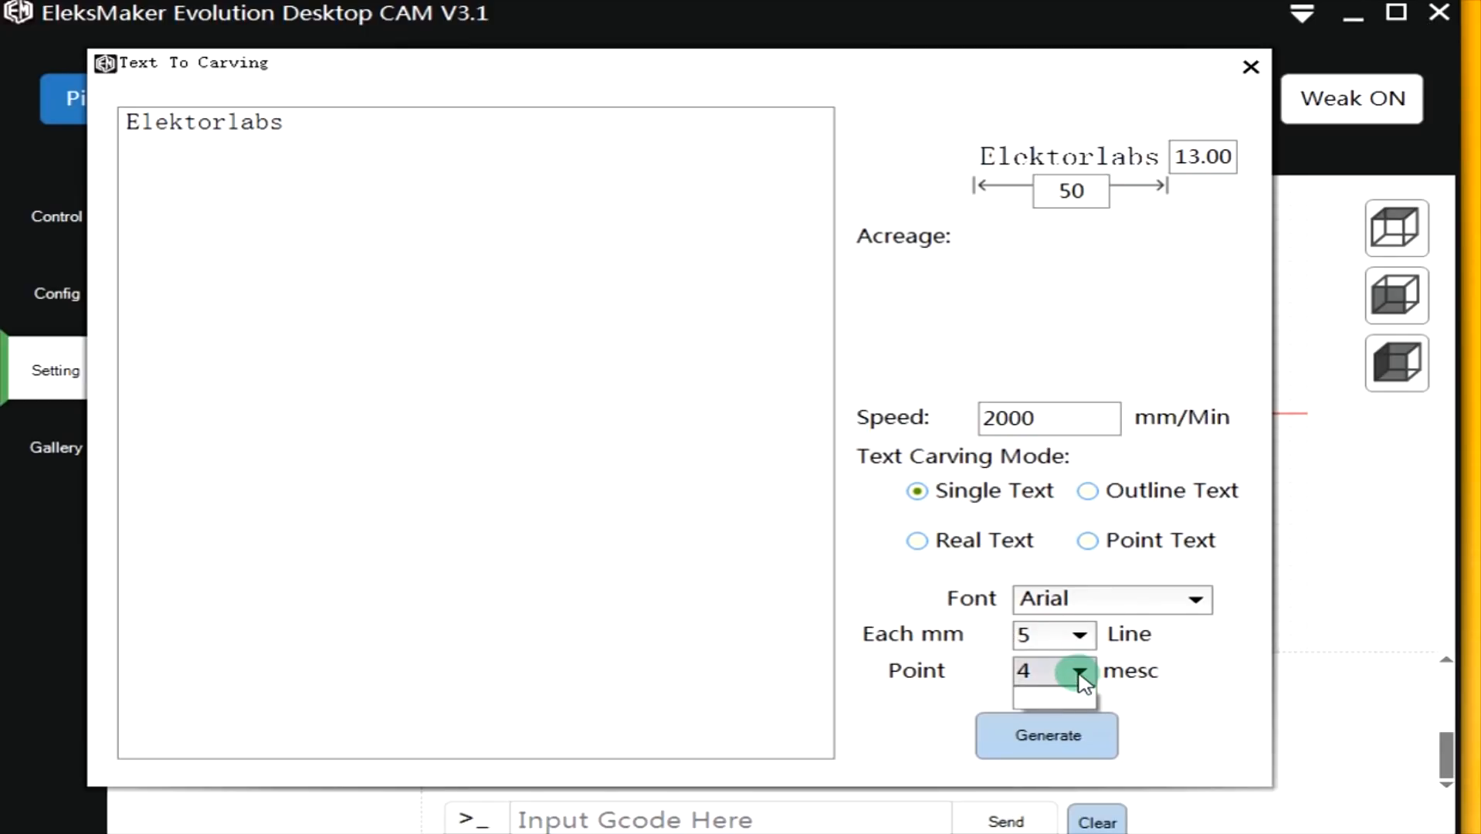
{"action": "mouse_move", "coordinate": [1146, 661]}
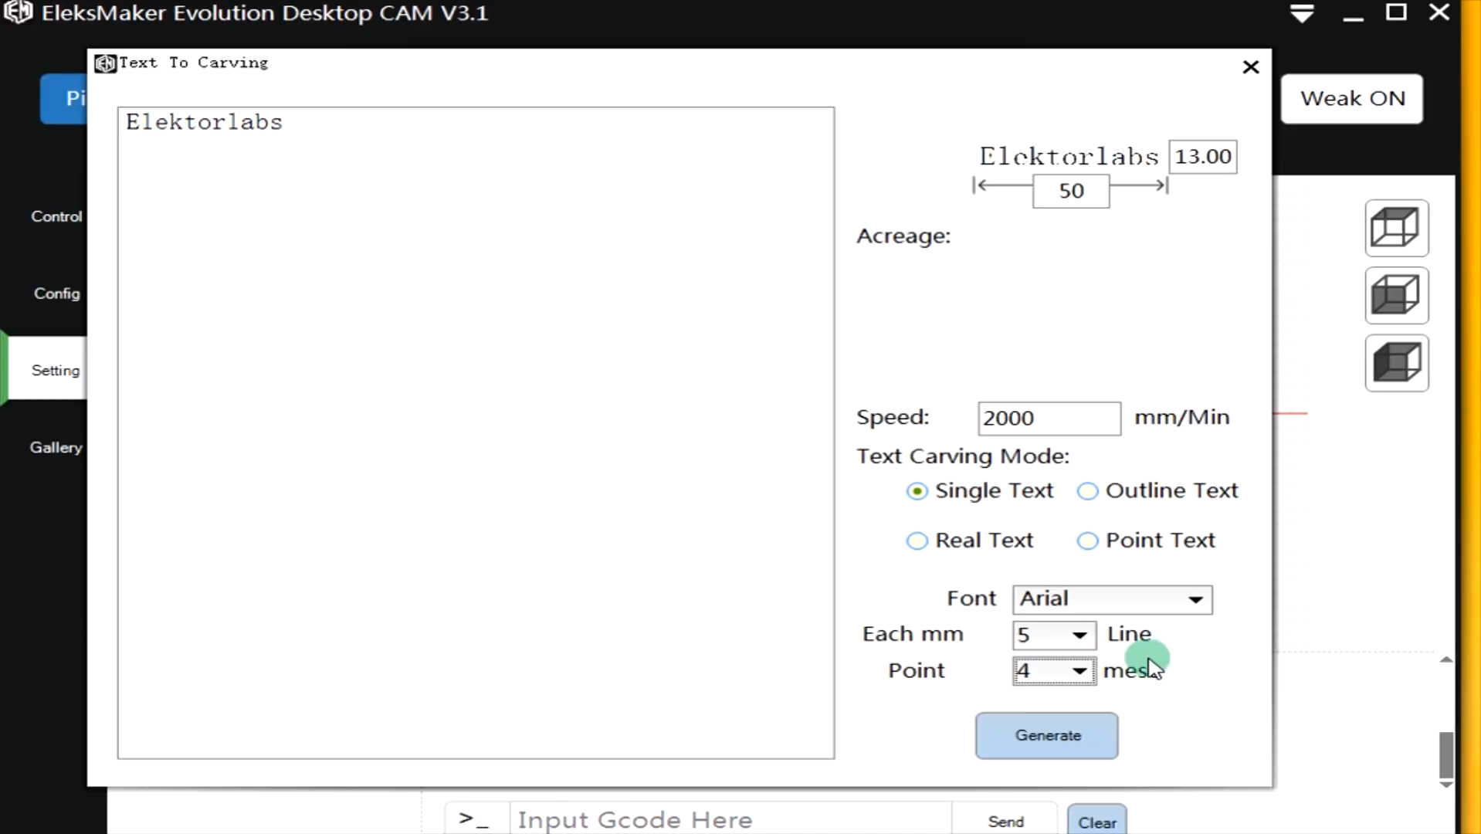
{"action": "mouse_move", "coordinate": [1062, 274]}
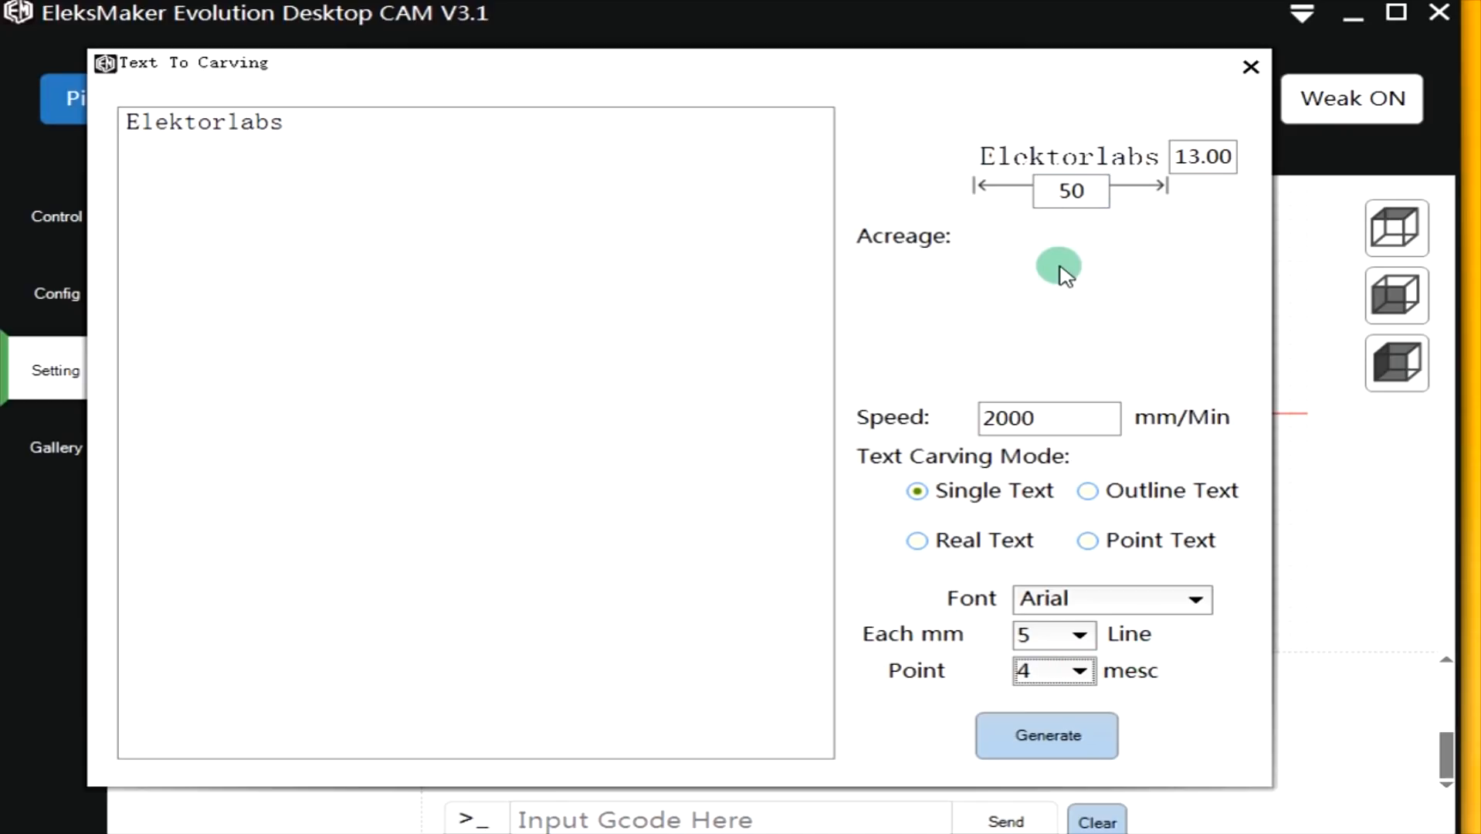
{"action": "mouse_move", "coordinate": [1081, 244]}
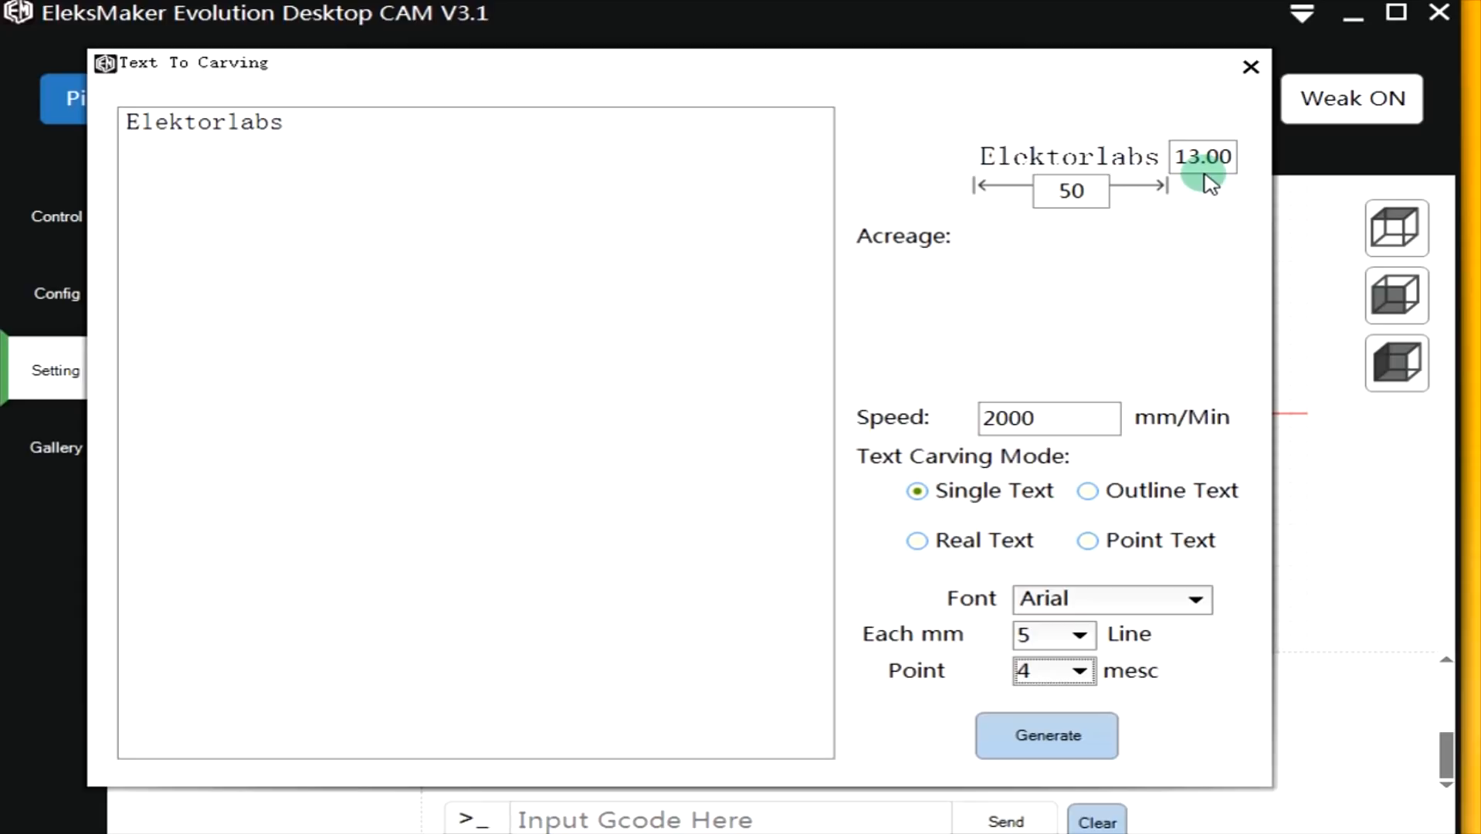
Change the Elektorlabs carving width from 50 to 100.
{"action": "left_click", "coordinate": [1070, 190]}
{"action": "type", "text": "100"}
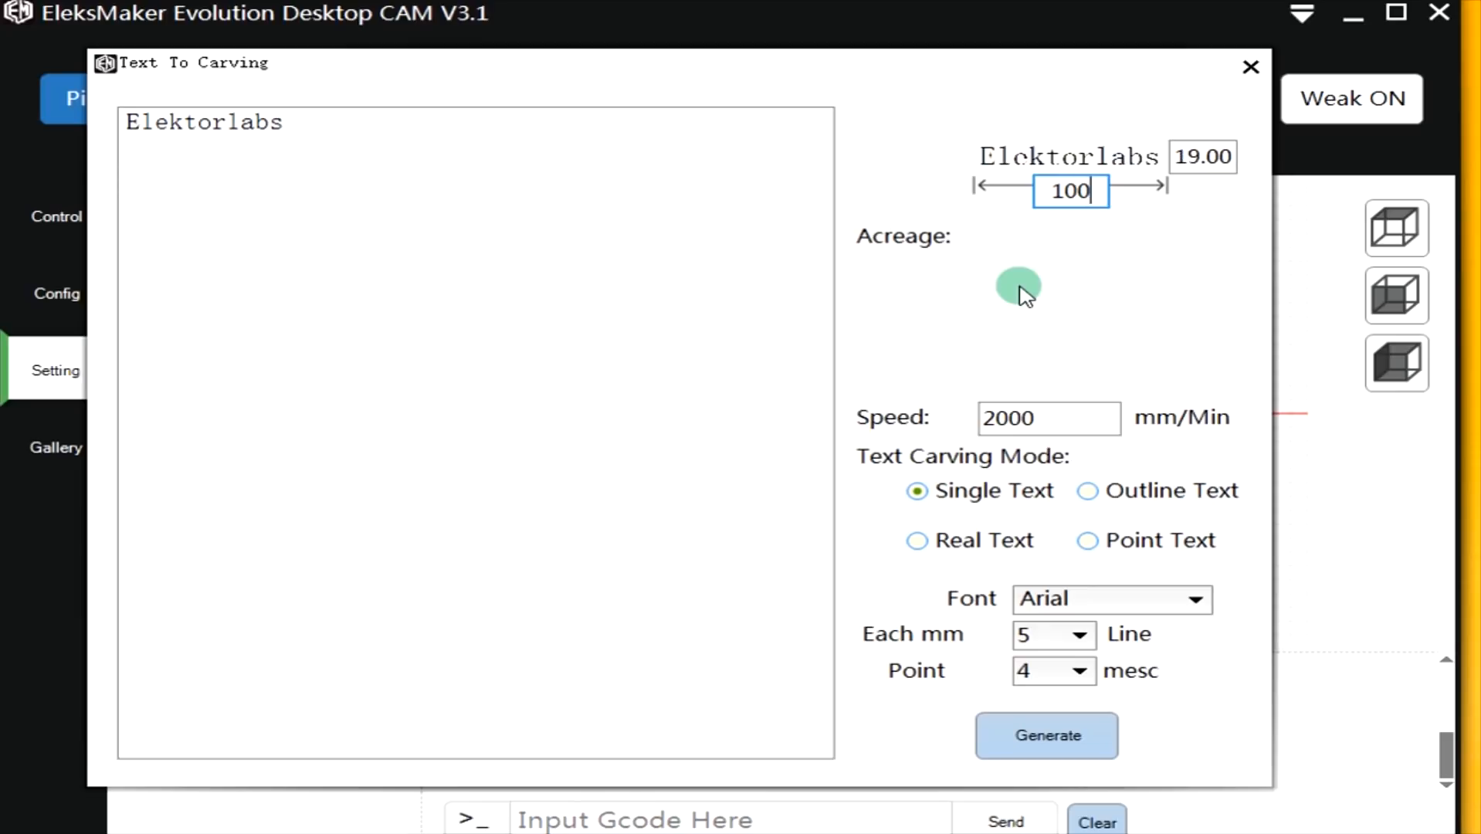
{"action": "mouse_move", "coordinate": [985, 300]}
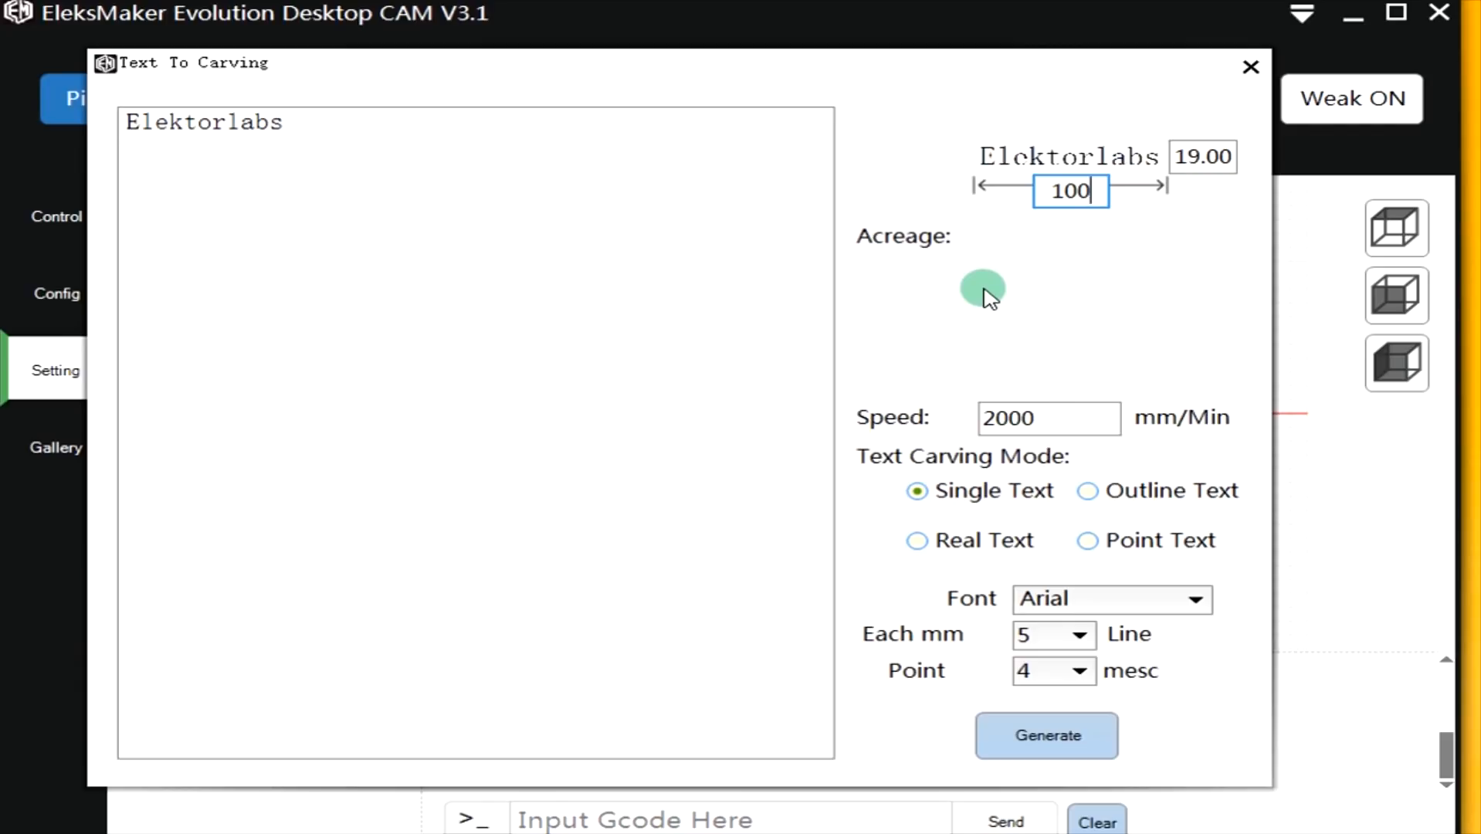
{"action": "mouse_move", "coordinate": [860, 604]}
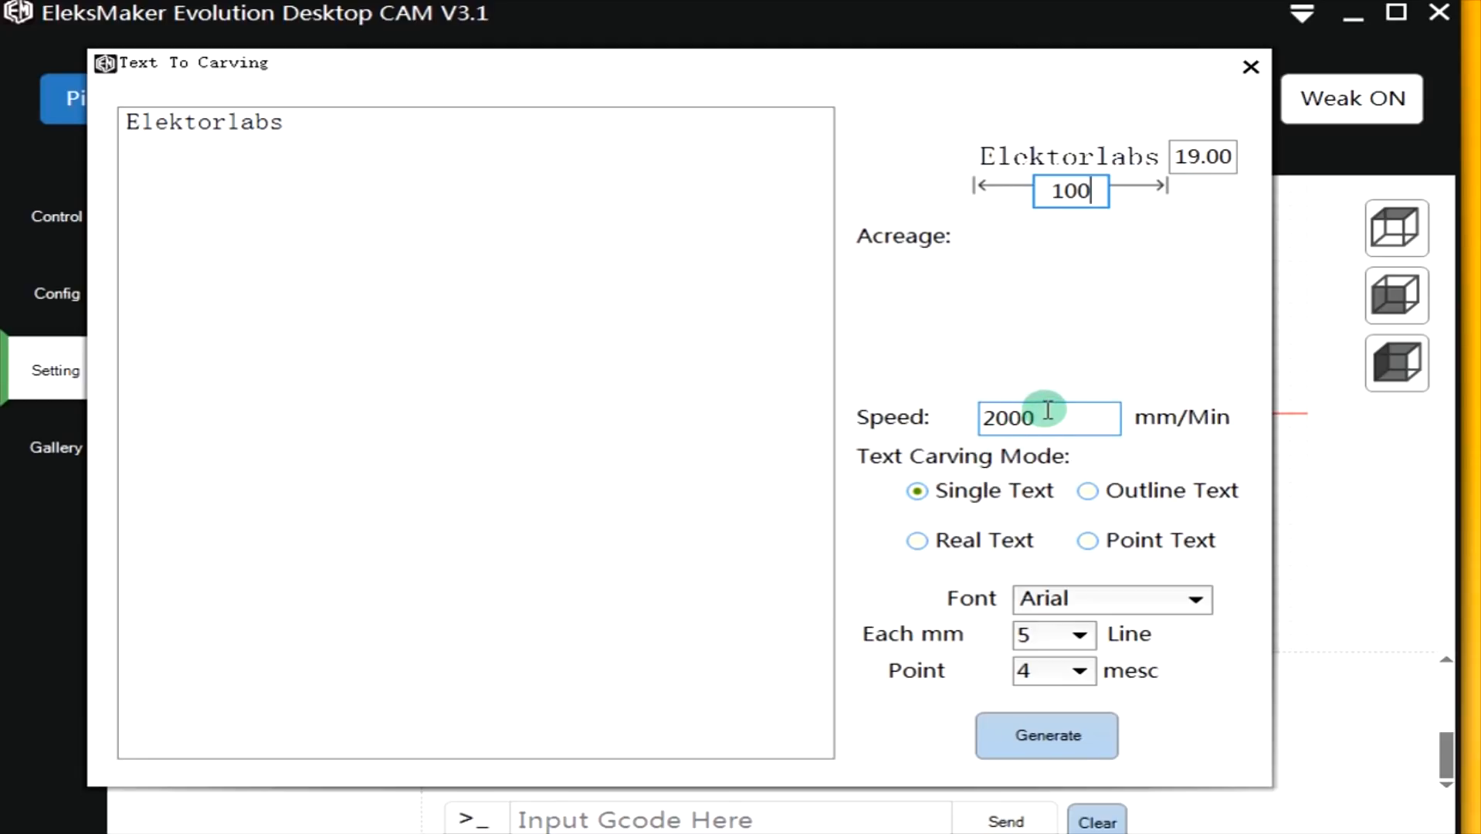
{"action": "mouse_move", "coordinate": [1169, 473]}
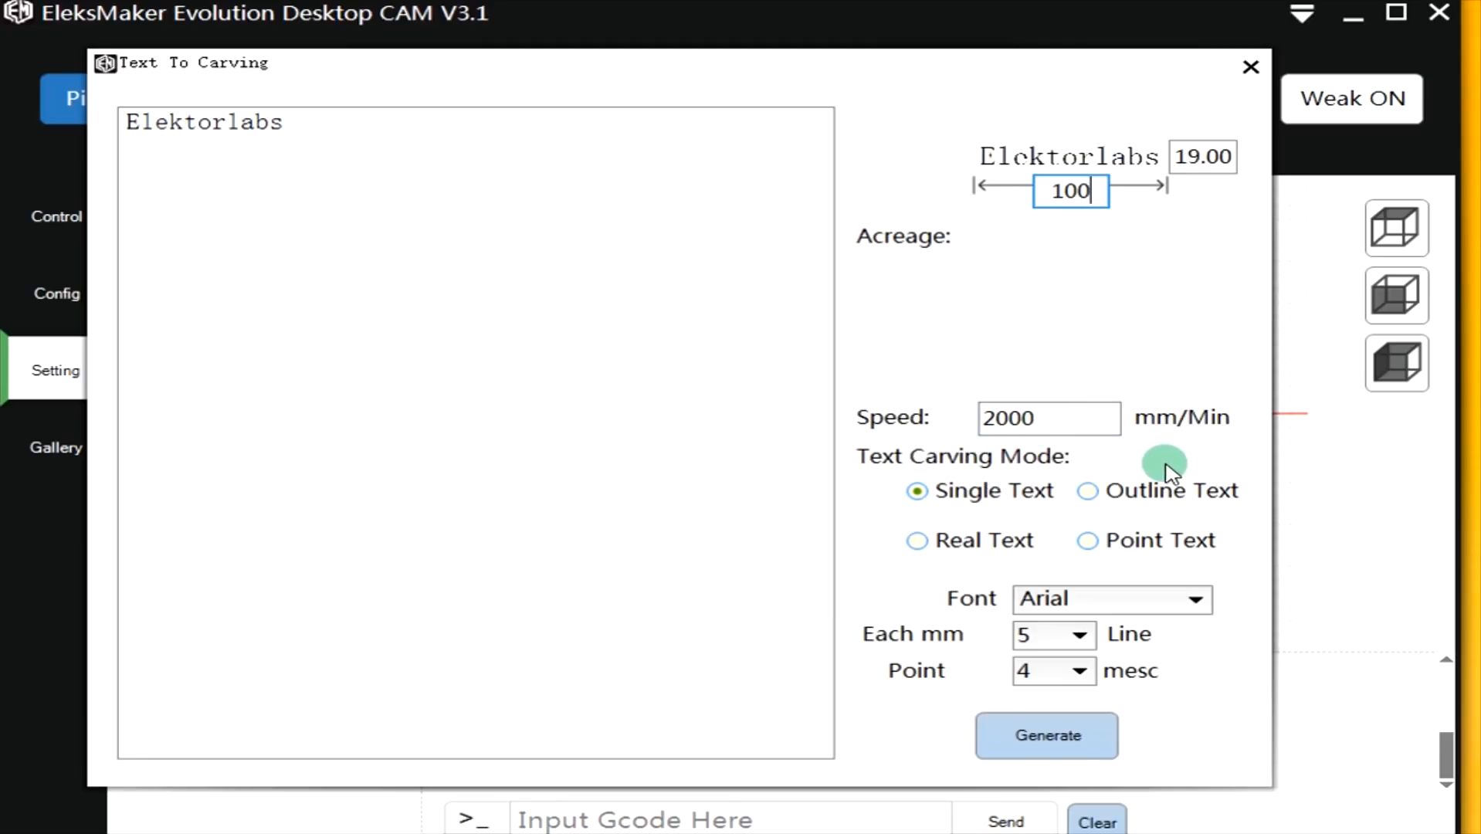
{"action": "mouse_move", "coordinate": [1027, 472]}
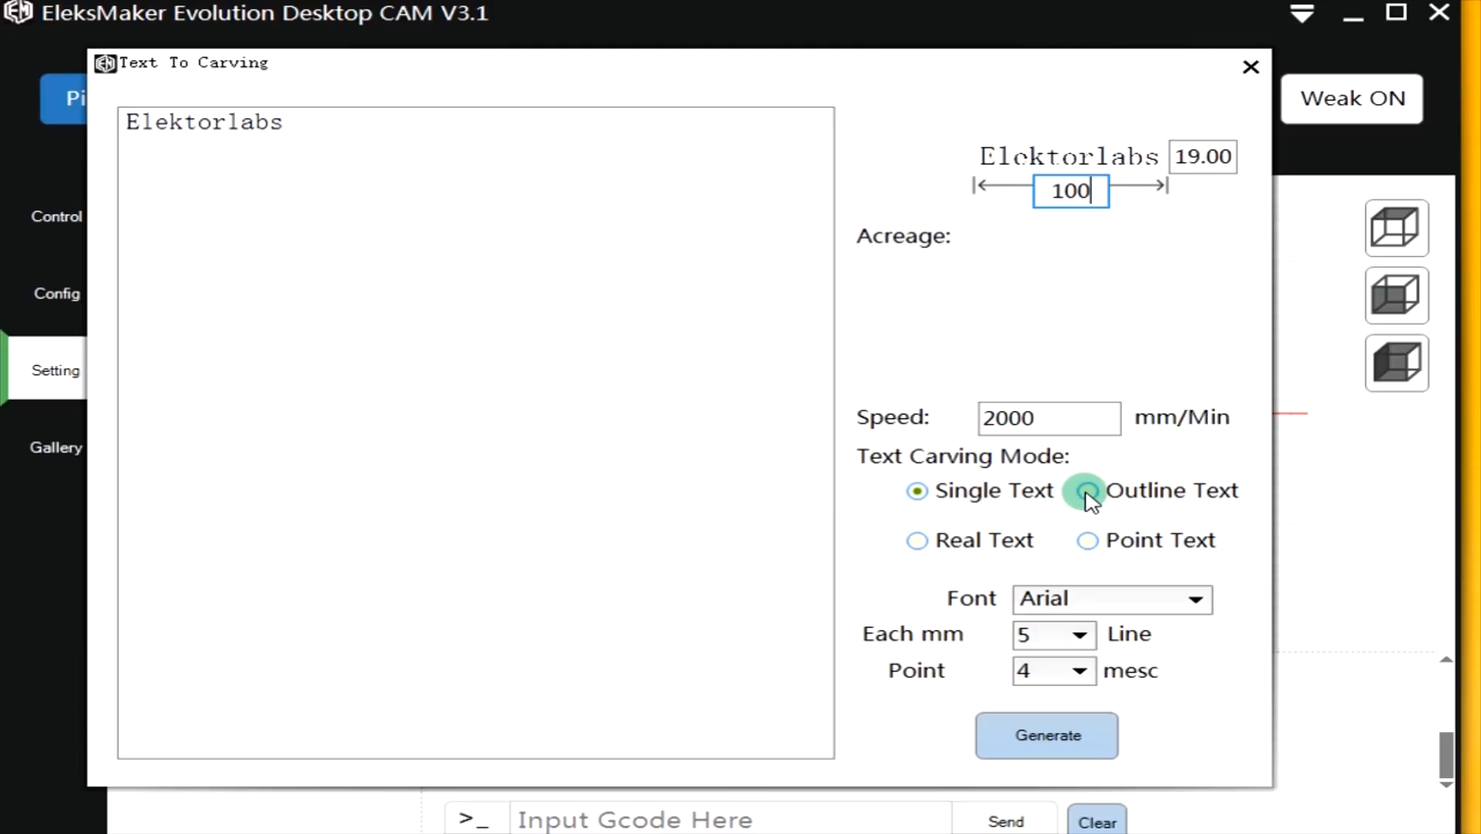
{"action": "mouse_move", "coordinate": [1086, 585]}
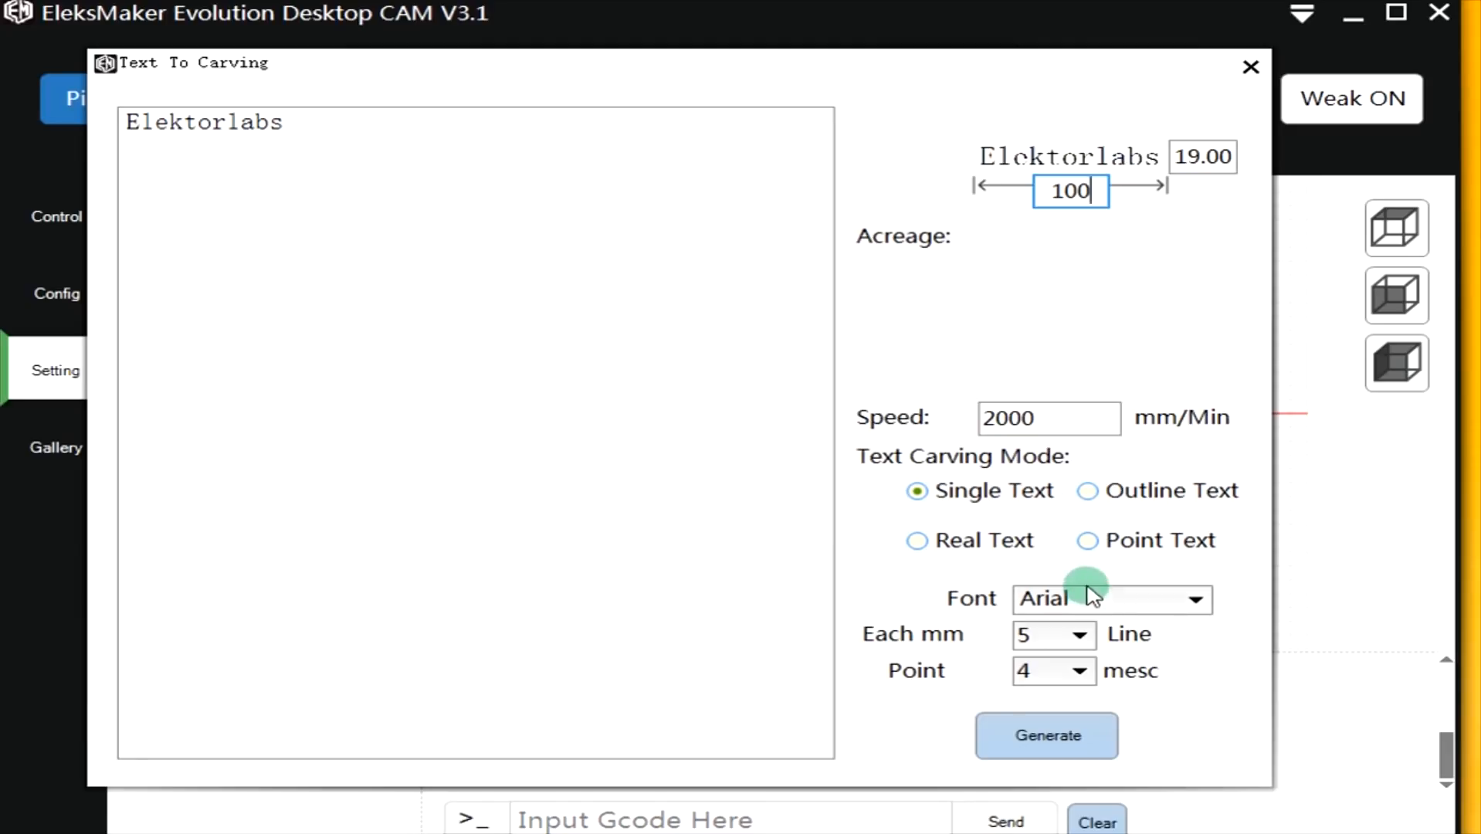
{"action": "mouse_move", "coordinate": [1199, 652]}
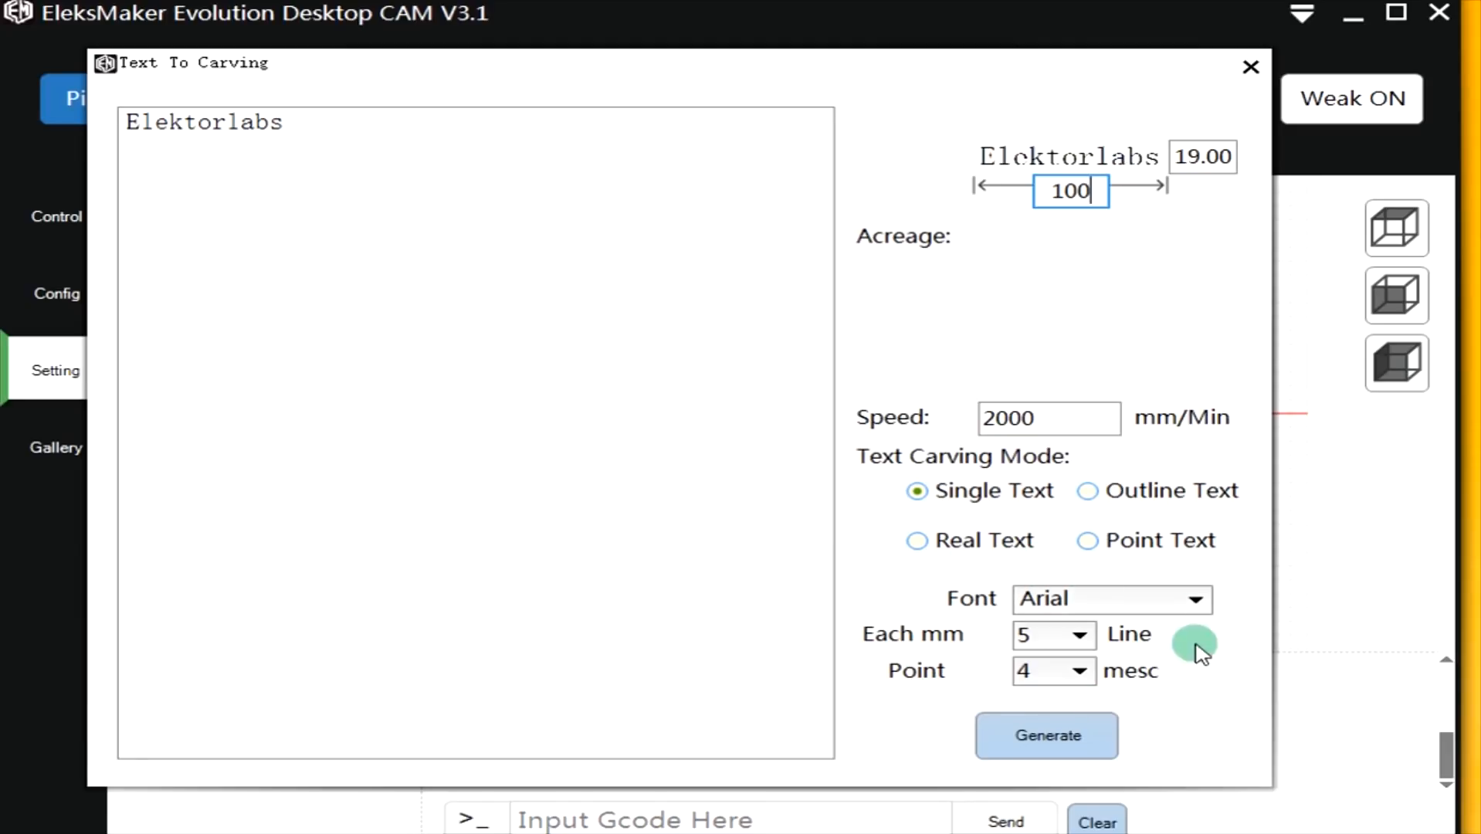
{"action": "left_click", "coordinate": [1087, 490]}
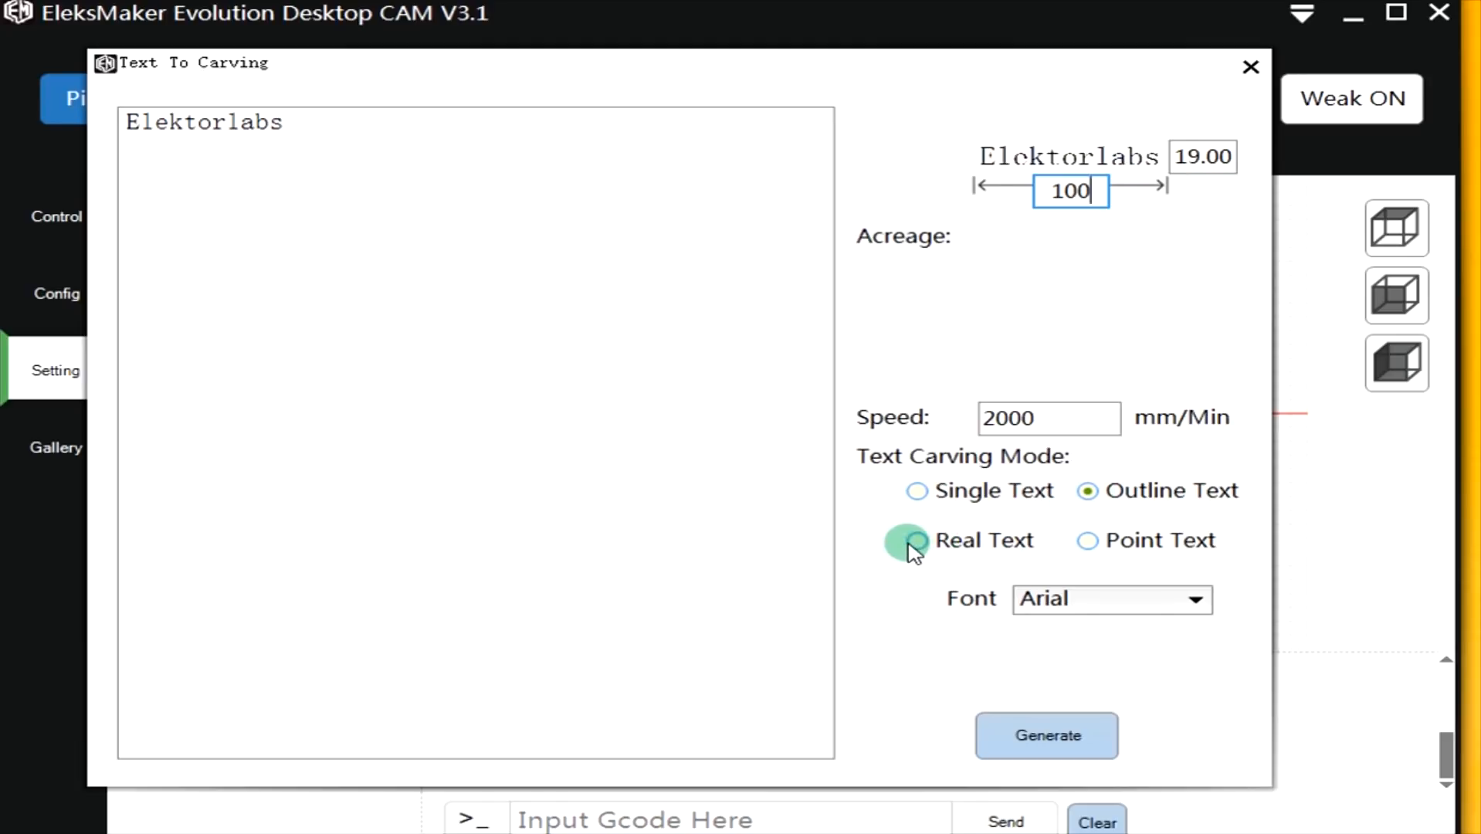
{"action": "left_click", "coordinate": [915, 541]}
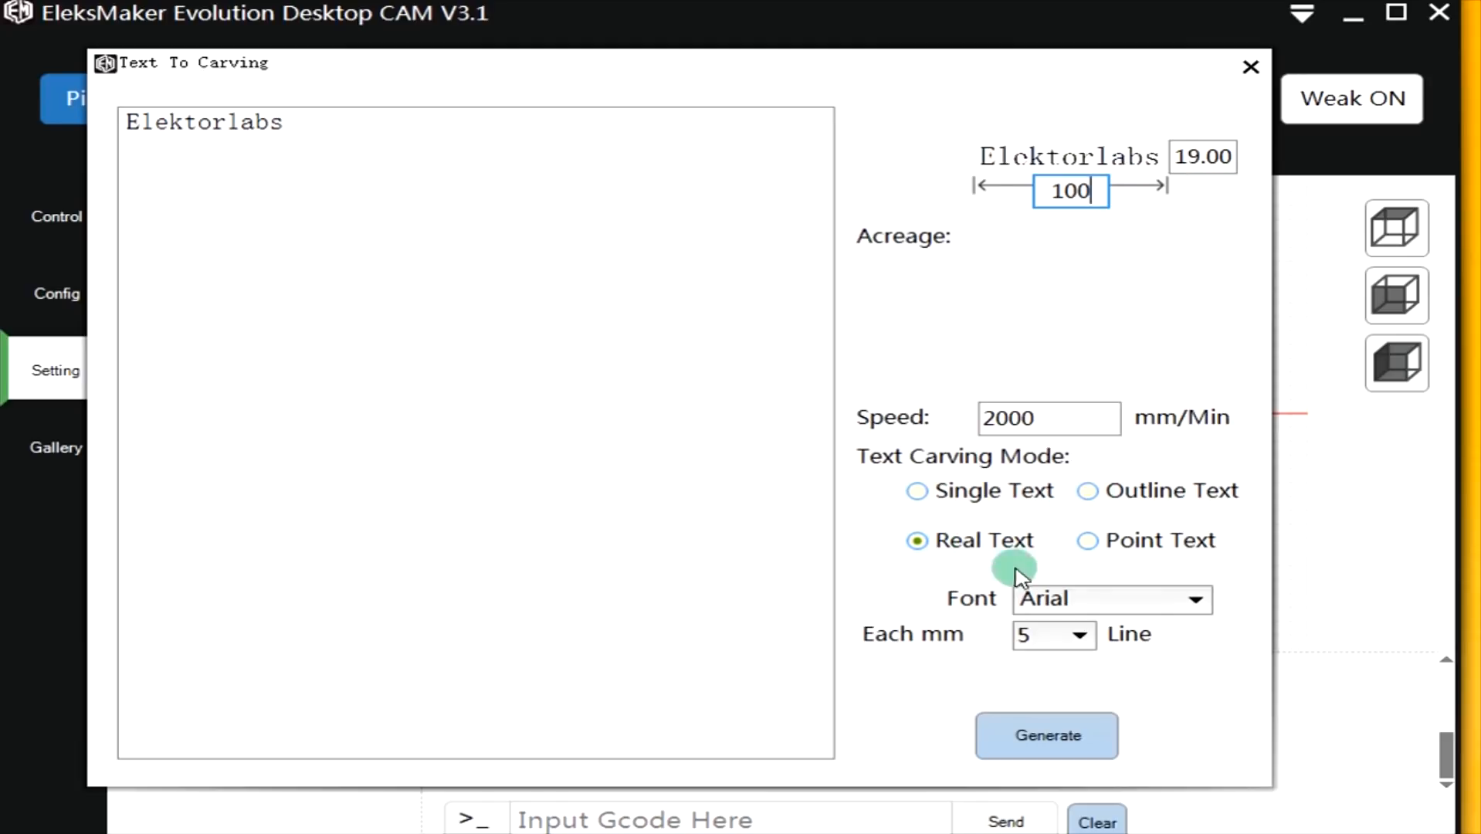
{"action": "mouse_move", "coordinate": [1058, 576]}
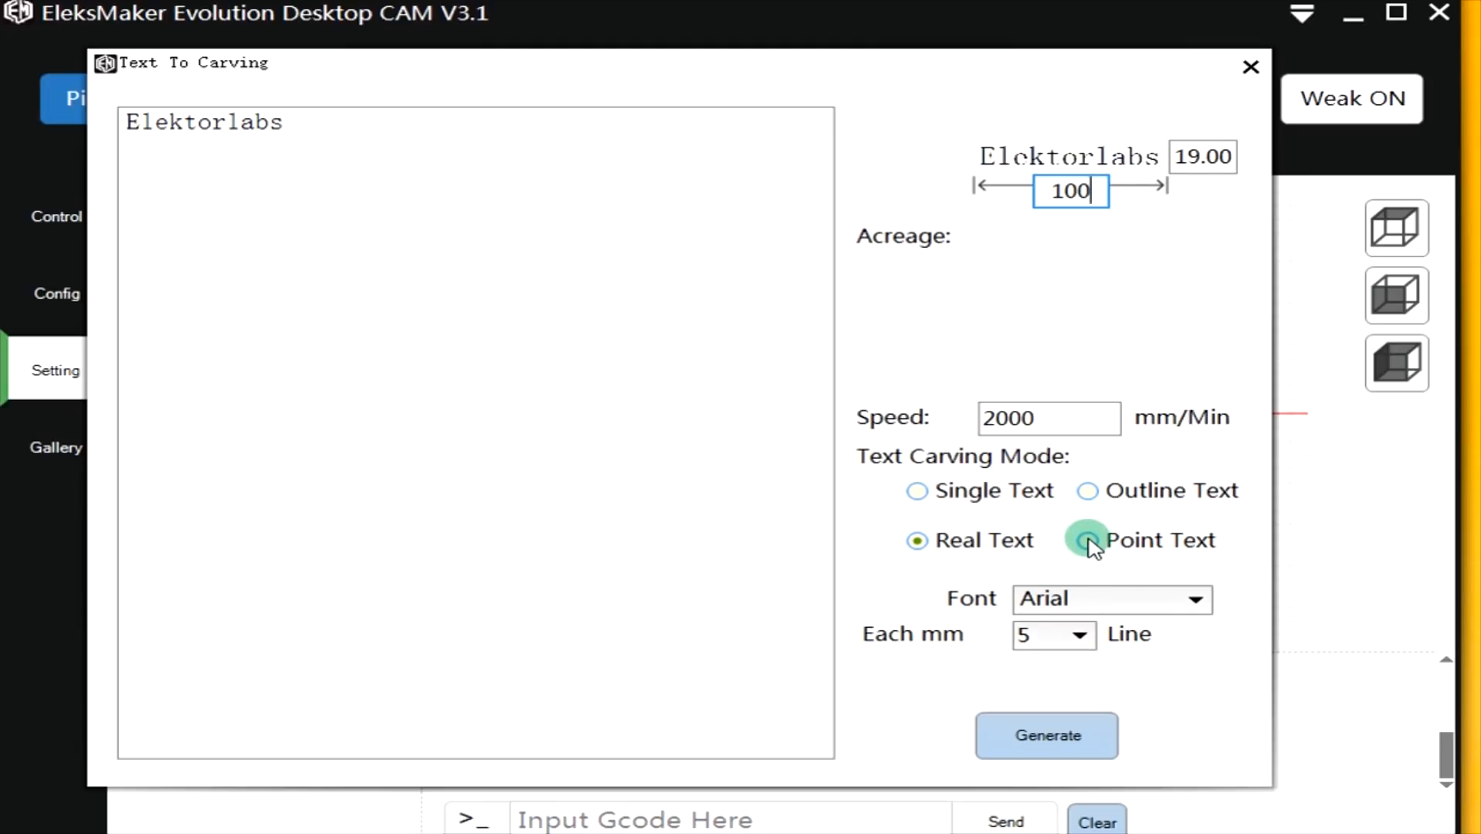
{"action": "left_click", "coordinate": [1087, 539]}
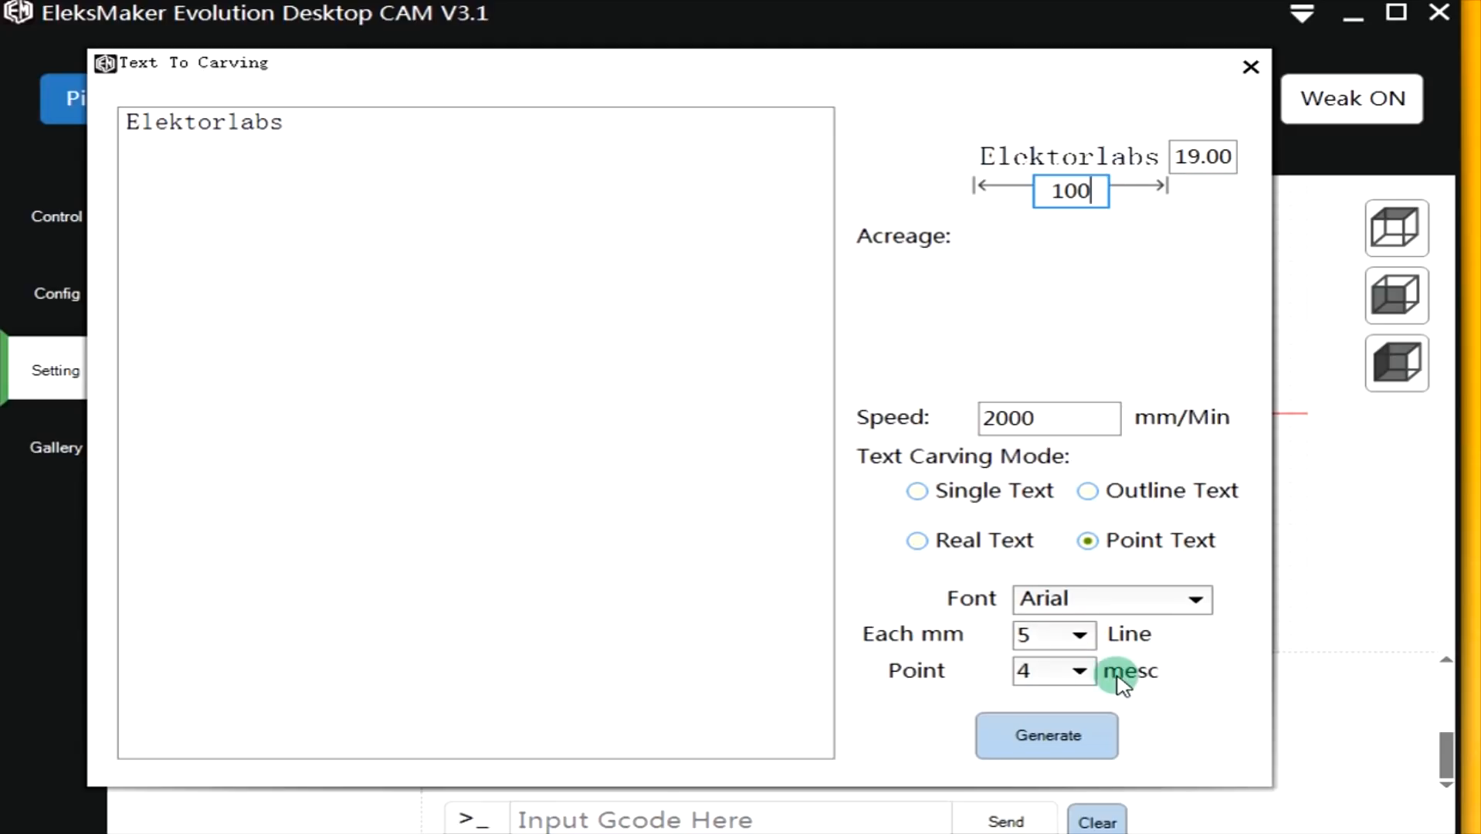
{"action": "mouse_move", "coordinate": [1078, 672]}
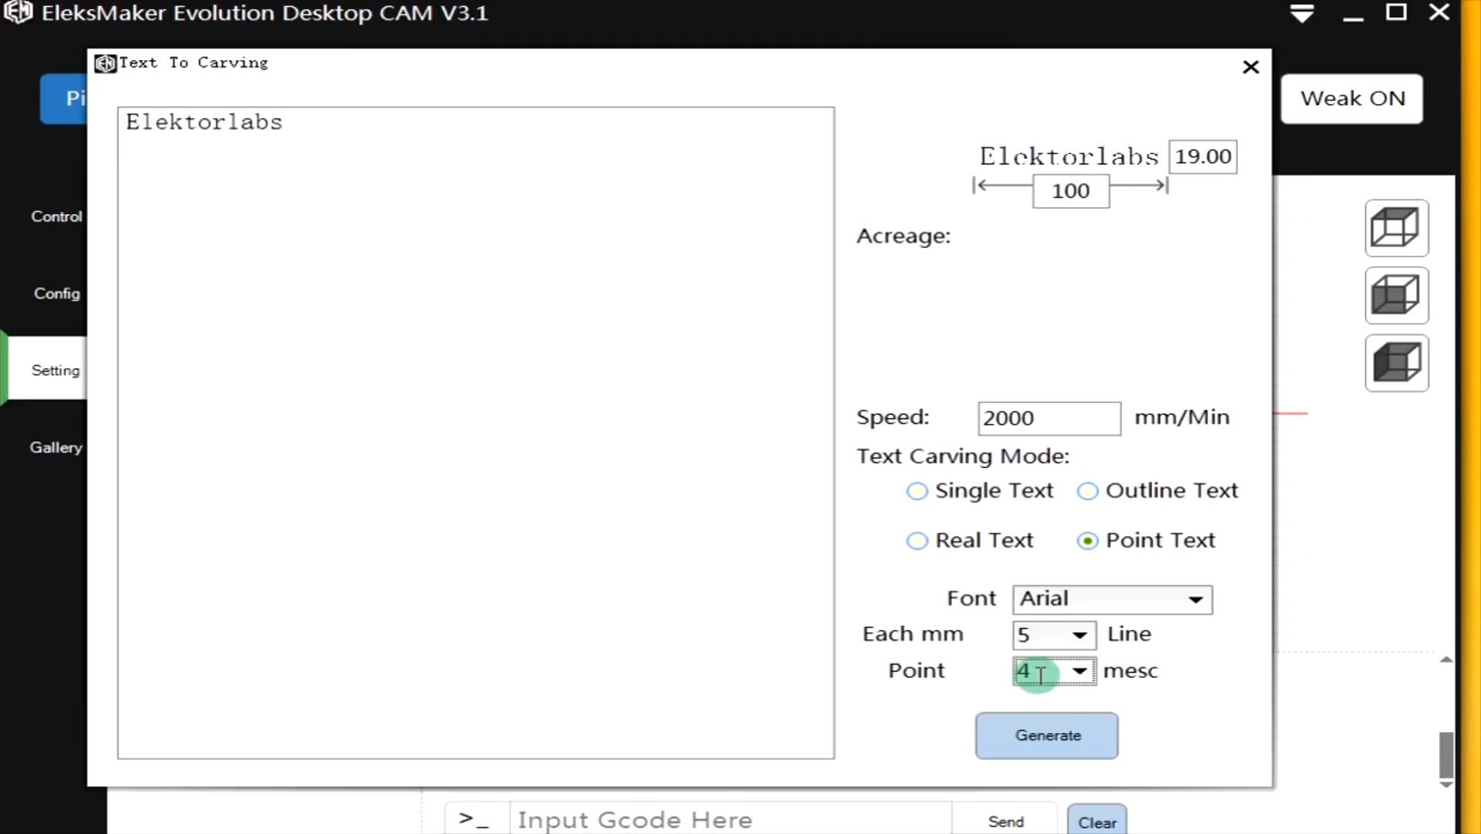
{"action": "mouse_move", "coordinate": [1044, 682]}
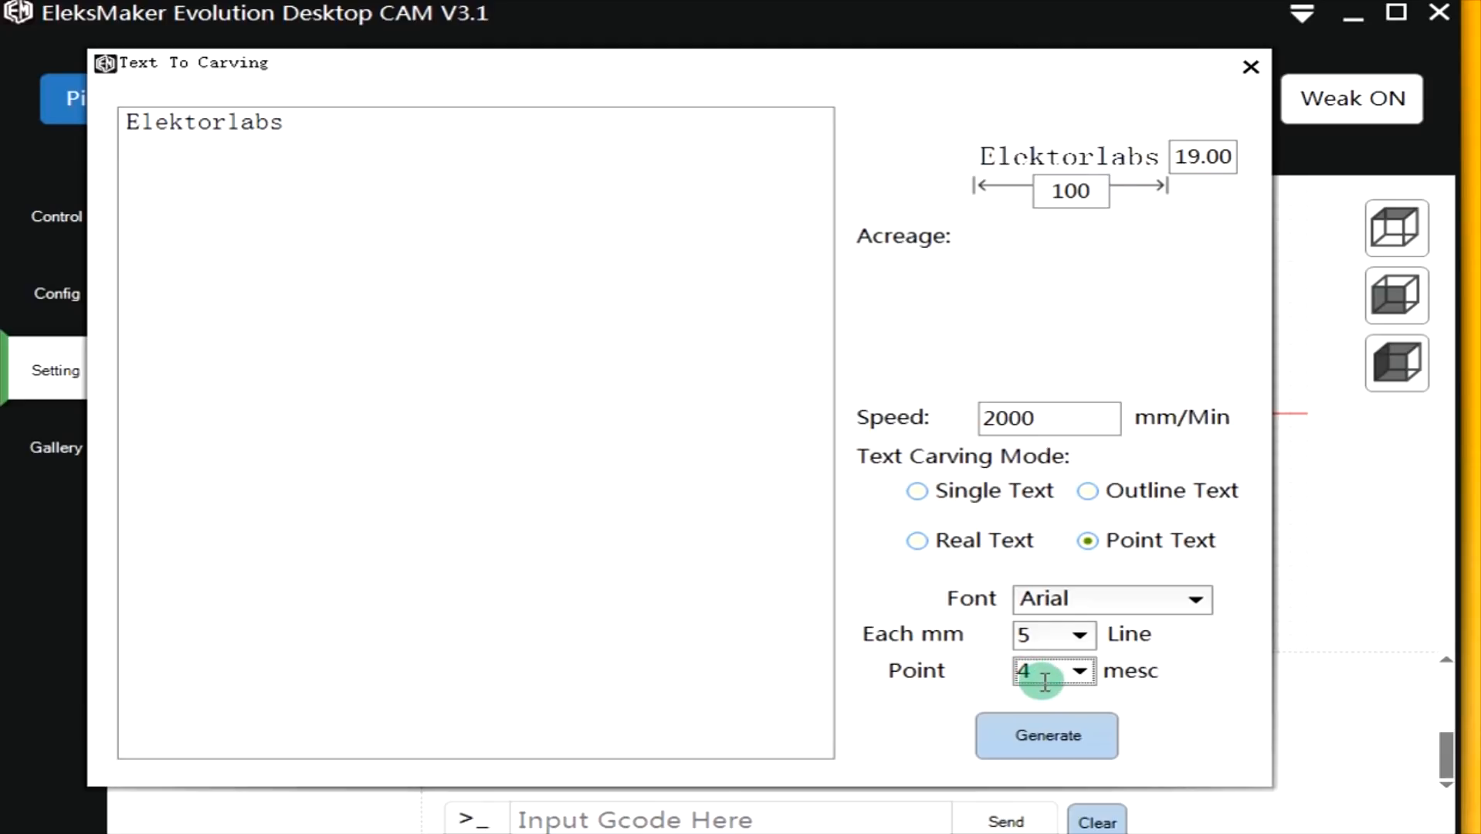
{"action": "mouse_move", "coordinate": [933, 481]}
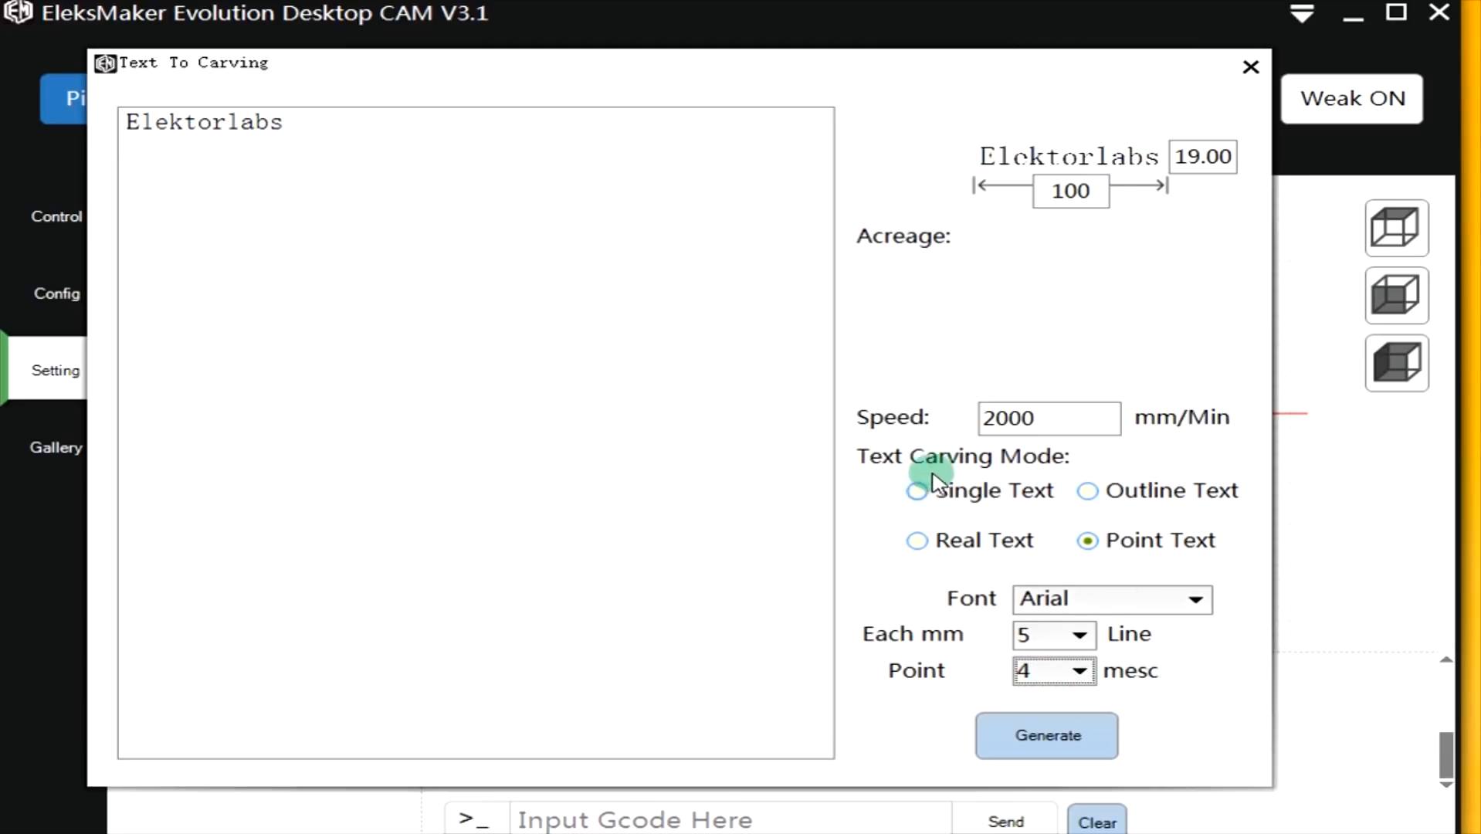
{"action": "left_click", "coordinate": [918, 490]}
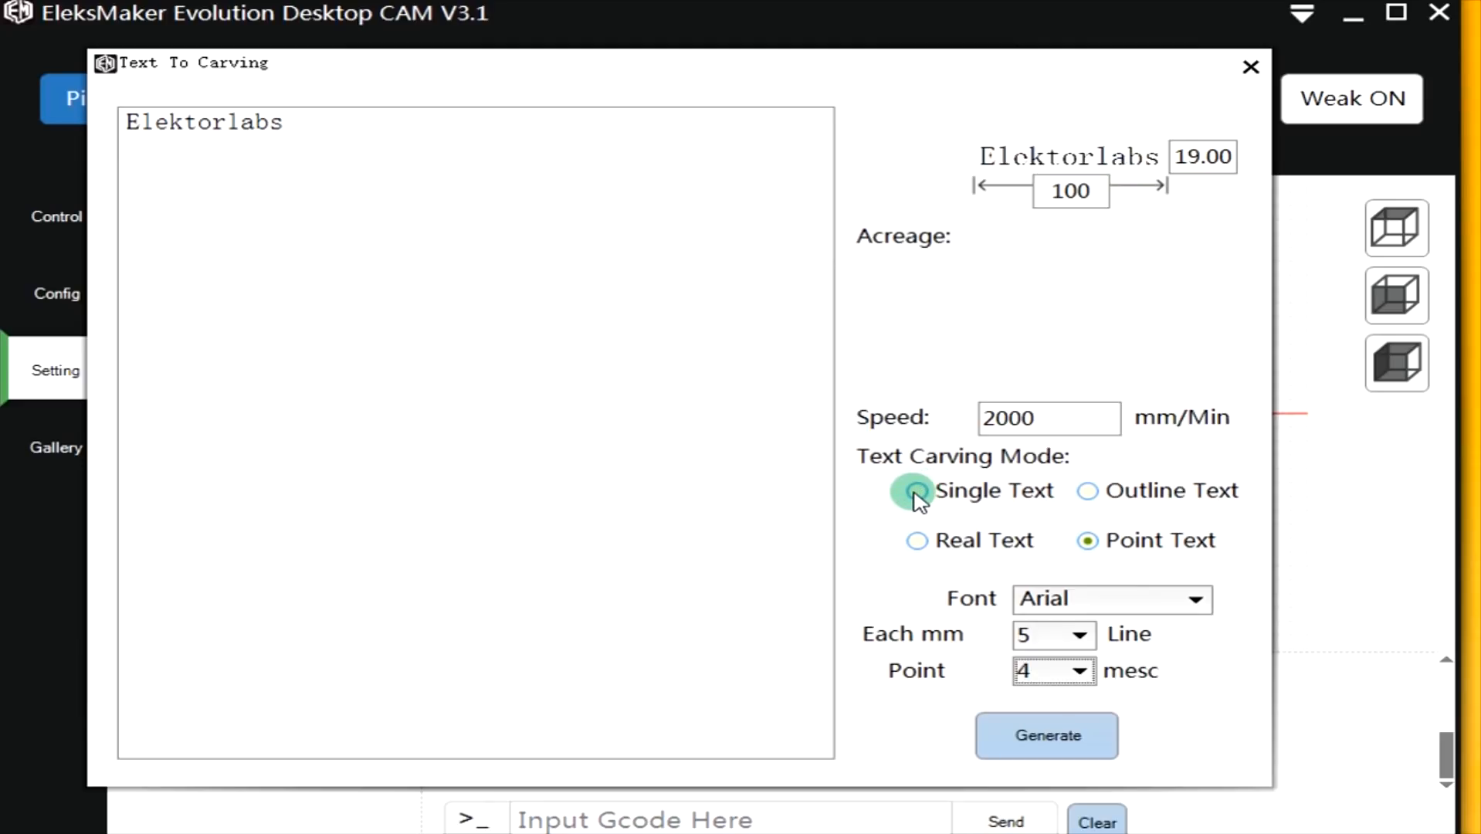
{"action": "left_click", "coordinate": [915, 490]}
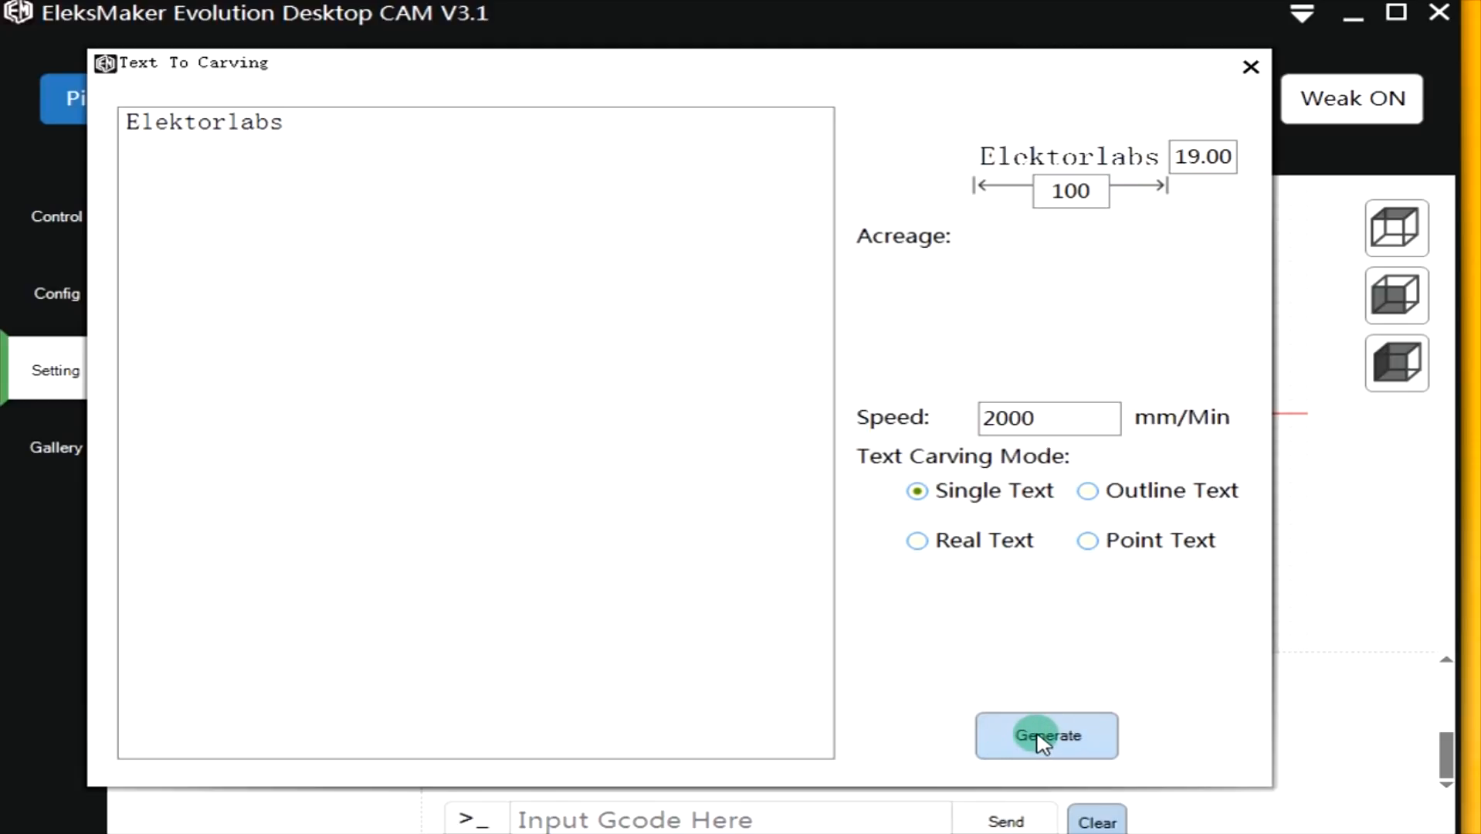
Generate the Elektorlabs single-text toolpath and raise the ON/OFF laser power from 504 to 1000.
{"action": "left_click", "coordinate": [1046, 736]}
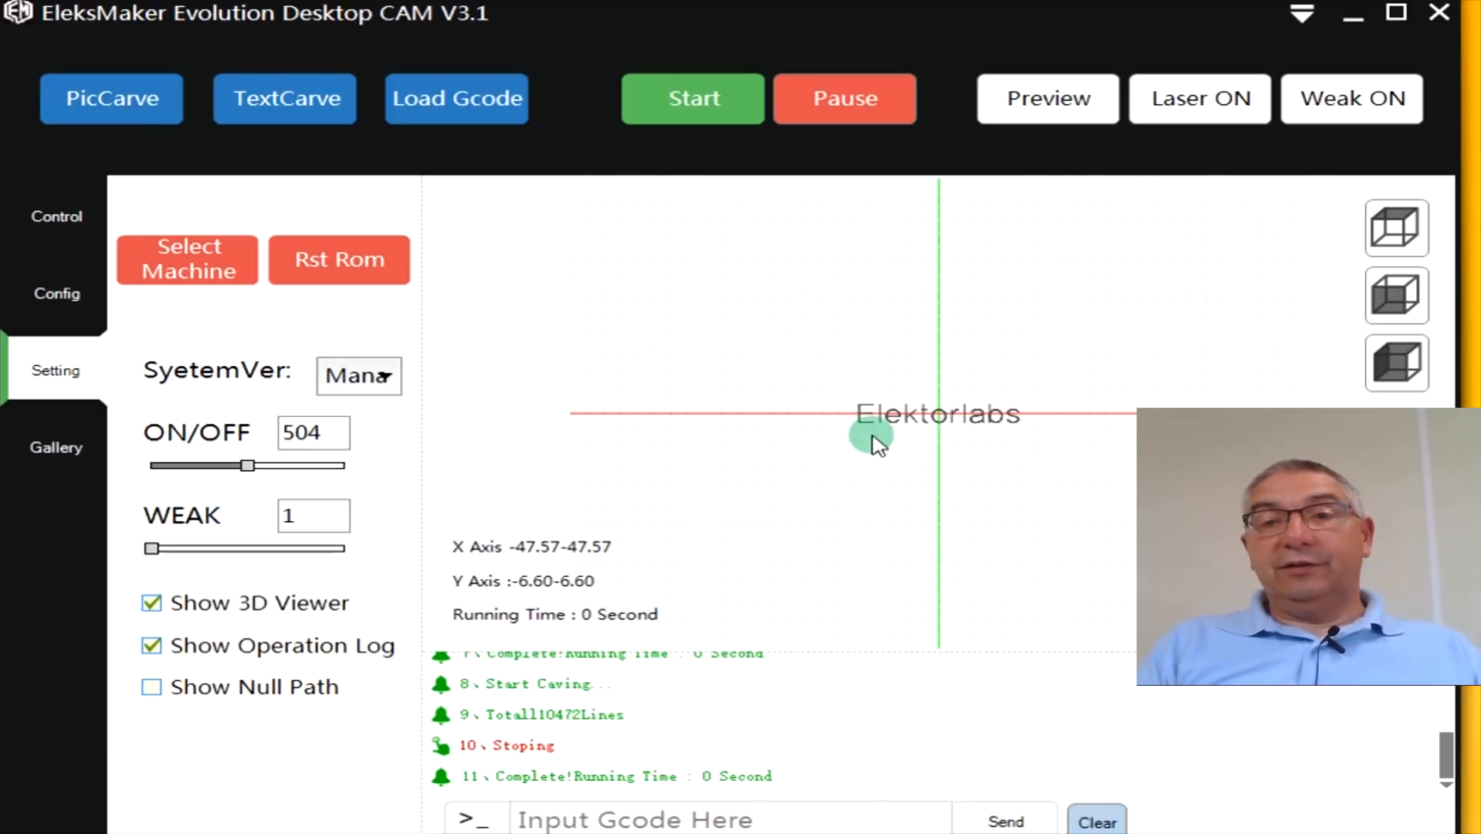
{"action": "mouse_move", "coordinate": [1020, 435]}
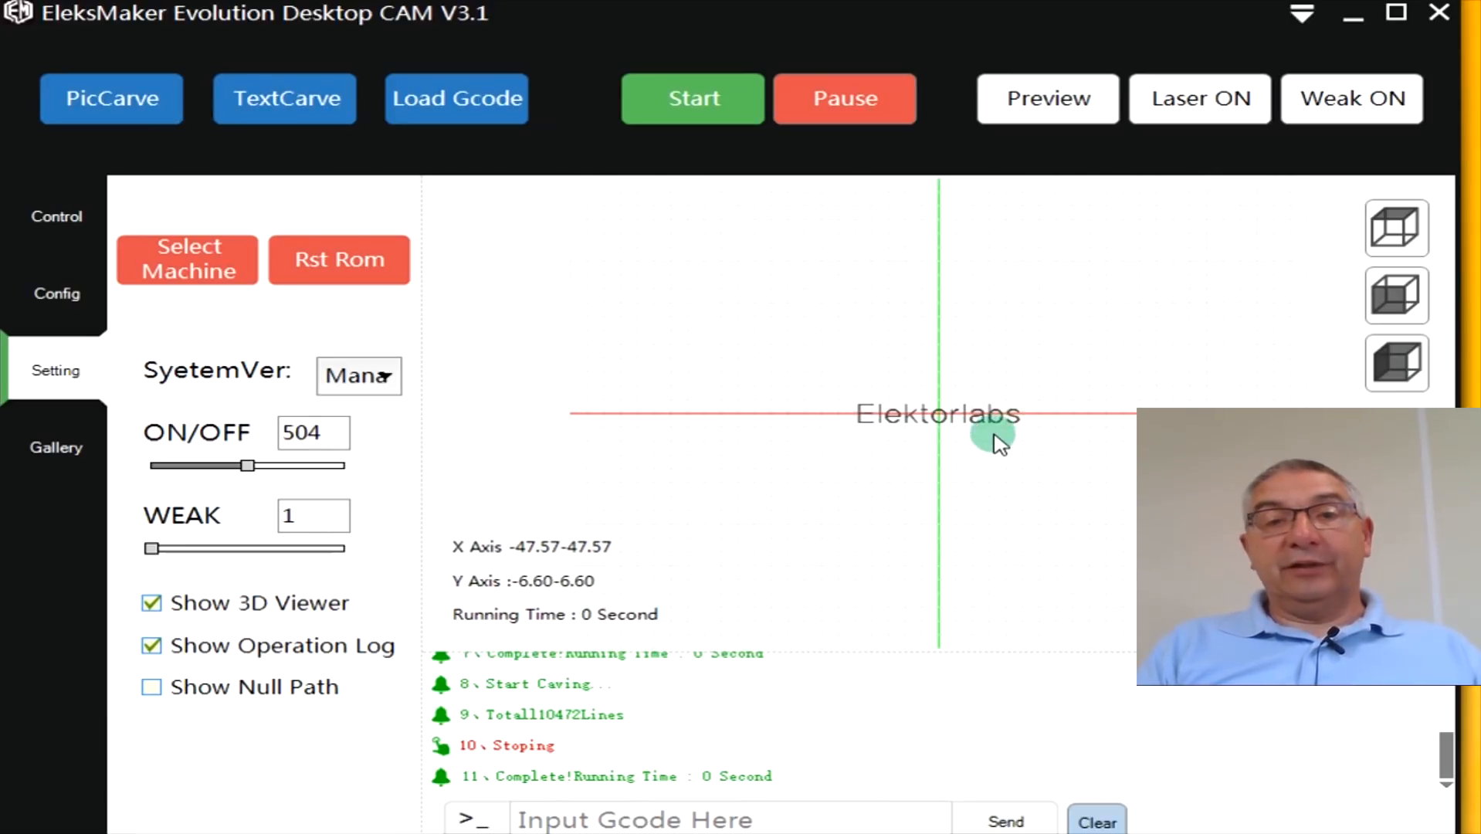
{"action": "mouse_move", "coordinate": [302, 482]}
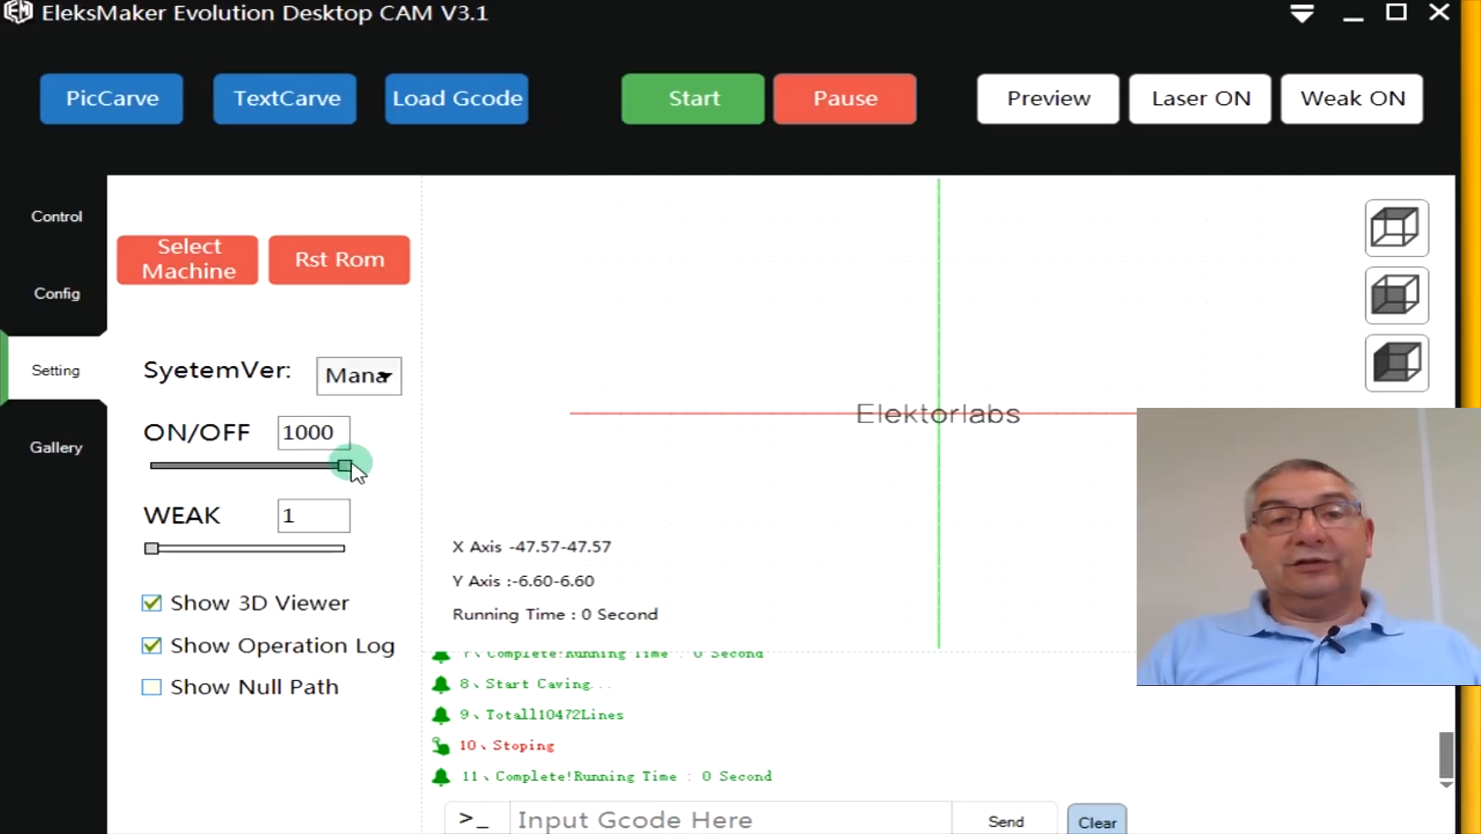
{"action": "left_click", "coordinate": [56, 216]}
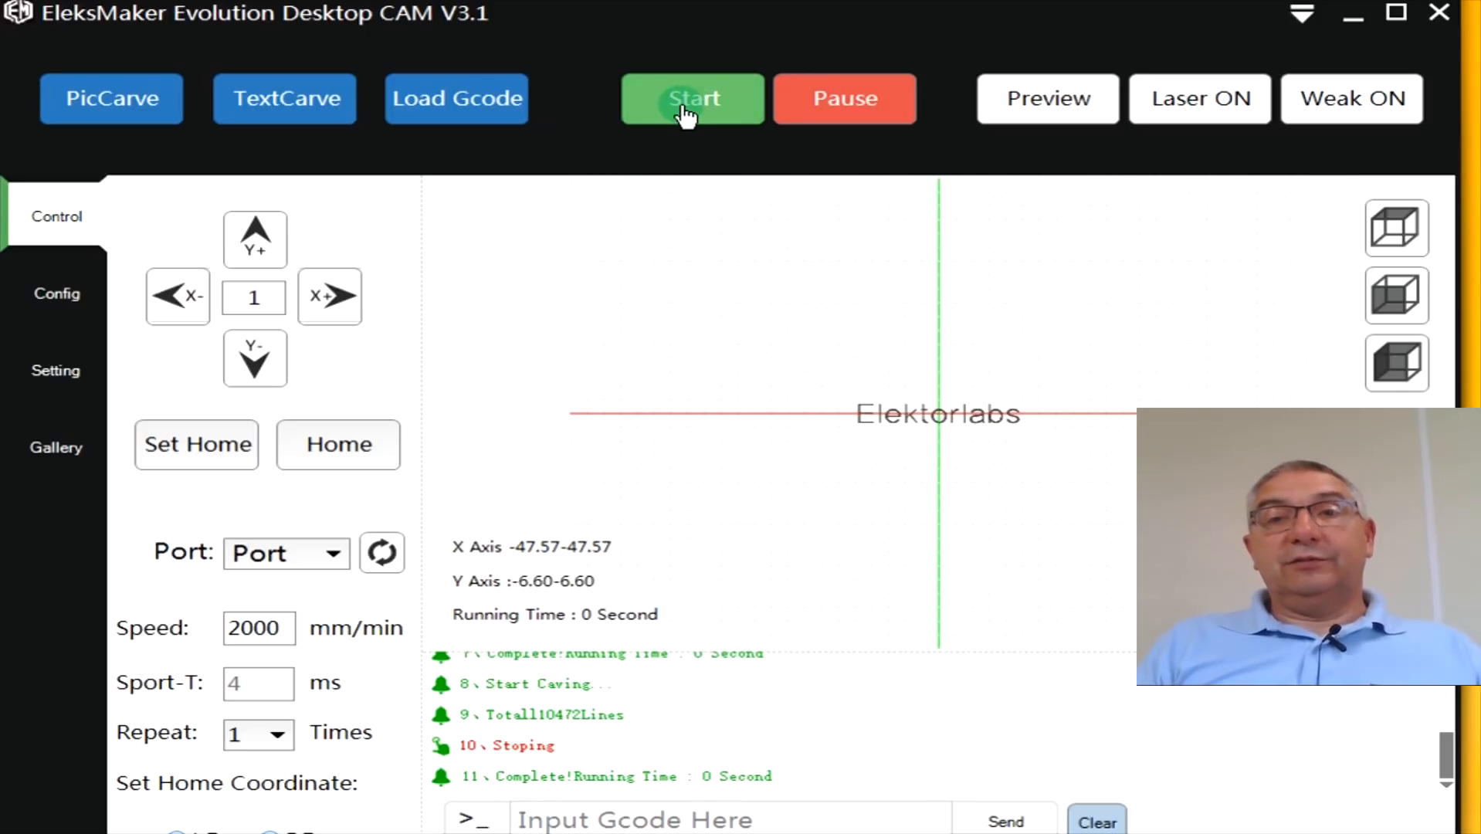
Start engraving the Elektorlabs text, then pause the job.
{"action": "left_click", "coordinate": [691, 98]}
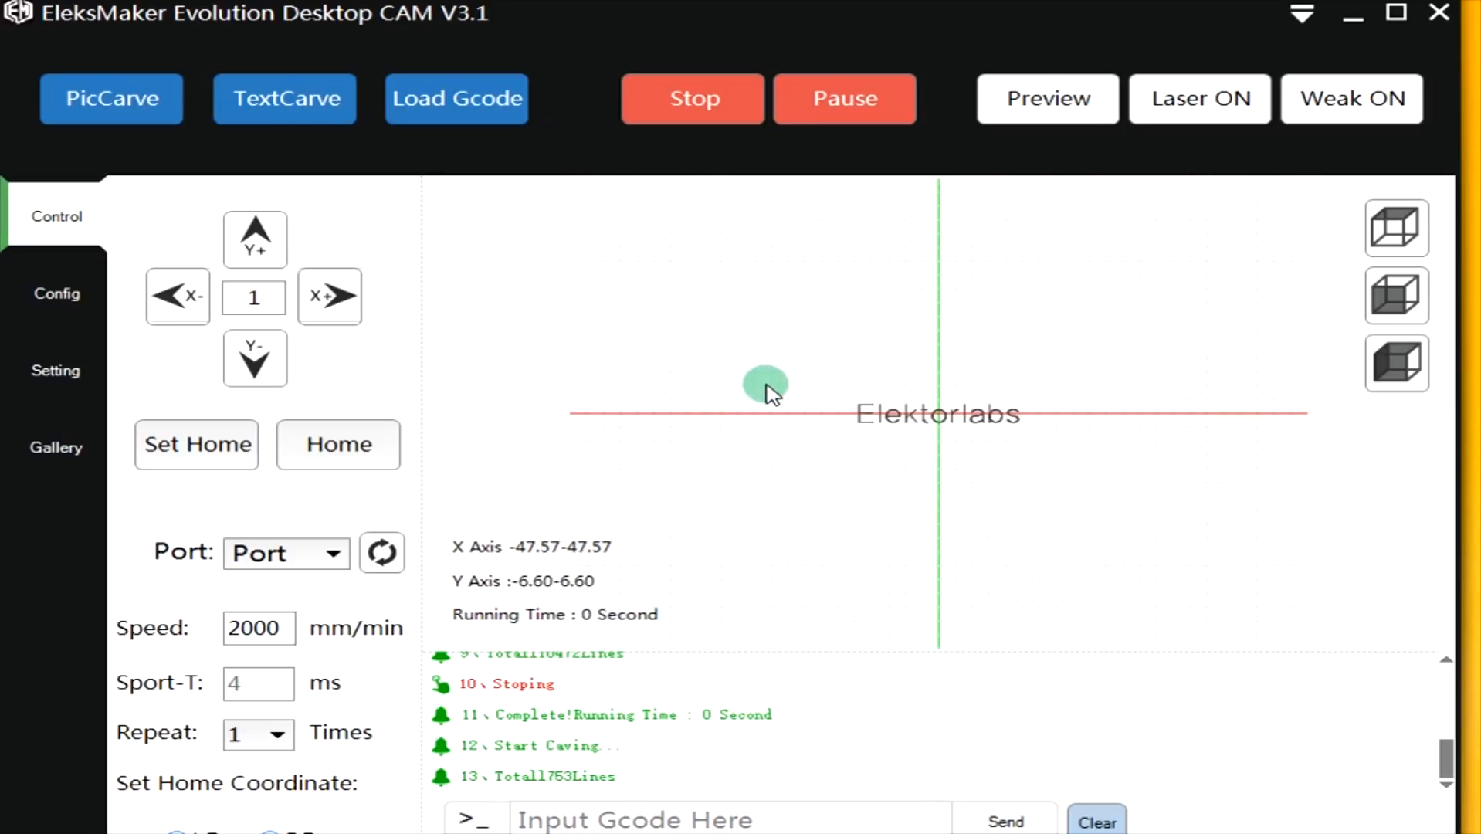
{"action": "mouse_move", "coordinate": [765, 389]}
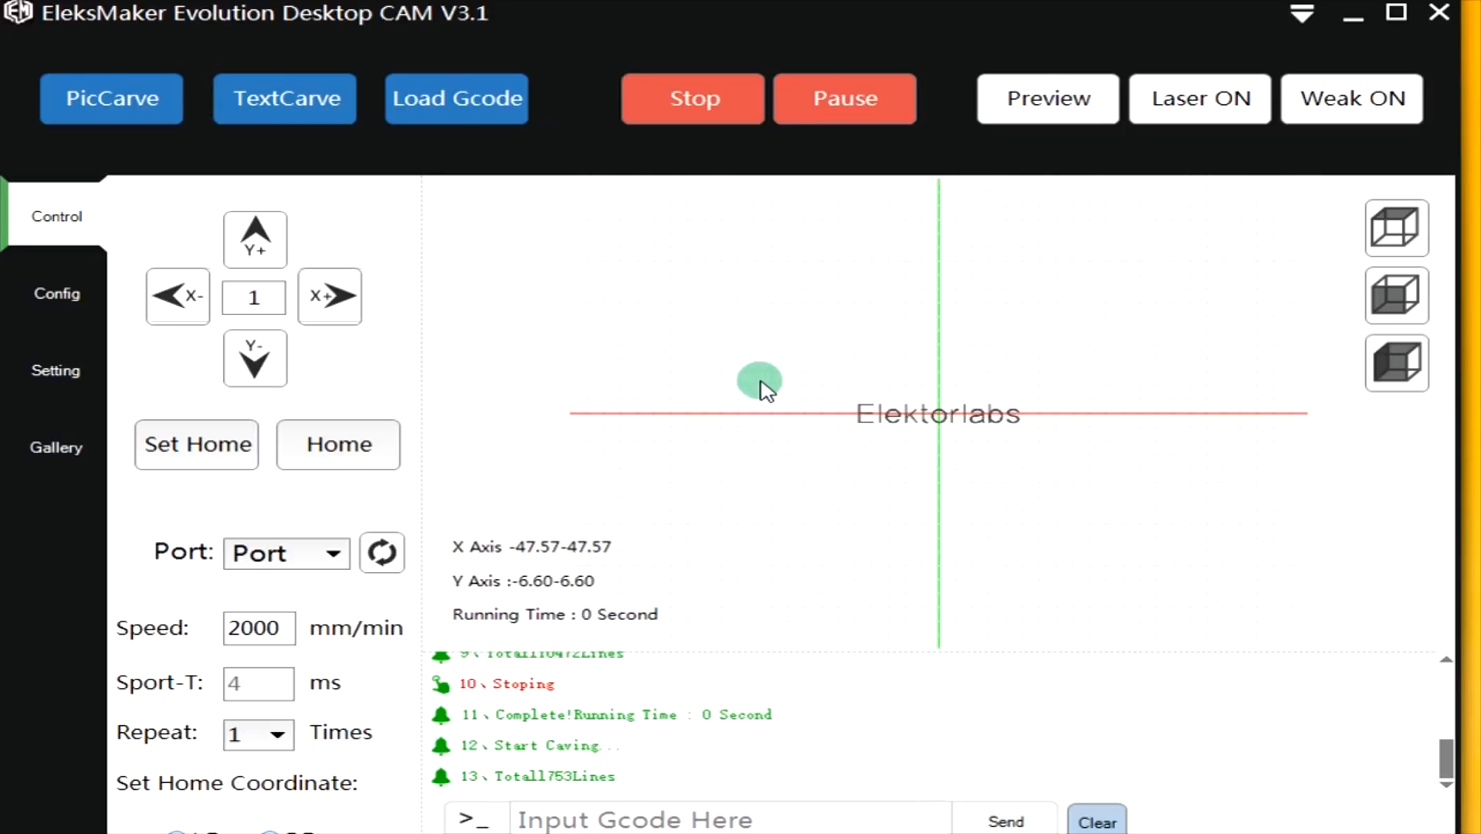
{"action": "mouse_move", "coordinate": [771, 386]}
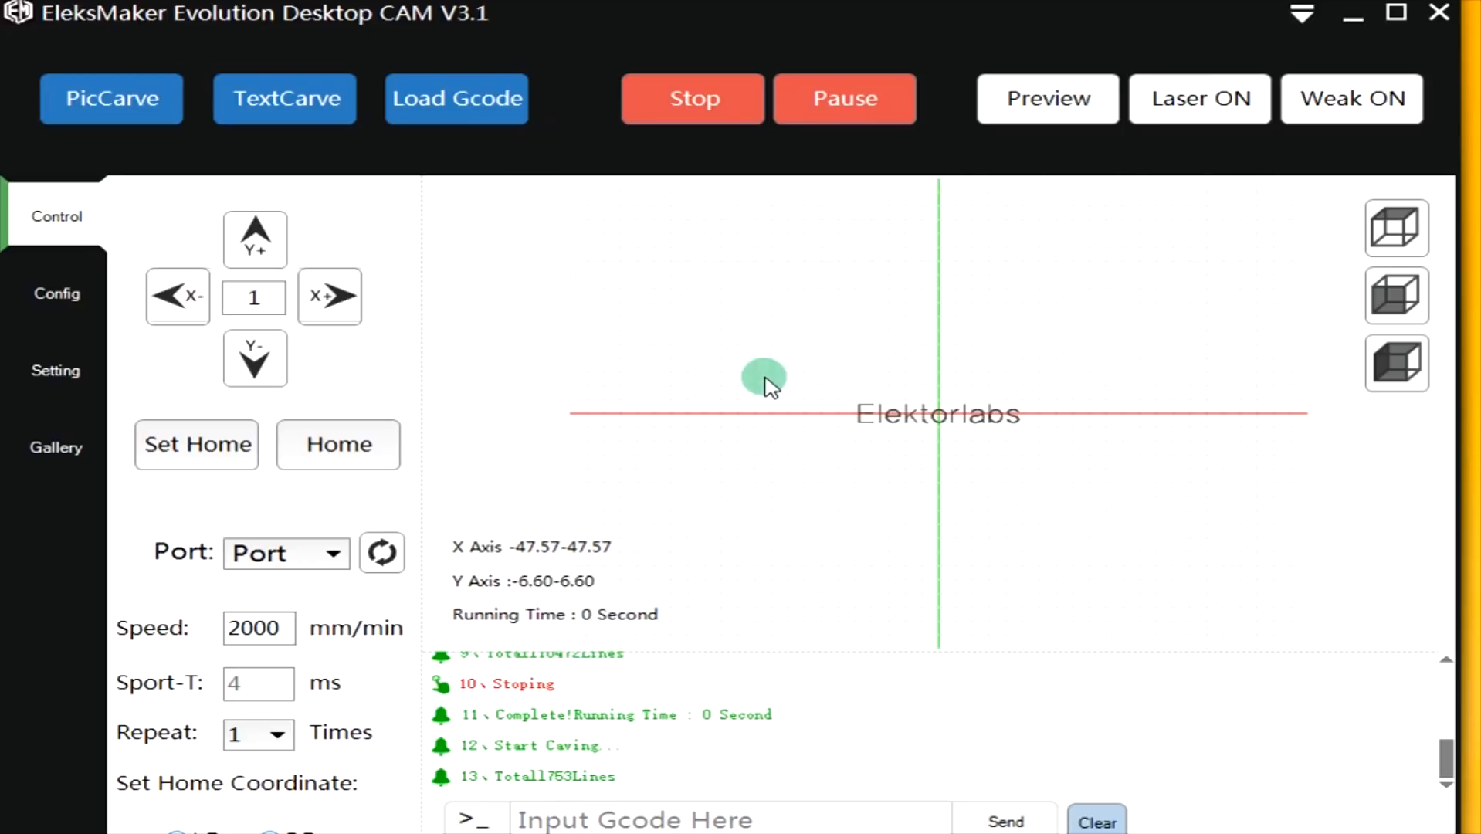
{"action": "left_click", "coordinate": [843, 98]}
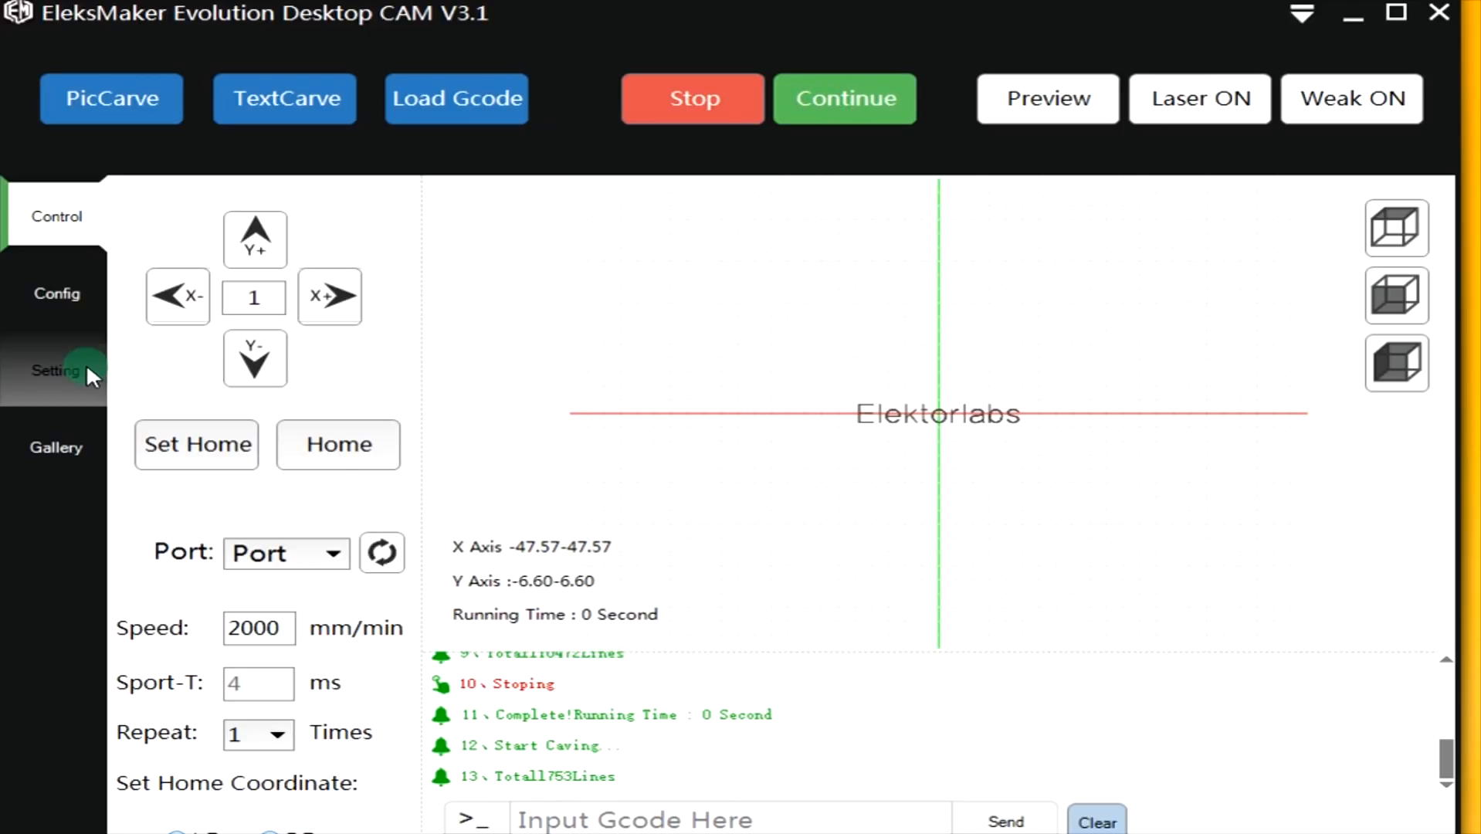
Set ON/OFF power to 534 and Speed to 2500 mm/min, then continue the Elektorlabs carving.
{"action": "left_click", "coordinate": [55, 369]}
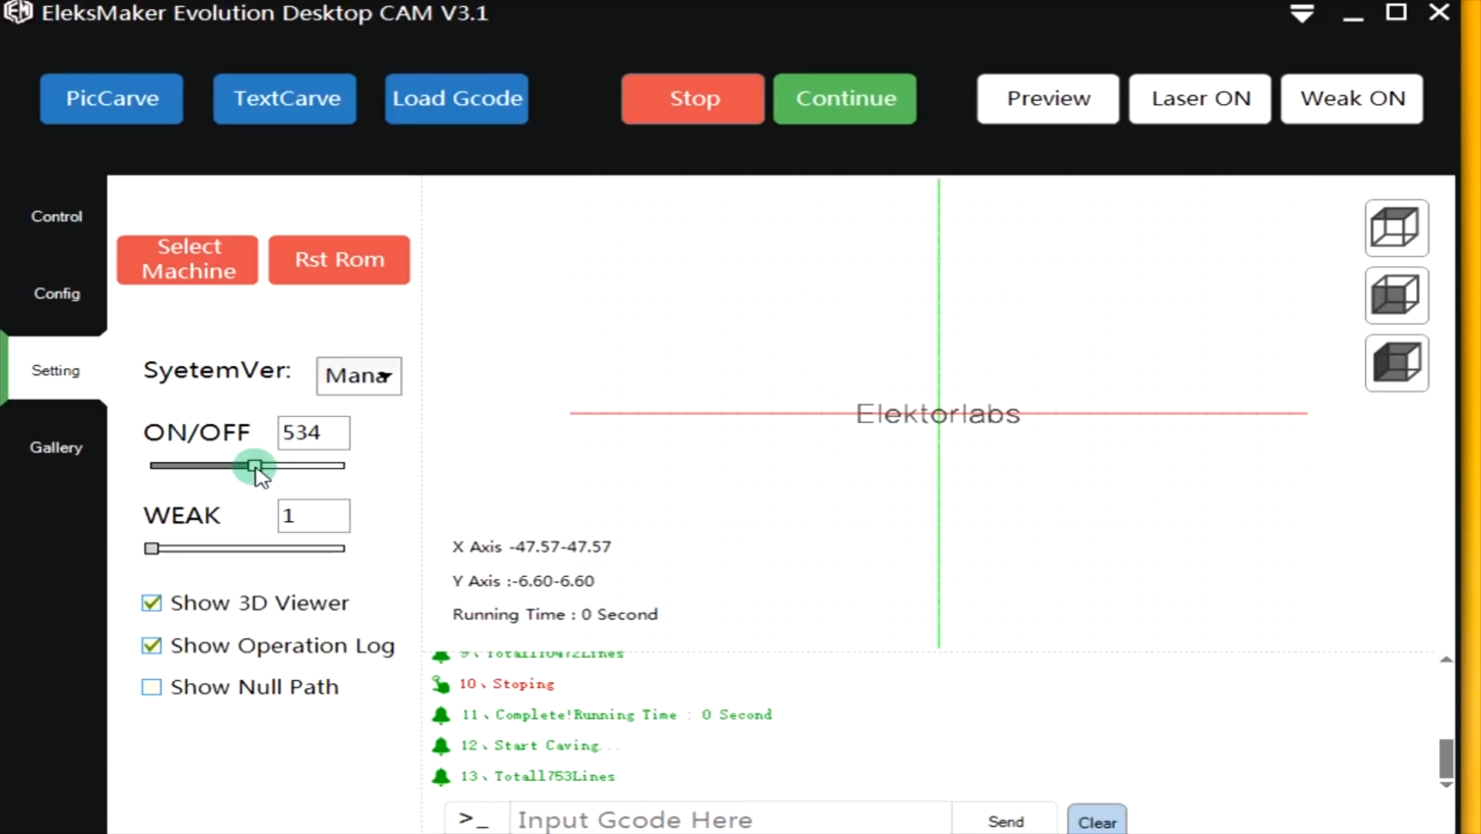
{"action": "left_click", "coordinate": [55, 216]}
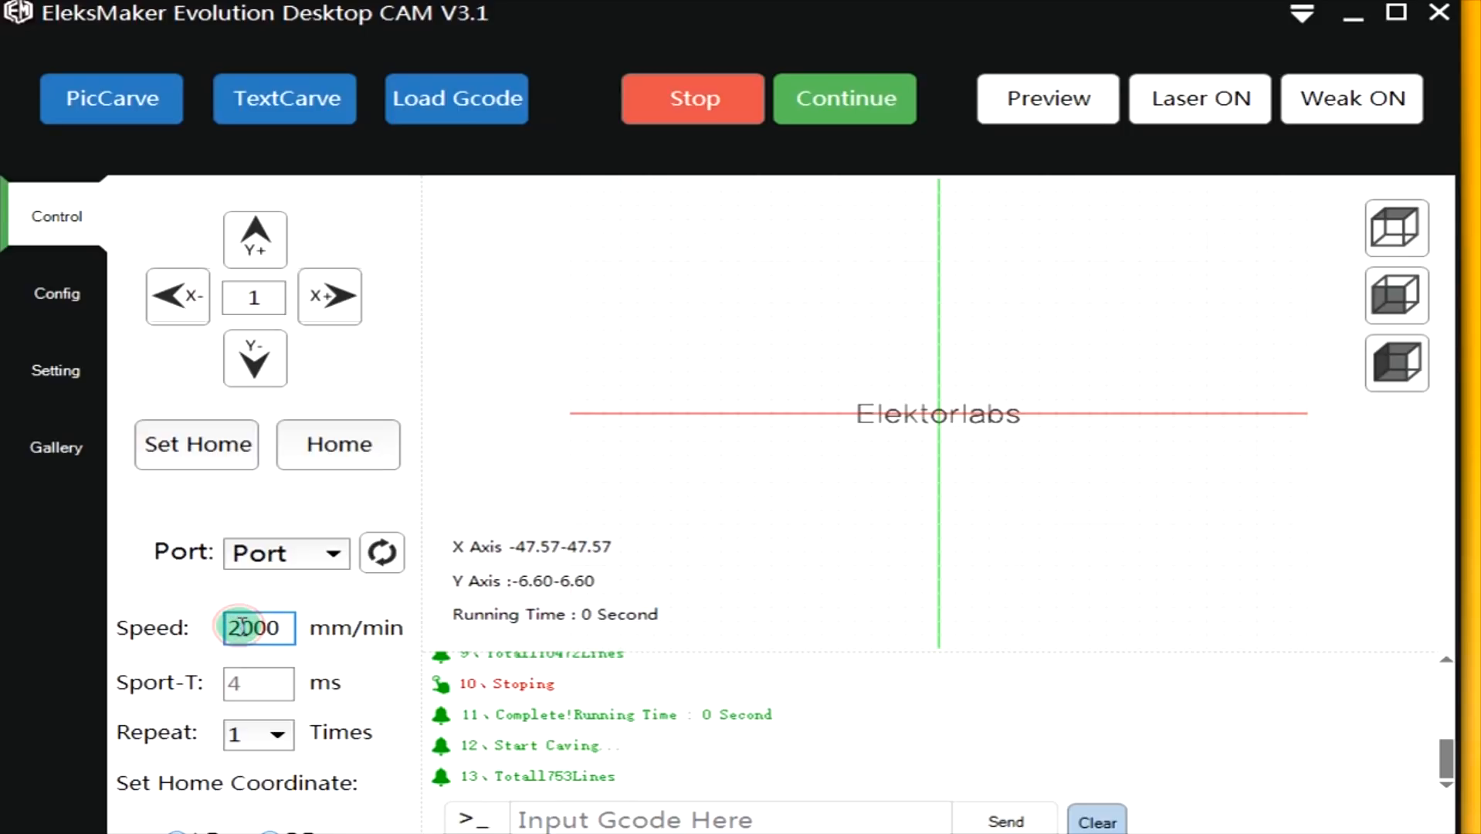
{"action": "key", "text": "Backspace"}
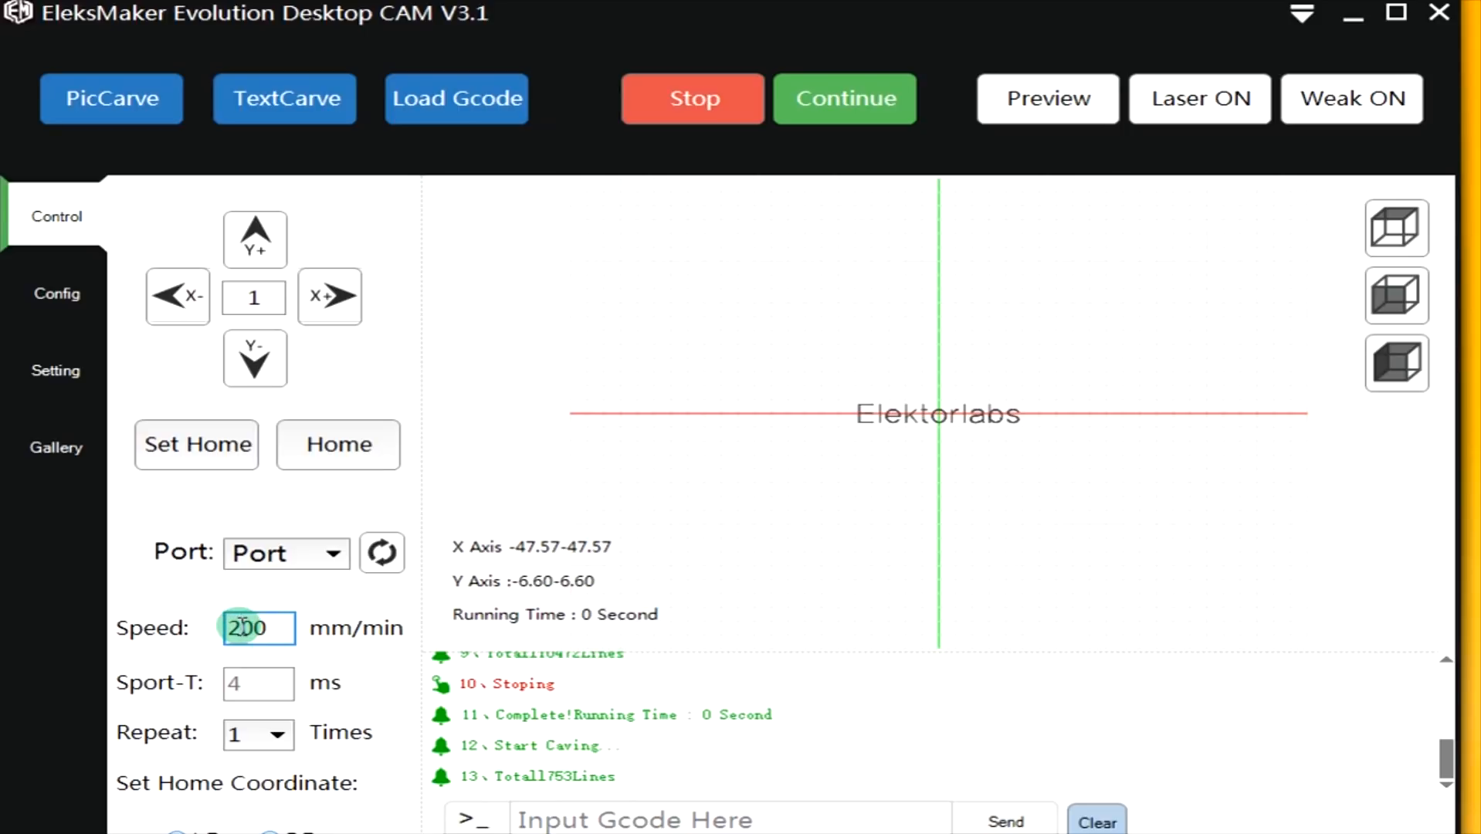
{"action": "type", "text": "2500"}
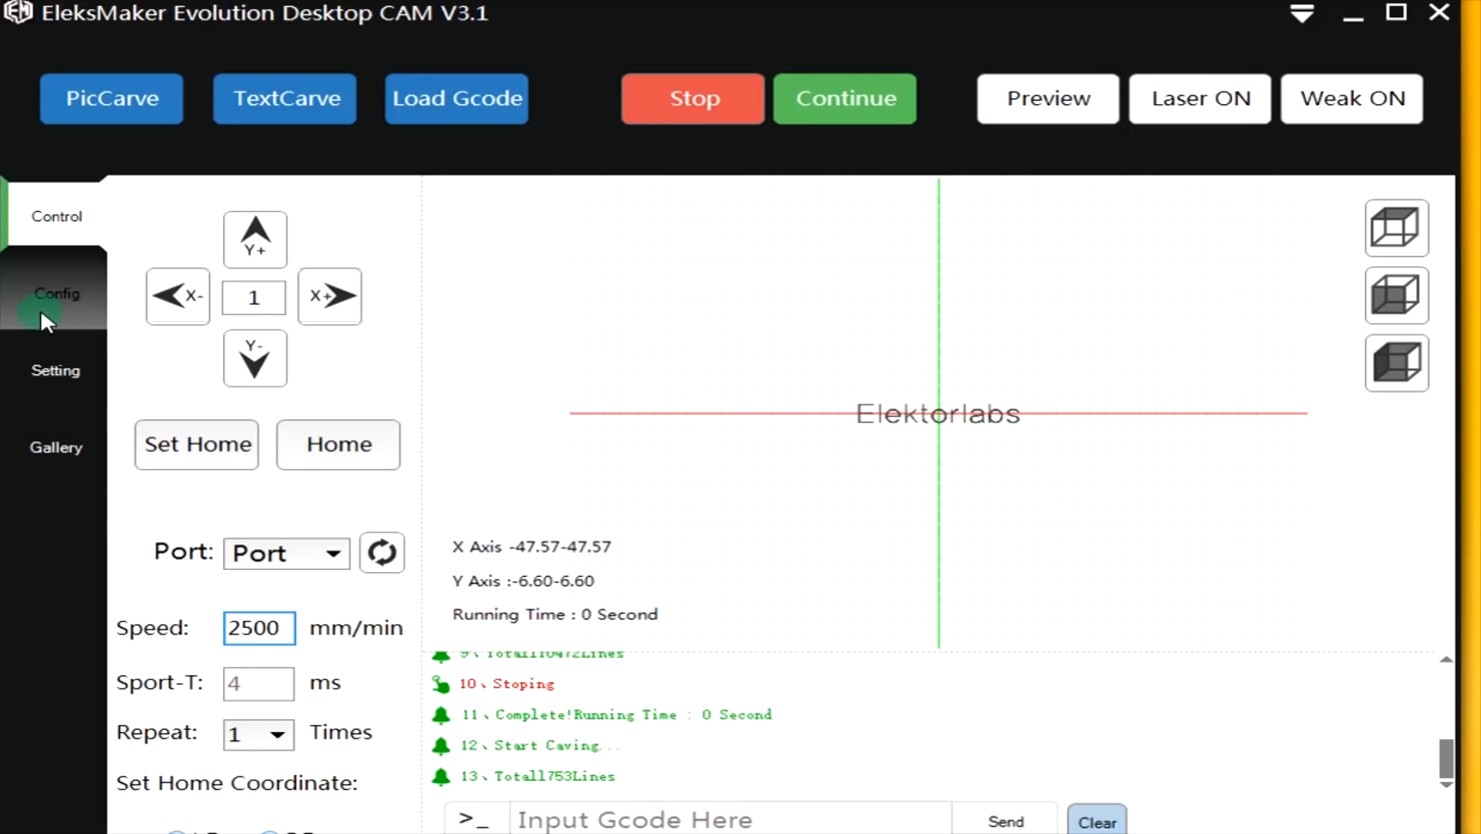
{"action": "left_click", "coordinate": [55, 369]}
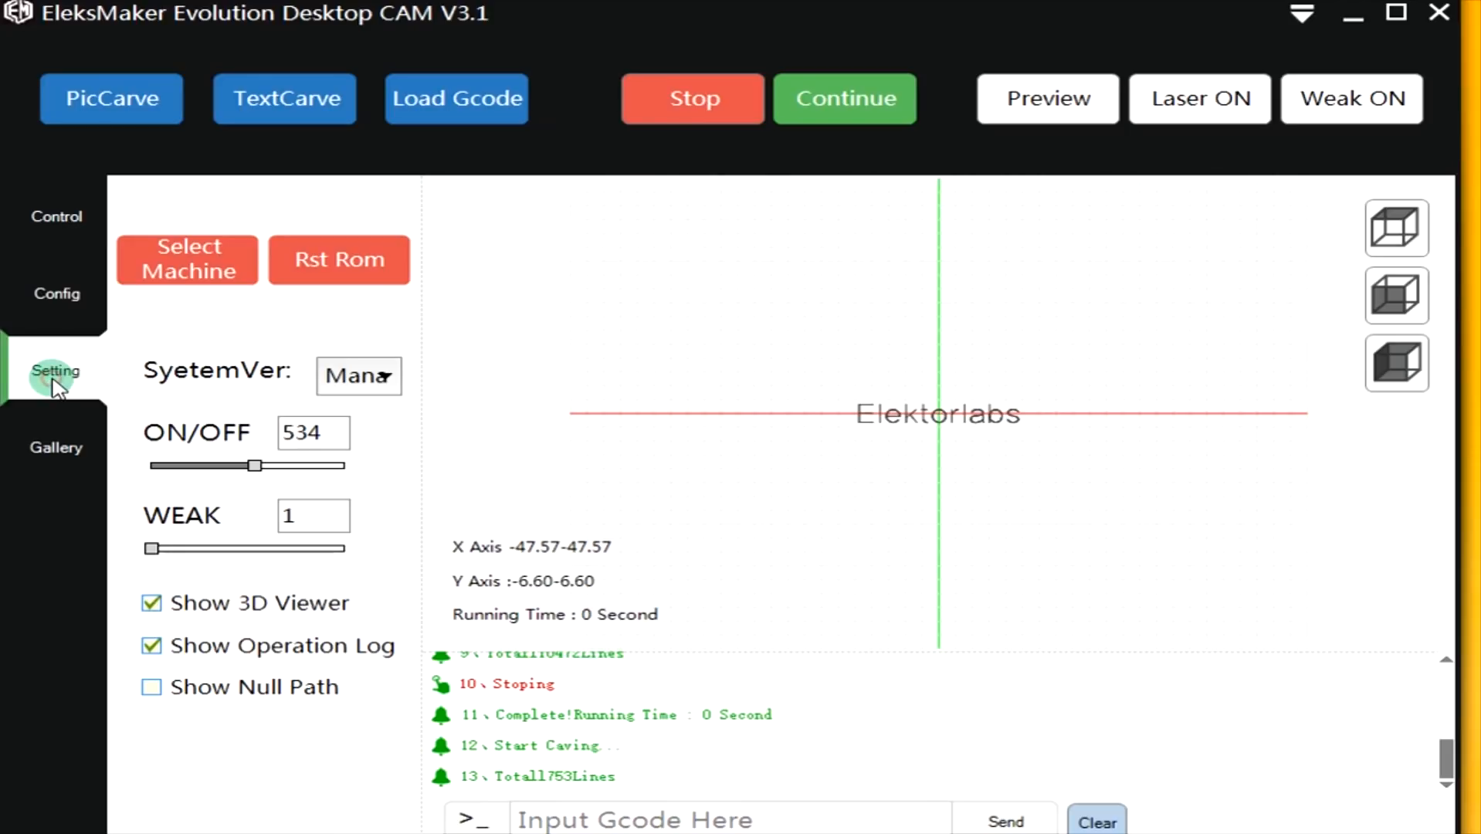
{"action": "mouse_move", "coordinate": [378, 540]}
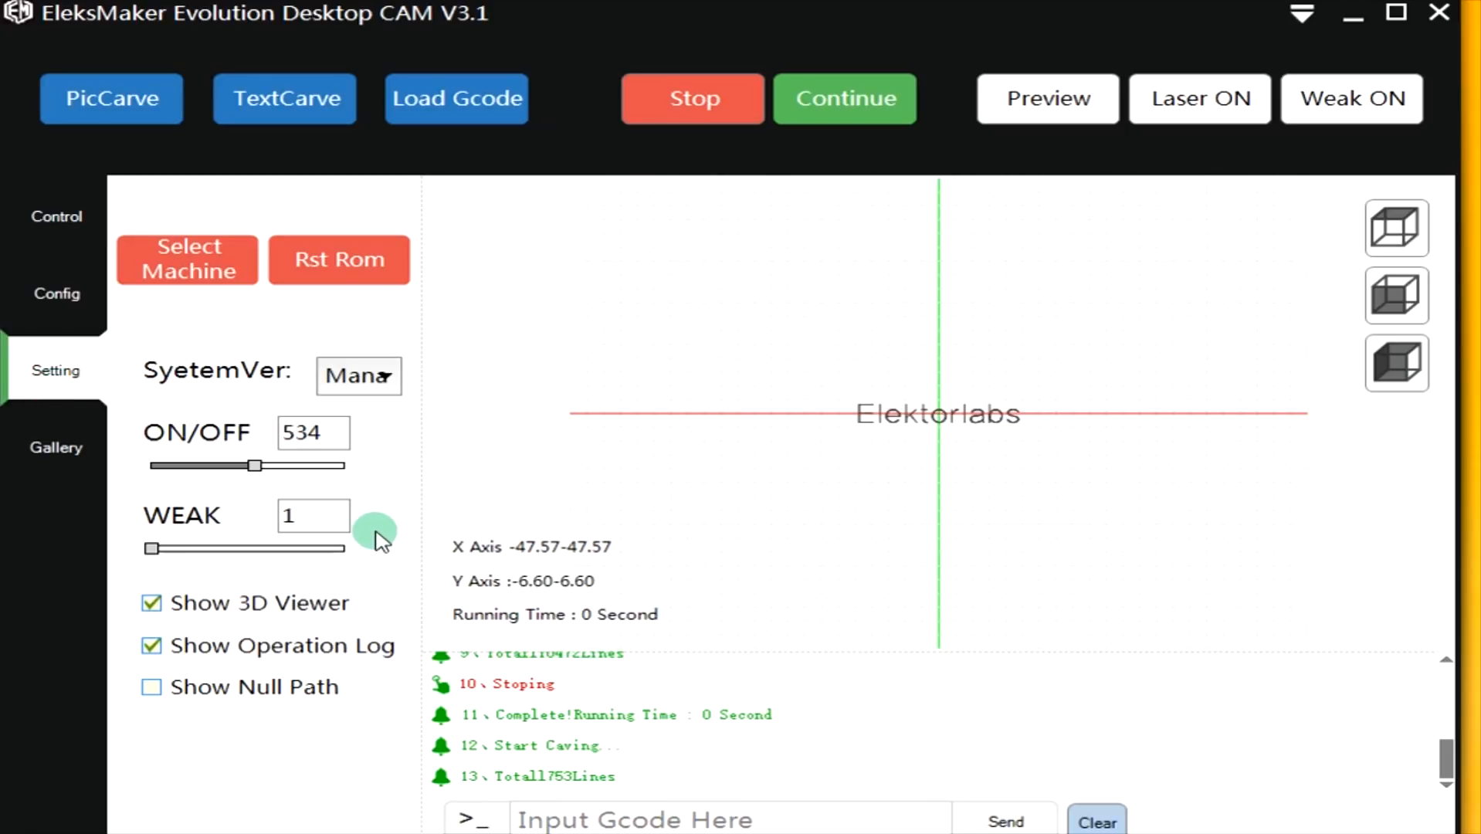
{"action": "mouse_move", "coordinate": [692, 98]}
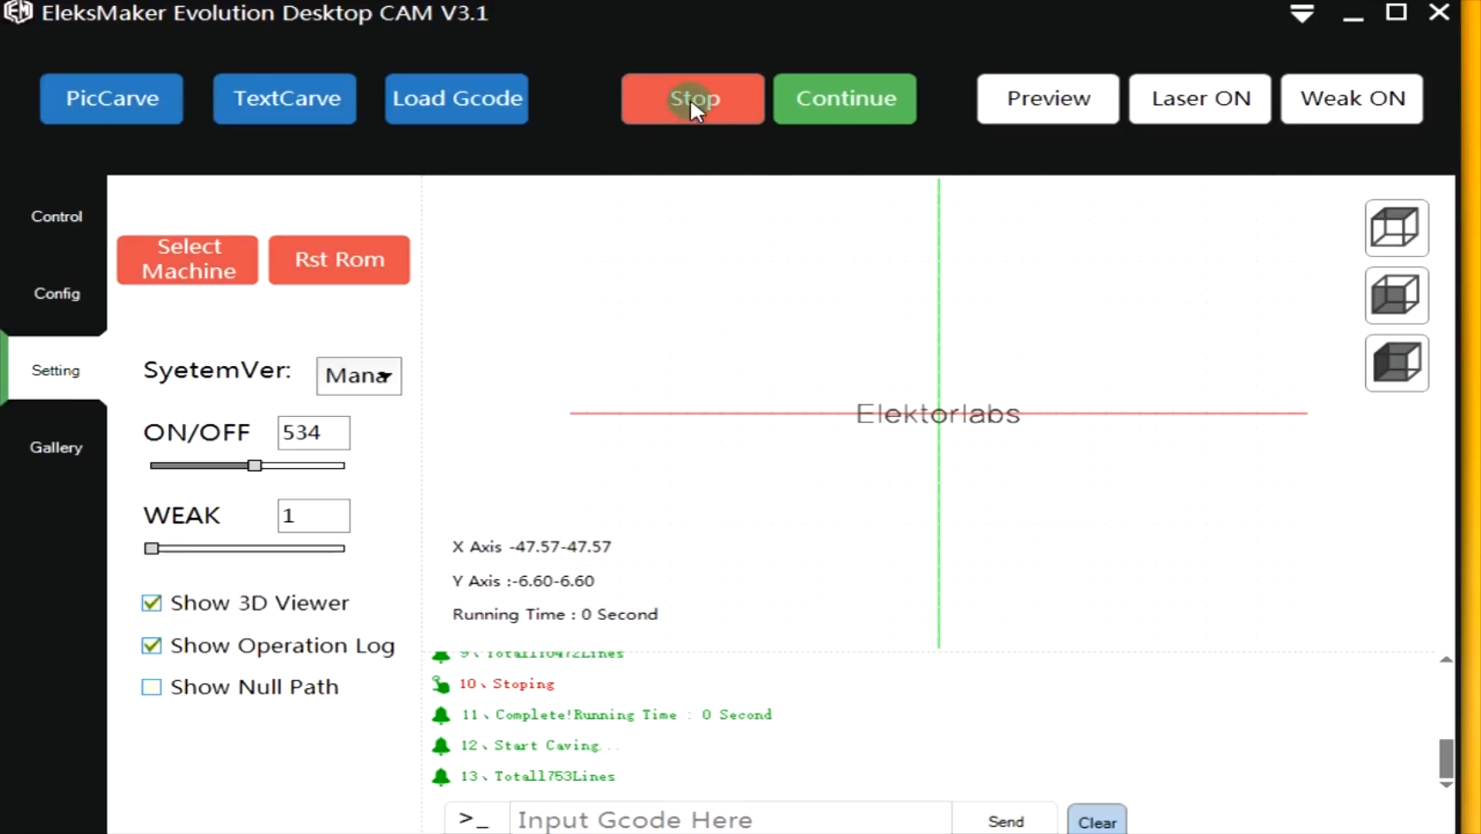
{"action": "left_click", "coordinate": [843, 98]}
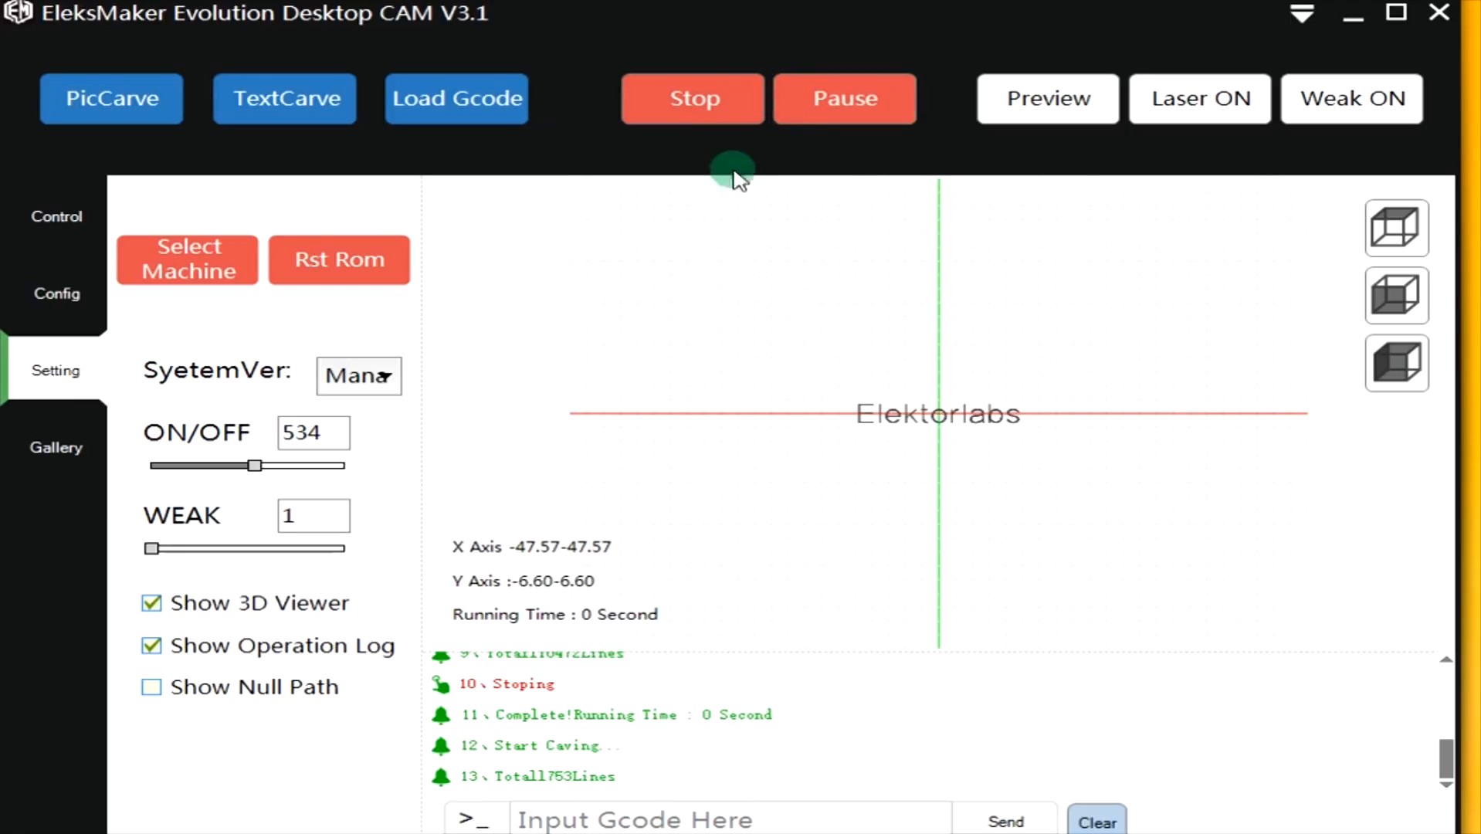